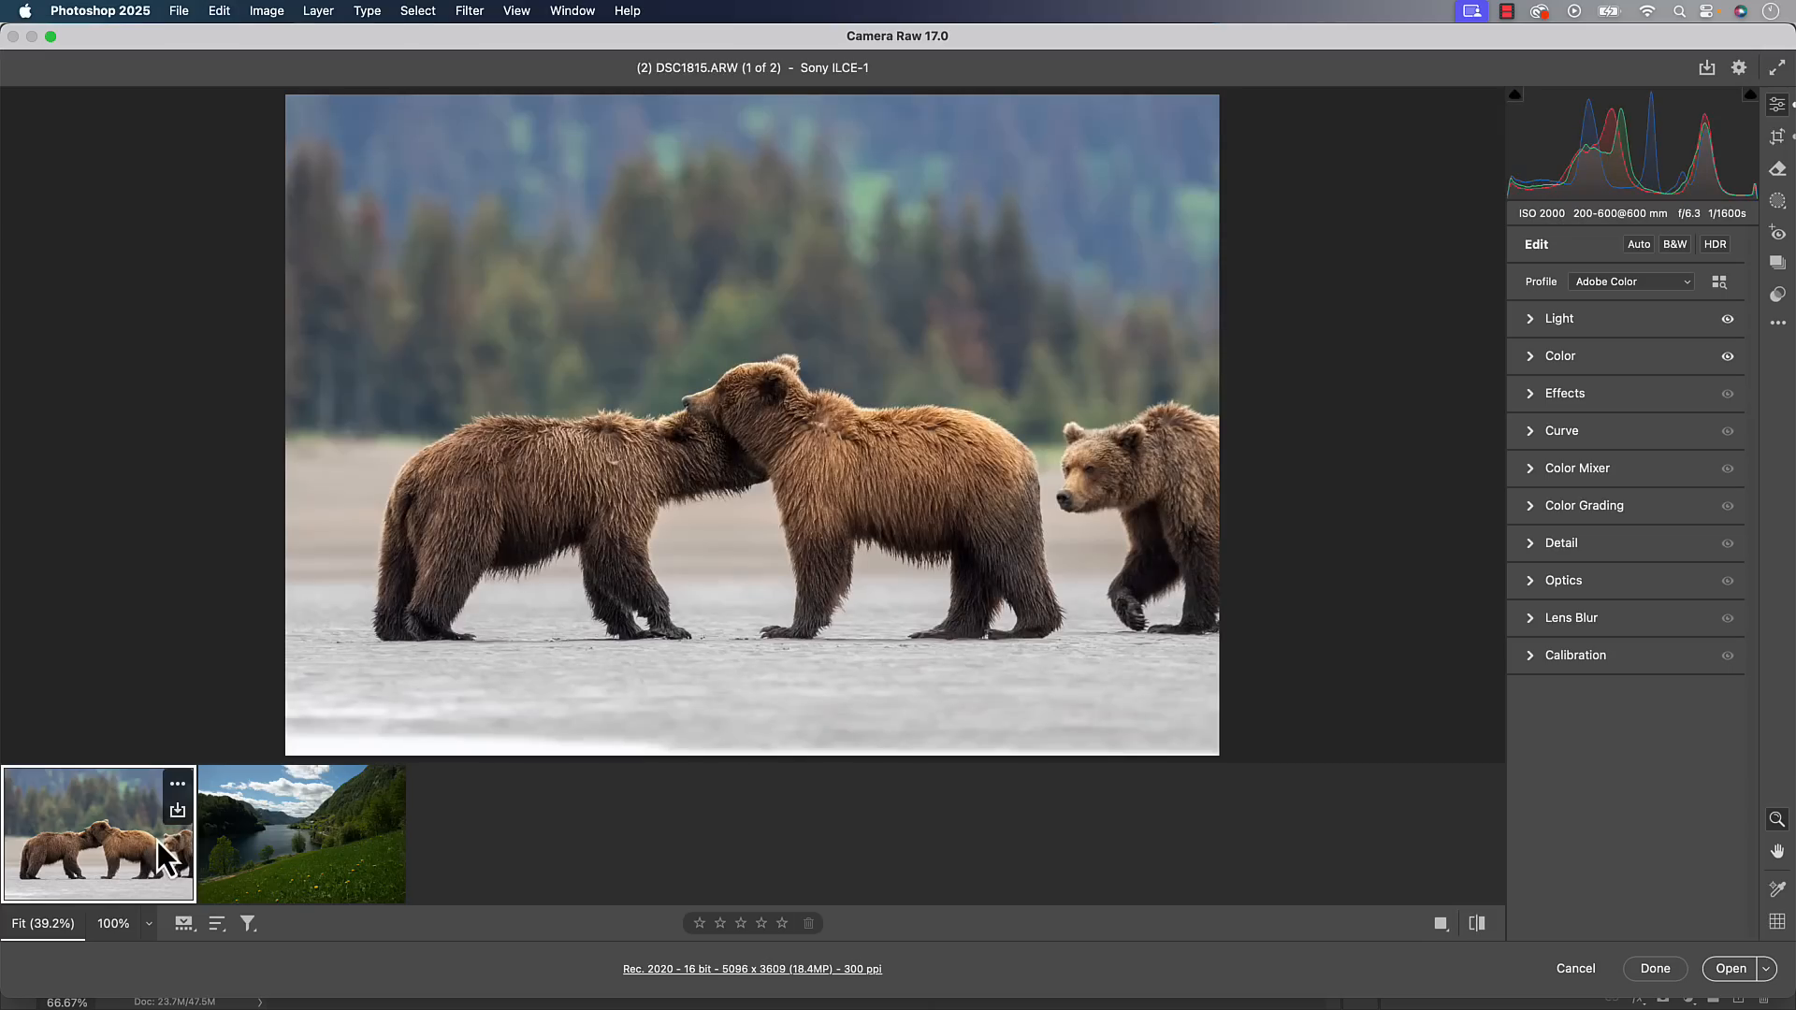
pyautogui.moveTo(711, 501)
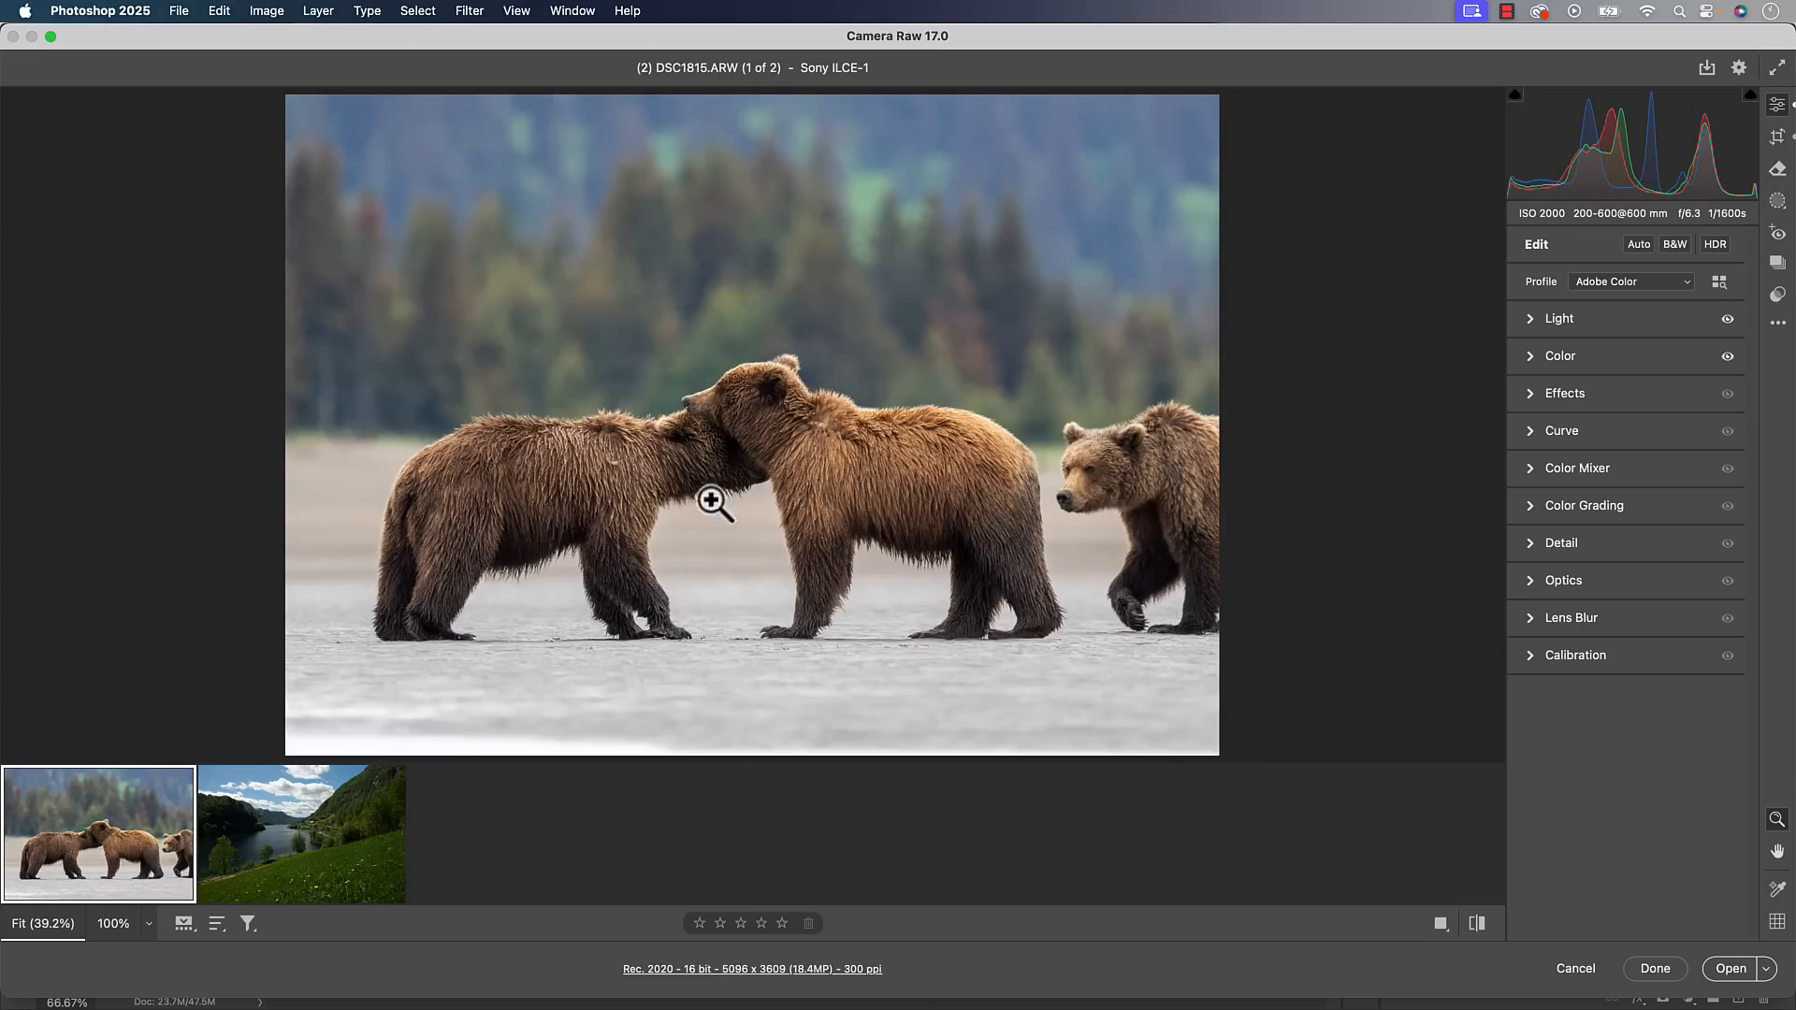
pyautogui.moveTo(1739, 67)
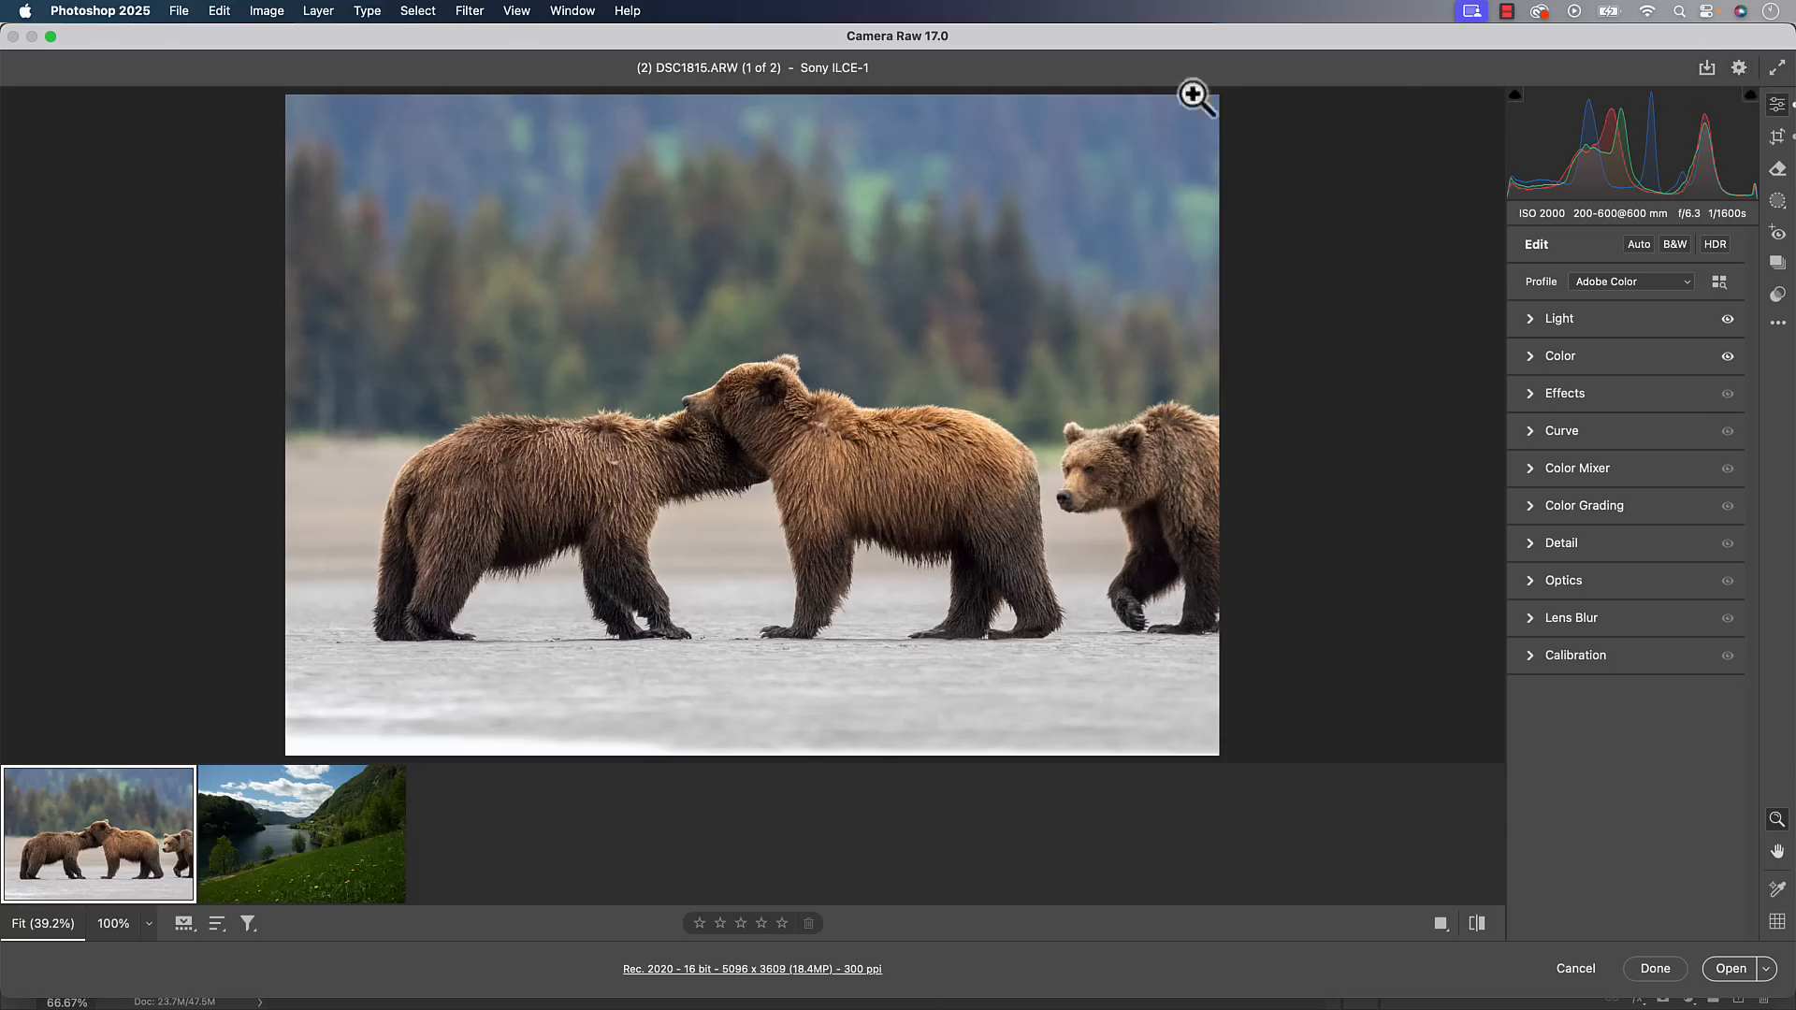
pyautogui.moveTo(950, 57)
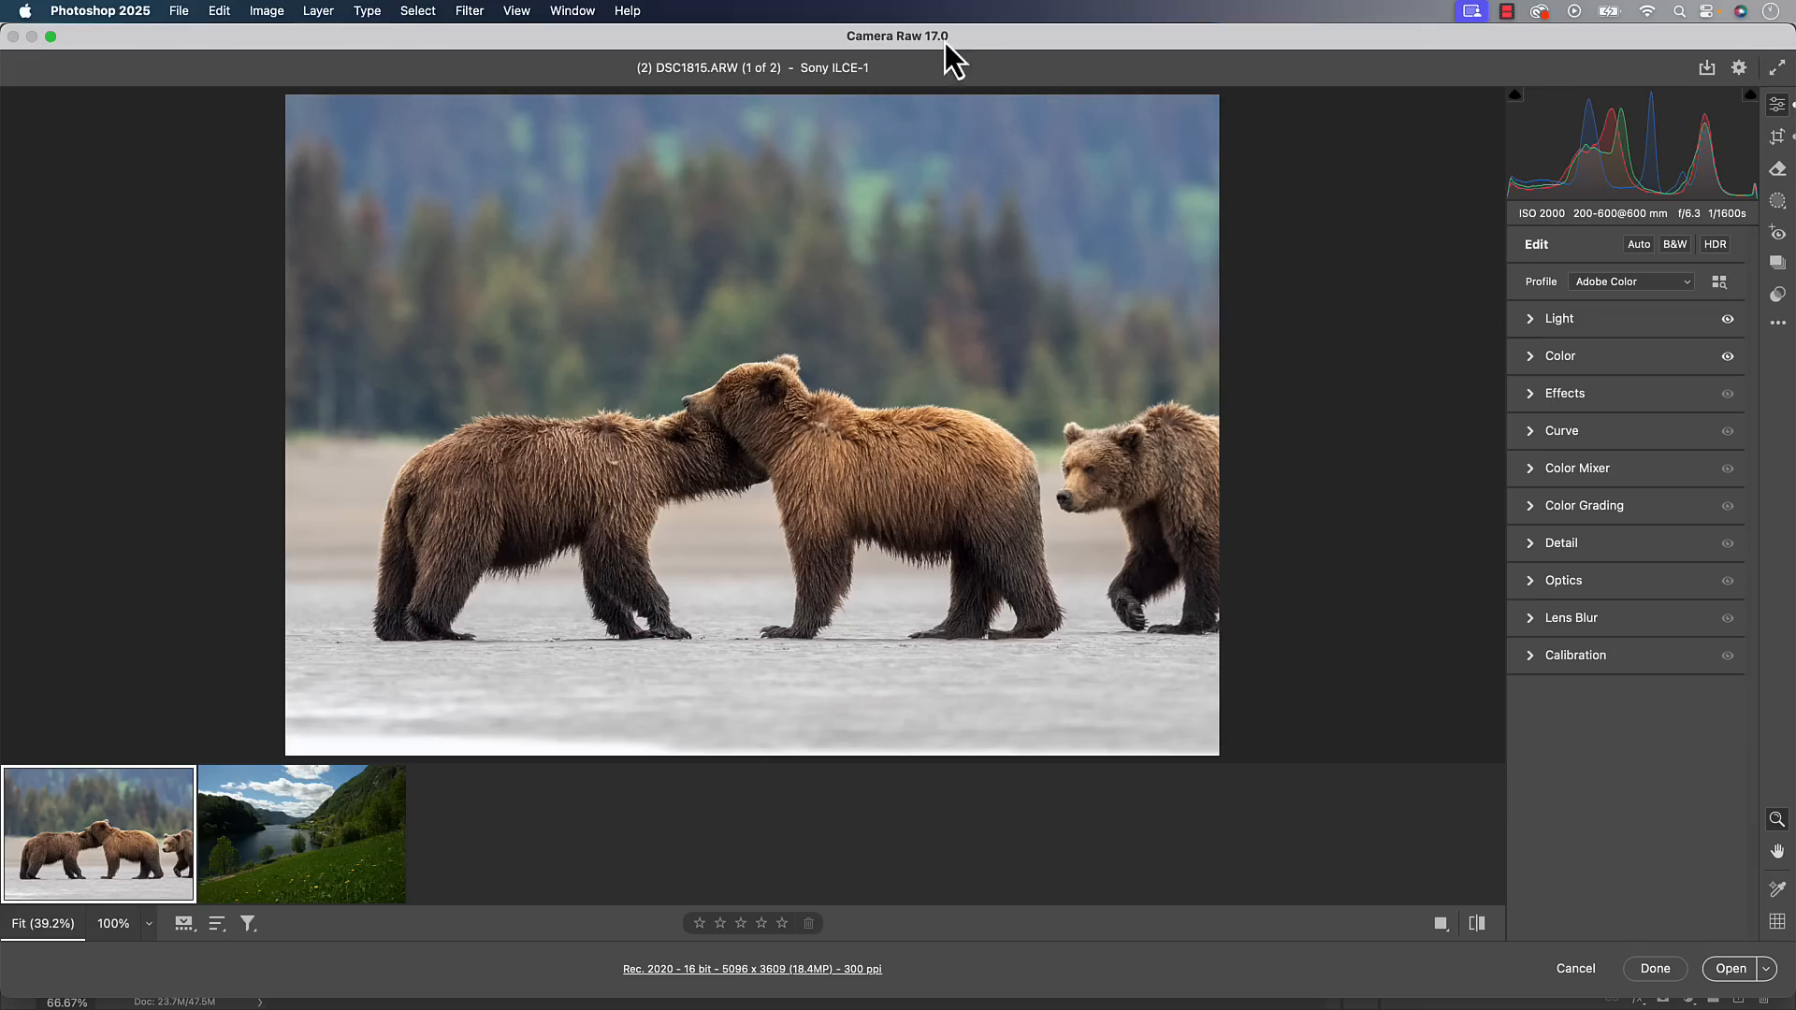
pyautogui.moveTo(986, 55)
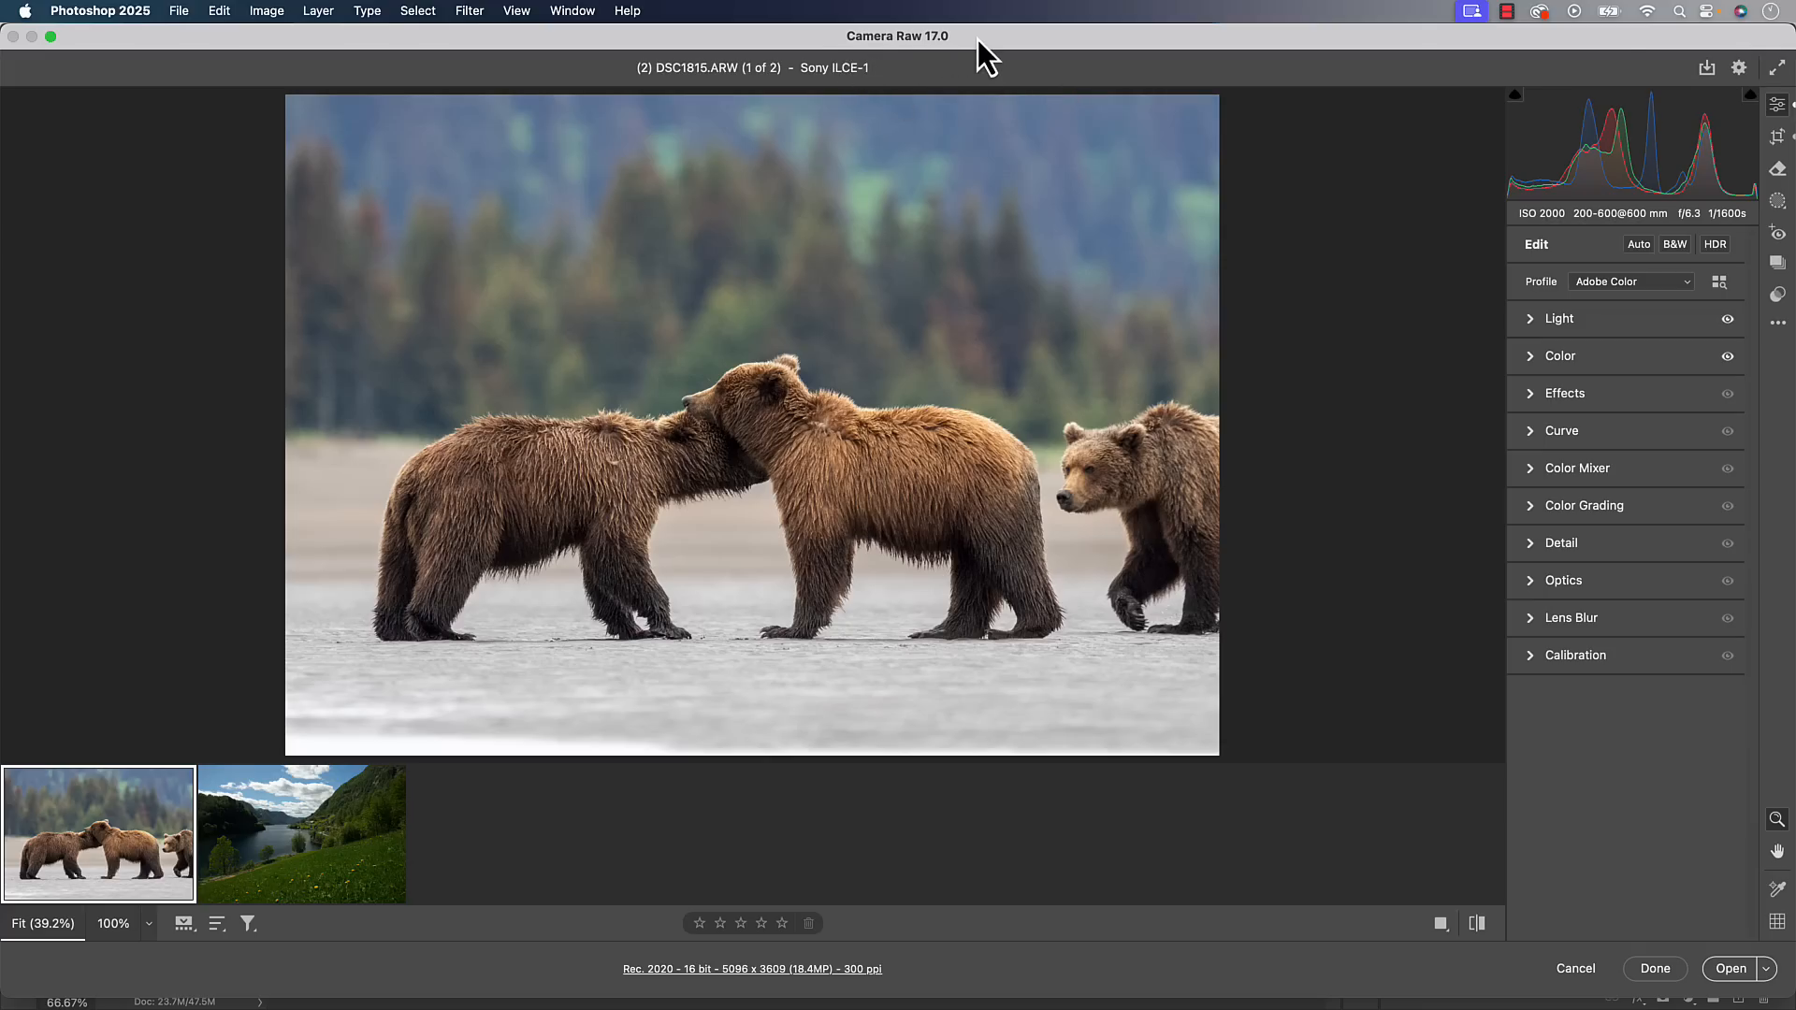
pyautogui.moveTo(1739, 67)
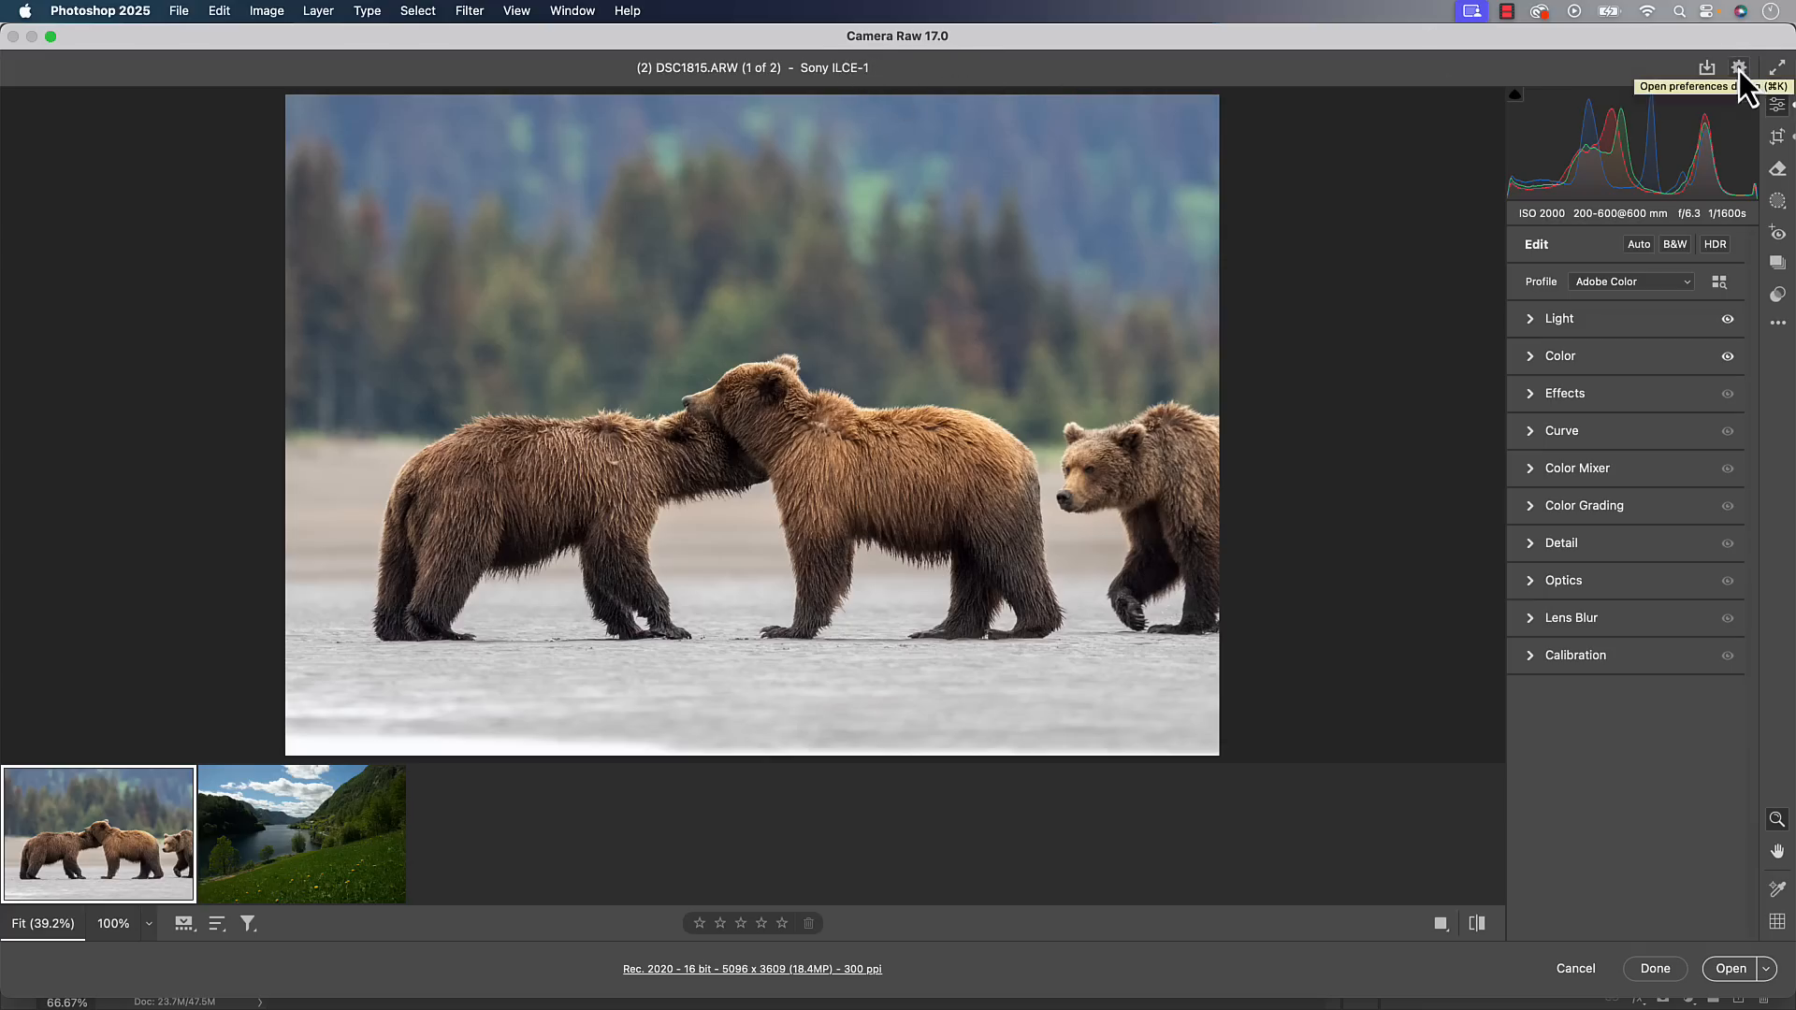
# Check in Camera Raw Preferences that the new AI features preview is enabled, then return to General
pyautogui.click(1738, 67)
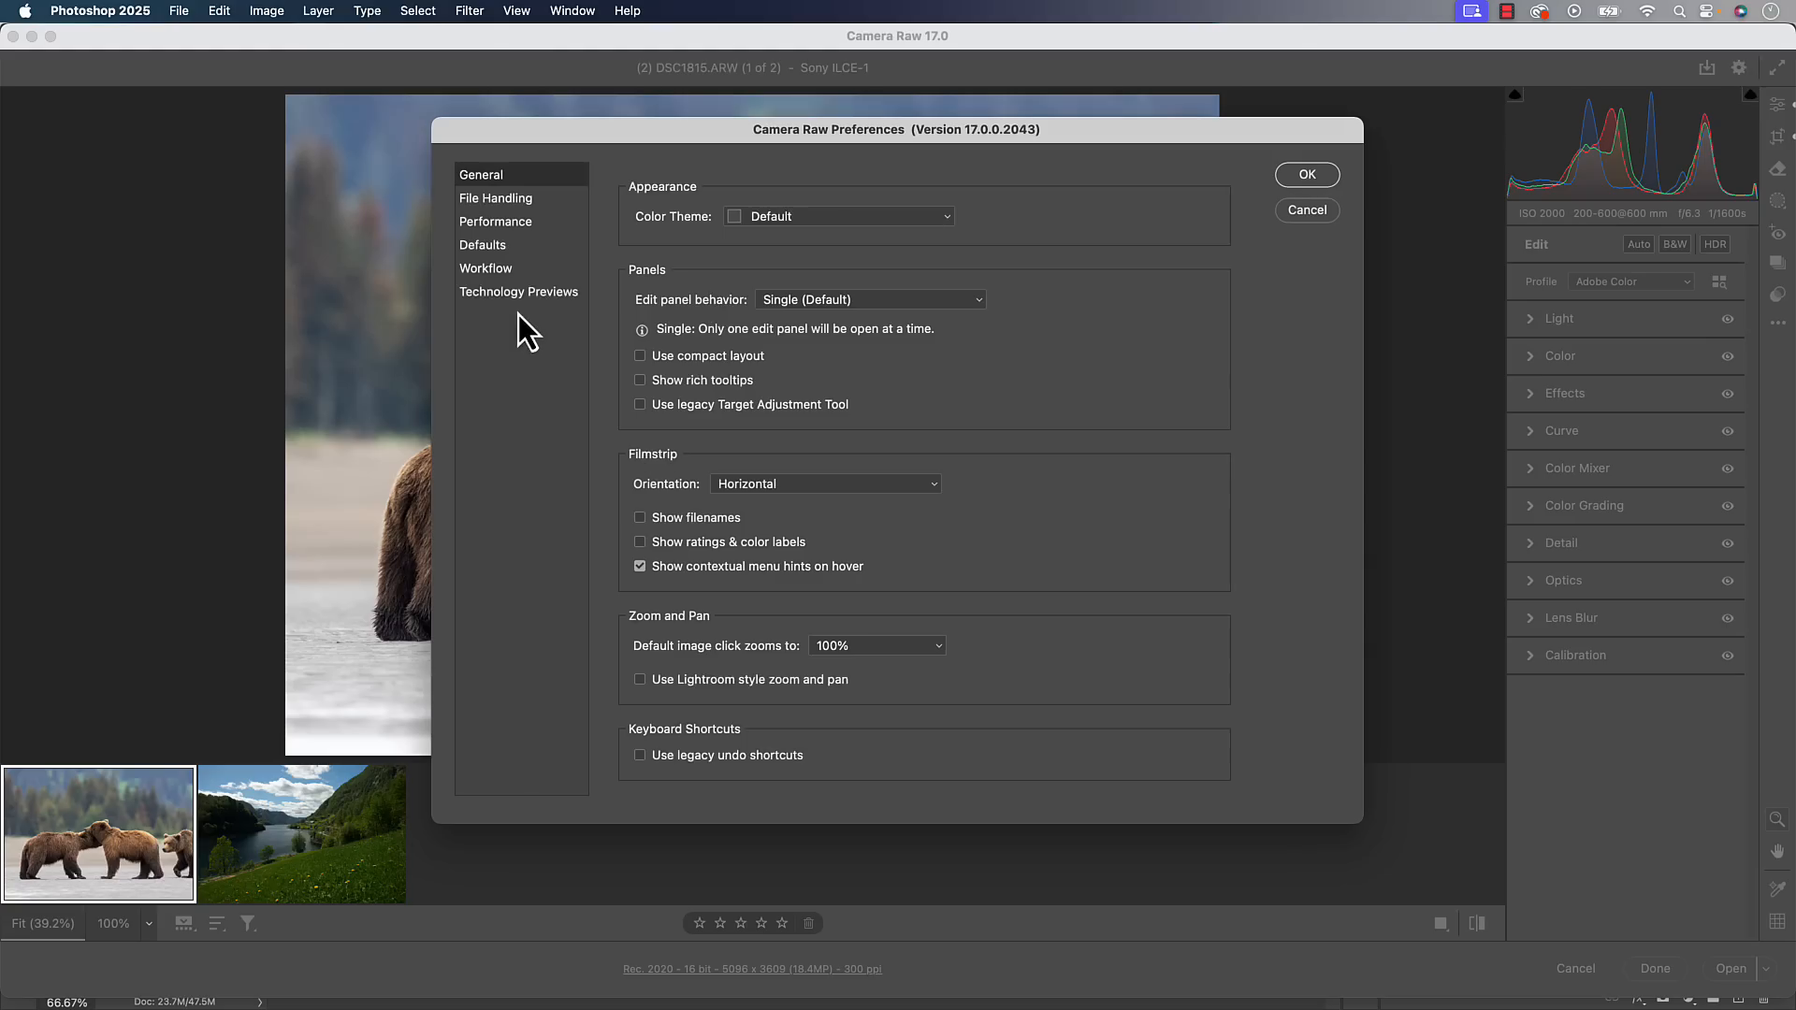
pyautogui.click(517, 291)
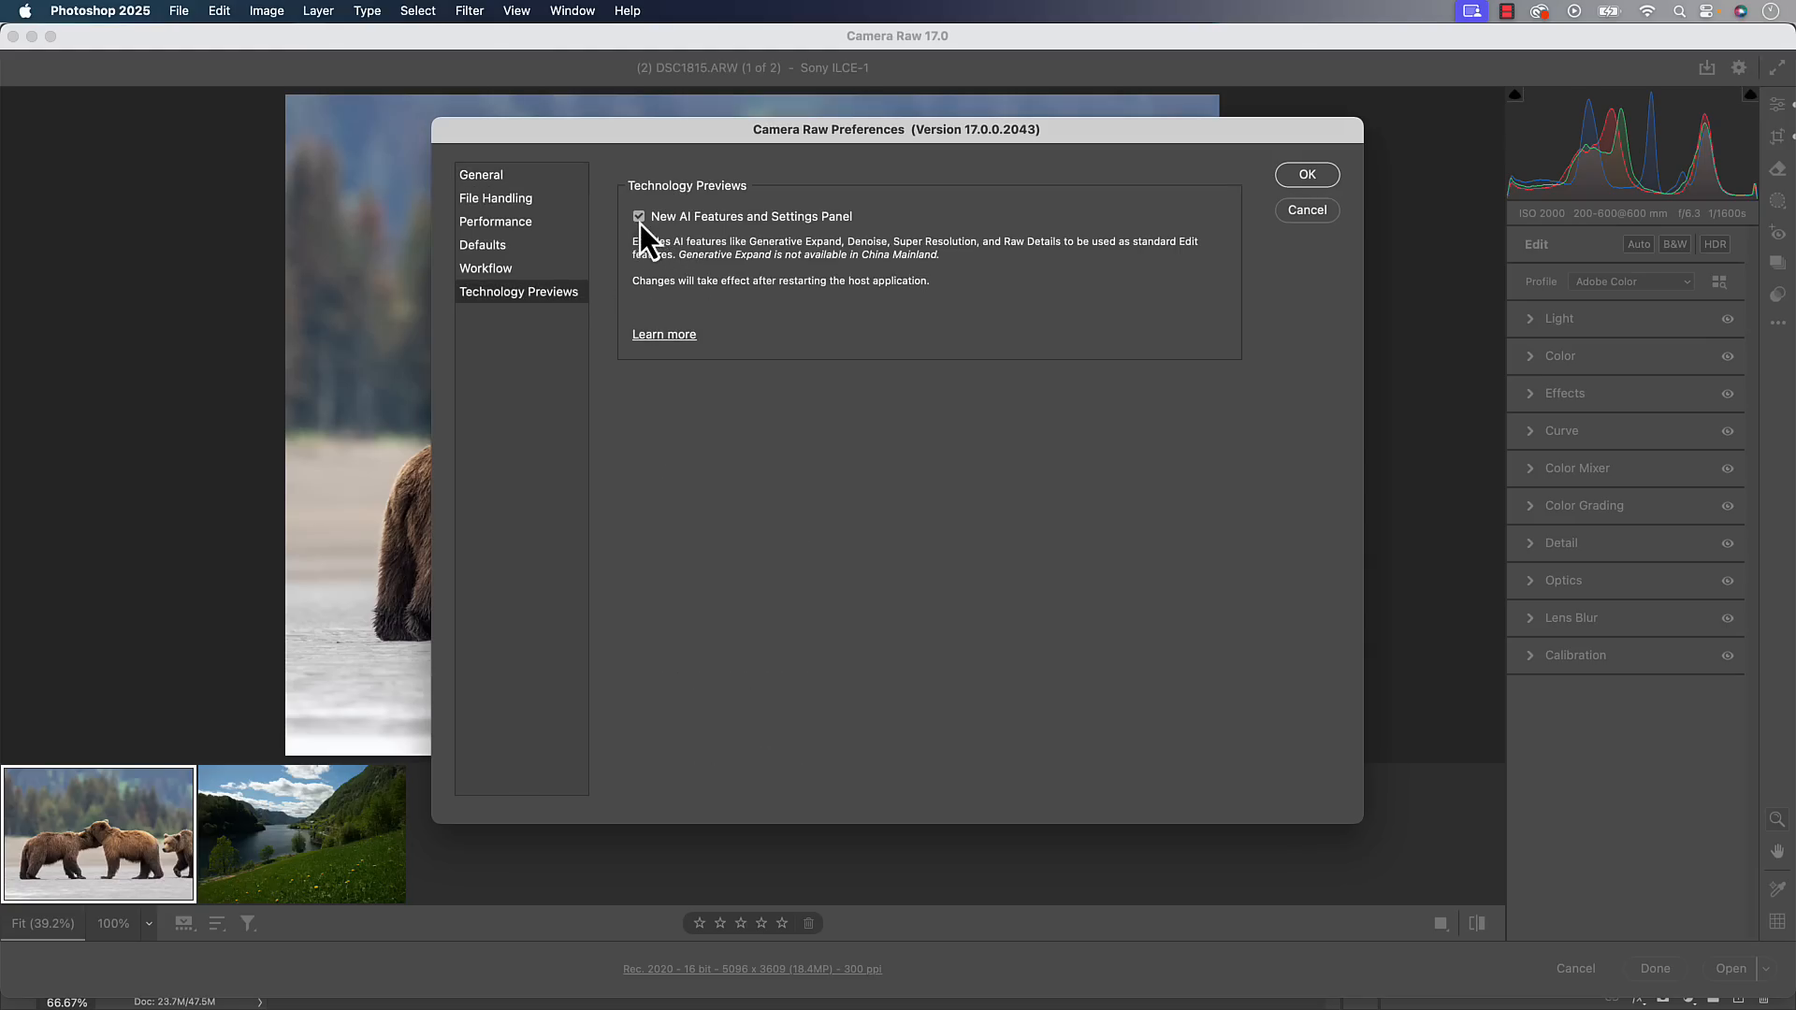
pyautogui.moveTo(868, 233)
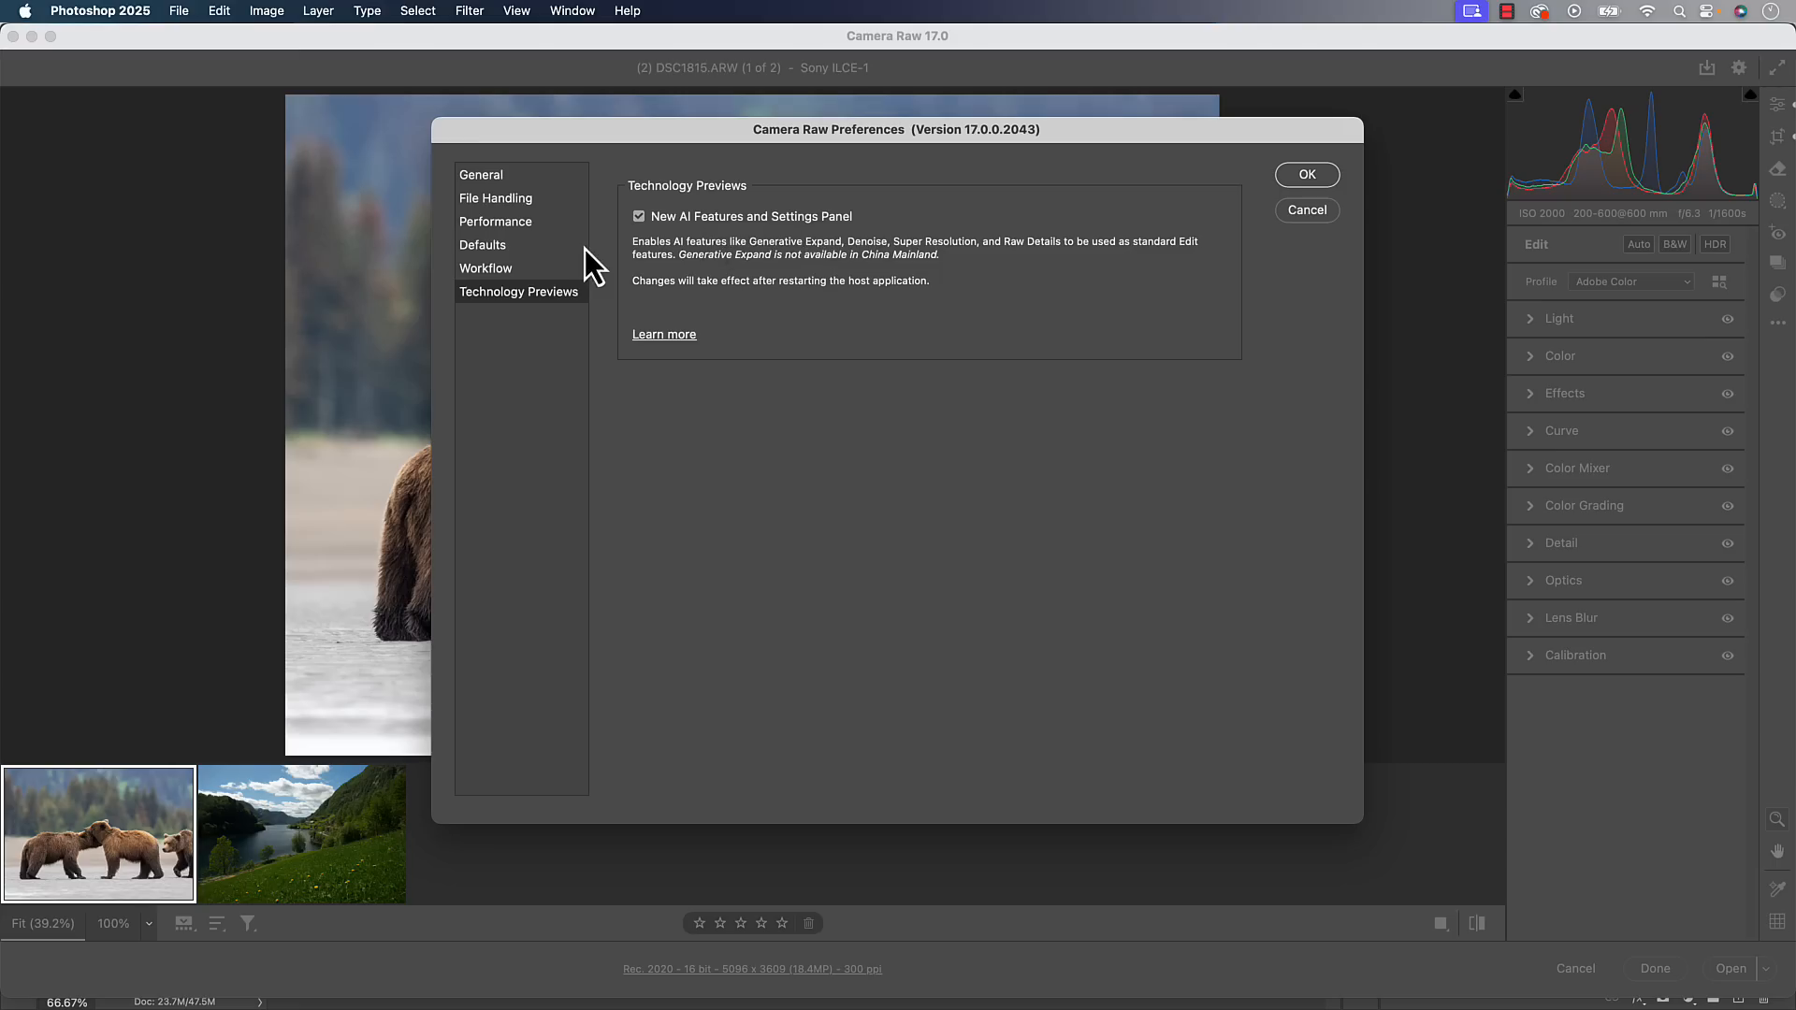
pyautogui.click(481, 174)
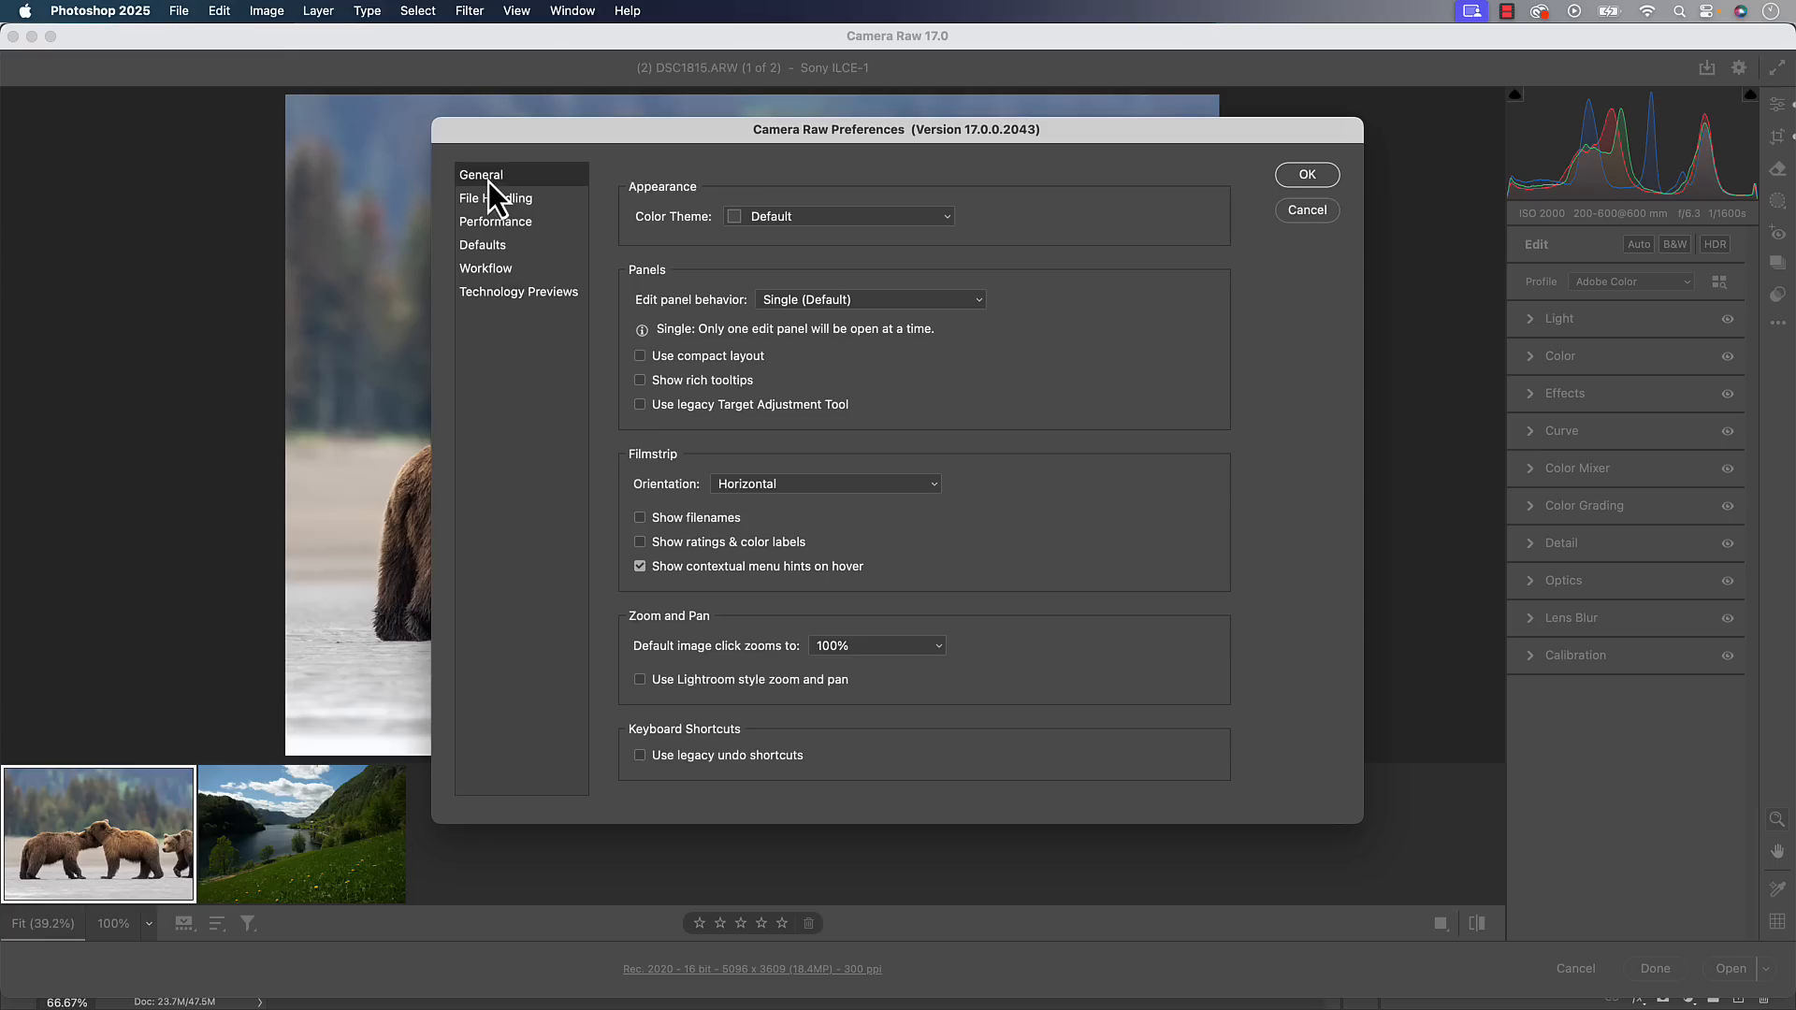
pyautogui.moveTo(615, 364)
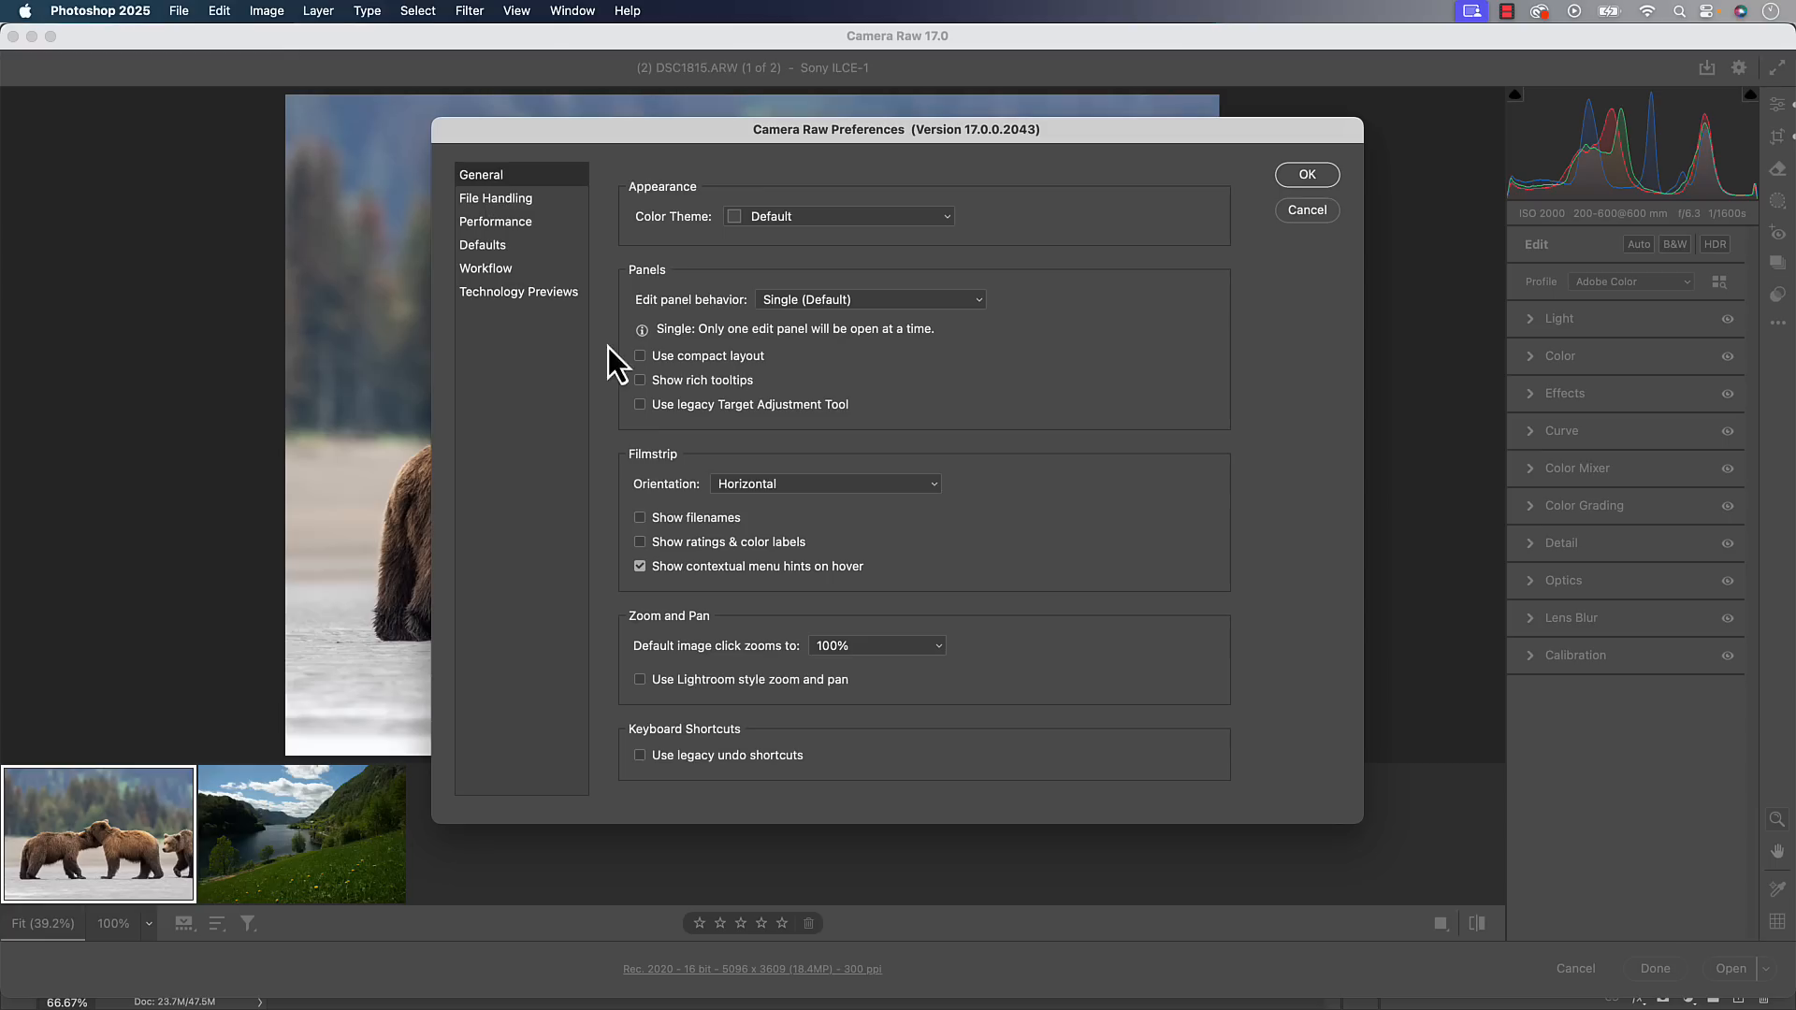
pyautogui.moveTo(670, 409)
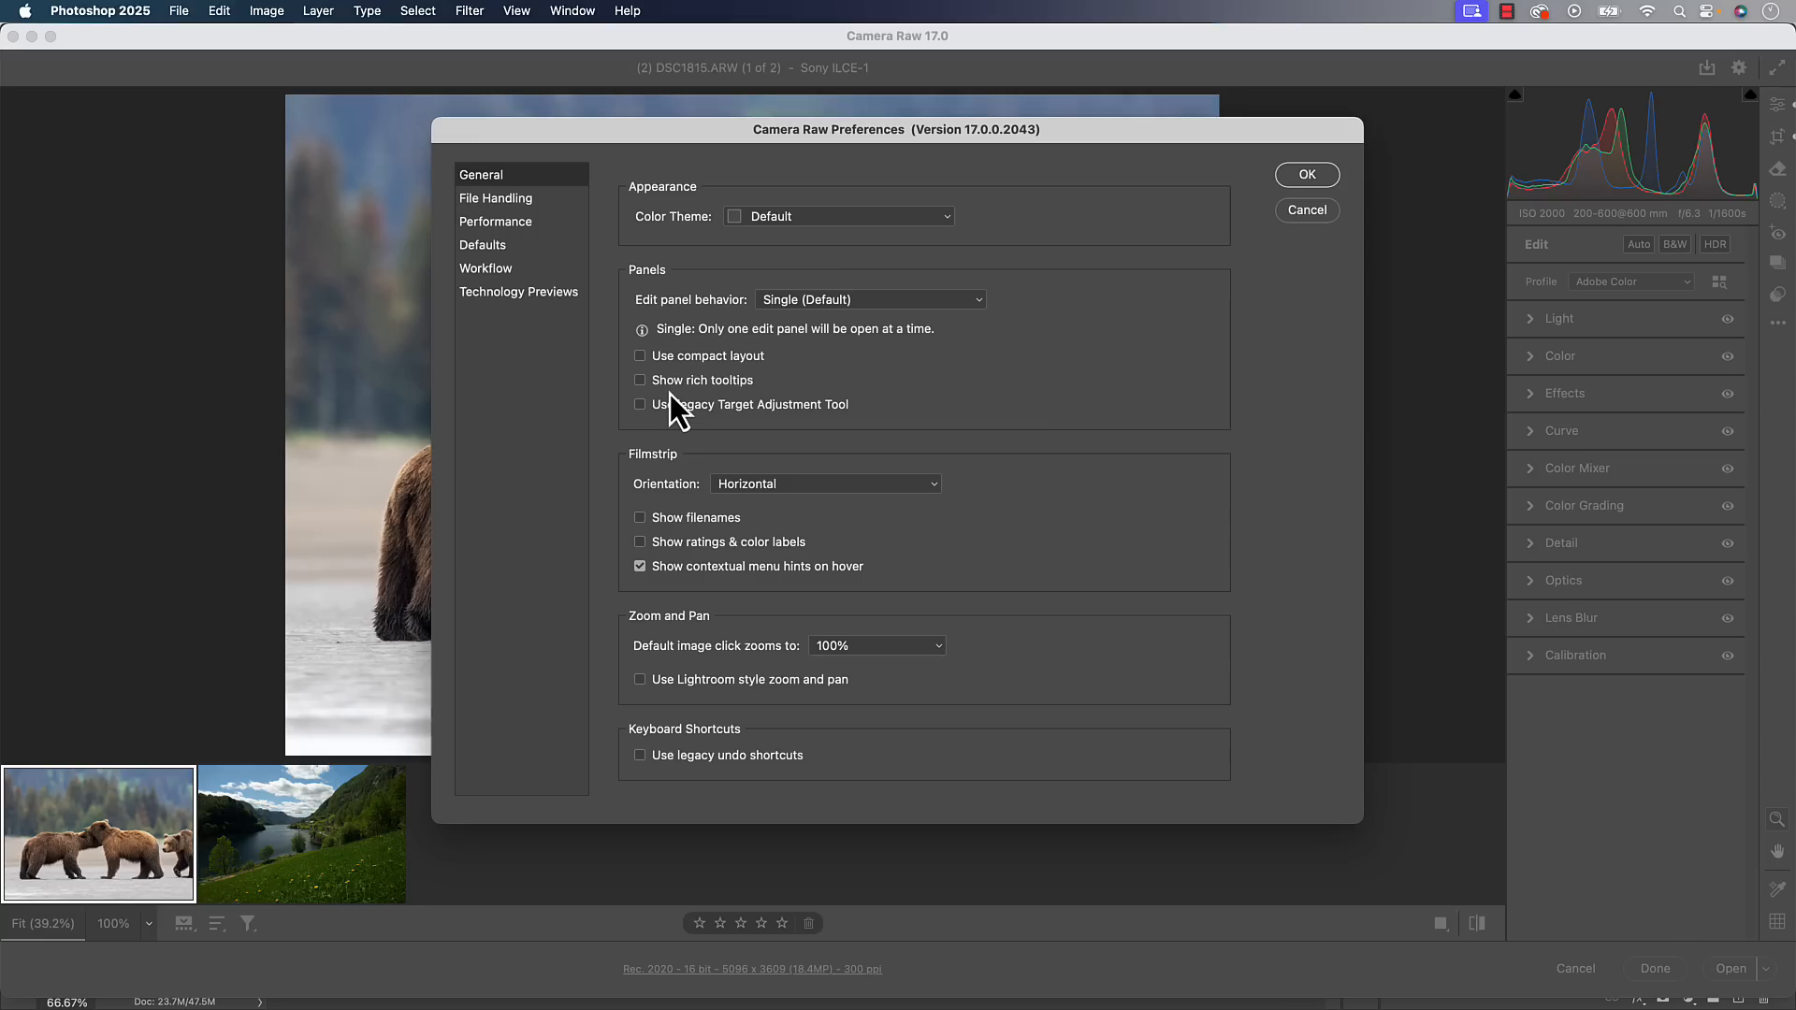
pyautogui.moveTo(658, 407)
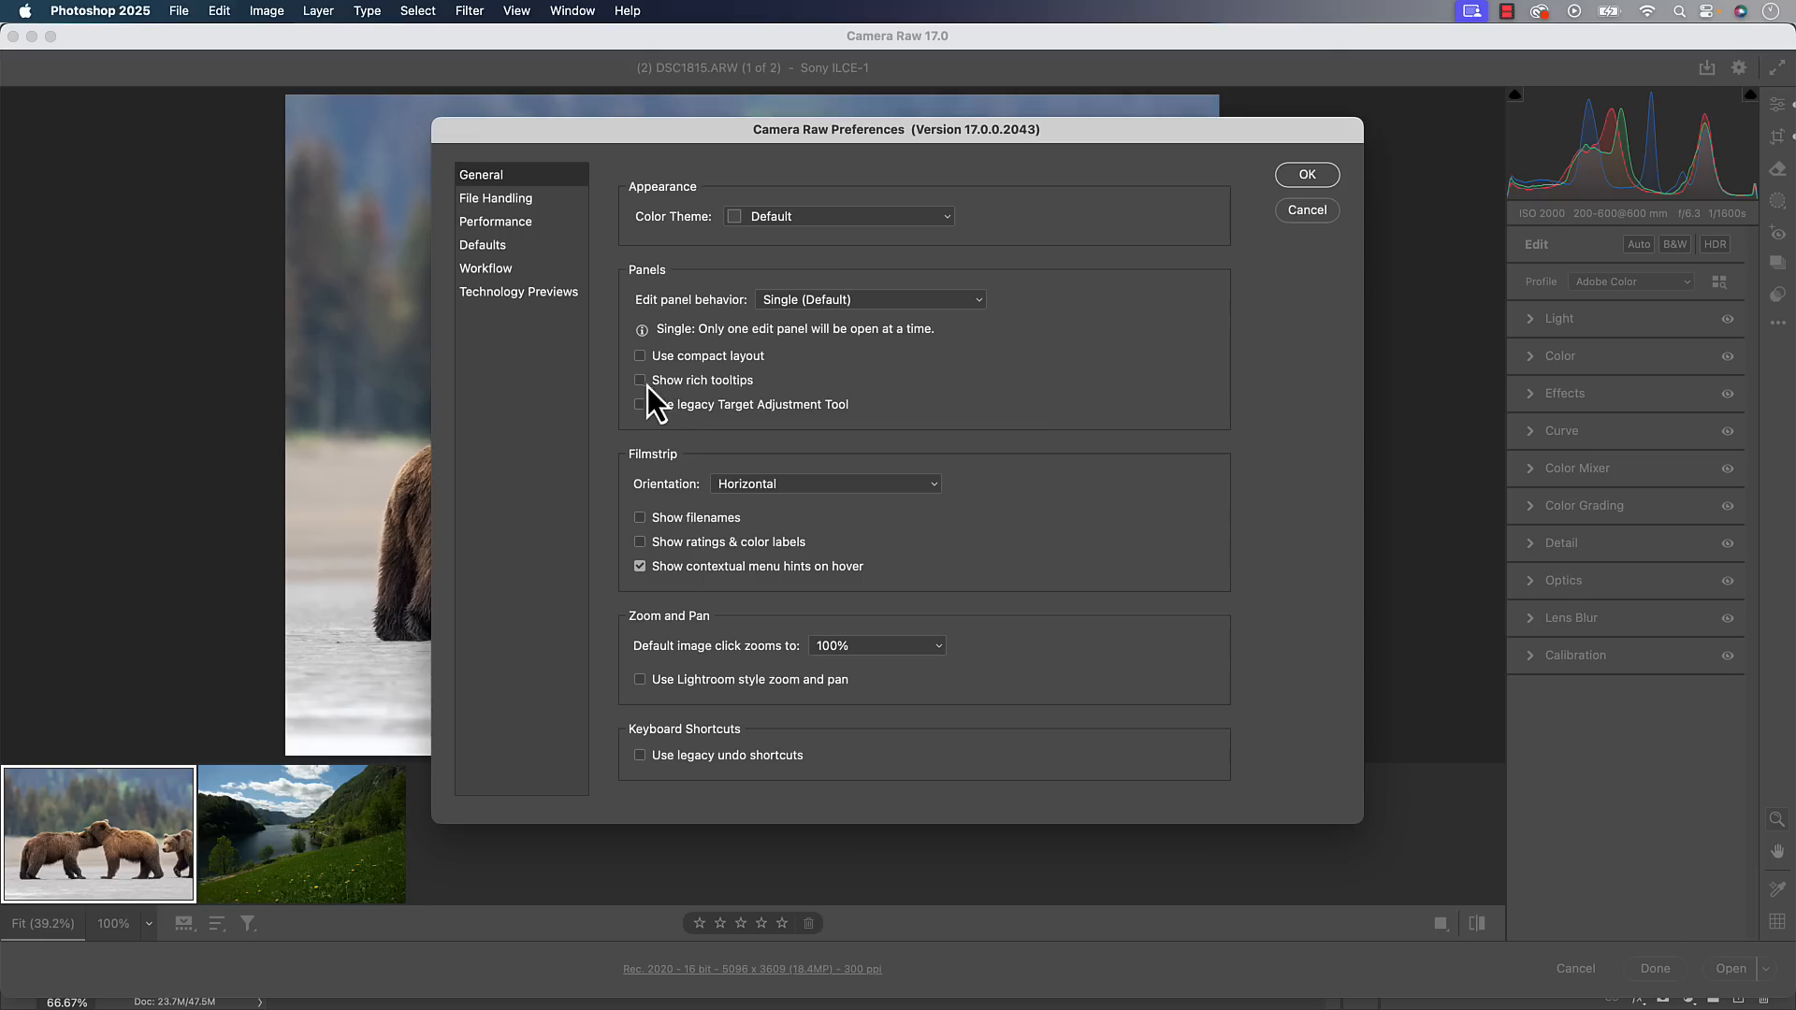
pyautogui.moveTo(664, 407)
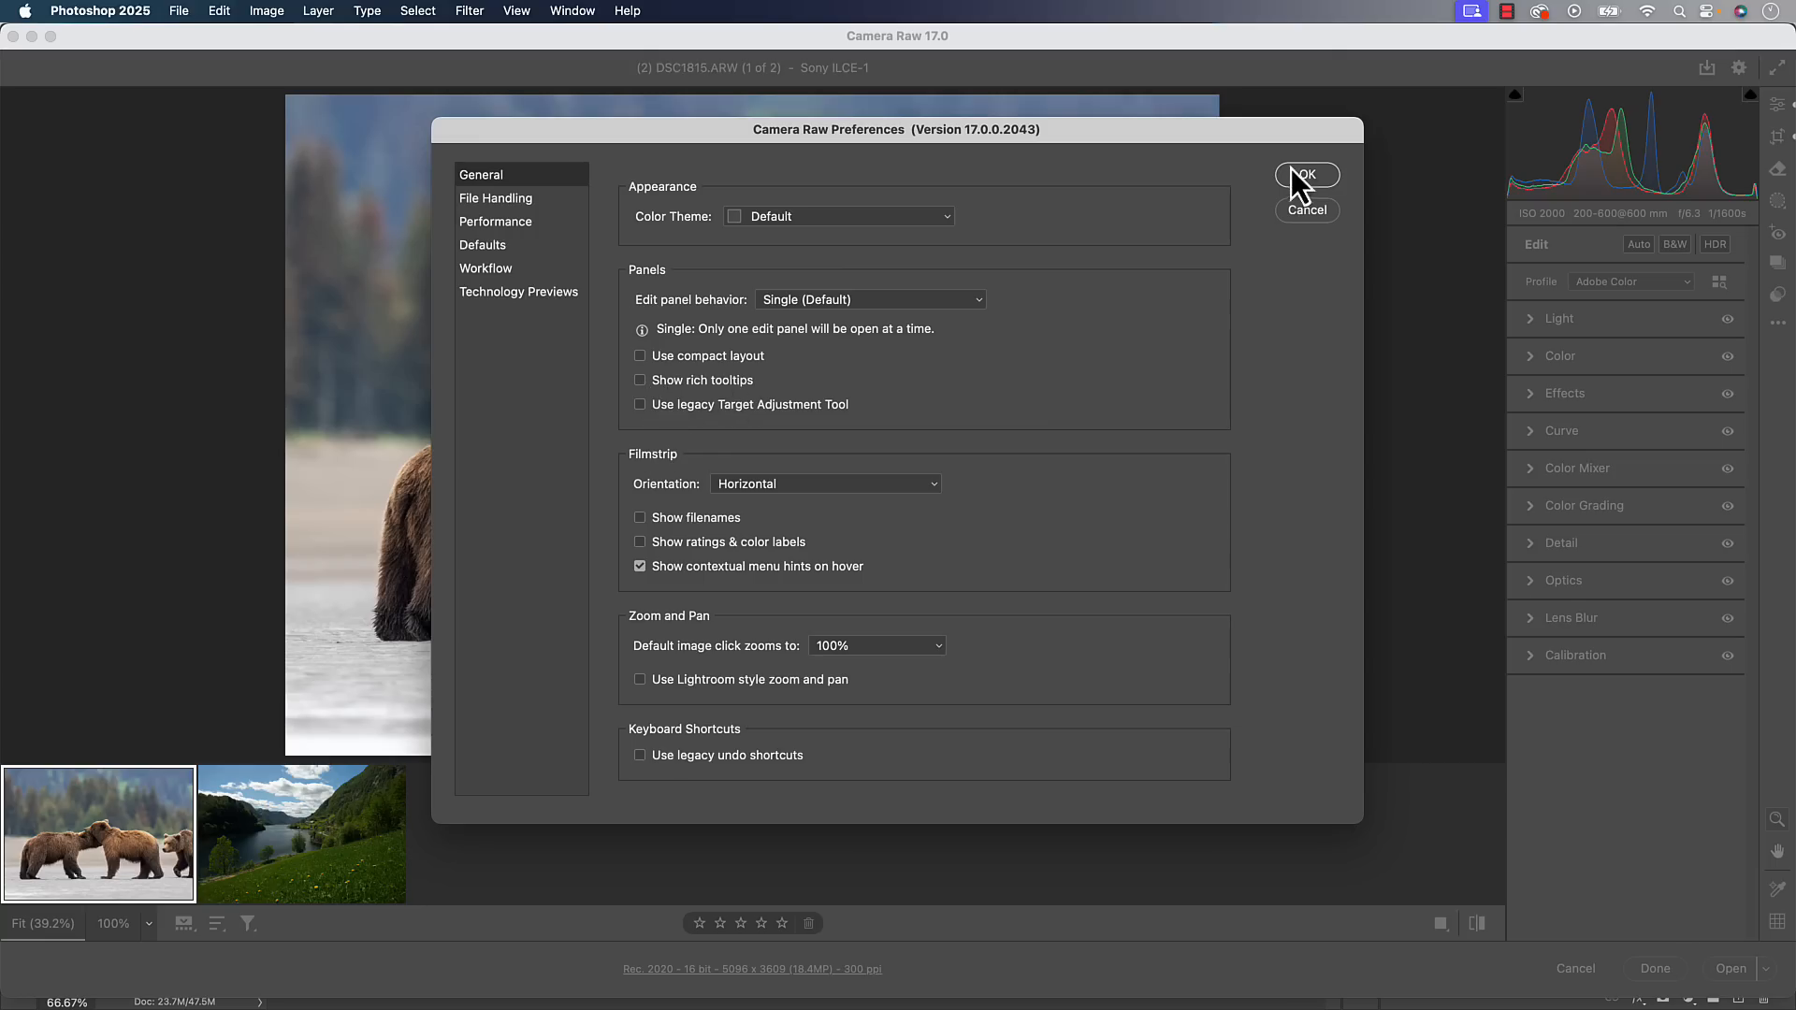
# Close Preferences with OK and expand the bear photo's Detail panel
pyautogui.click(1306, 174)
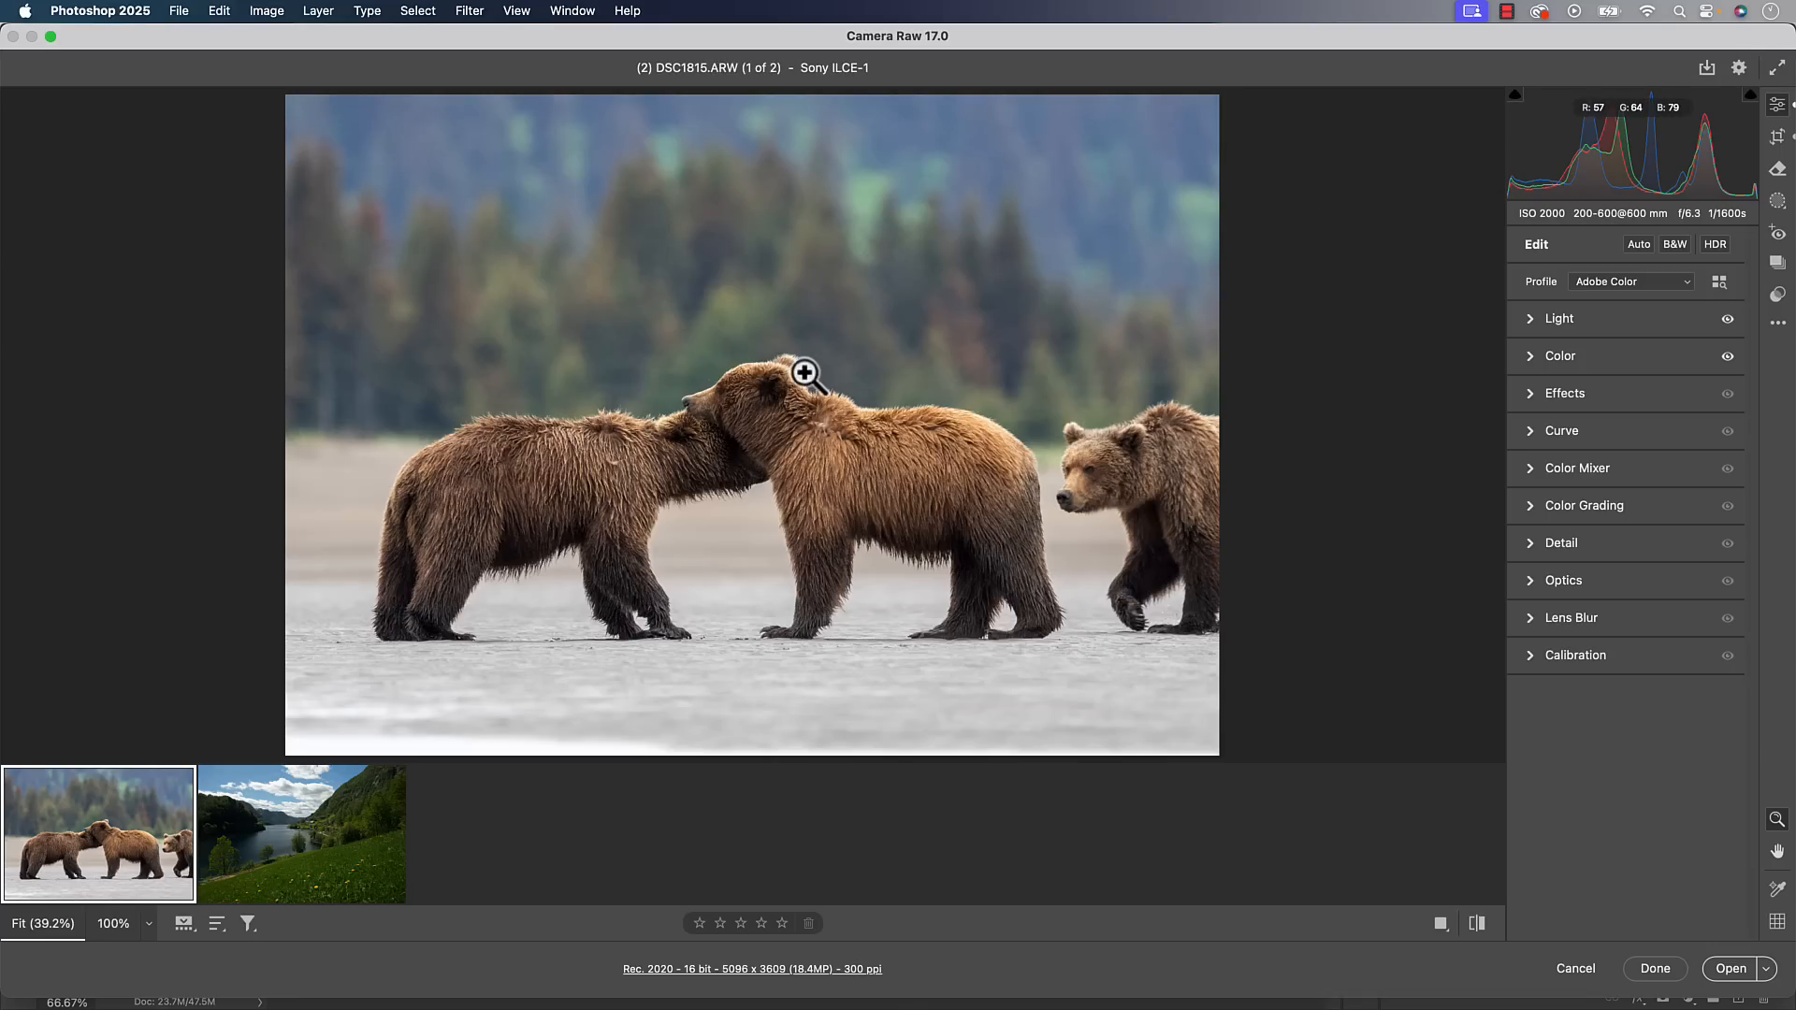
pyautogui.moveTo(1597, 440)
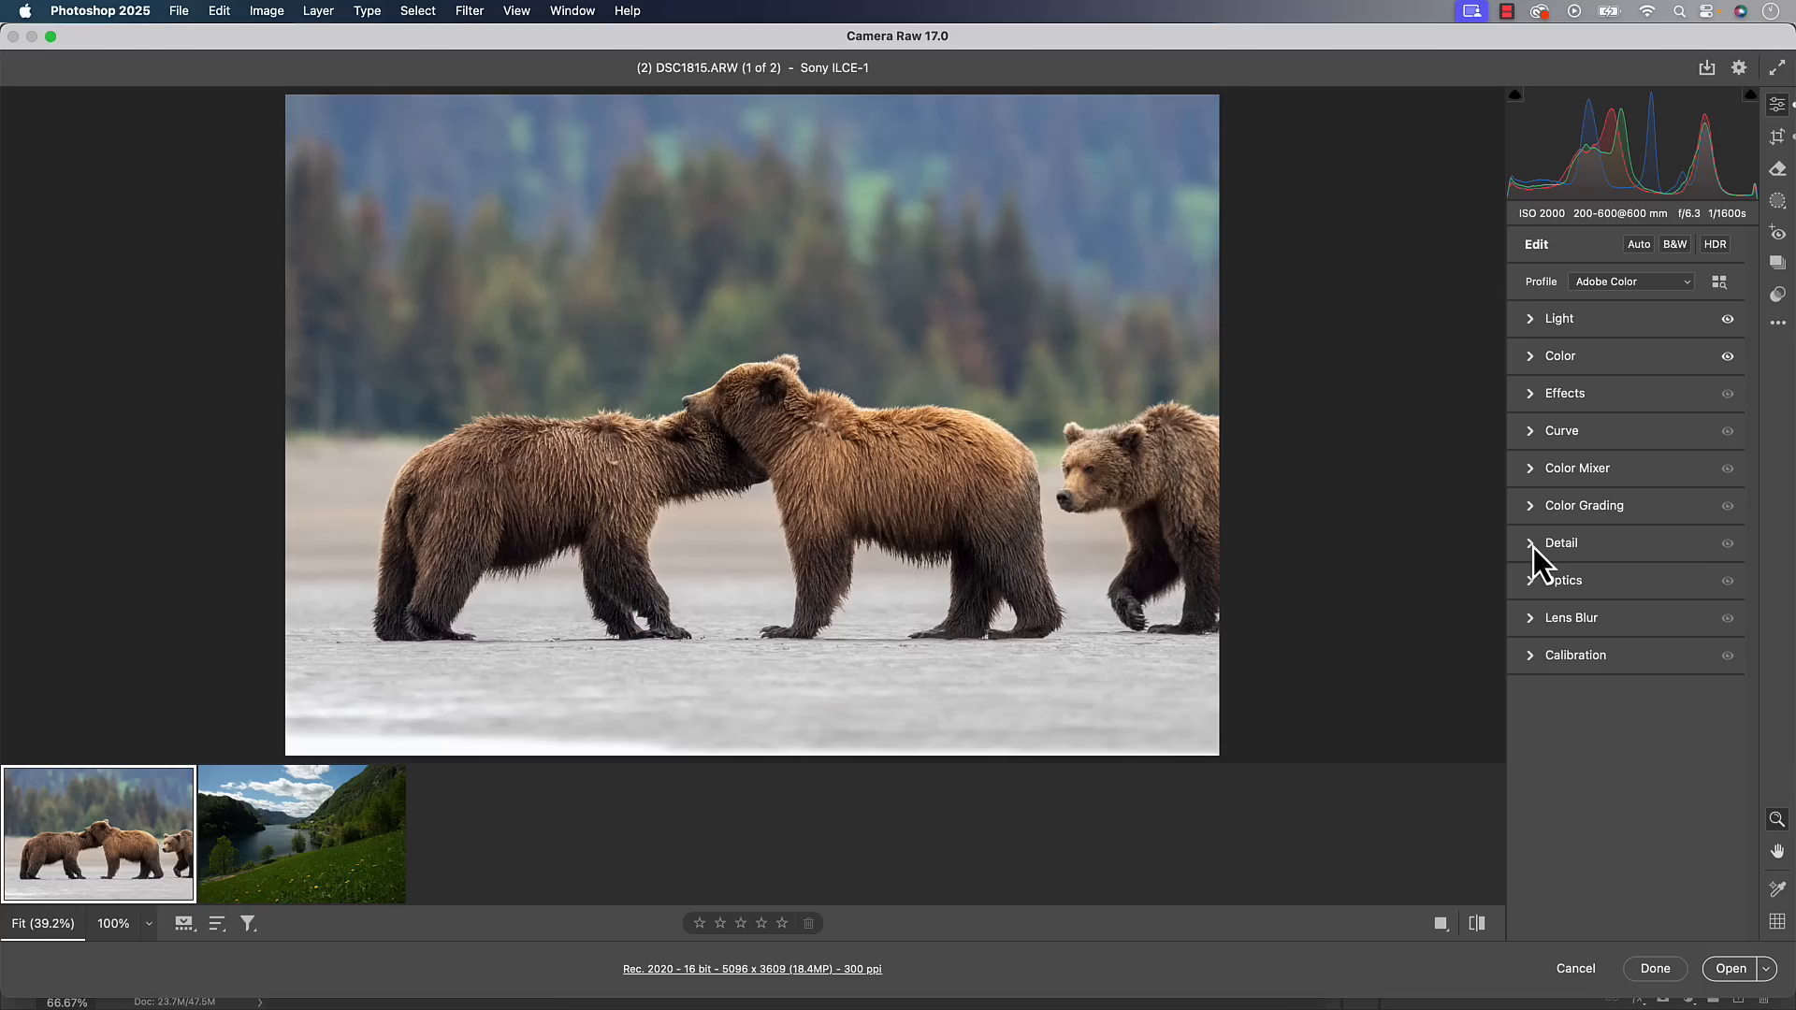
pyautogui.click(1560, 543)
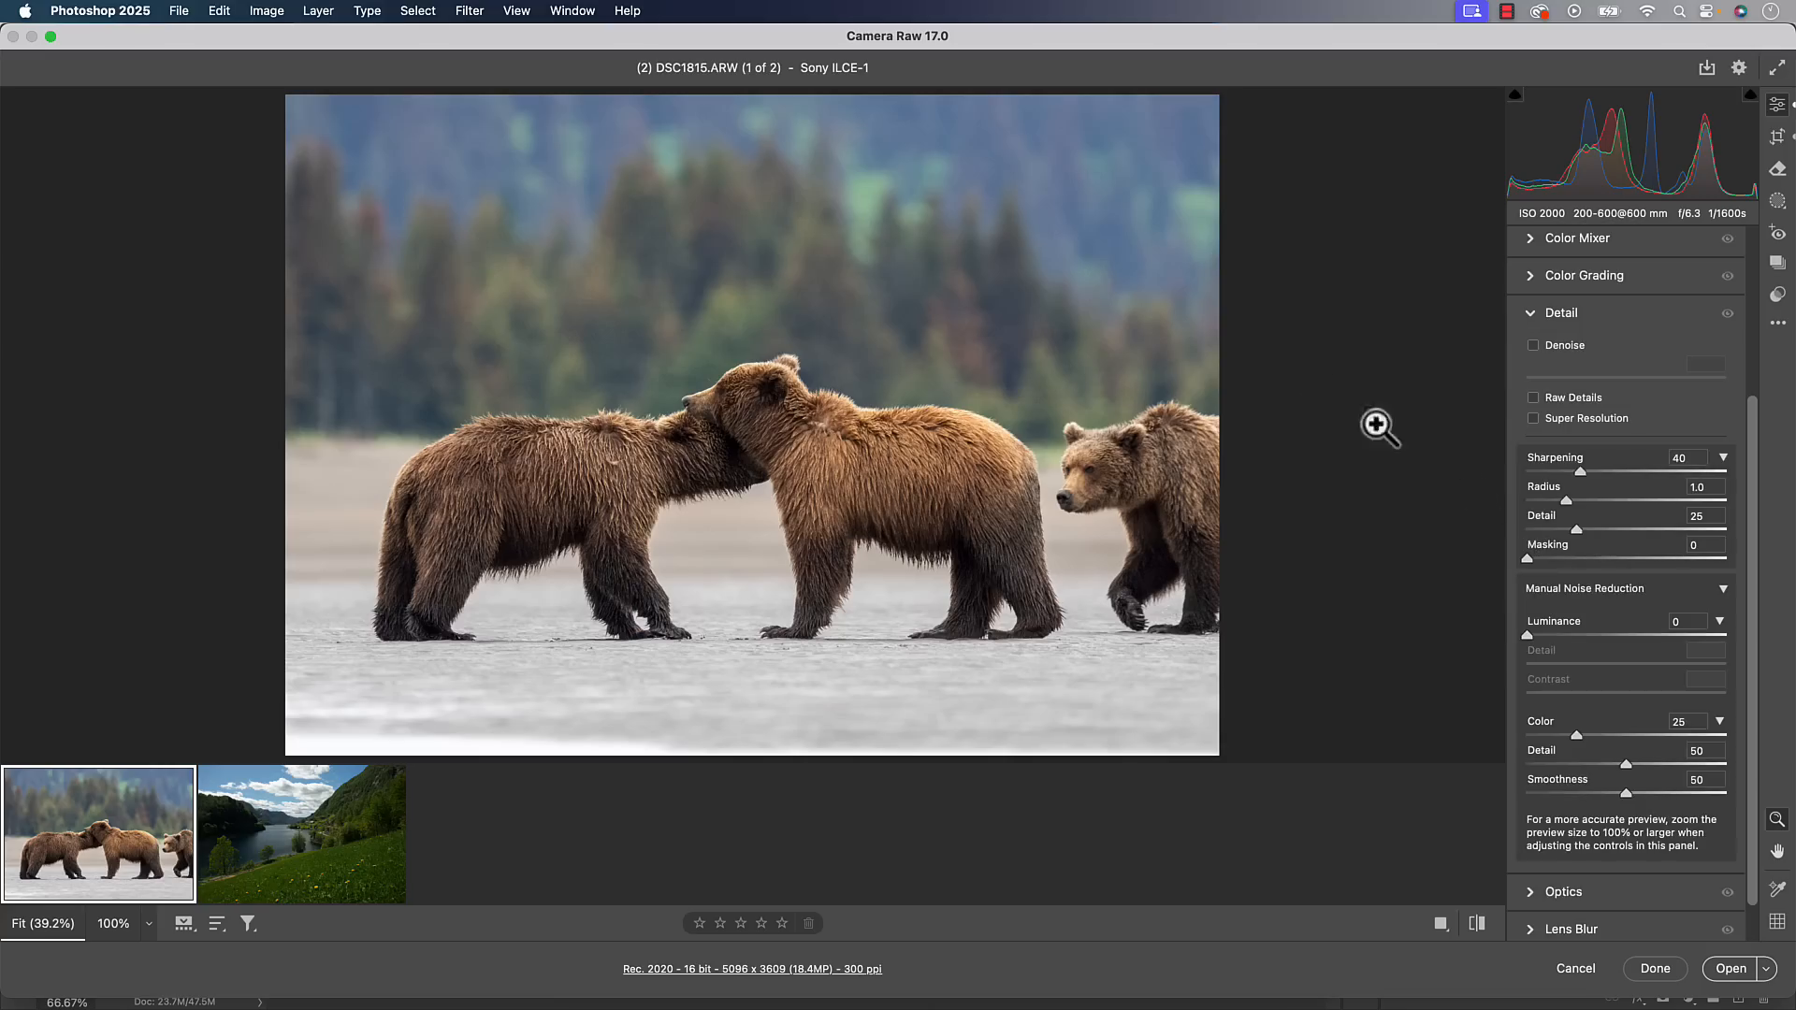
pyautogui.moveTo(1285, 374)
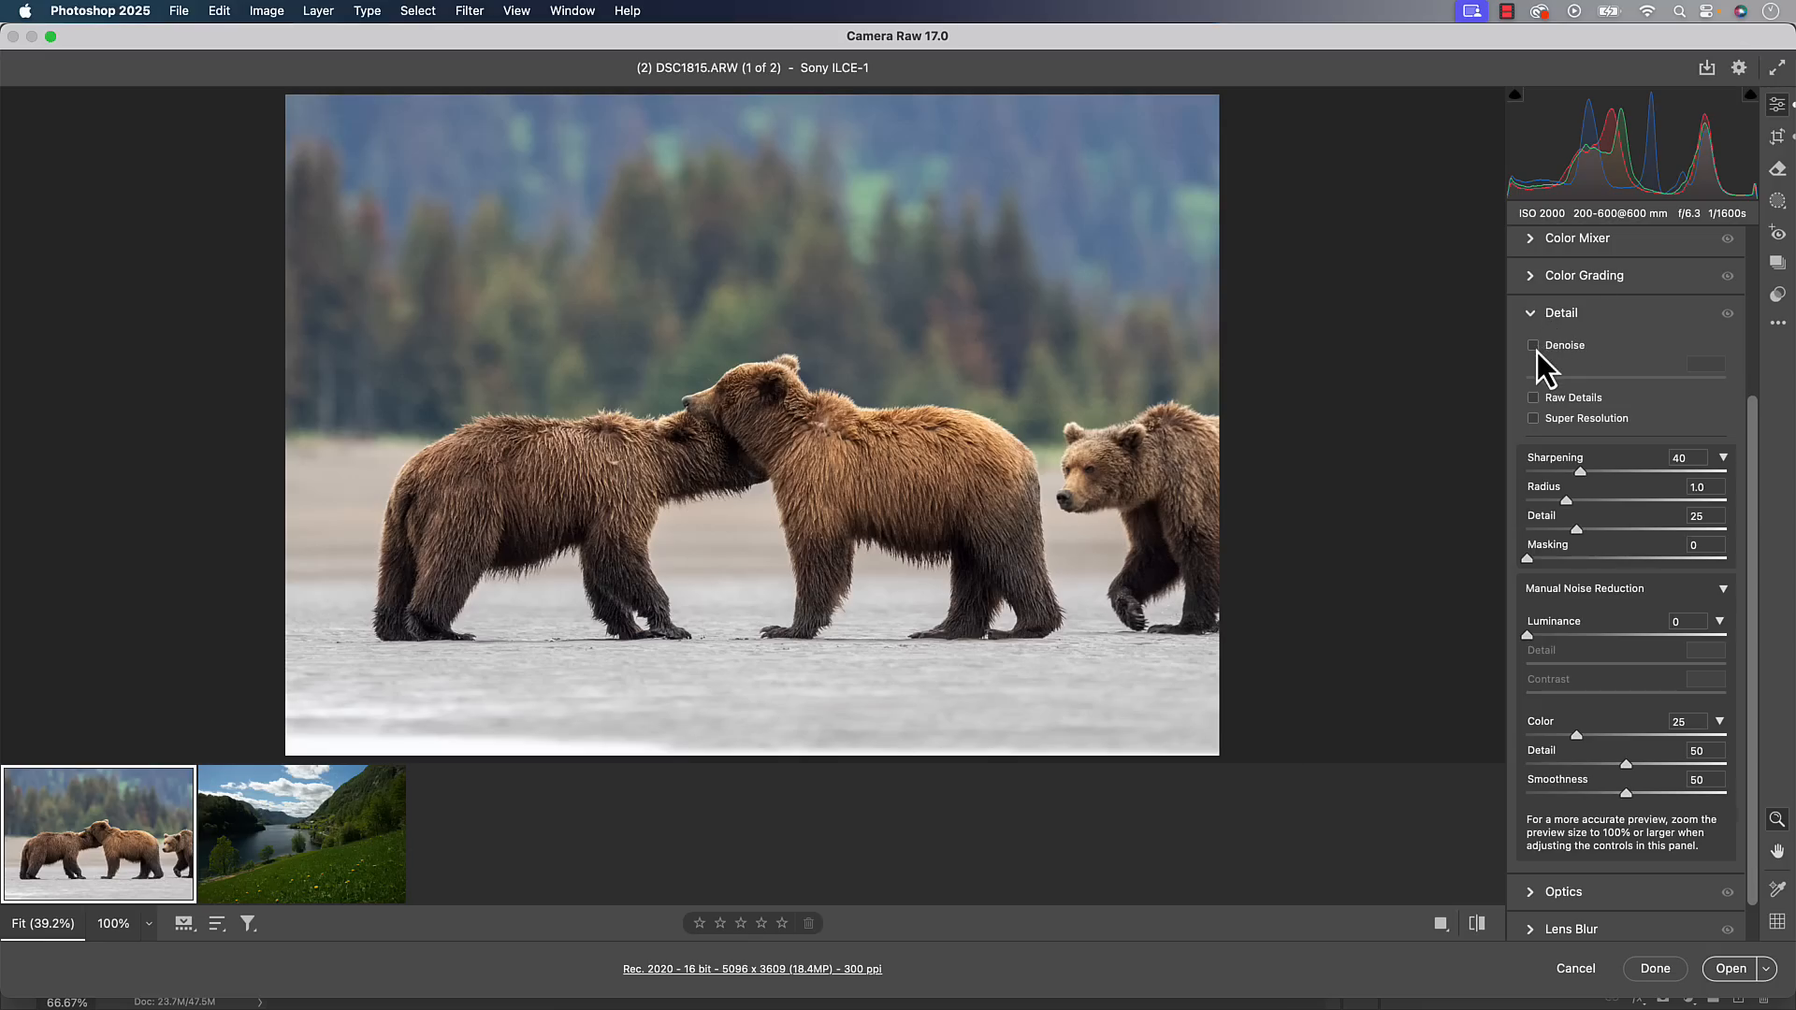
# Enable Denoise on the bear photo and raise its amount to 52
pyautogui.click(1534, 345)
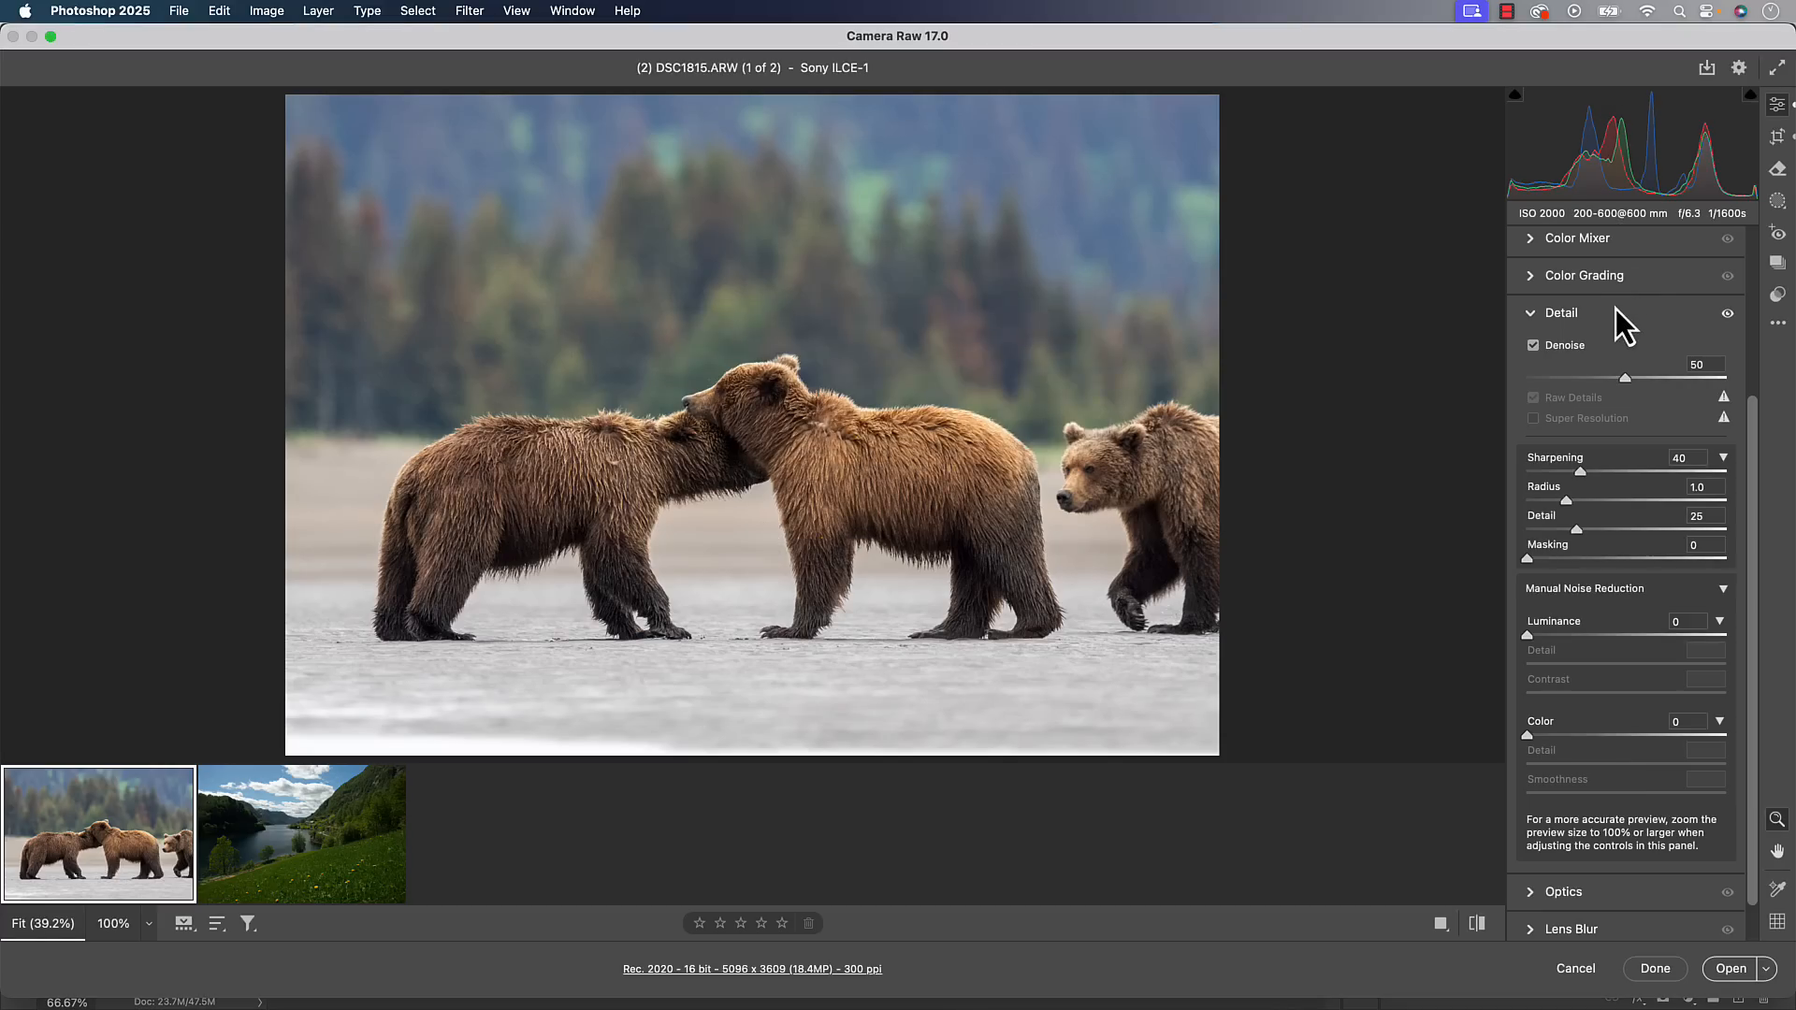
pyautogui.moveTo(1624, 401)
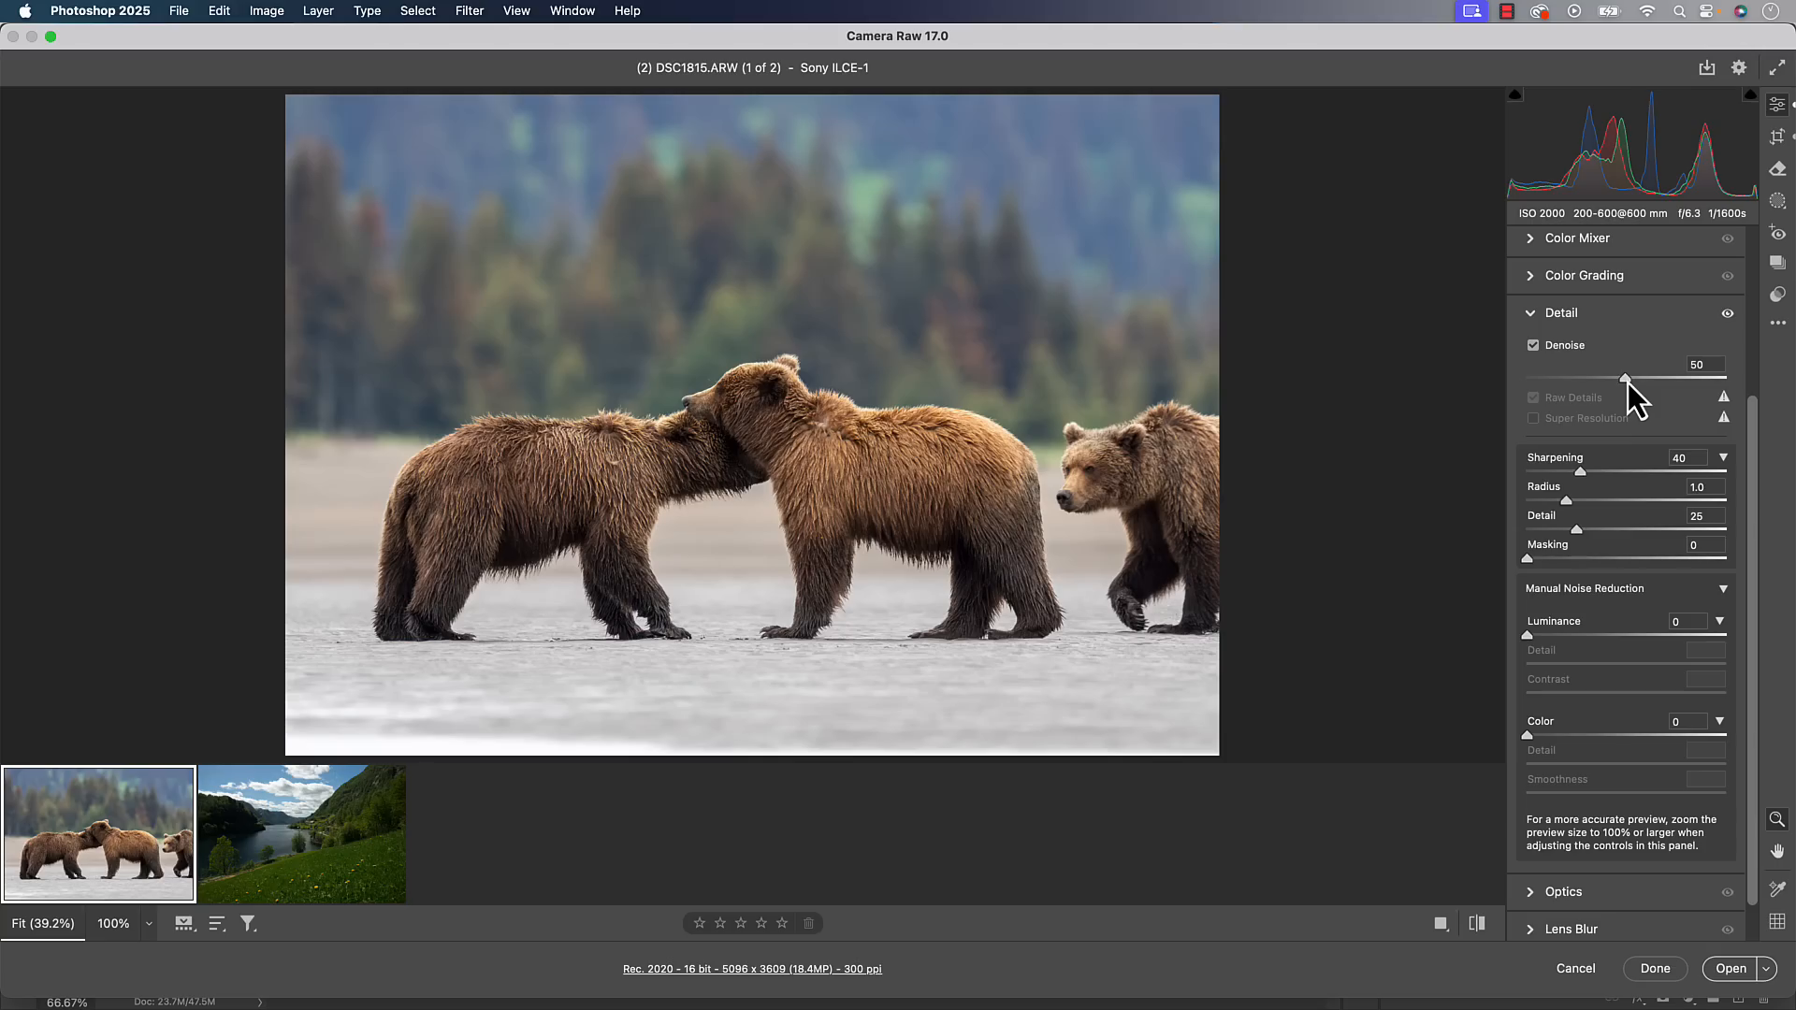
pyautogui.moveTo(1592, 378); pyautogui.dragTo(1597, 378)
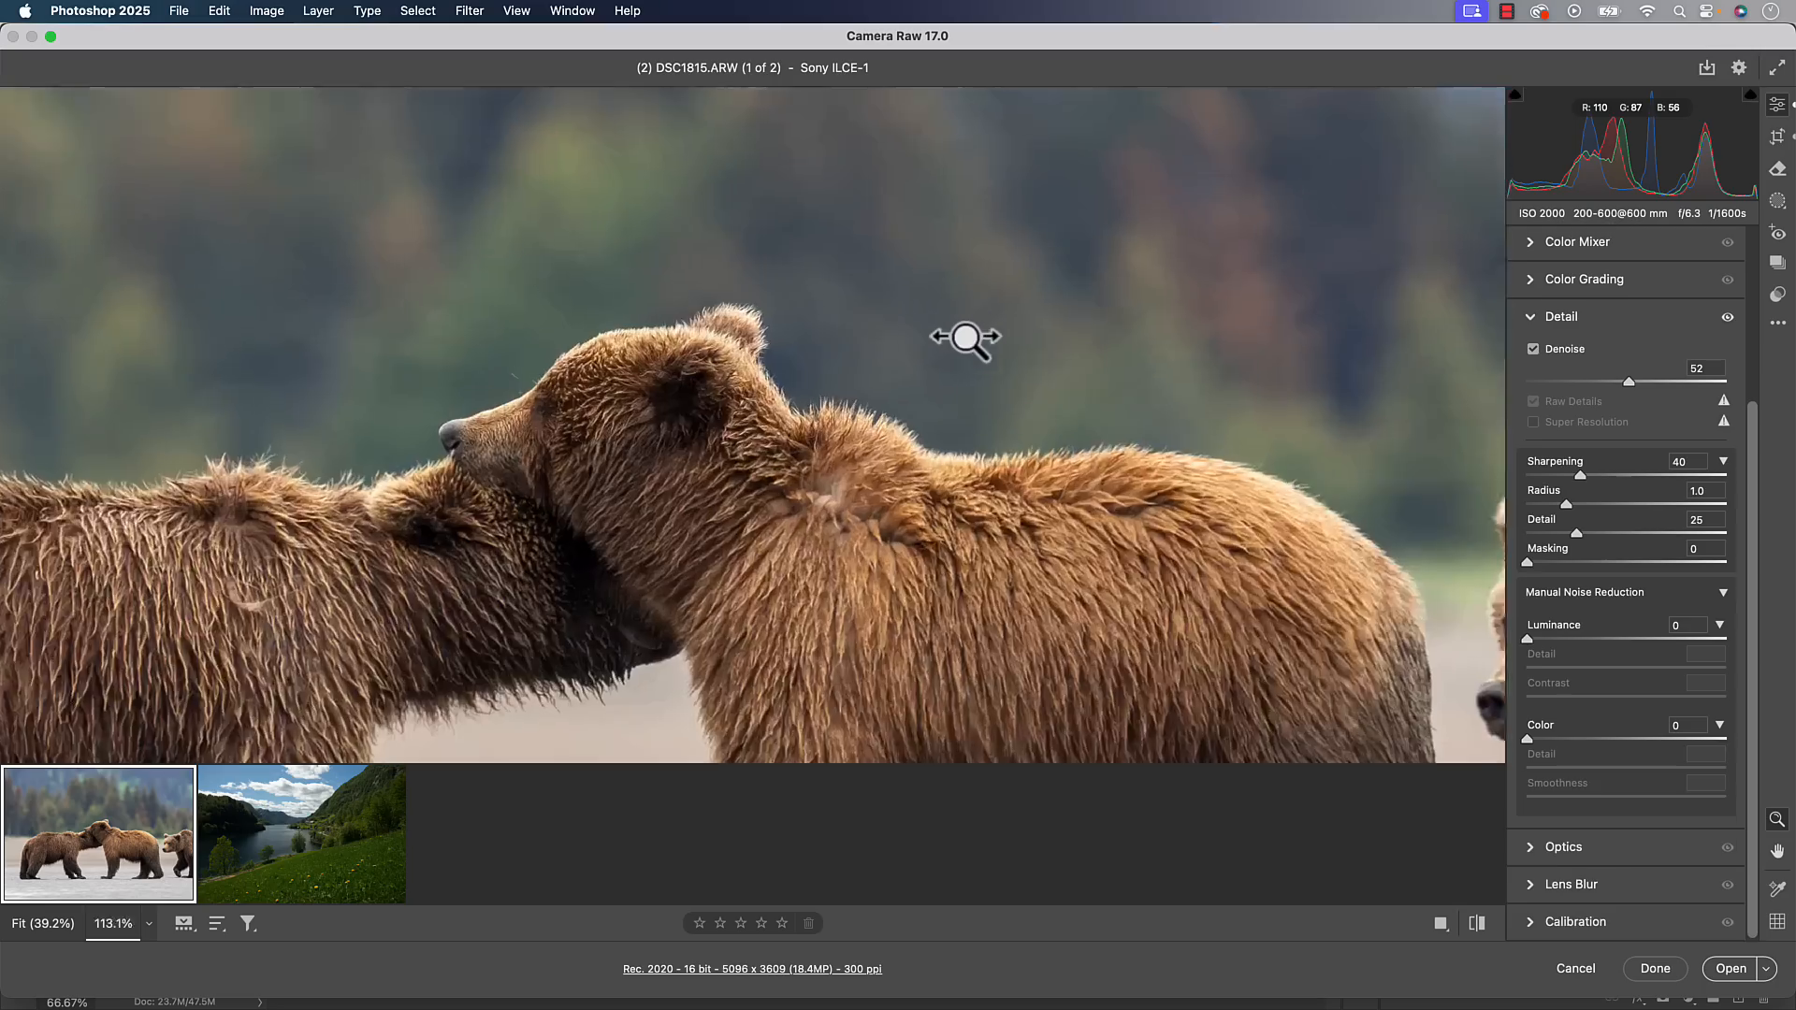
# Zoom in on the bear's head fur and toggle the Detail adjustments to compare noise
pyautogui.click(965, 338)
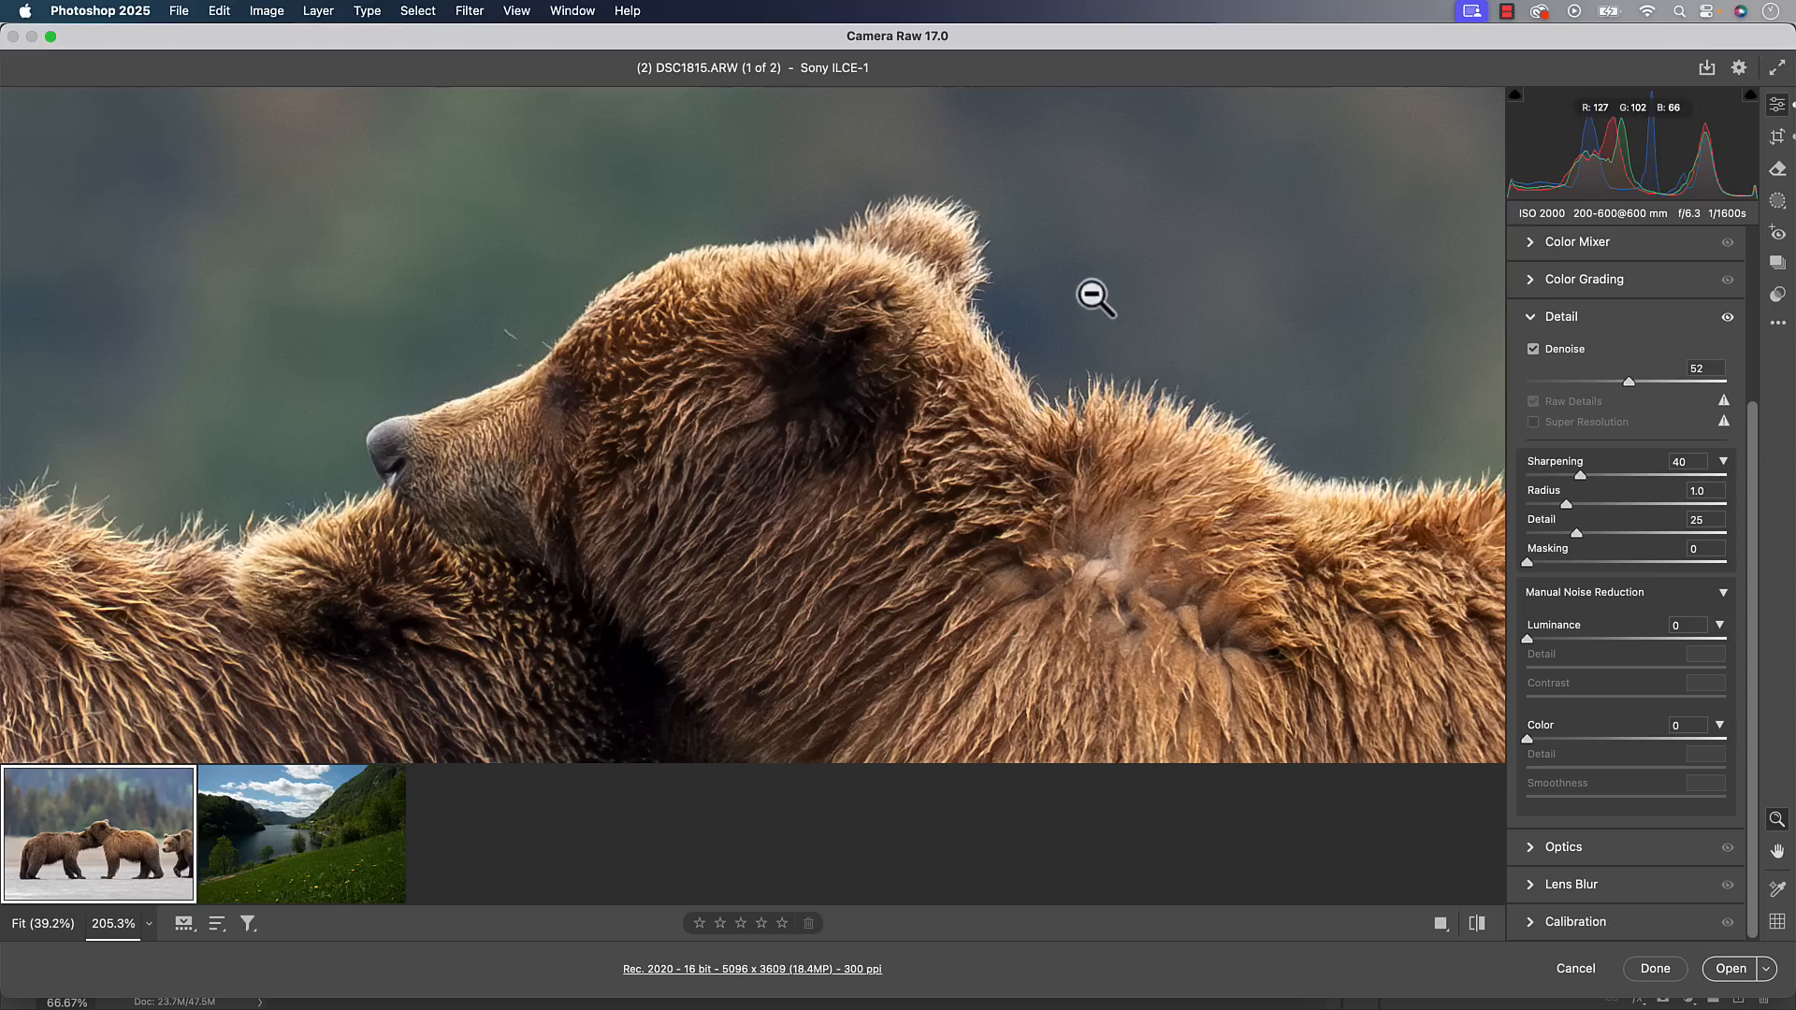
pyautogui.click(1548, 349)
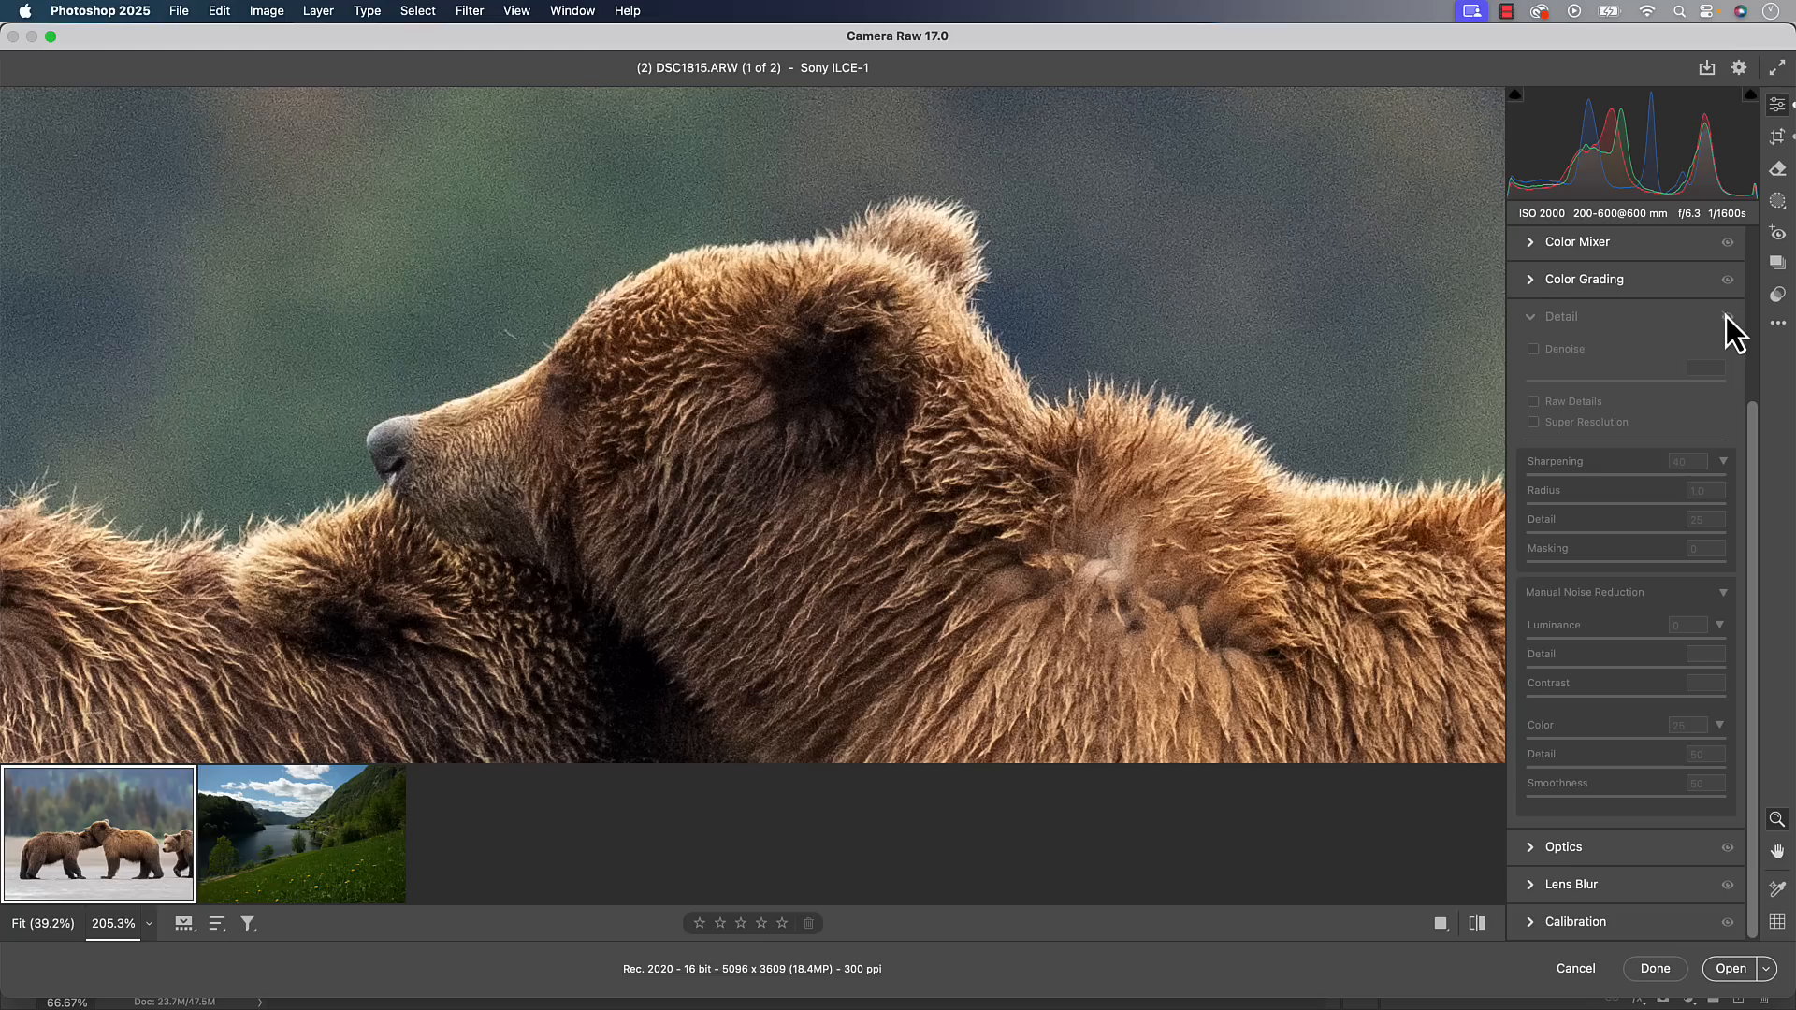
pyautogui.click(1532, 348)
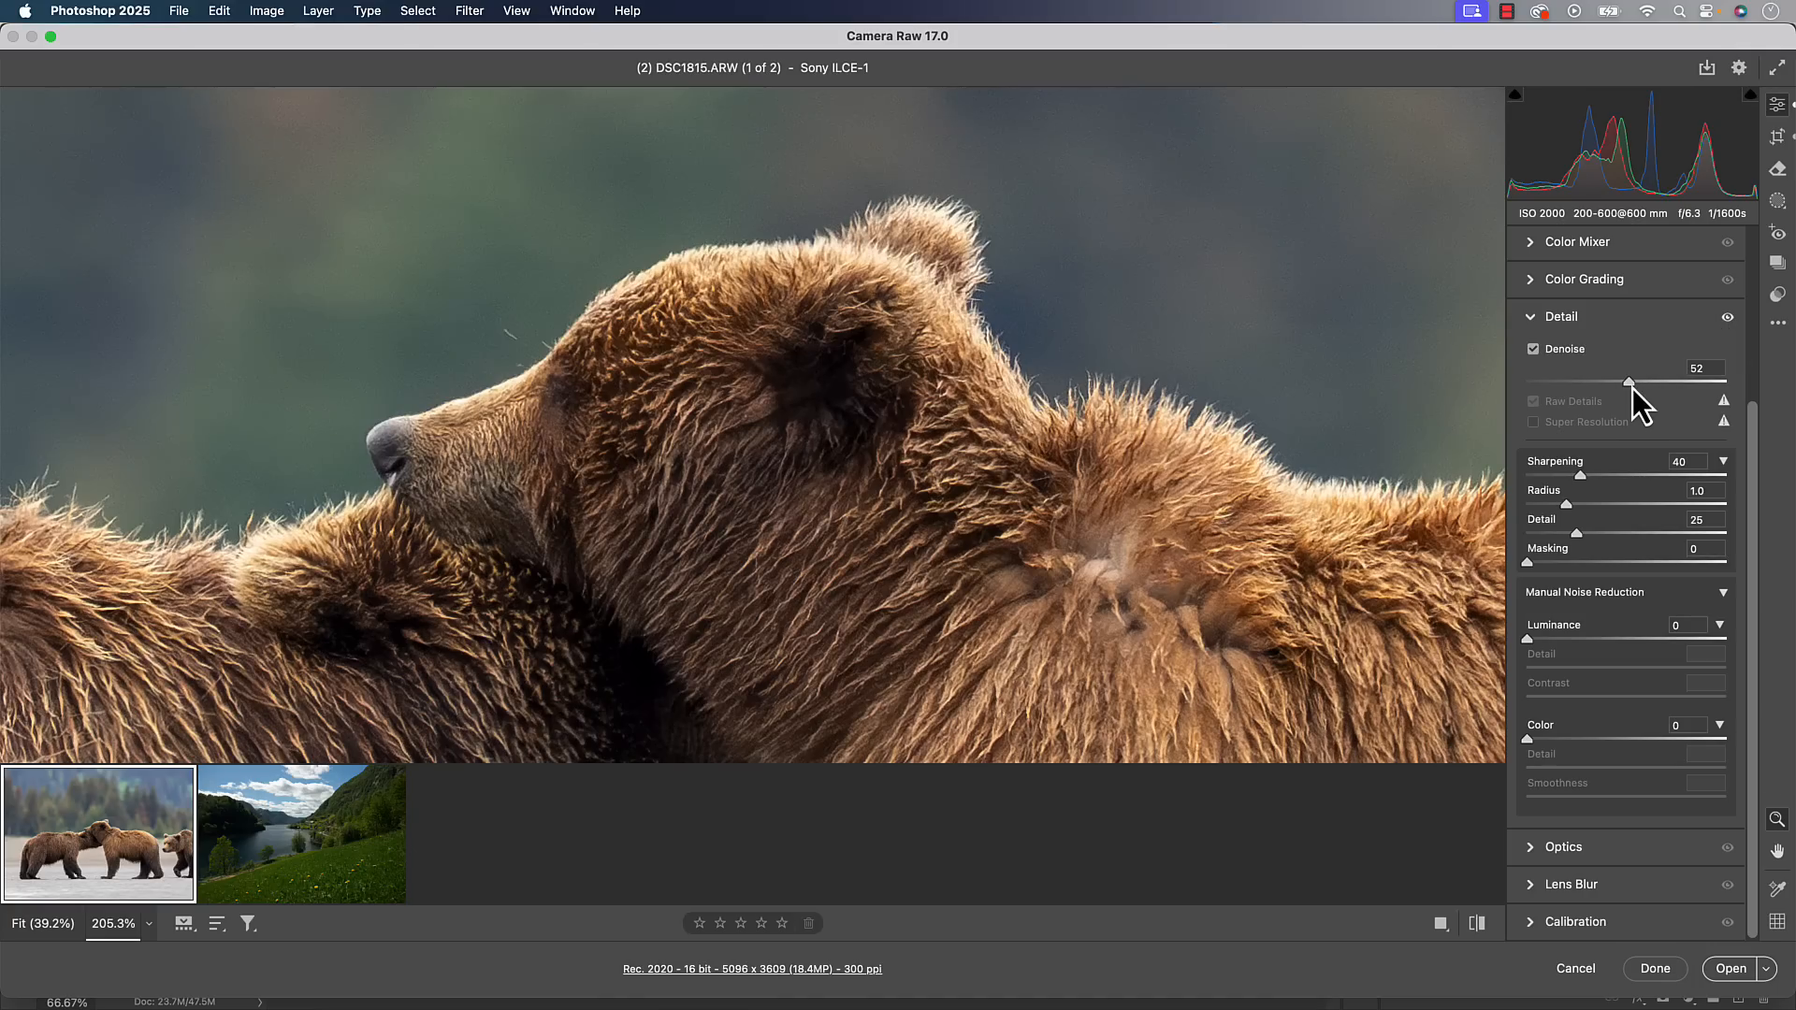
# Fine-tune the Denoise amount to 67 and zoom back out to the whole photo
pyautogui.moveTo(1629, 382); pyautogui.dragTo(1659, 382)
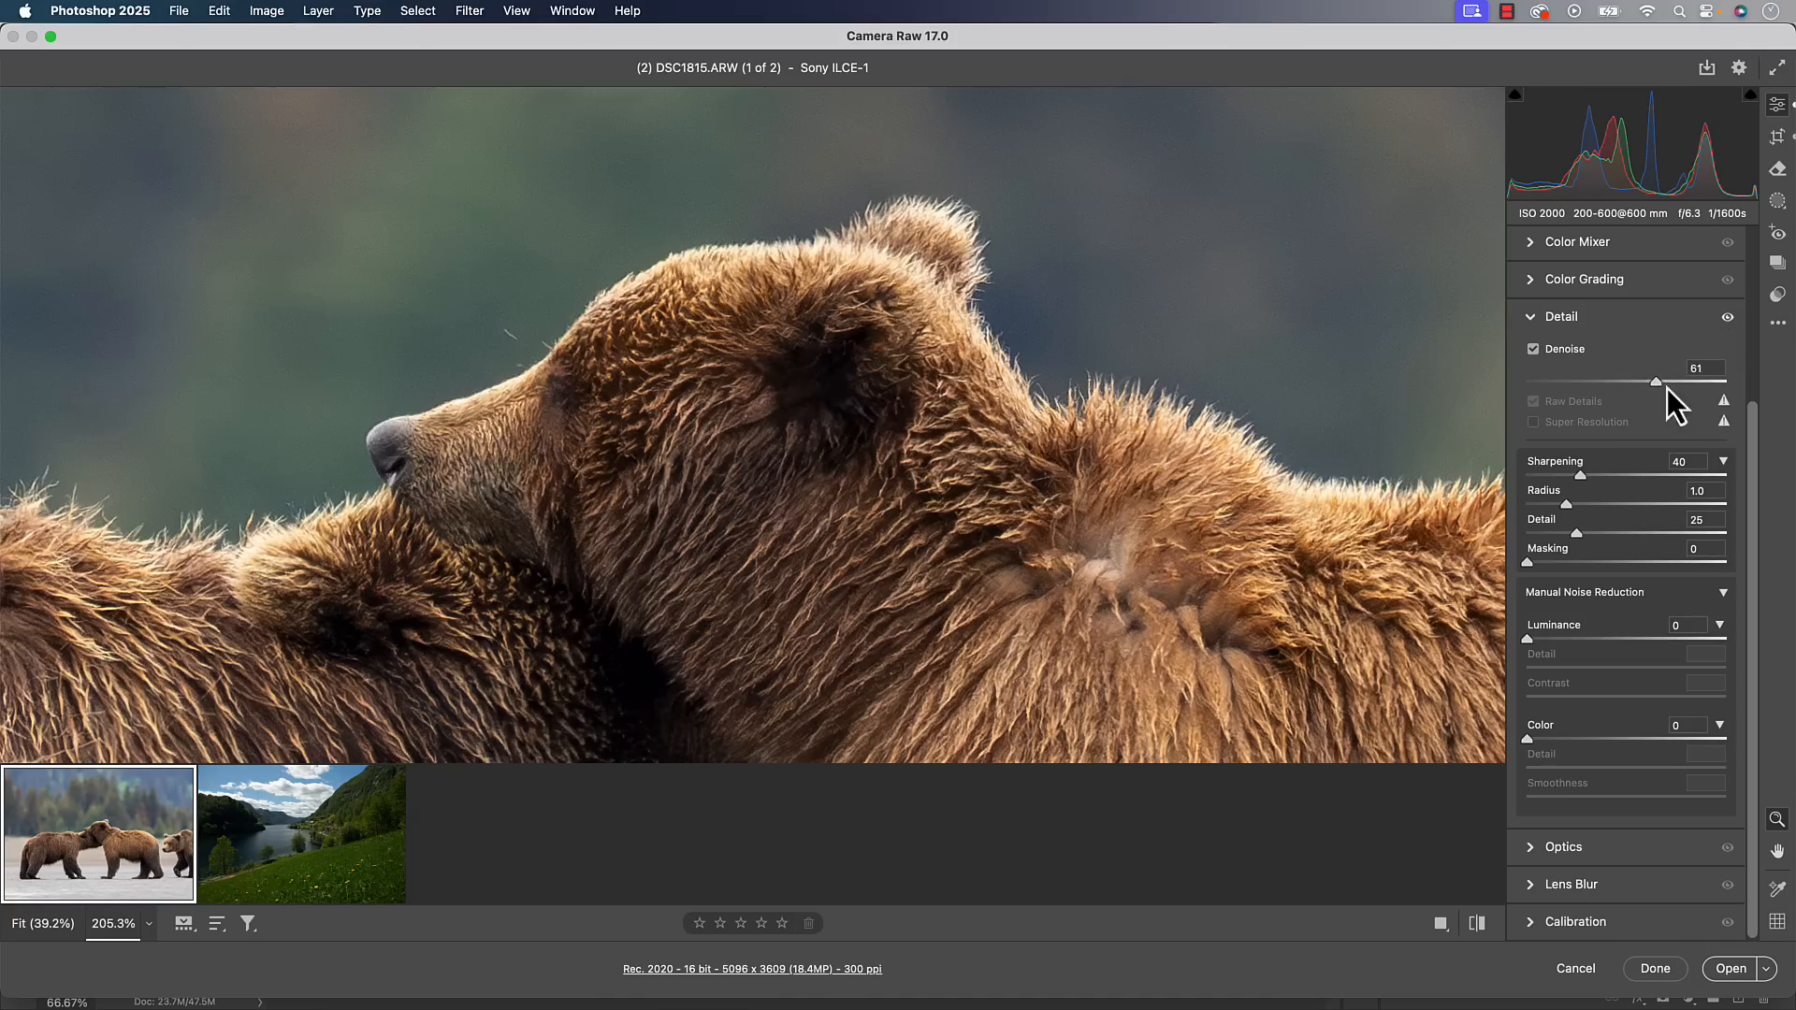
pyautogui.moveTo(1655, 382); pyautogui.dragTo(1674, 382)
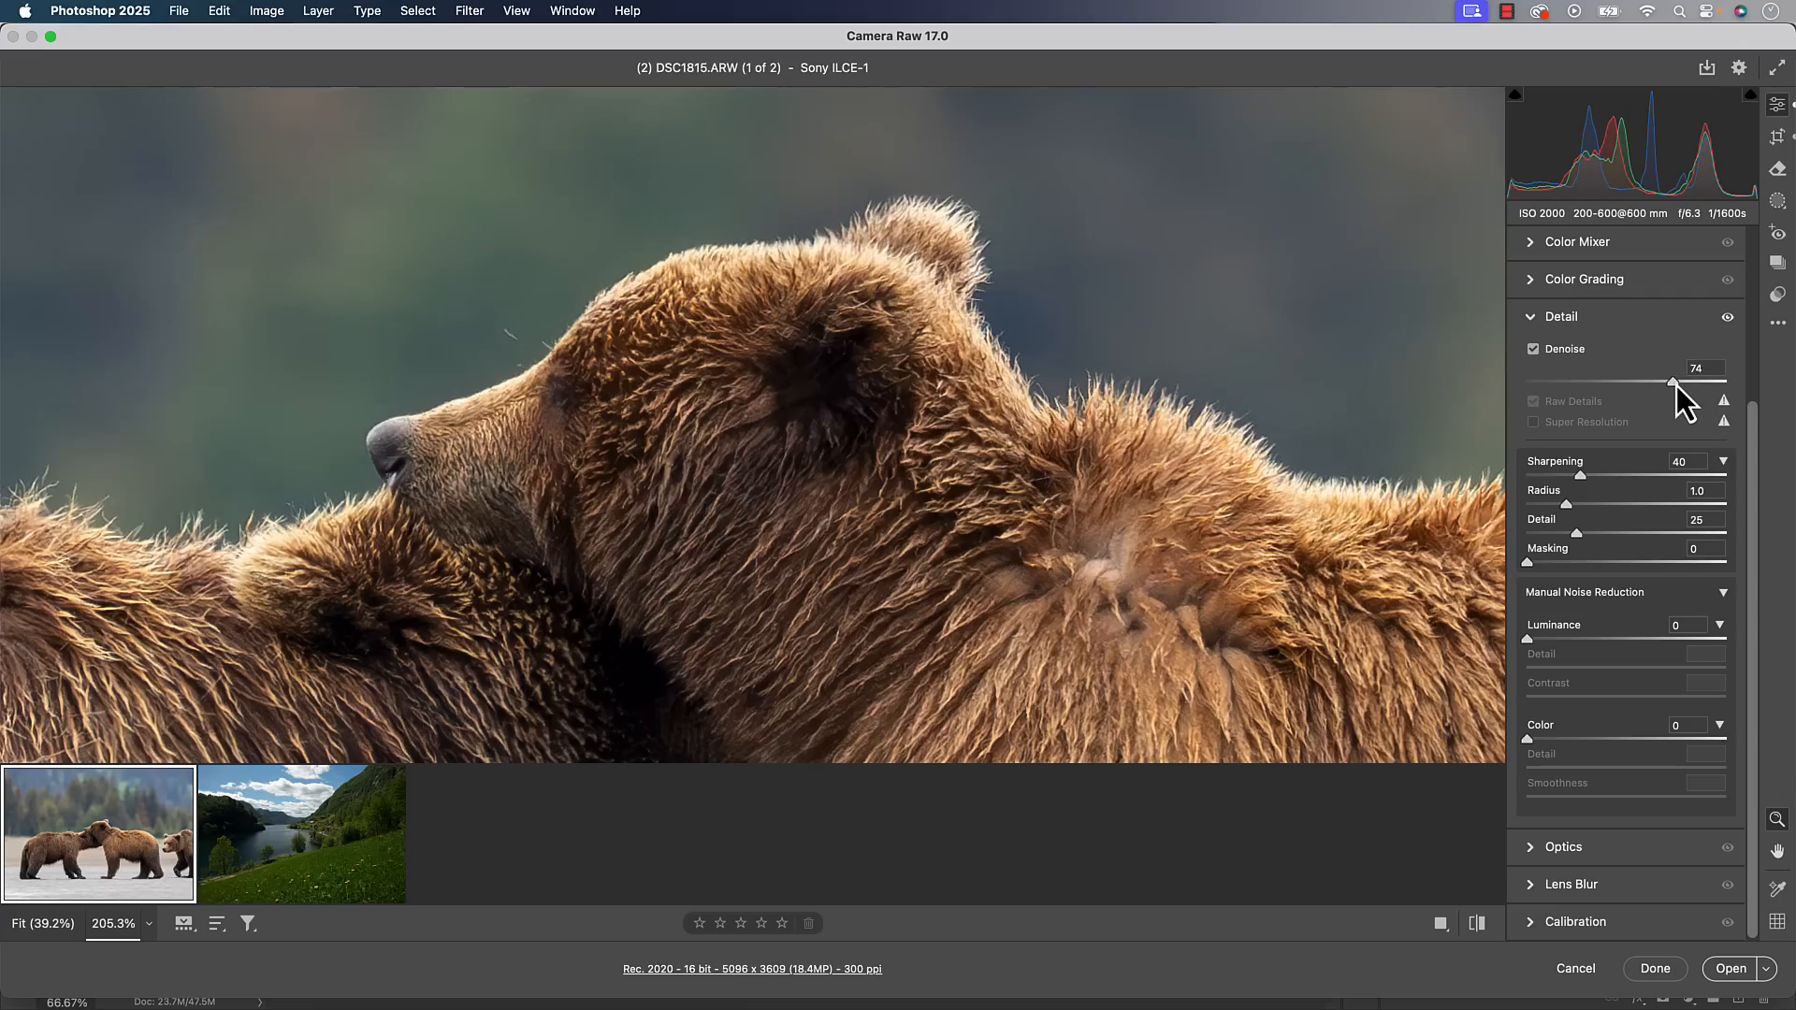
pyautogui.moveTo(1673, 382); pyautogui.dragTo(1668, 382)
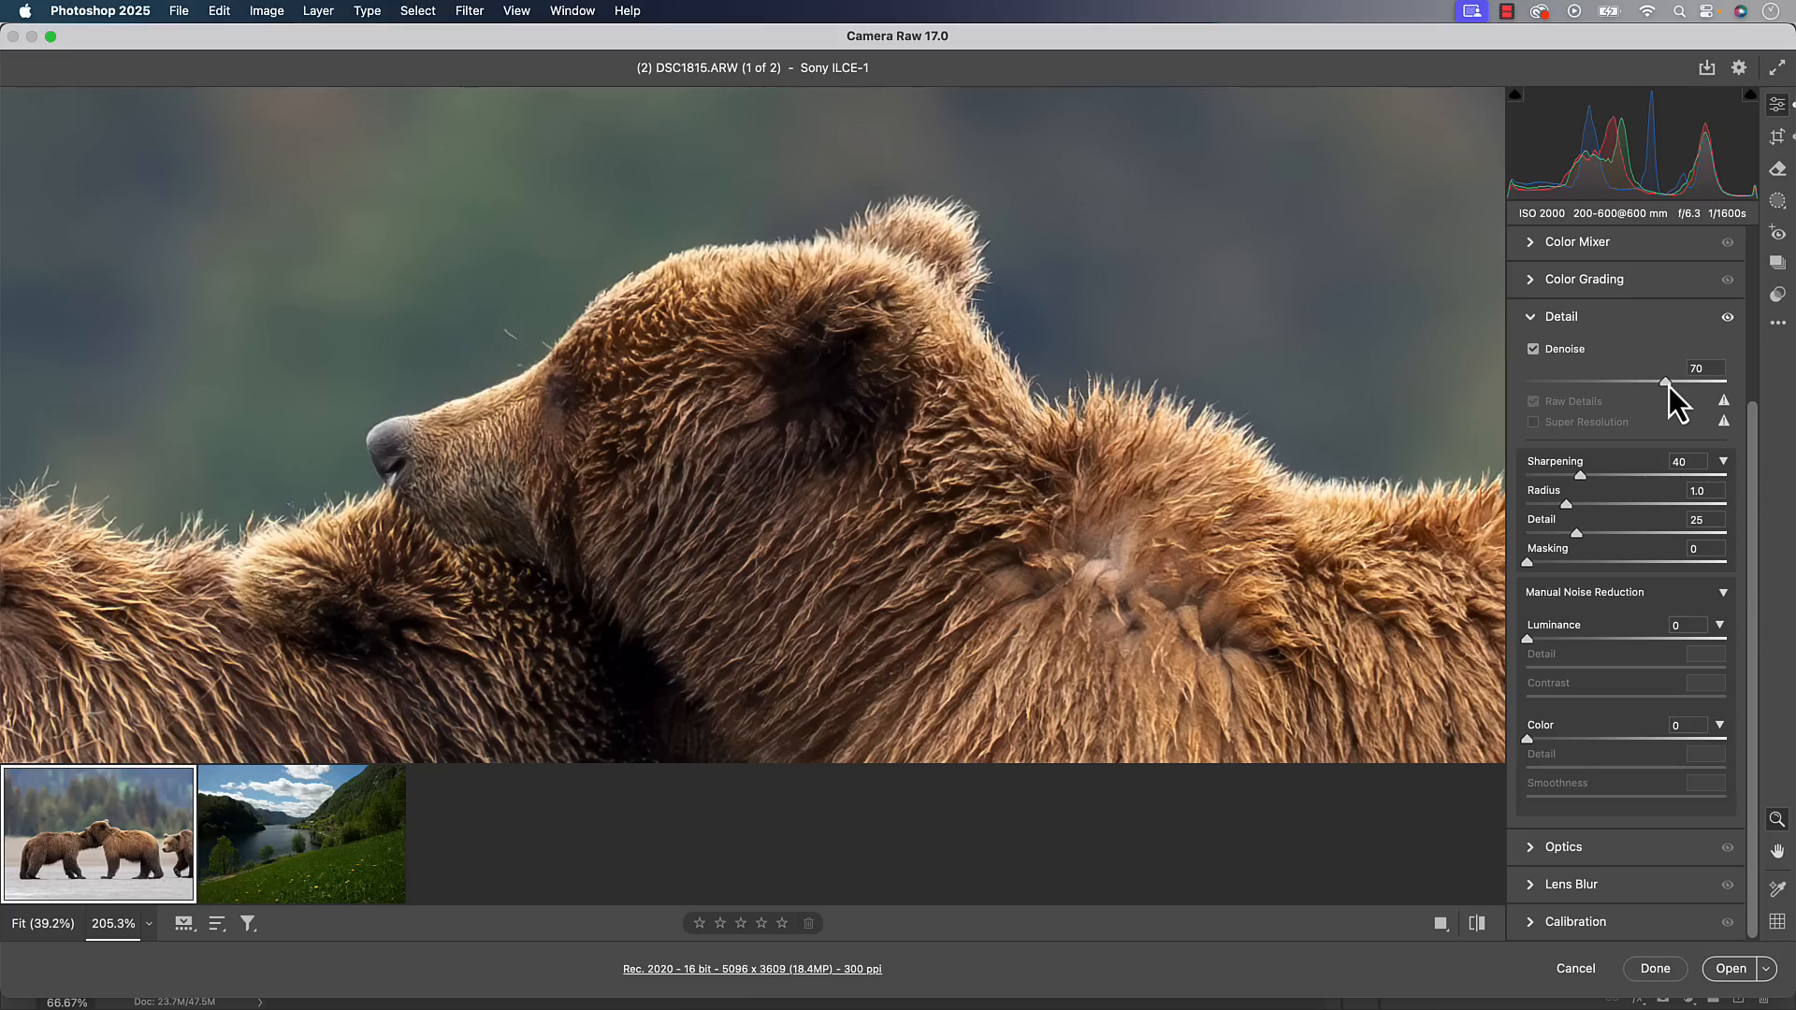
pyautogui.moveTo(1678, 416)
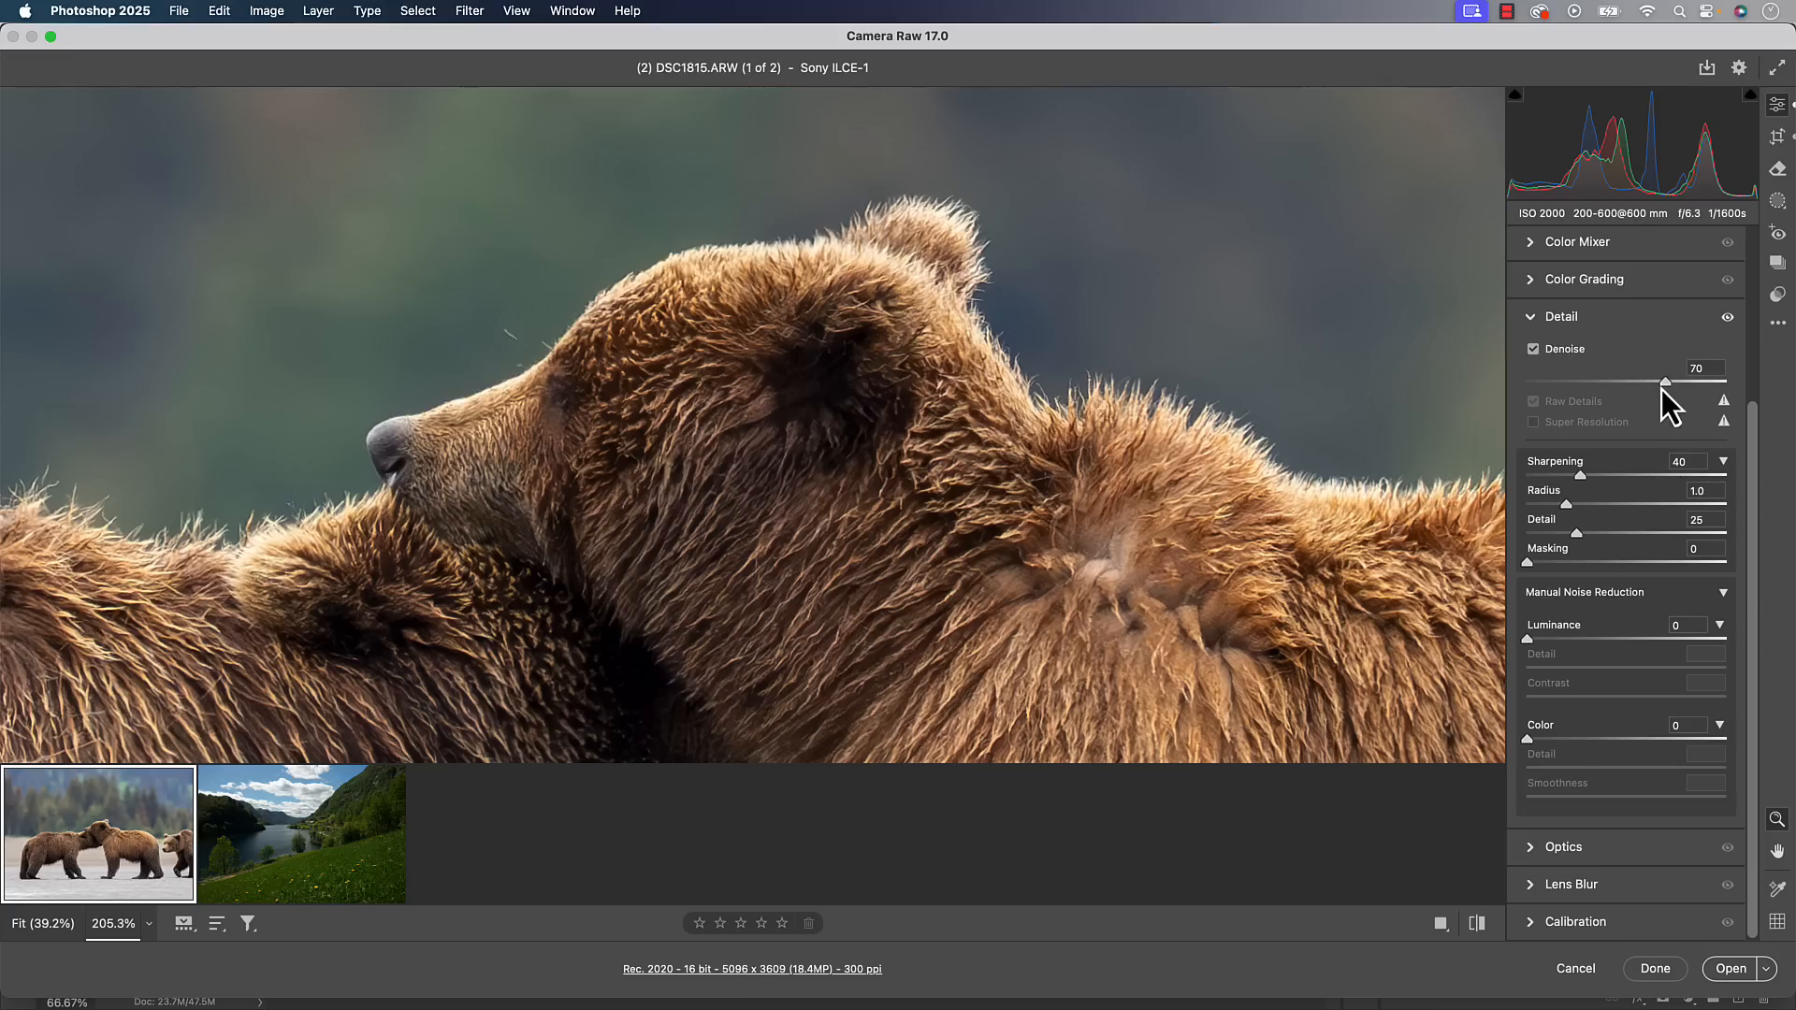
pyautogui.moveTo(1659, 384); pyautogui.dragTo(1655, 384)
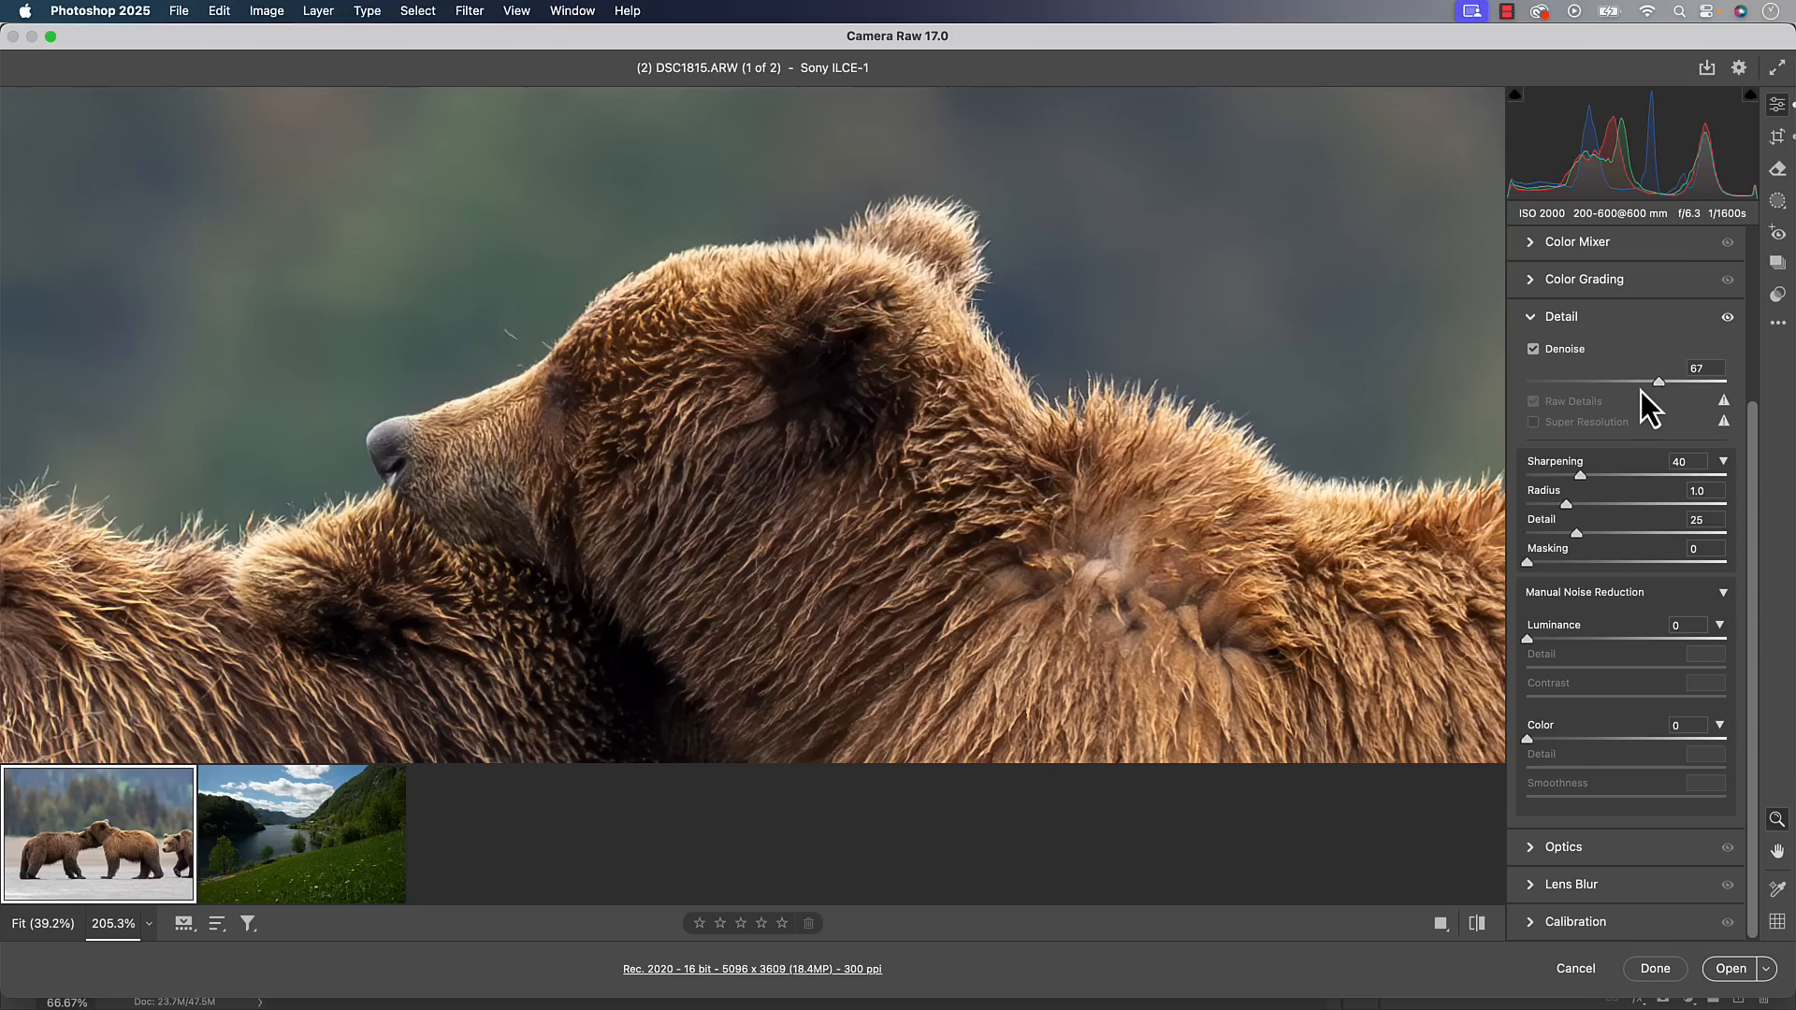
pyautogui.moveTo(1658, 410)
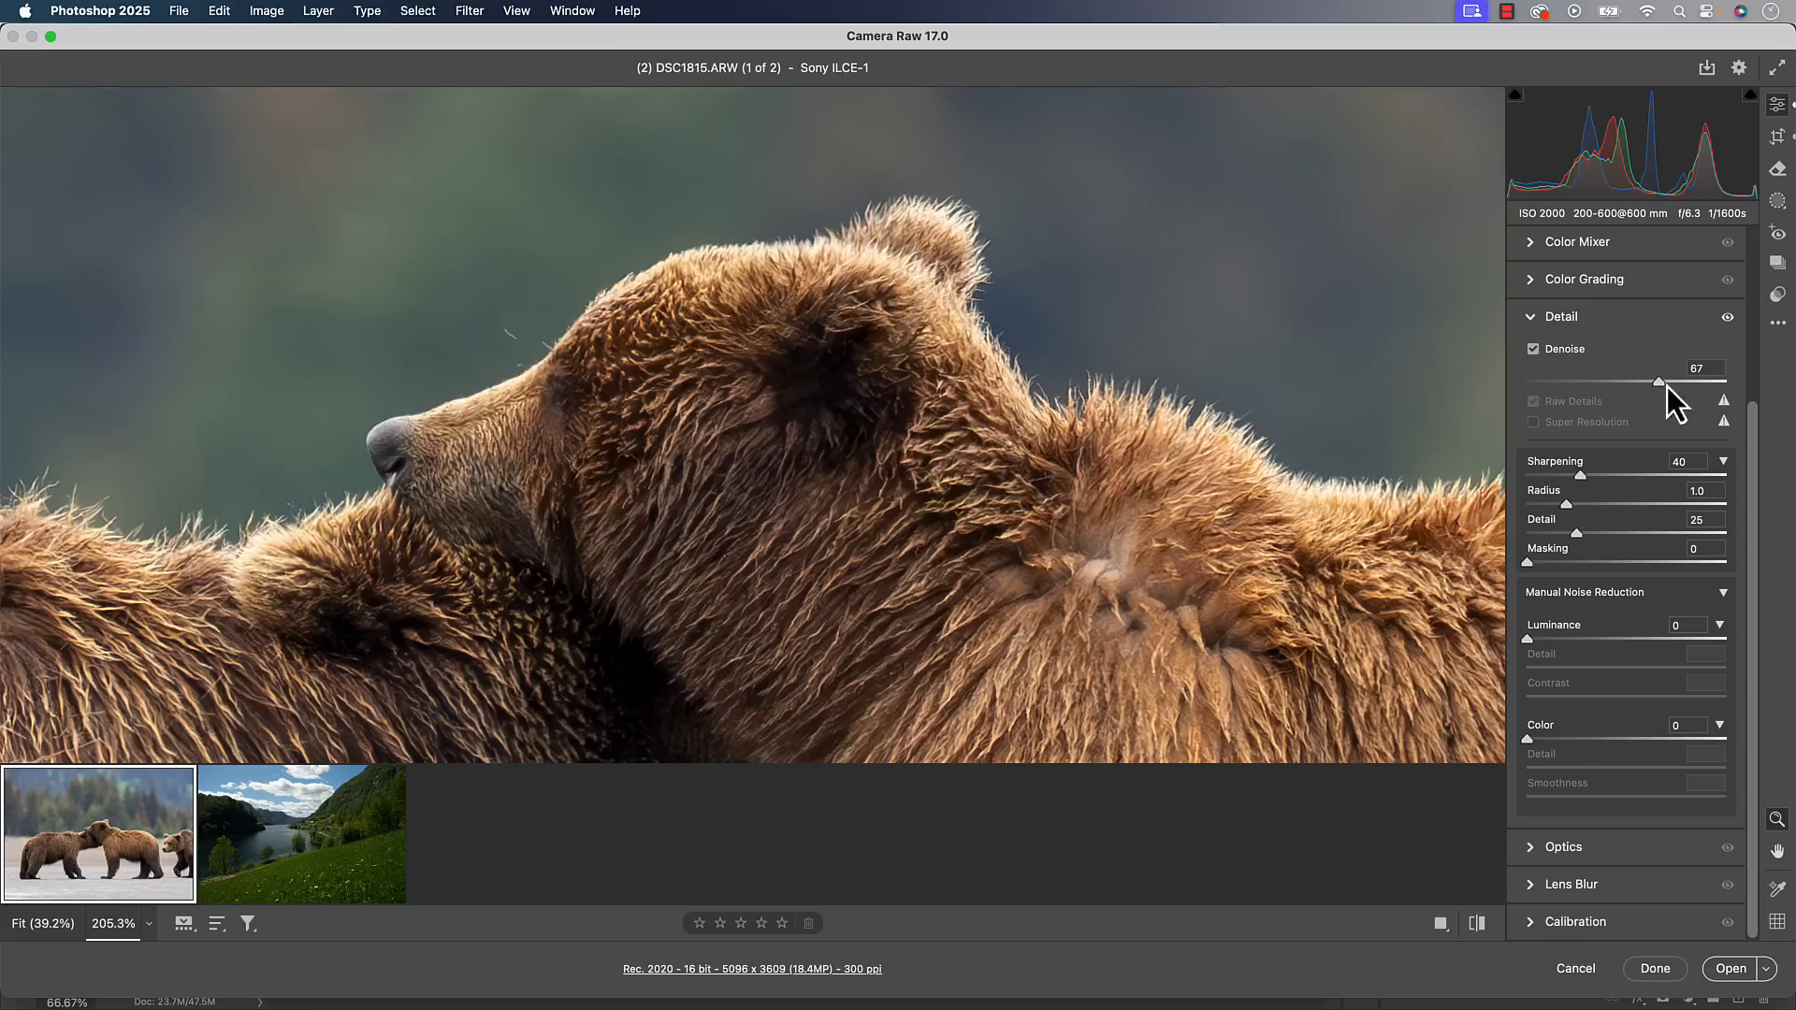
pyautogui.moveTo(1318, 811)
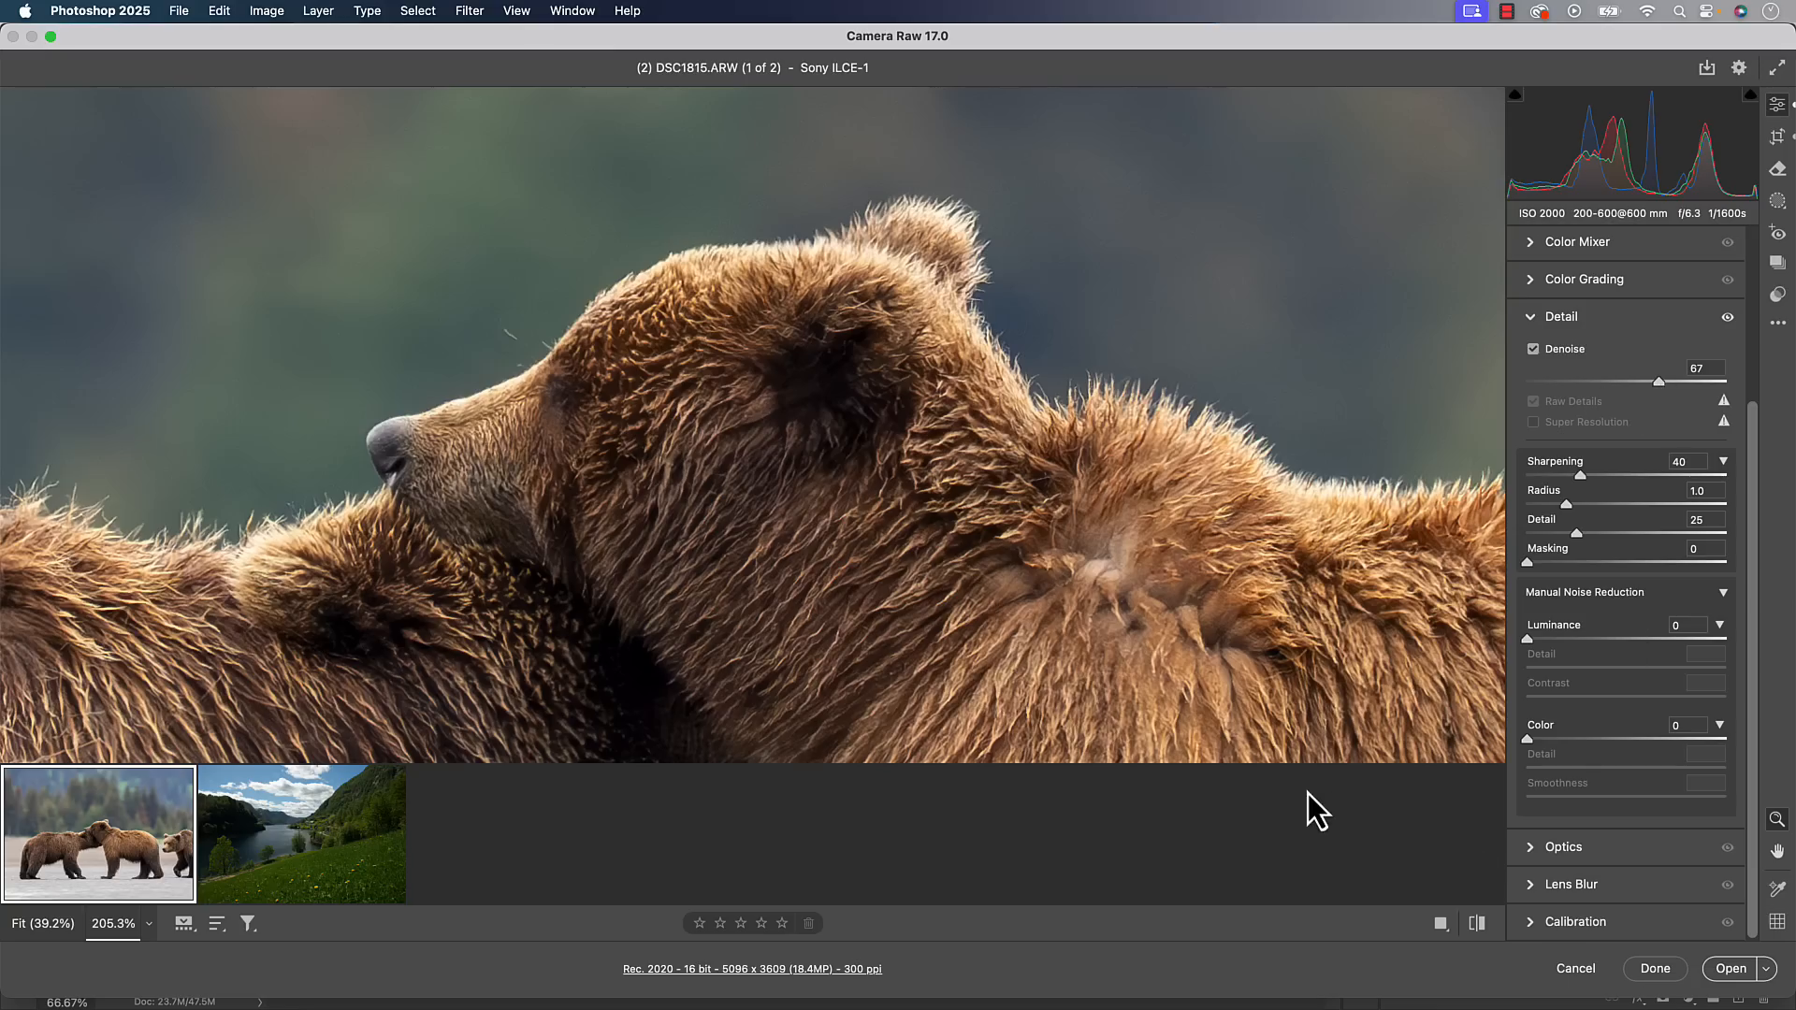
pyautogui.moveTo(1541, 429)
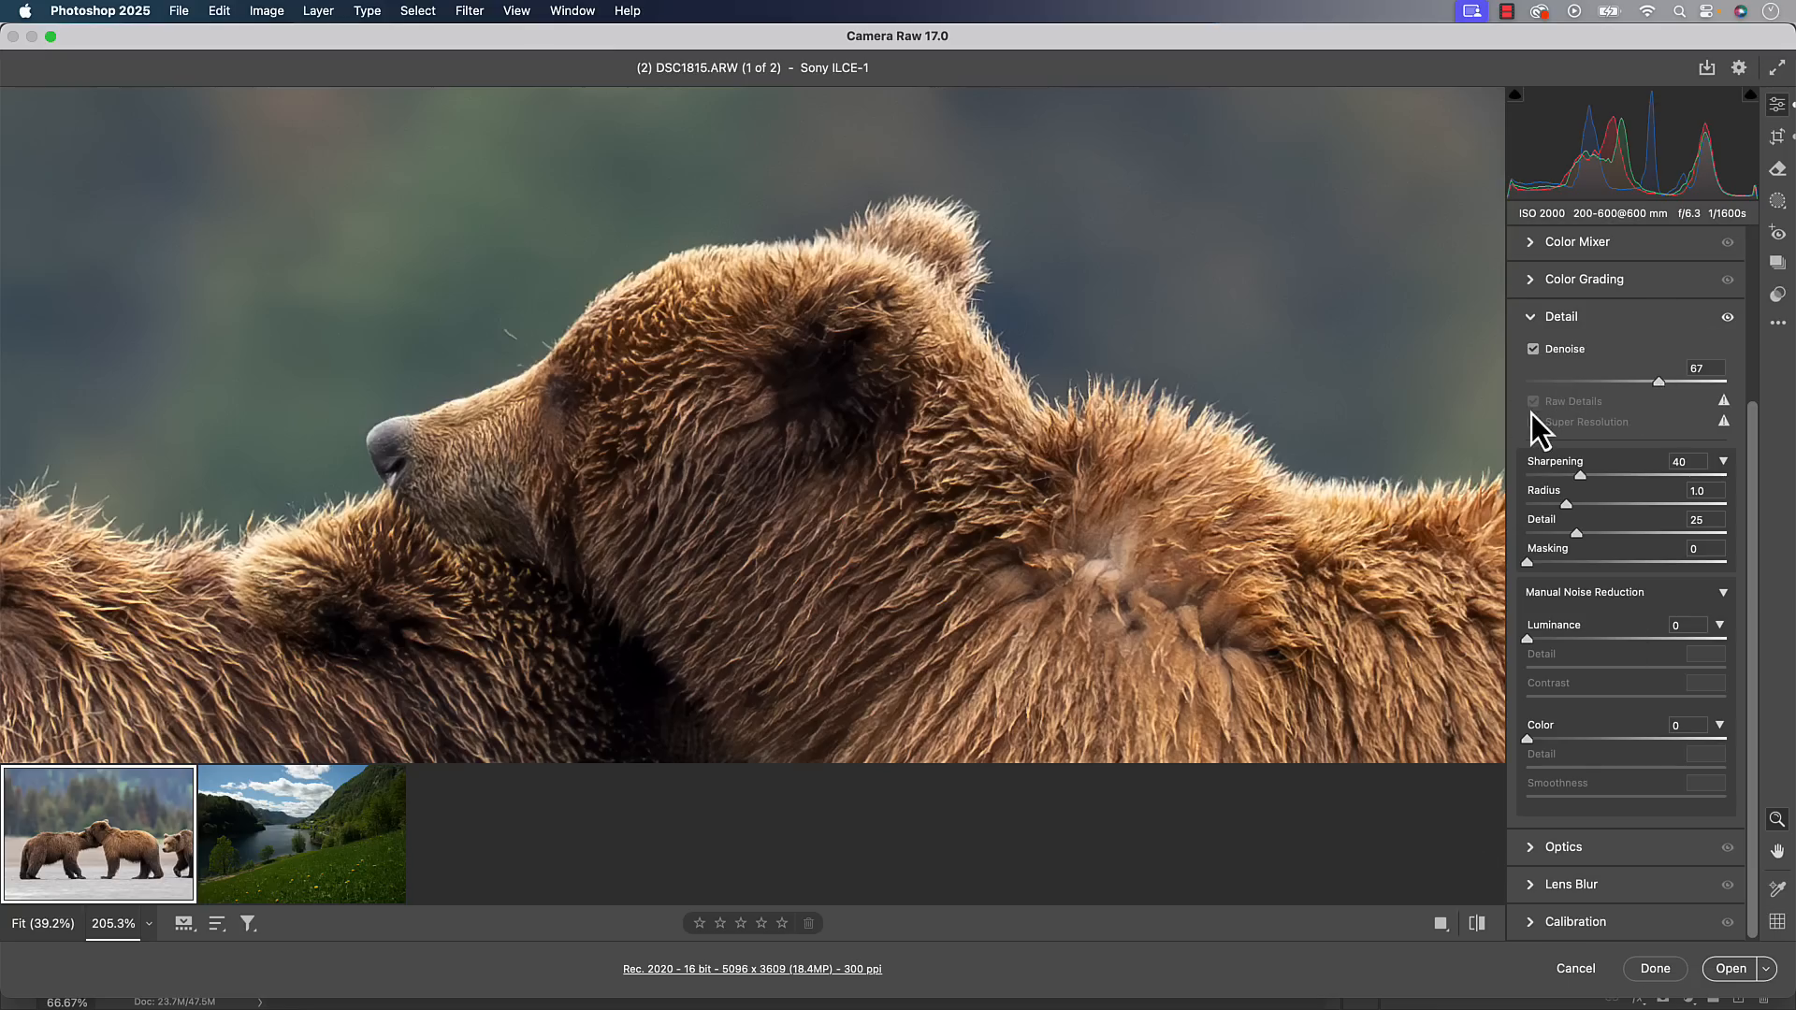
pyautogui.moveTo(1655, 395)
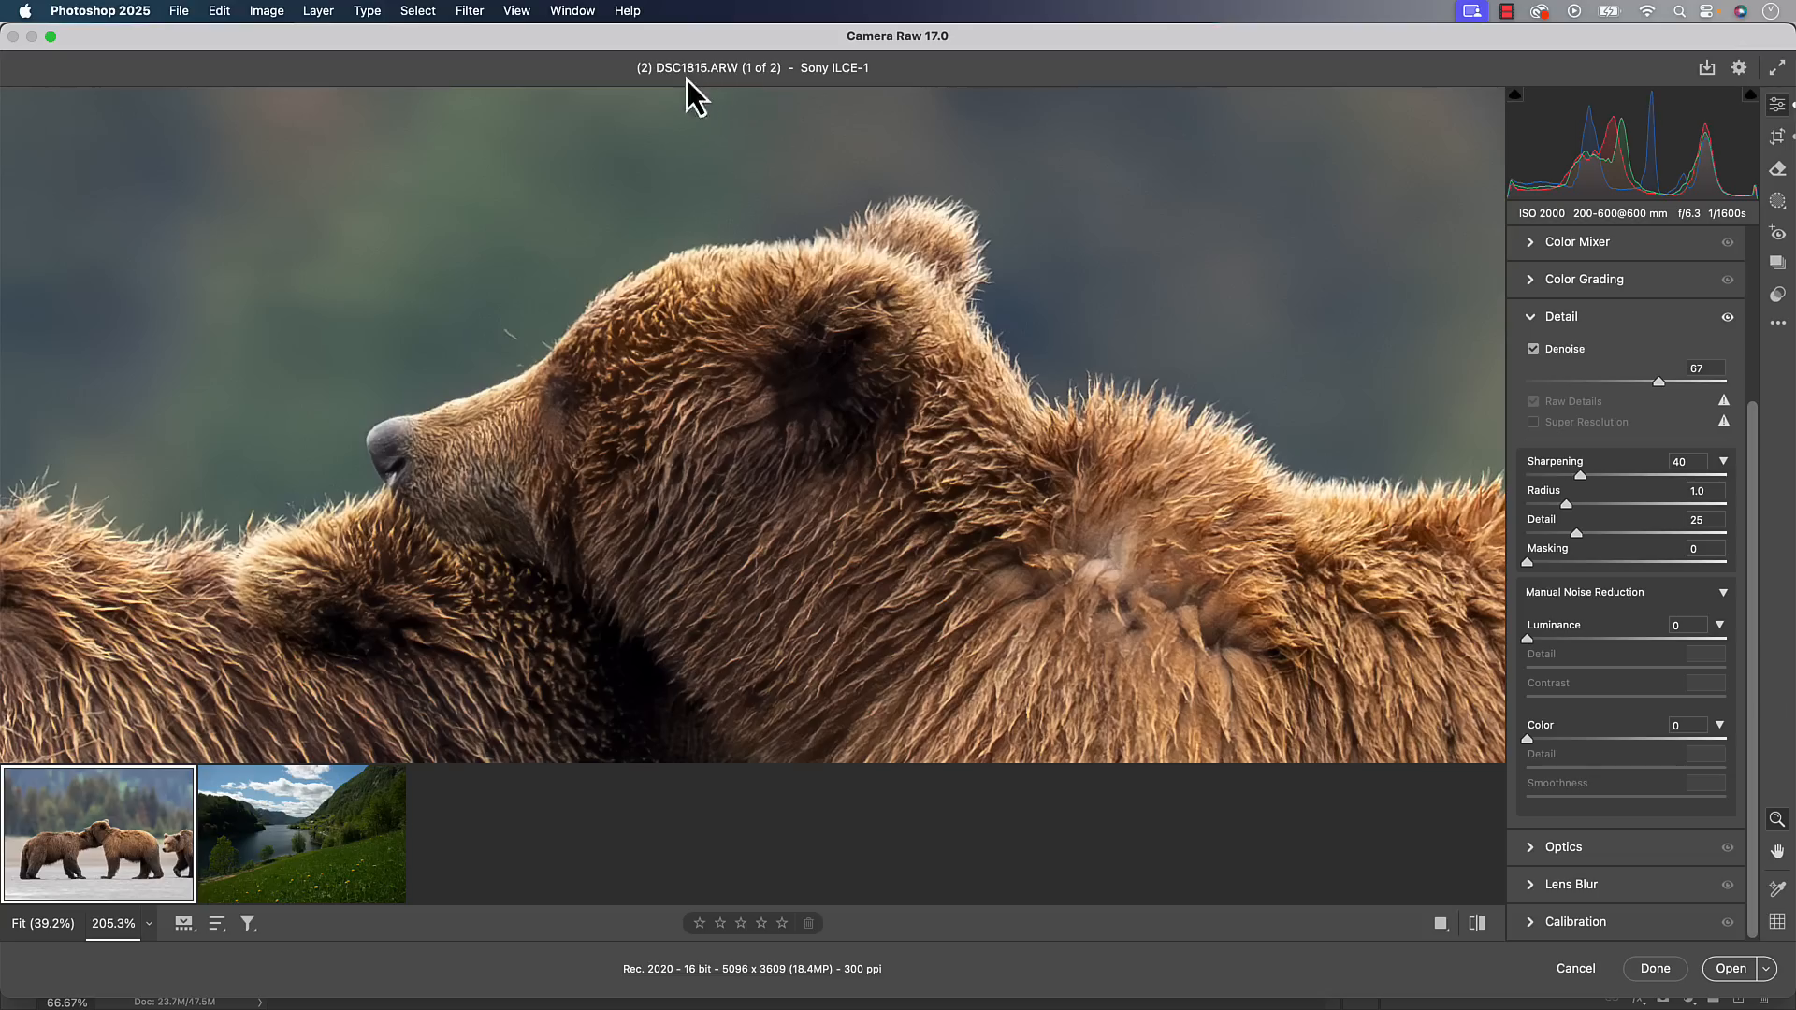
pyautogui.moveTo(752, 100)
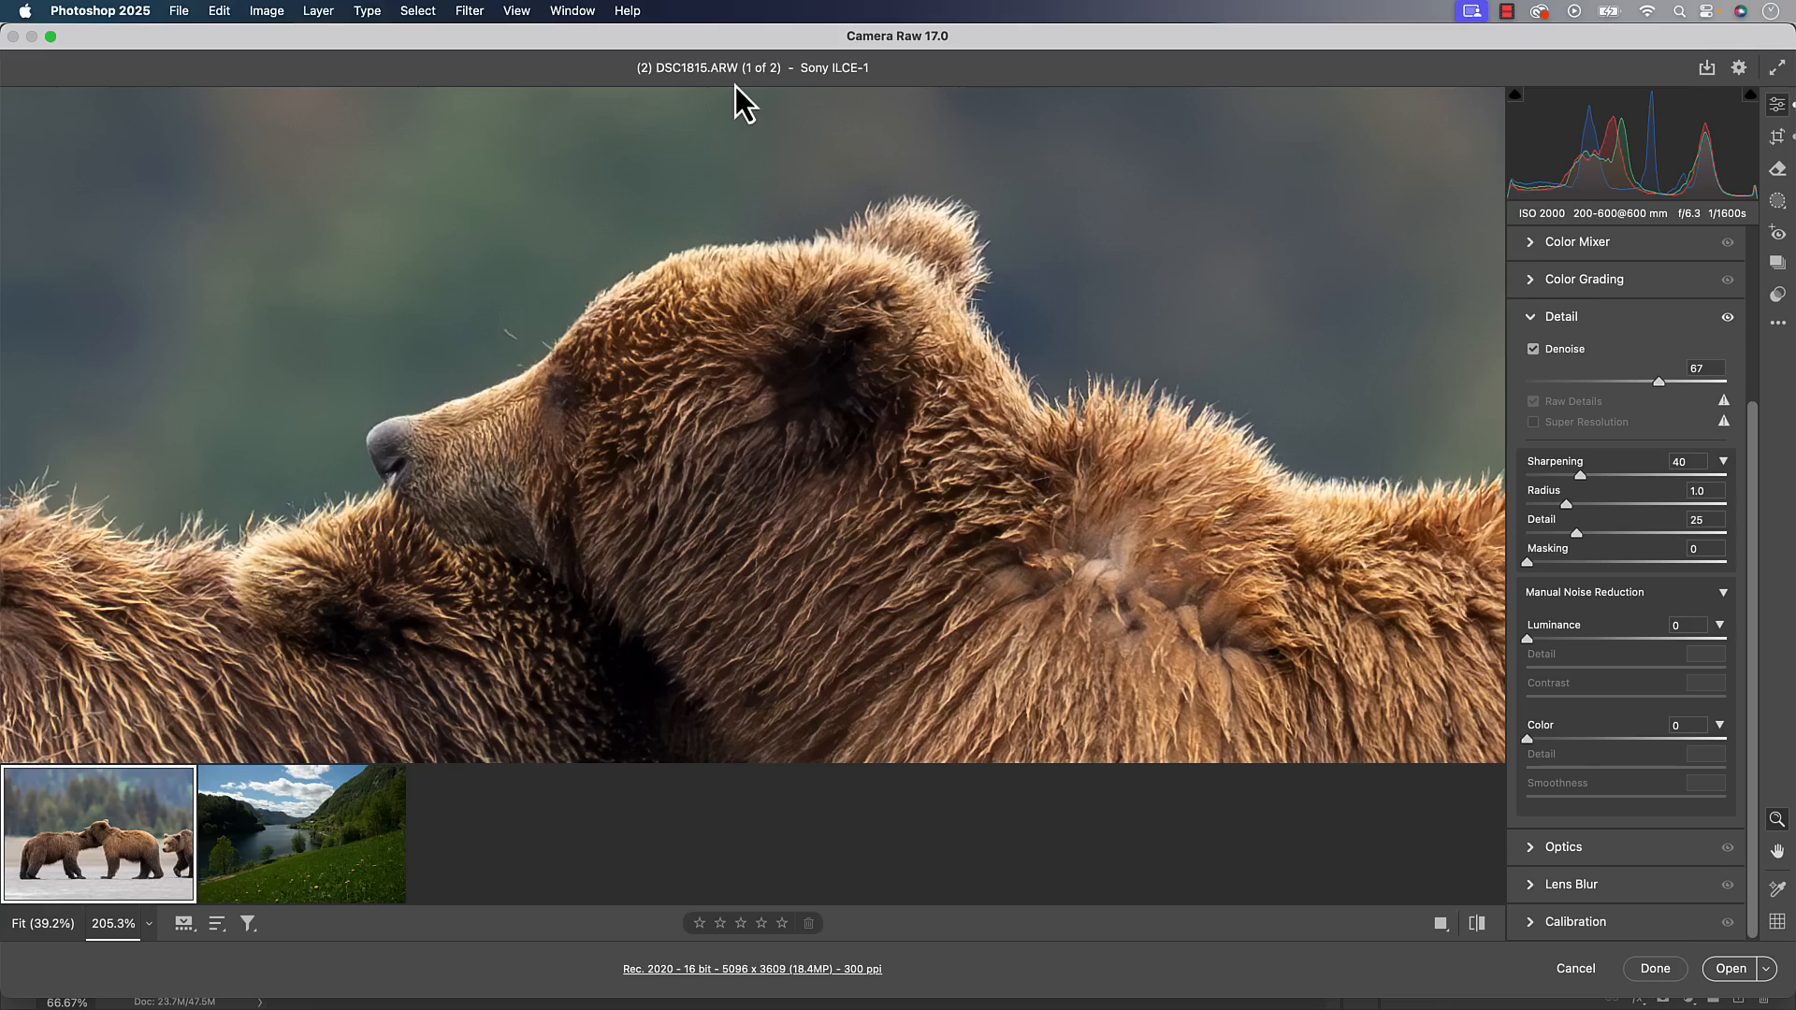
pyautogui.moveTo(956, 319)
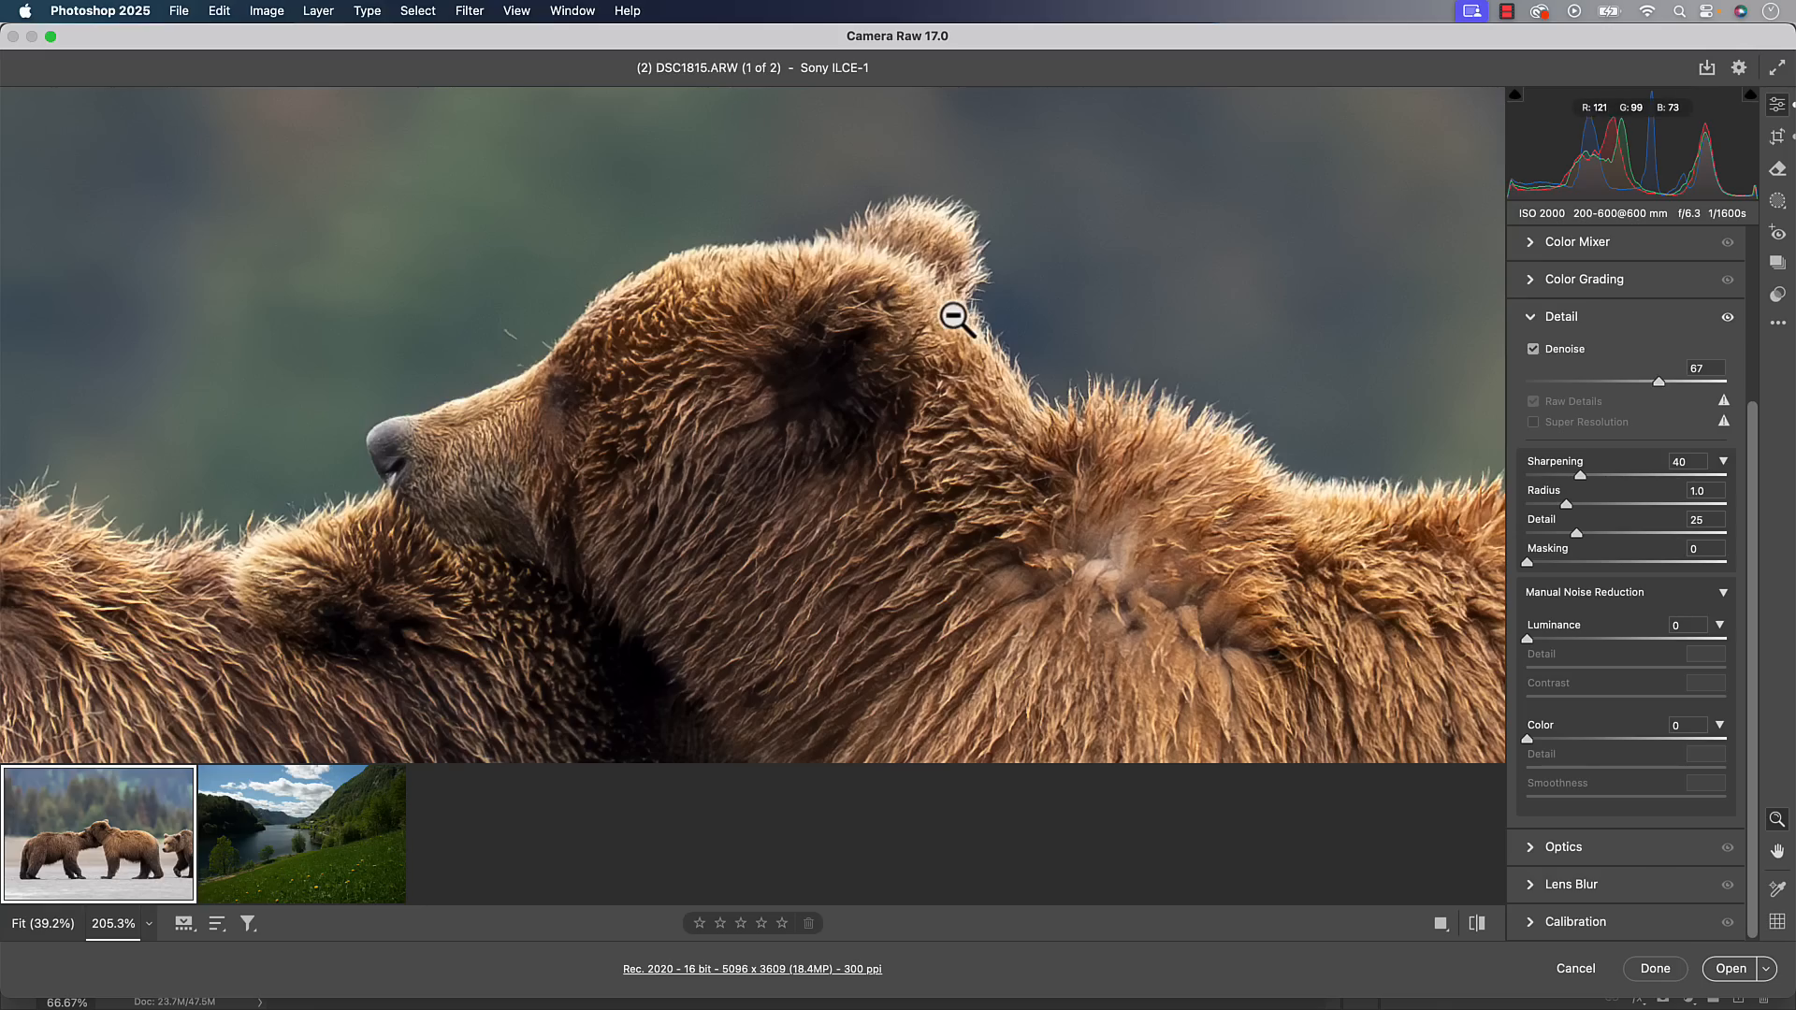
pyautogui.click(954, 318)
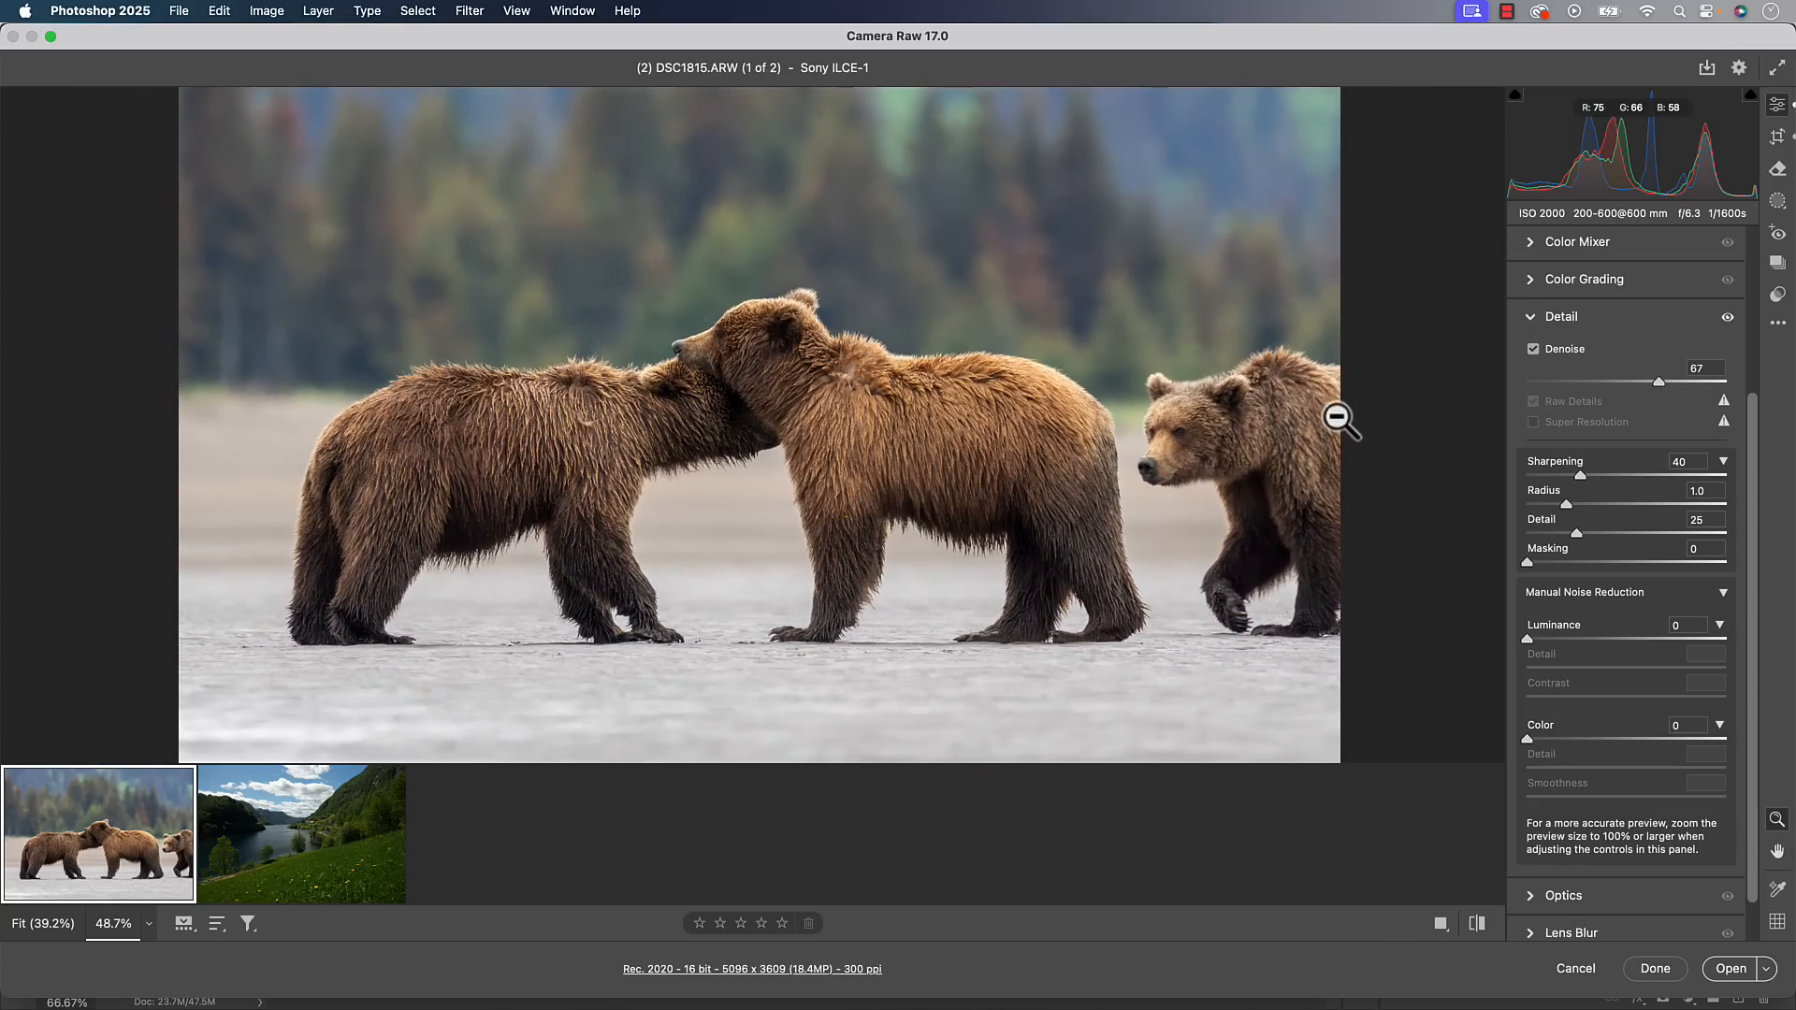
# Collapse the Detail panel and switch to the lake landscape photo
pyautogui.click(1561, 316)
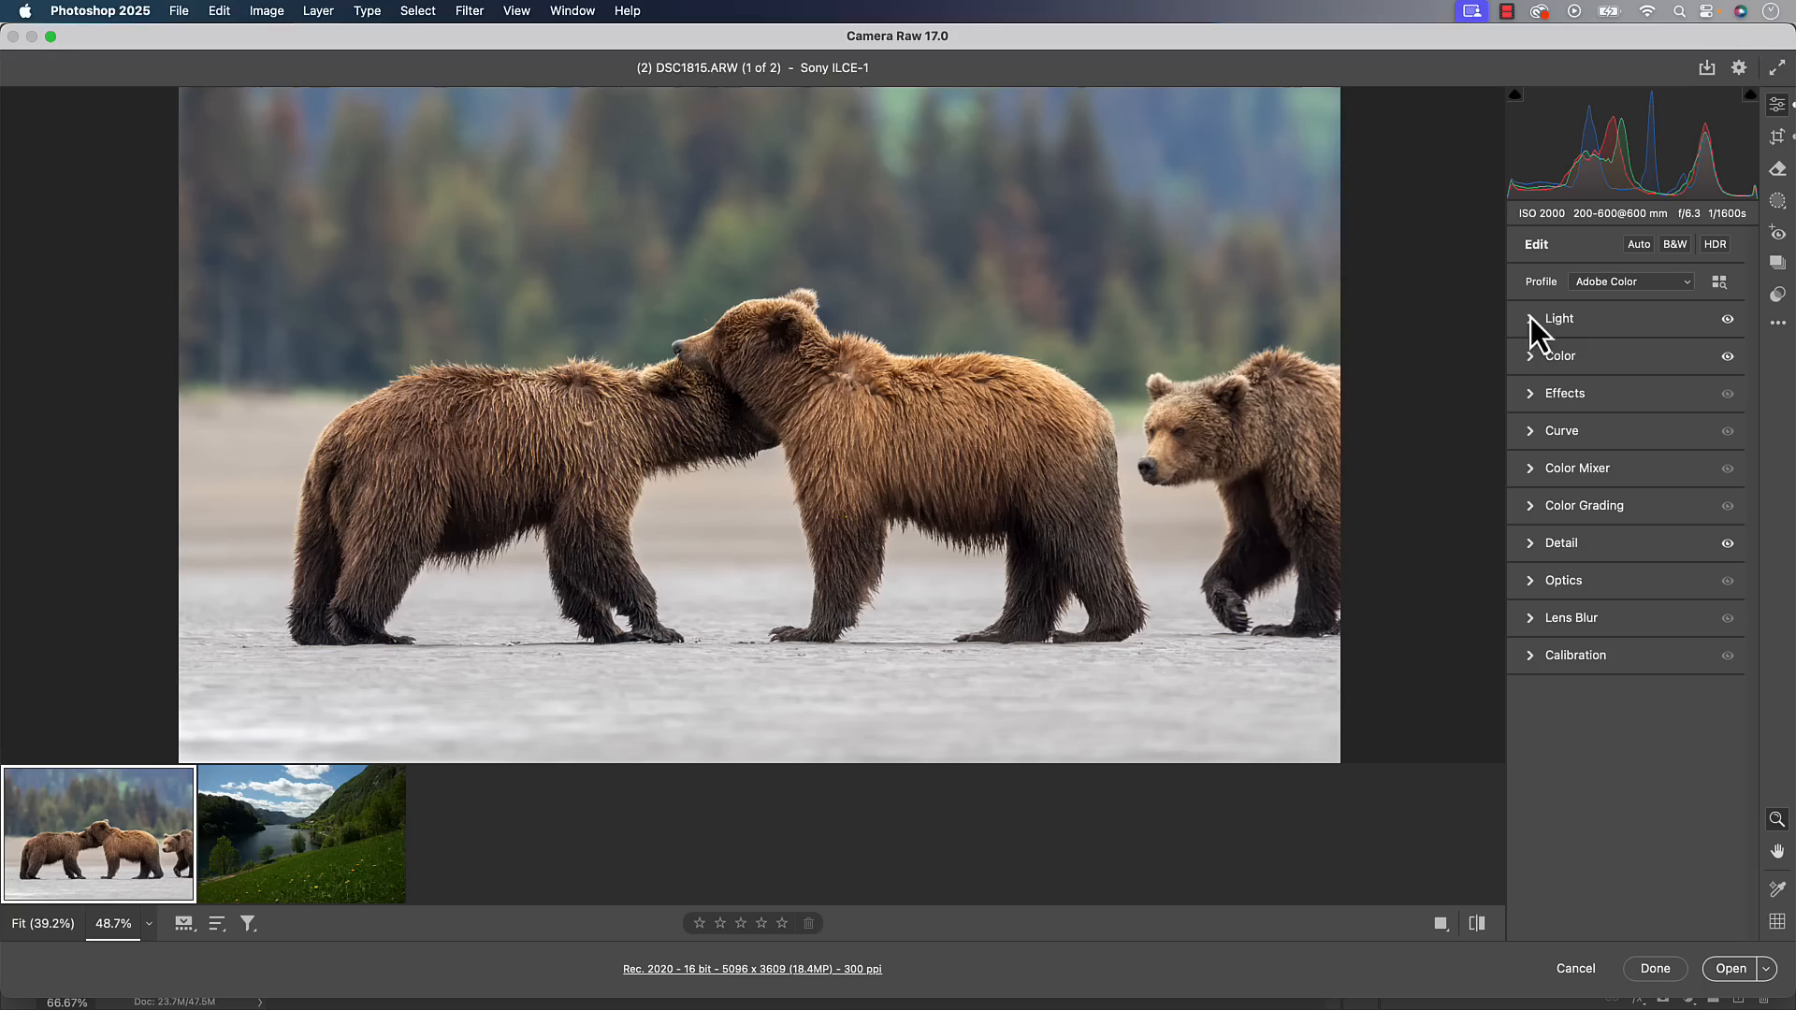
pyautogui.moveTo(1715, 244)
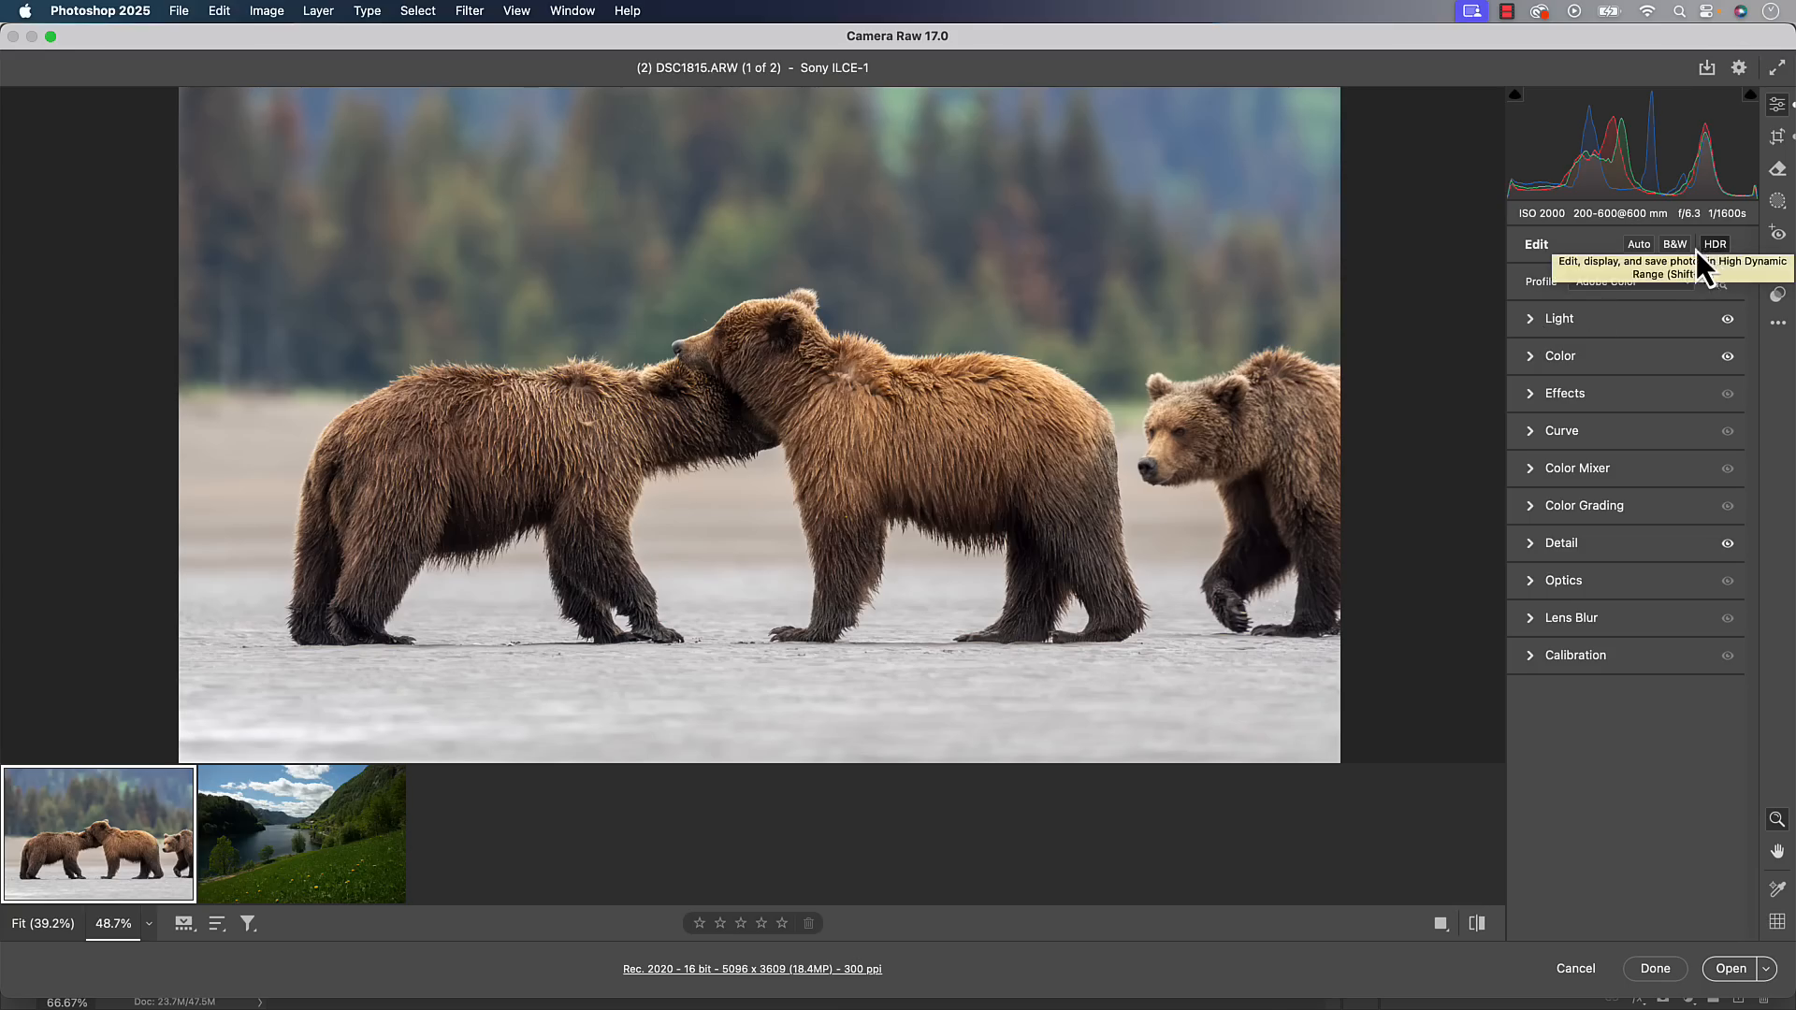
pyautogui.click(301, 833)
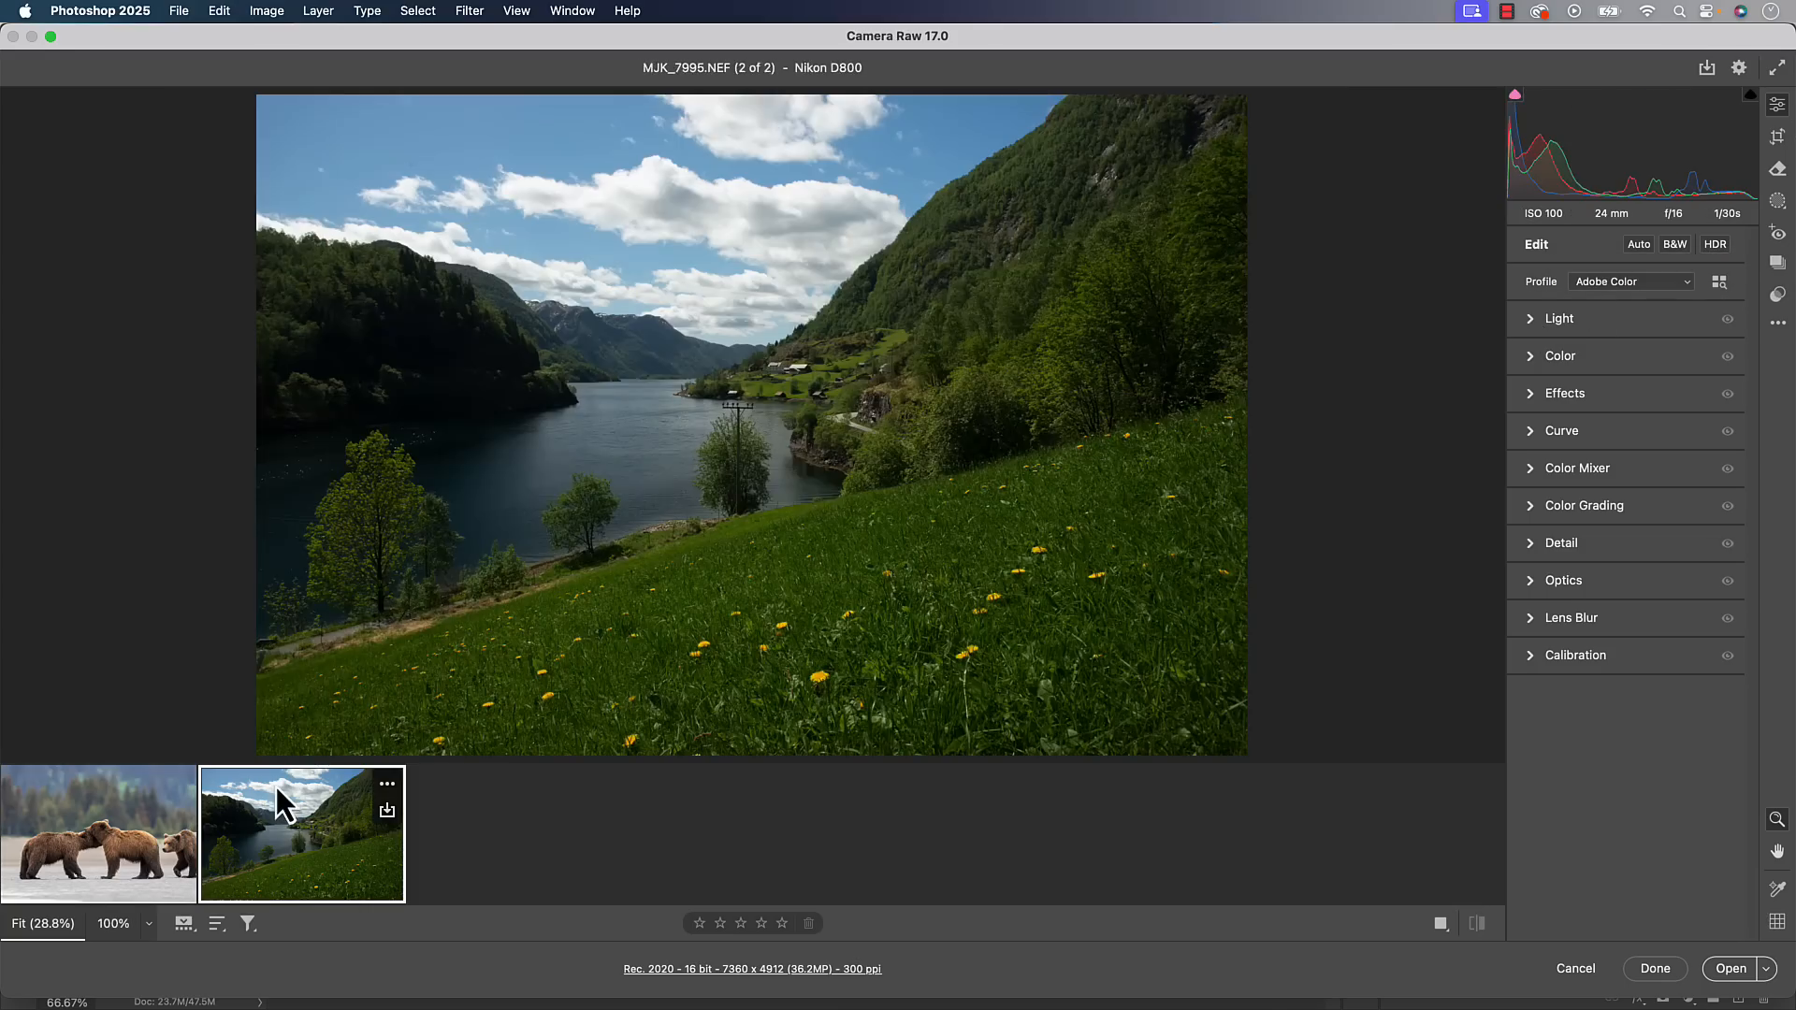
pyautogui.moveTo(1638, 244)
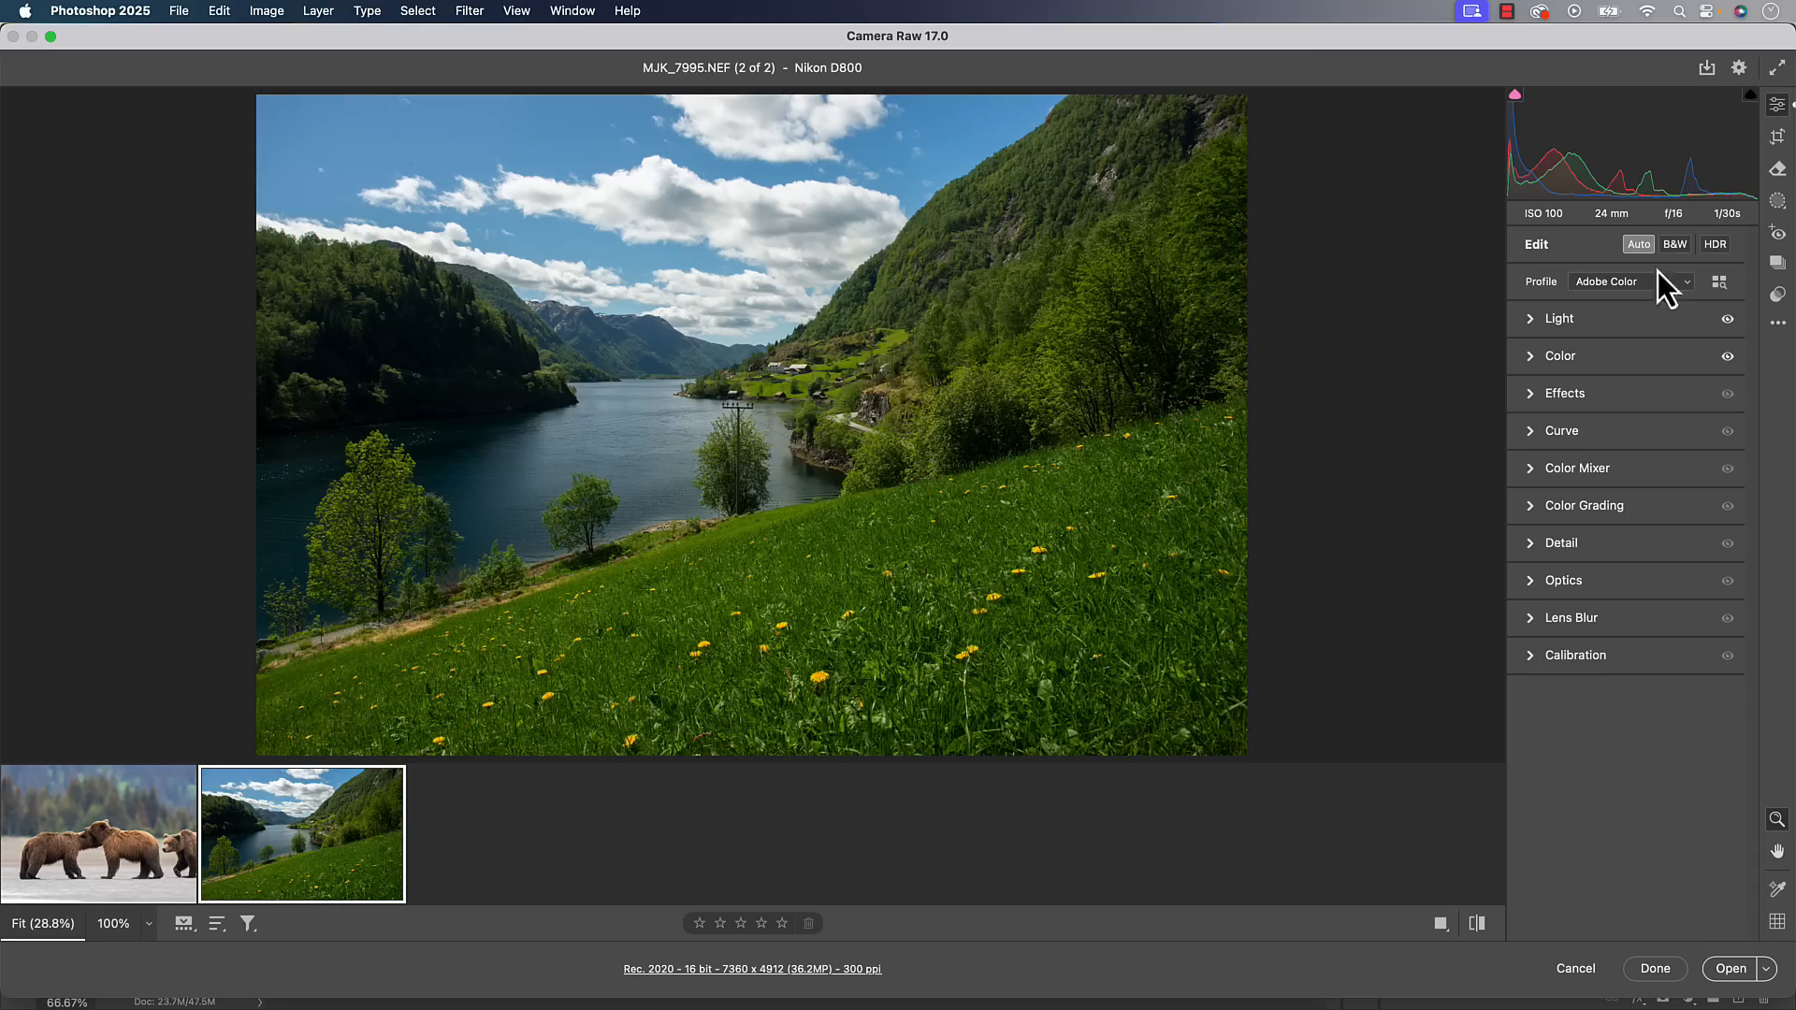
# Enable Expand in Crop & Expand, extend the crop past the top-left corner, and Generate
pyautogui.click(1777, 136)
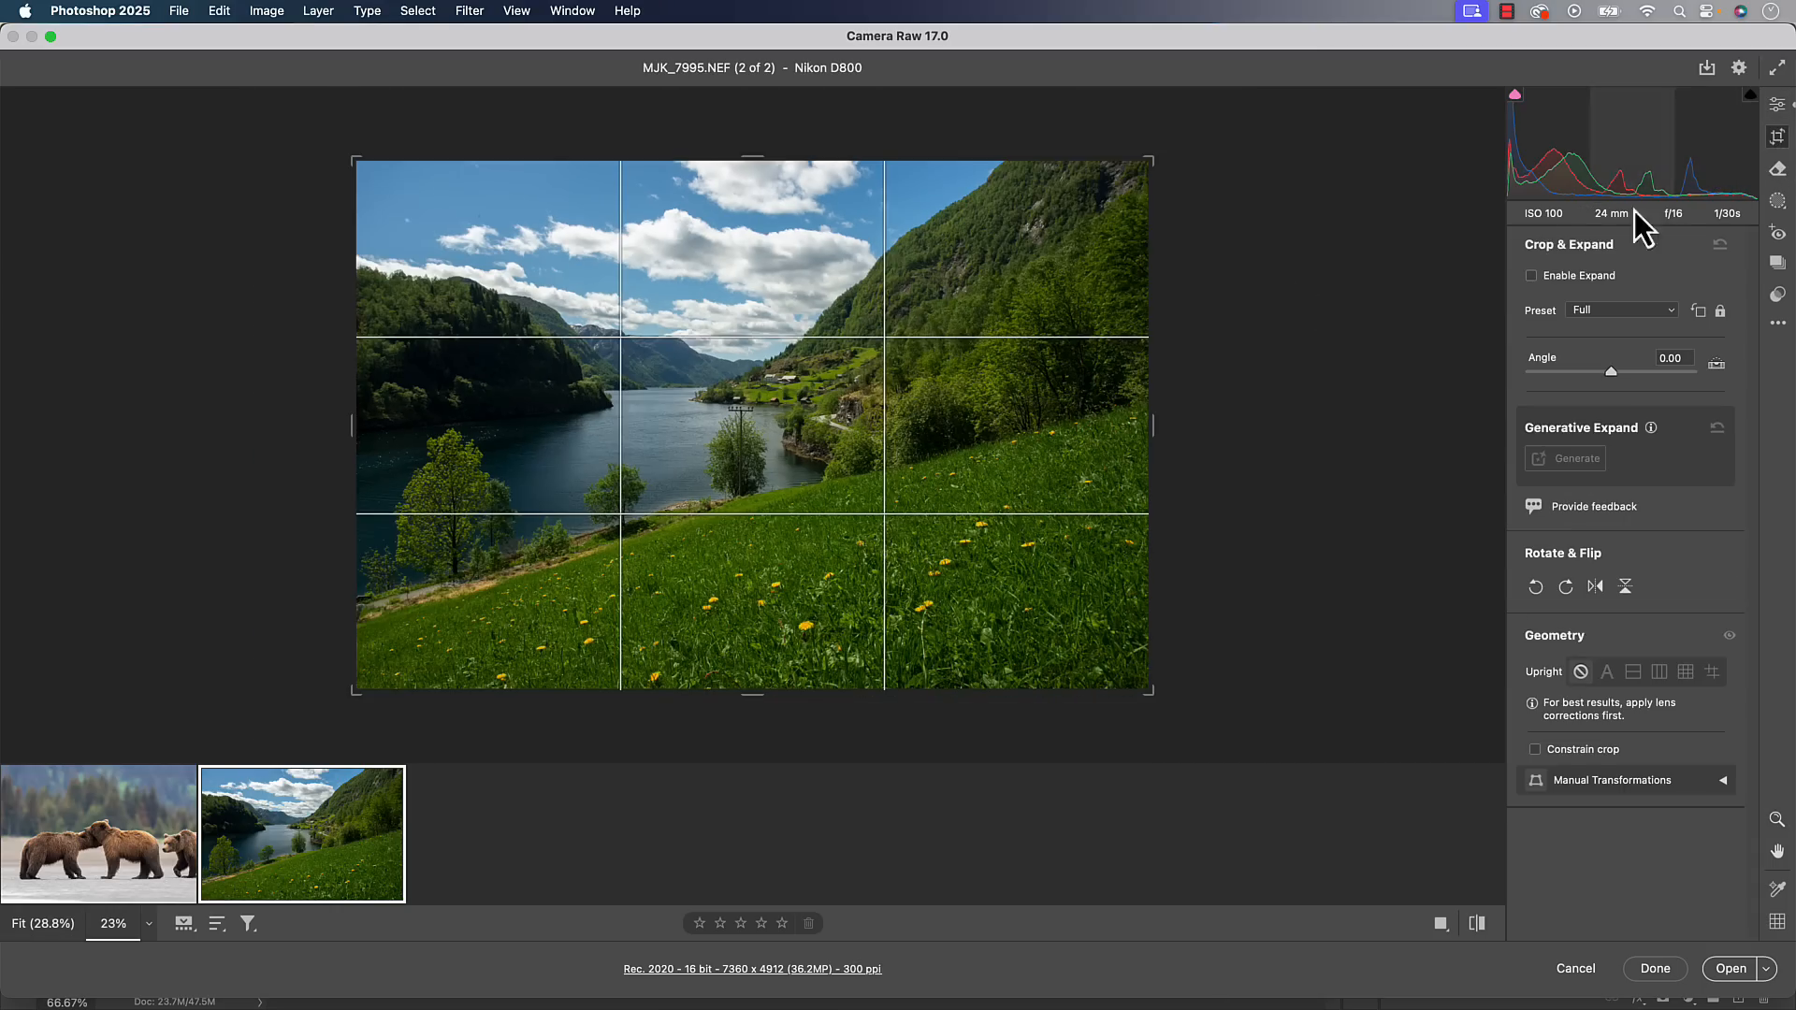
pyautogui.moveTo(1644, 223)
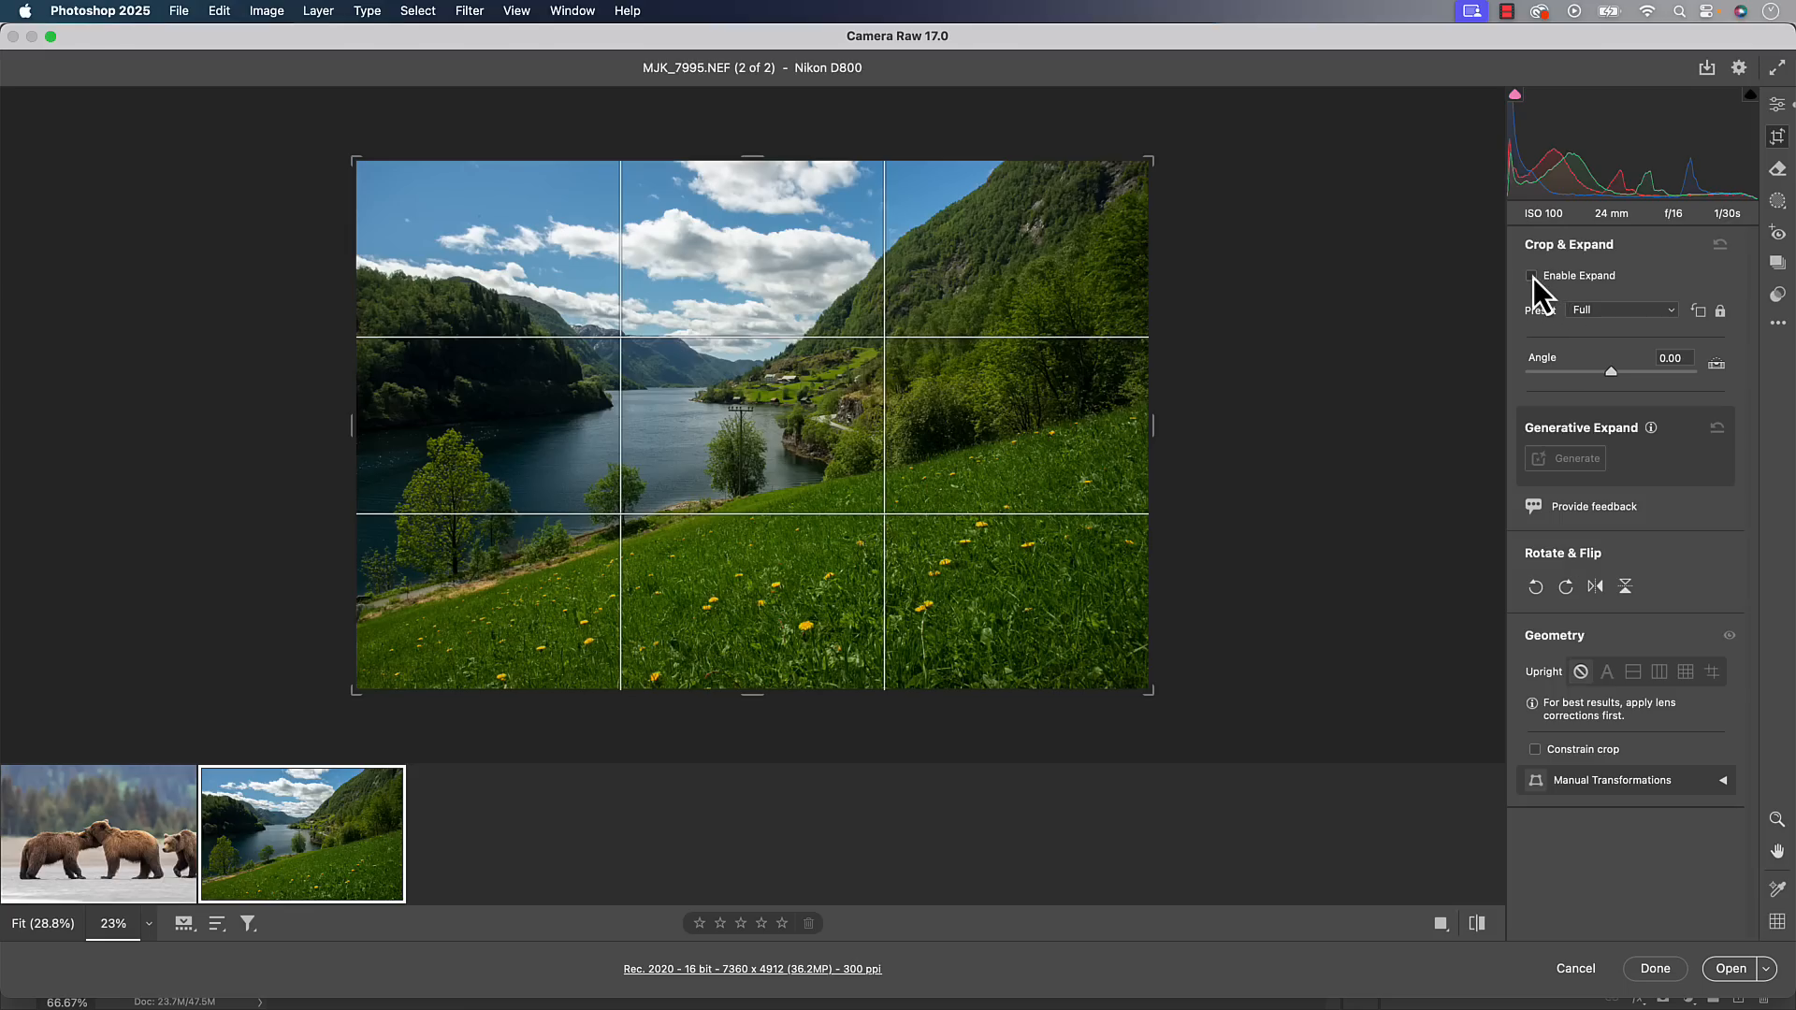
pyautogui.click(1532, 275)
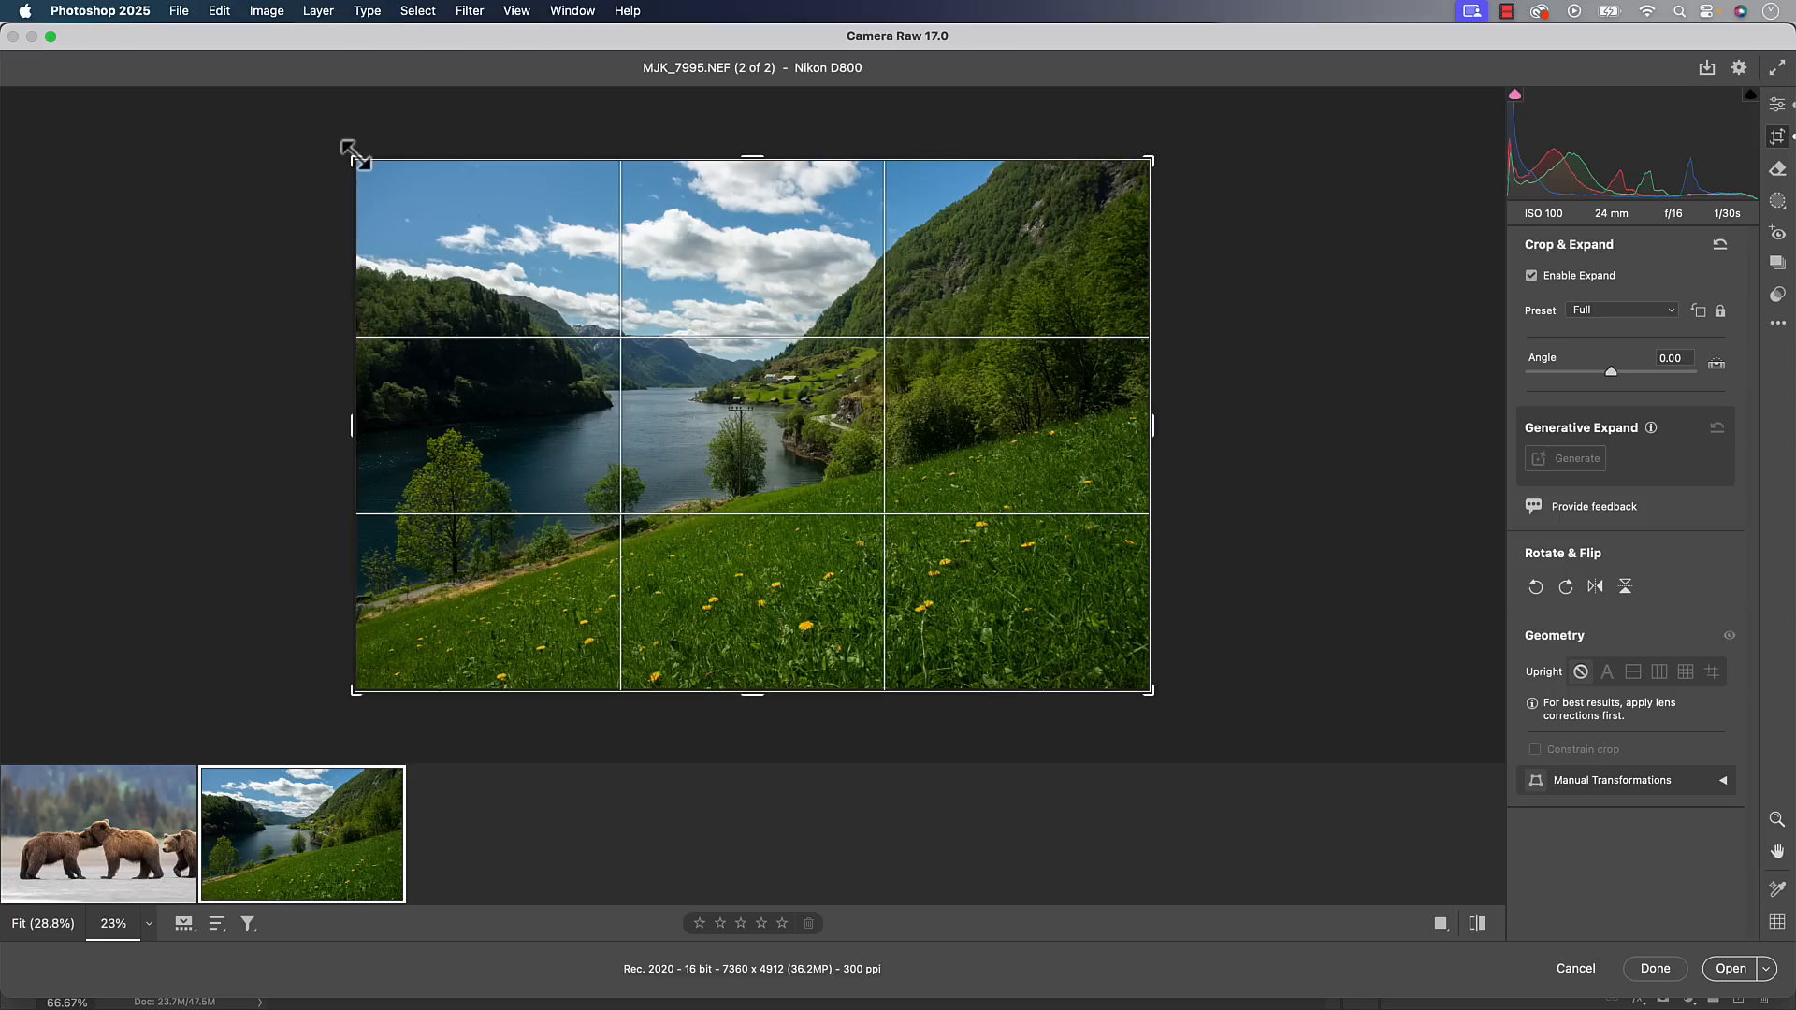
pyautogui.moveTo(353, 147); pyautogui.dragTo(321, 126)
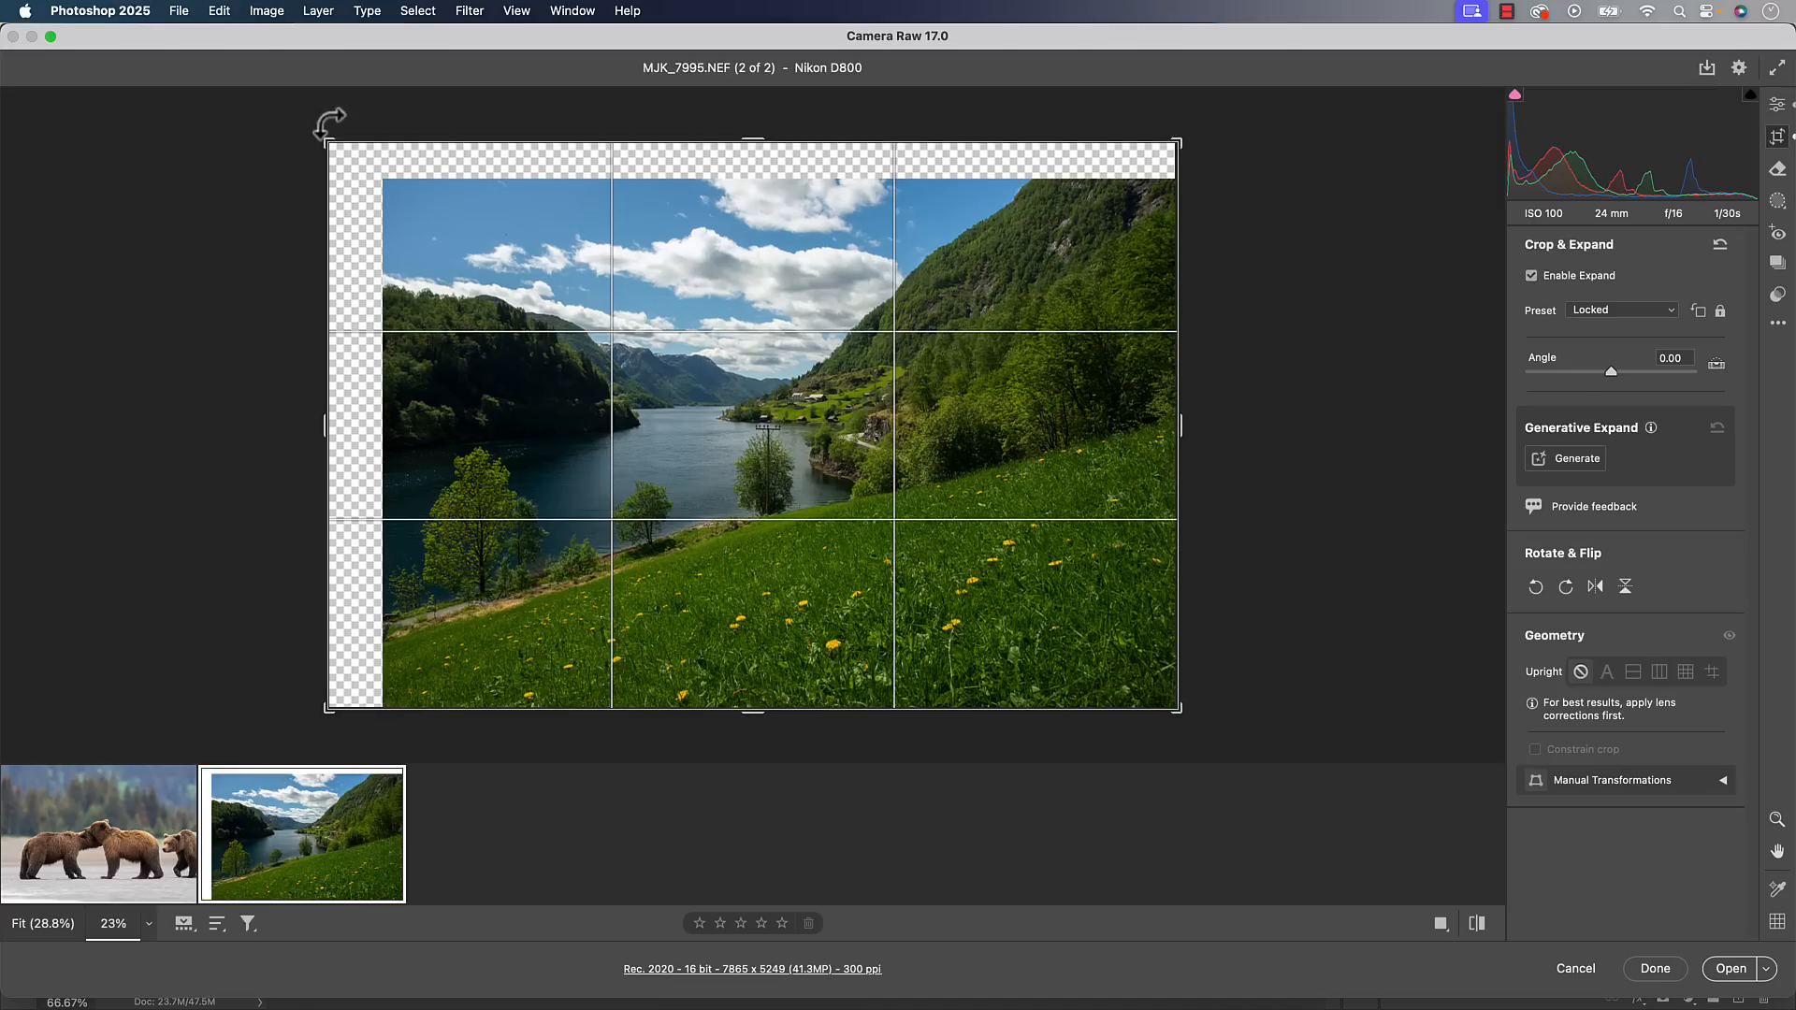
pyautogui.moveTo(604, 225)
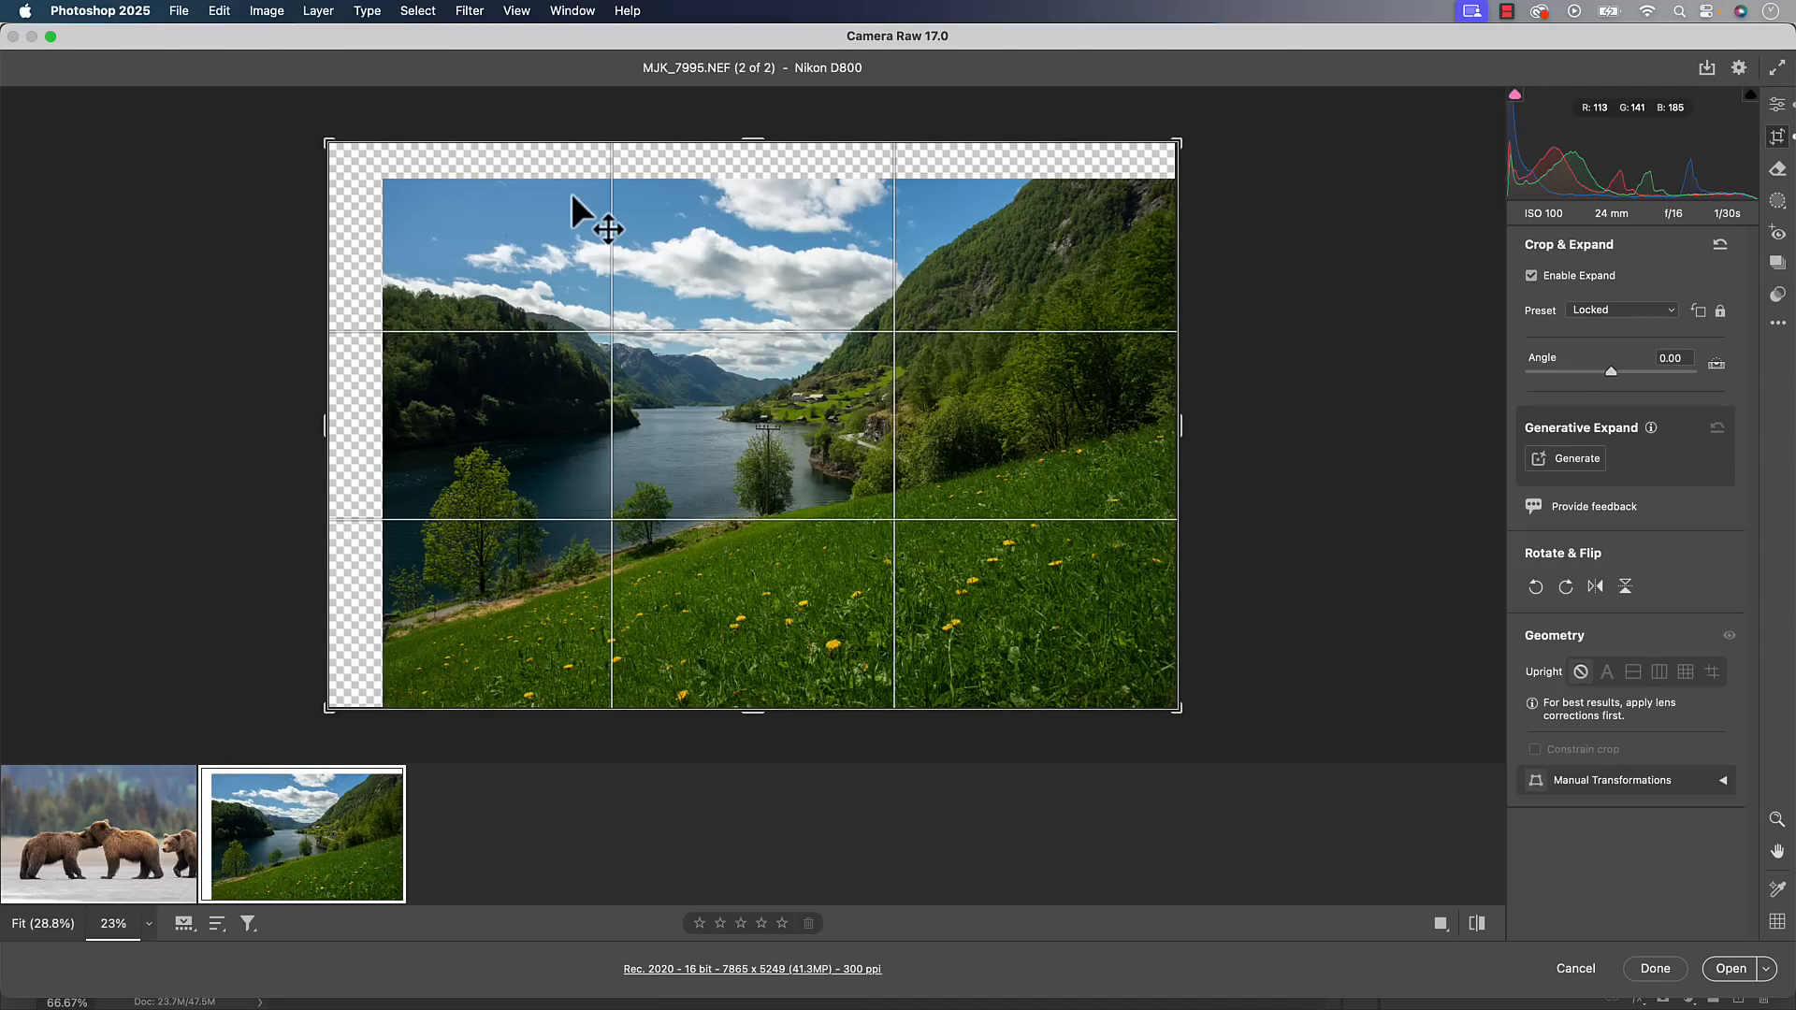
pyautogui.moveTo(647, 544)
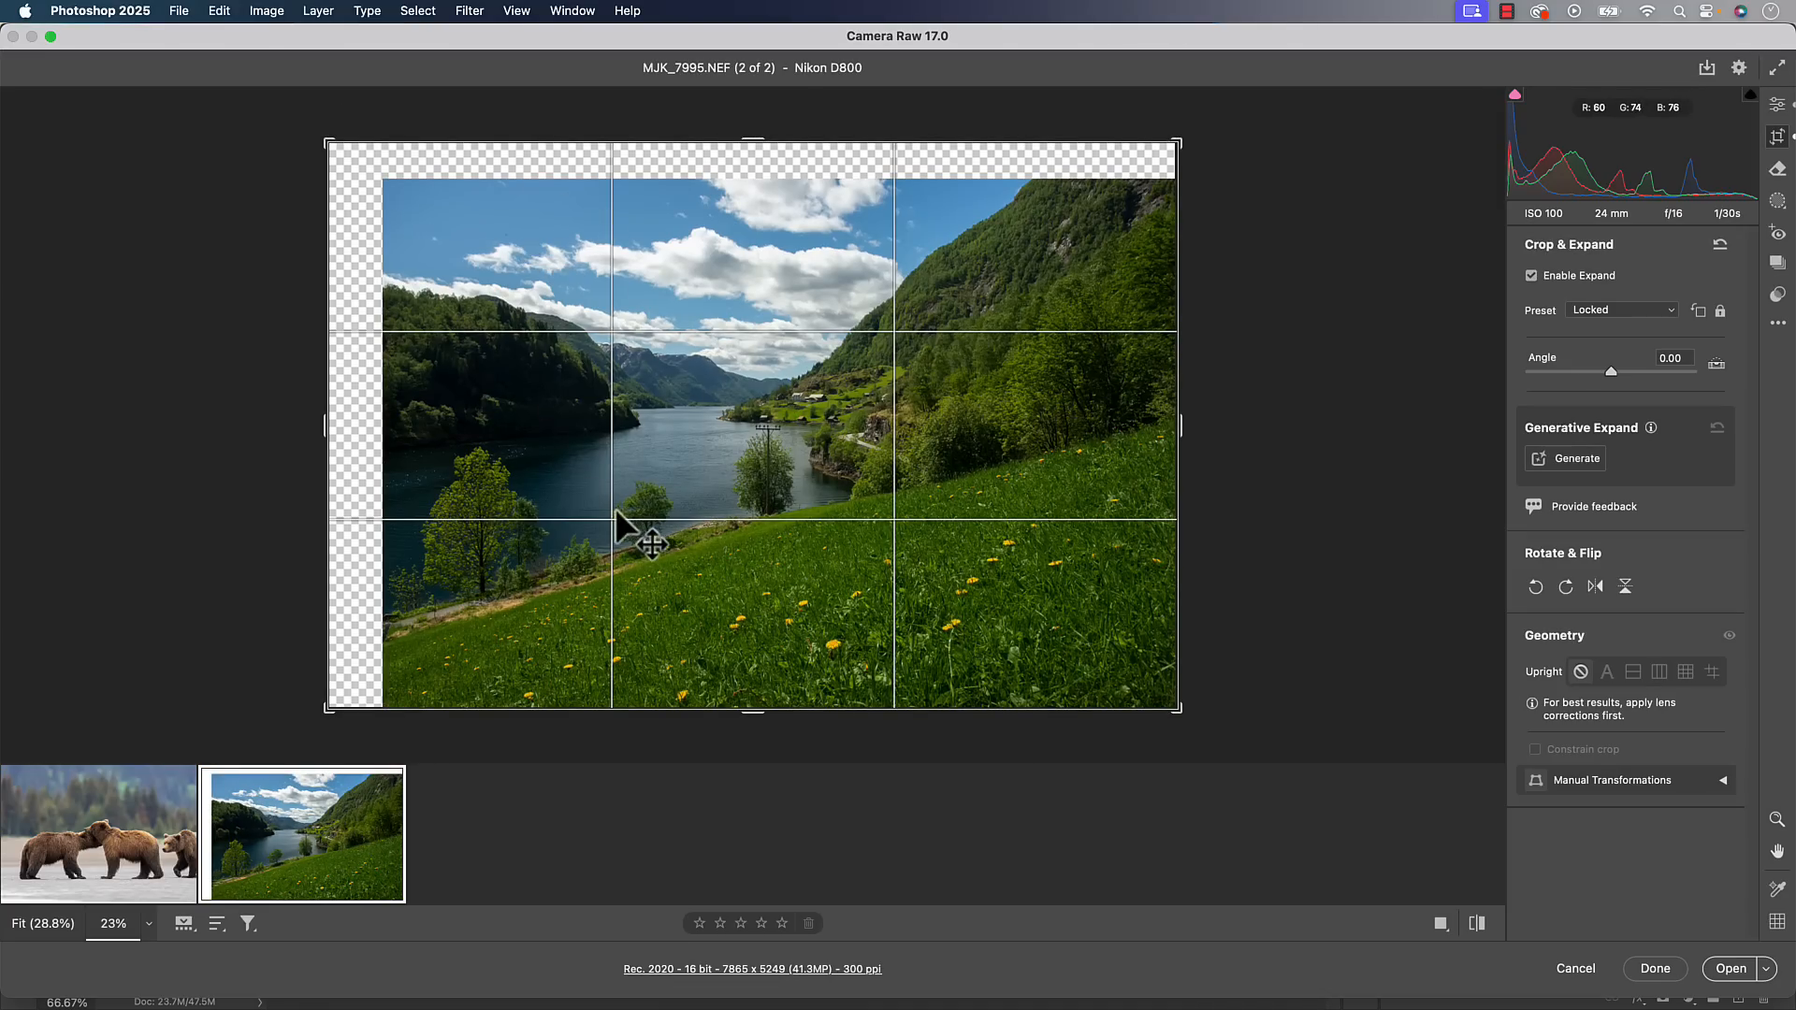
pyautogui.moveTo(1578, 527)
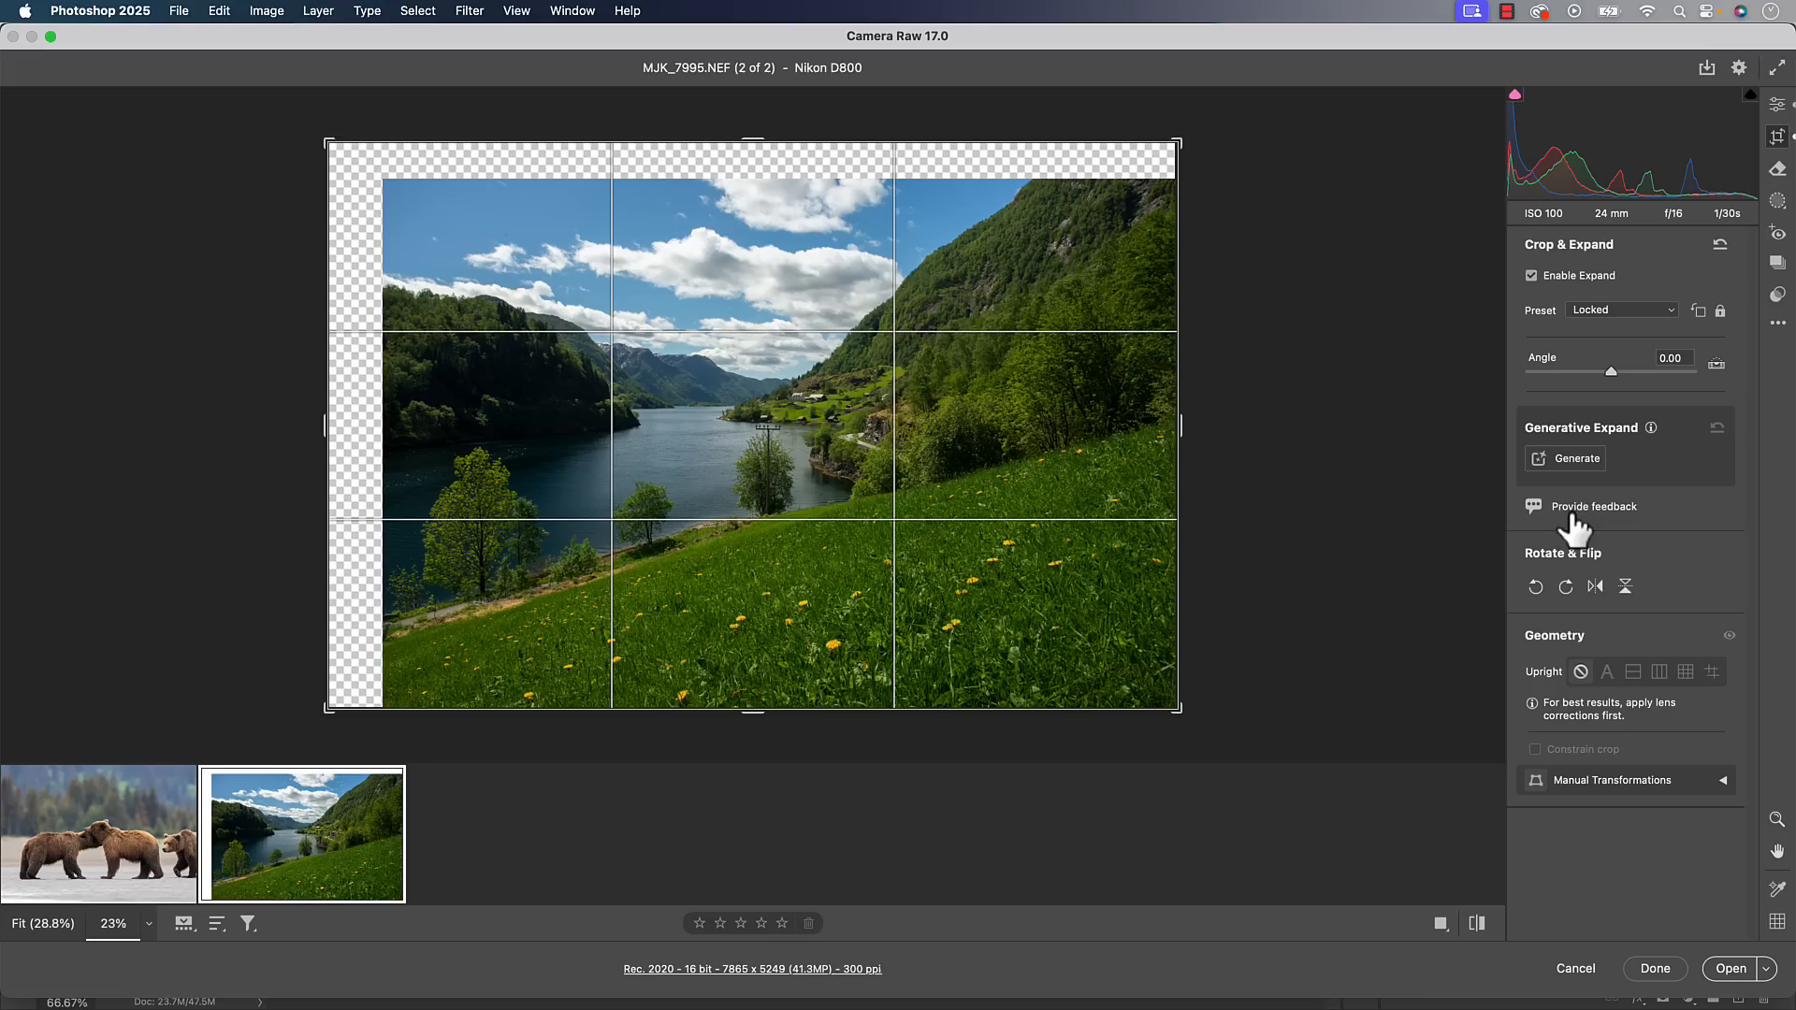
pyautogui.moveTo(1545, 439)
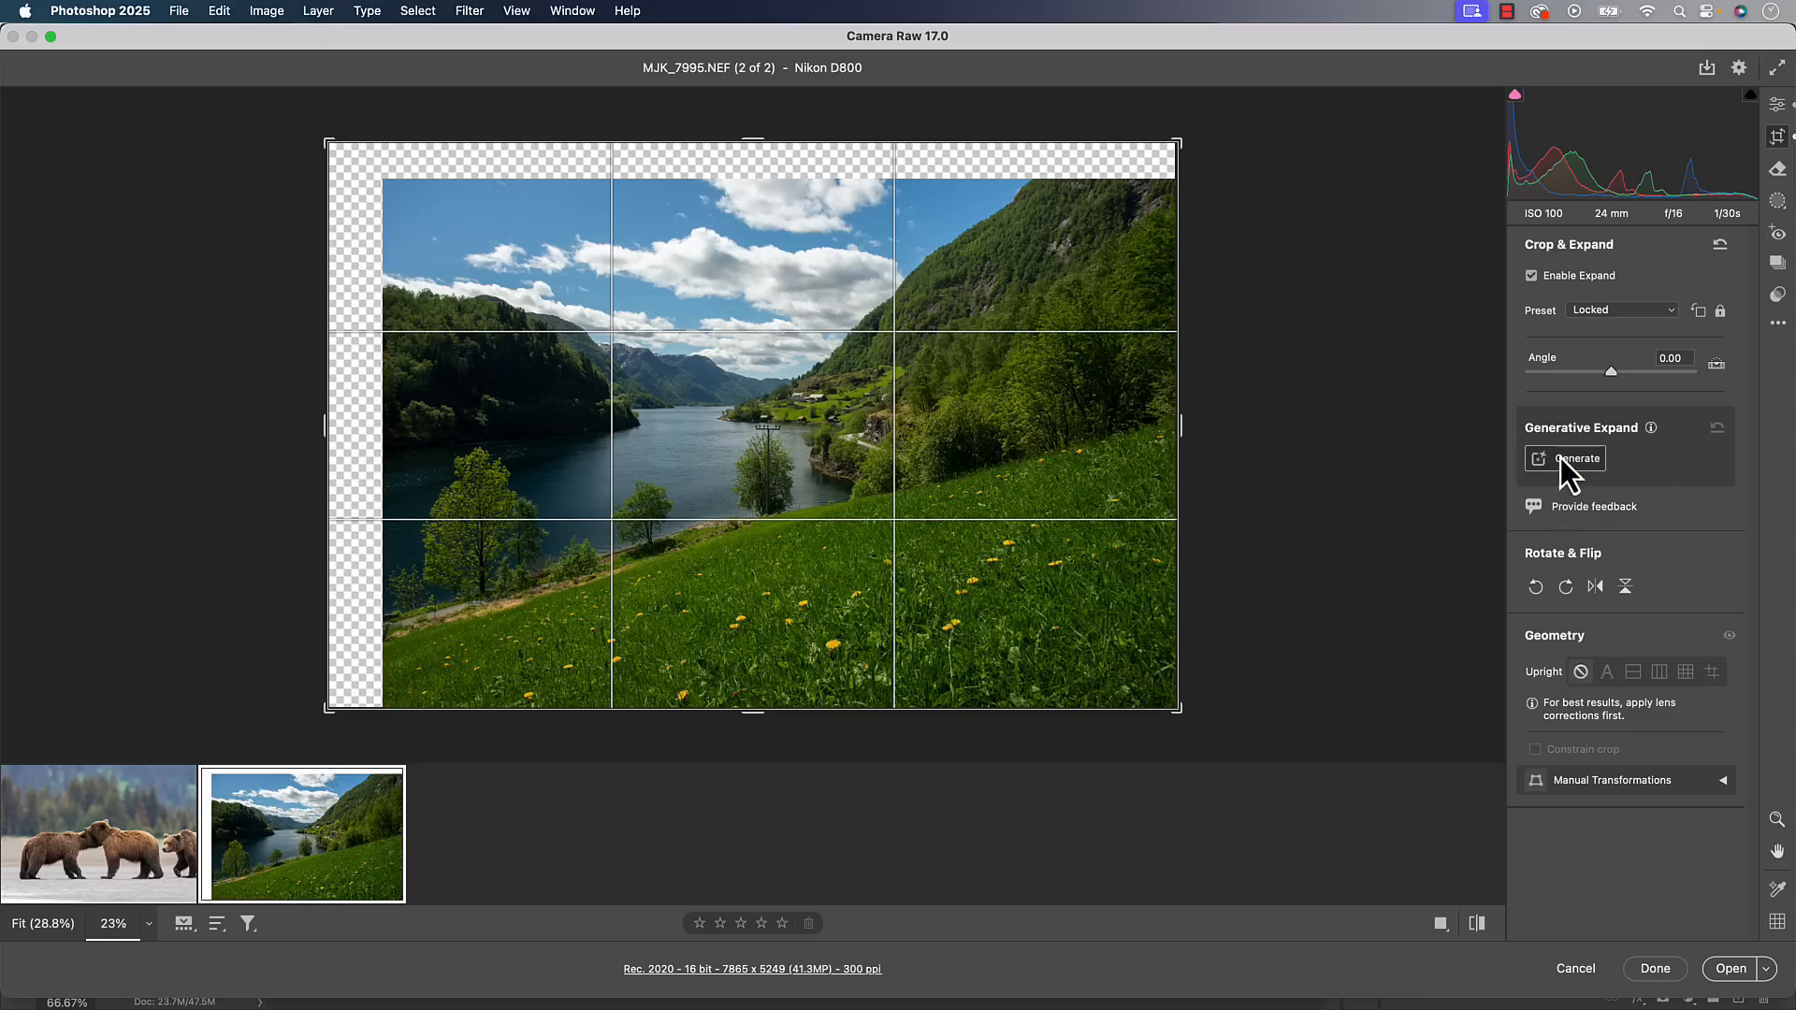
pyautogui.click(1576, 459)
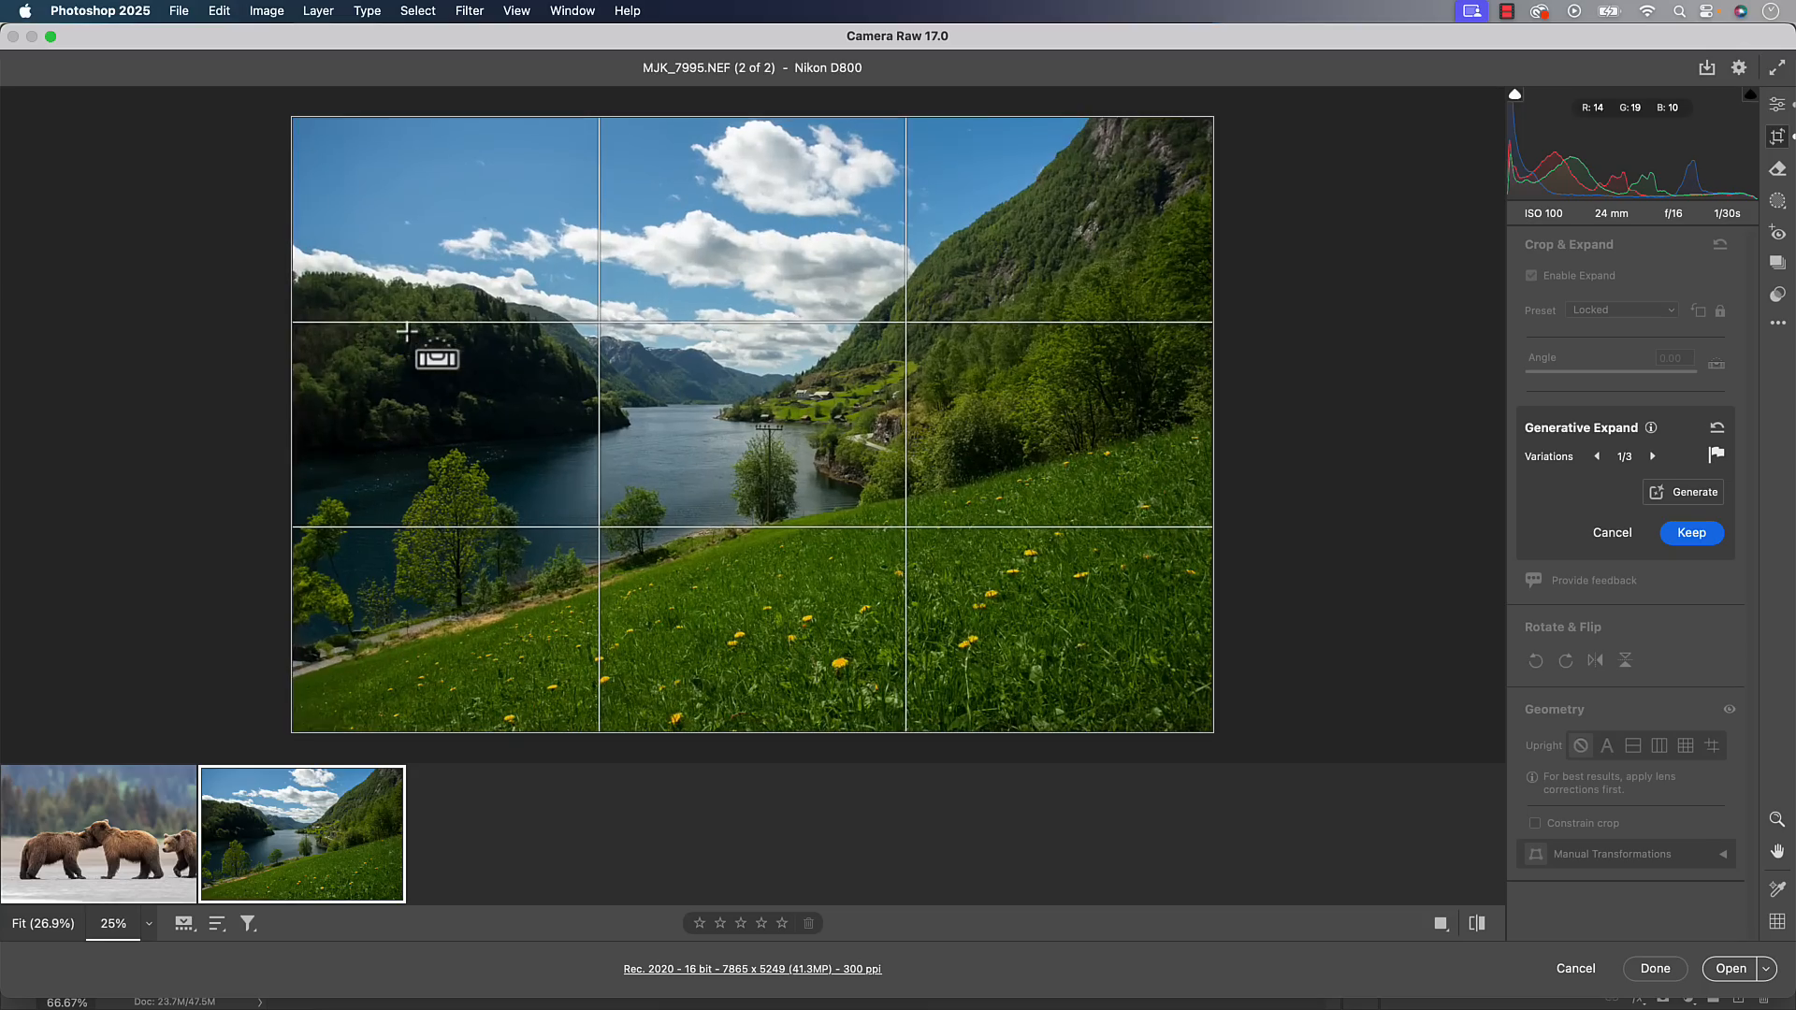
# Review the three Generative Expand variations filling the widened landscape
pyautogui.click(112, 923)
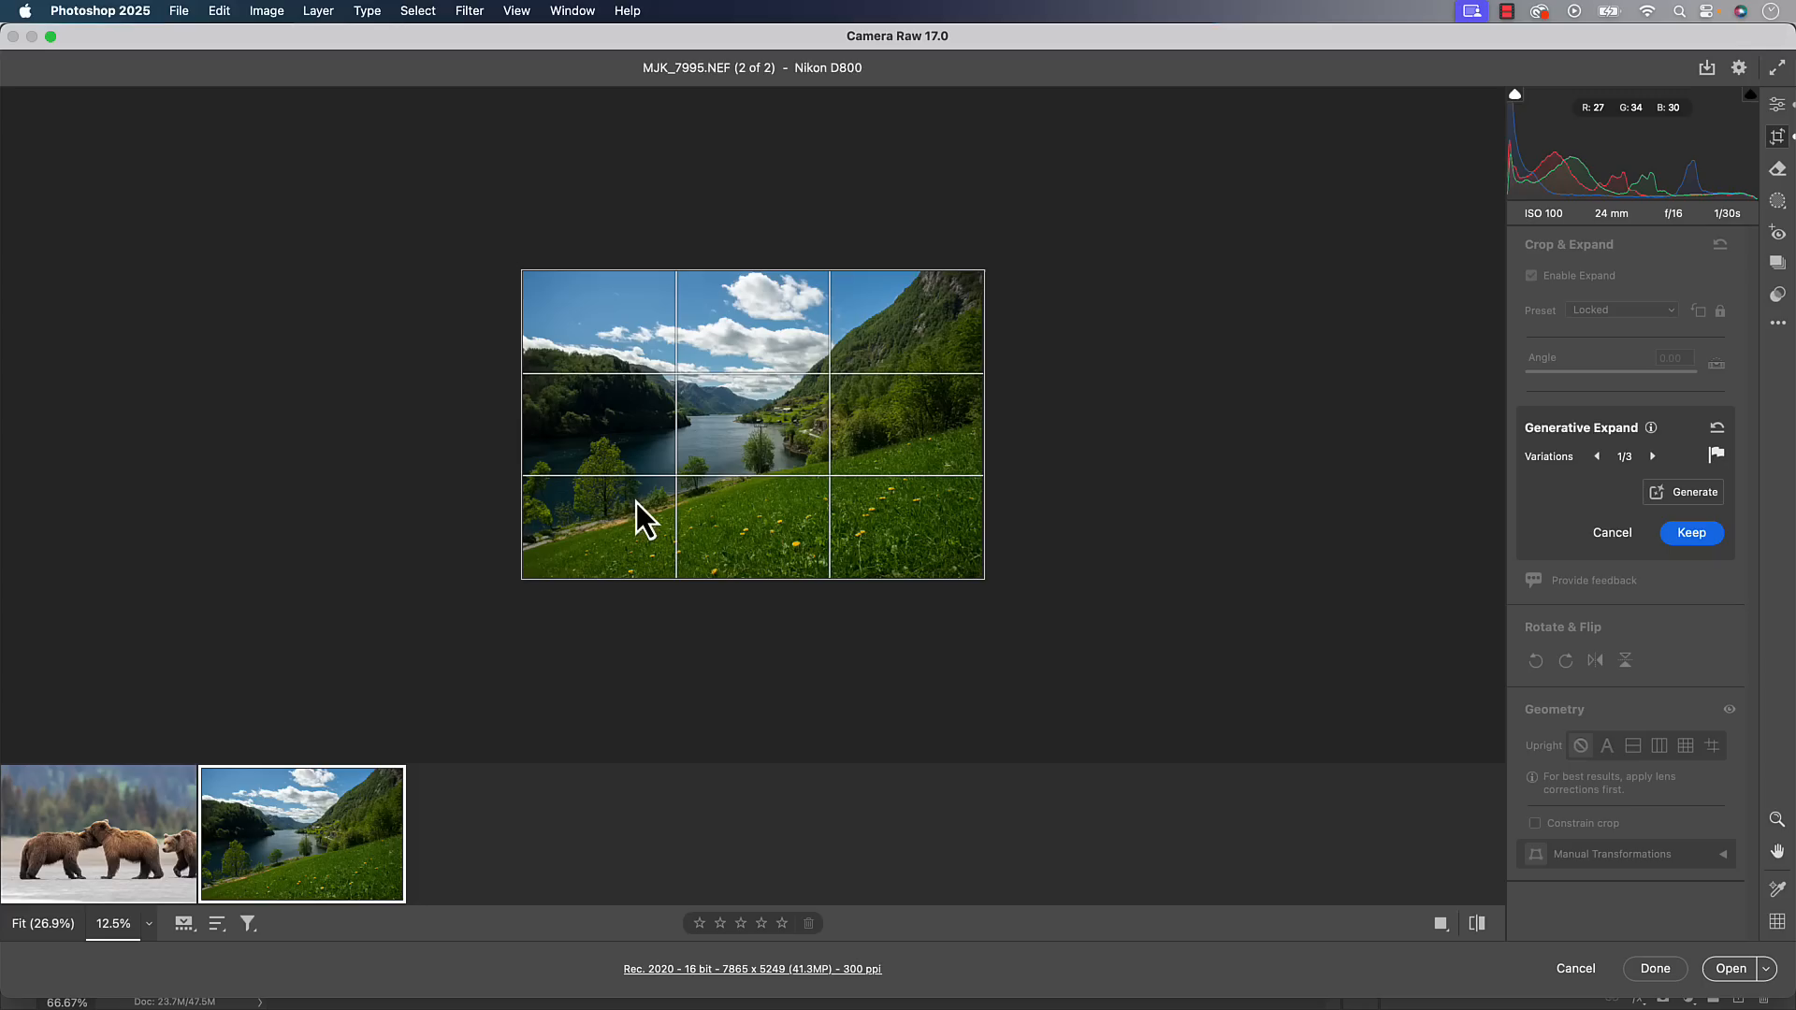
pyautogui.moveTo(607, 271)
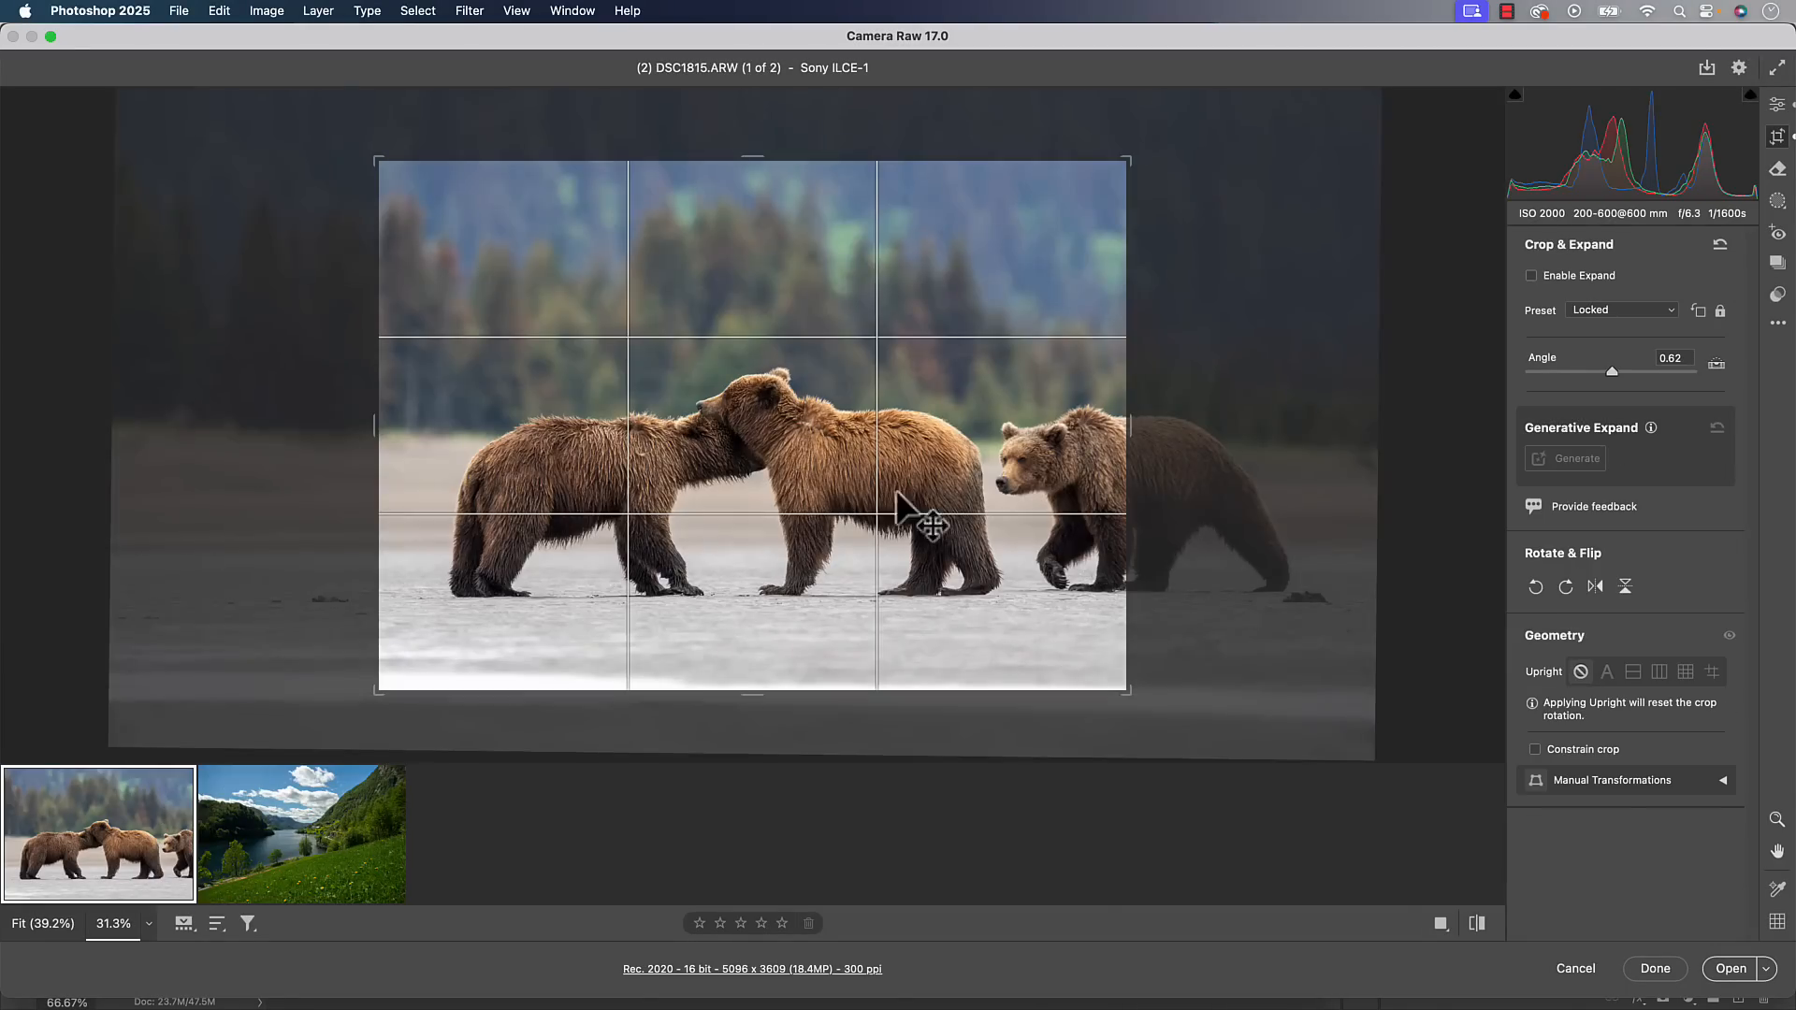
pyautogui.click(1778, 106)
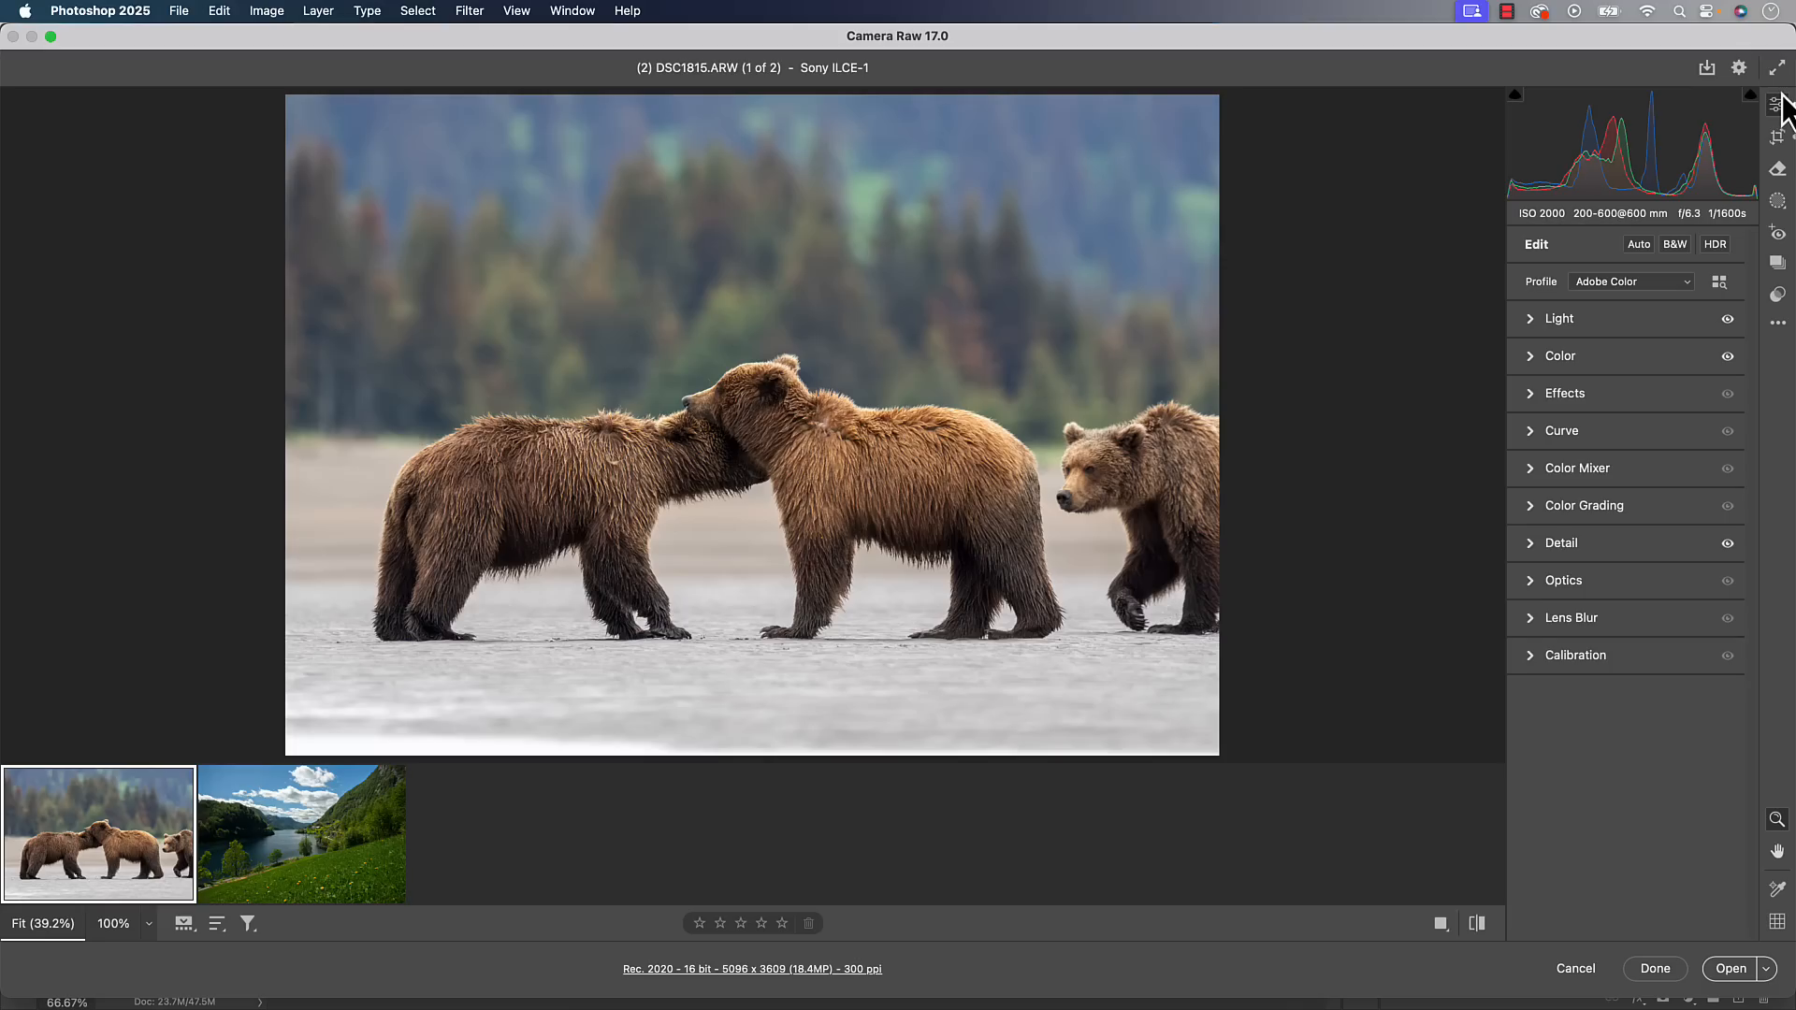
pyautogui.moveTo(1777, 169)
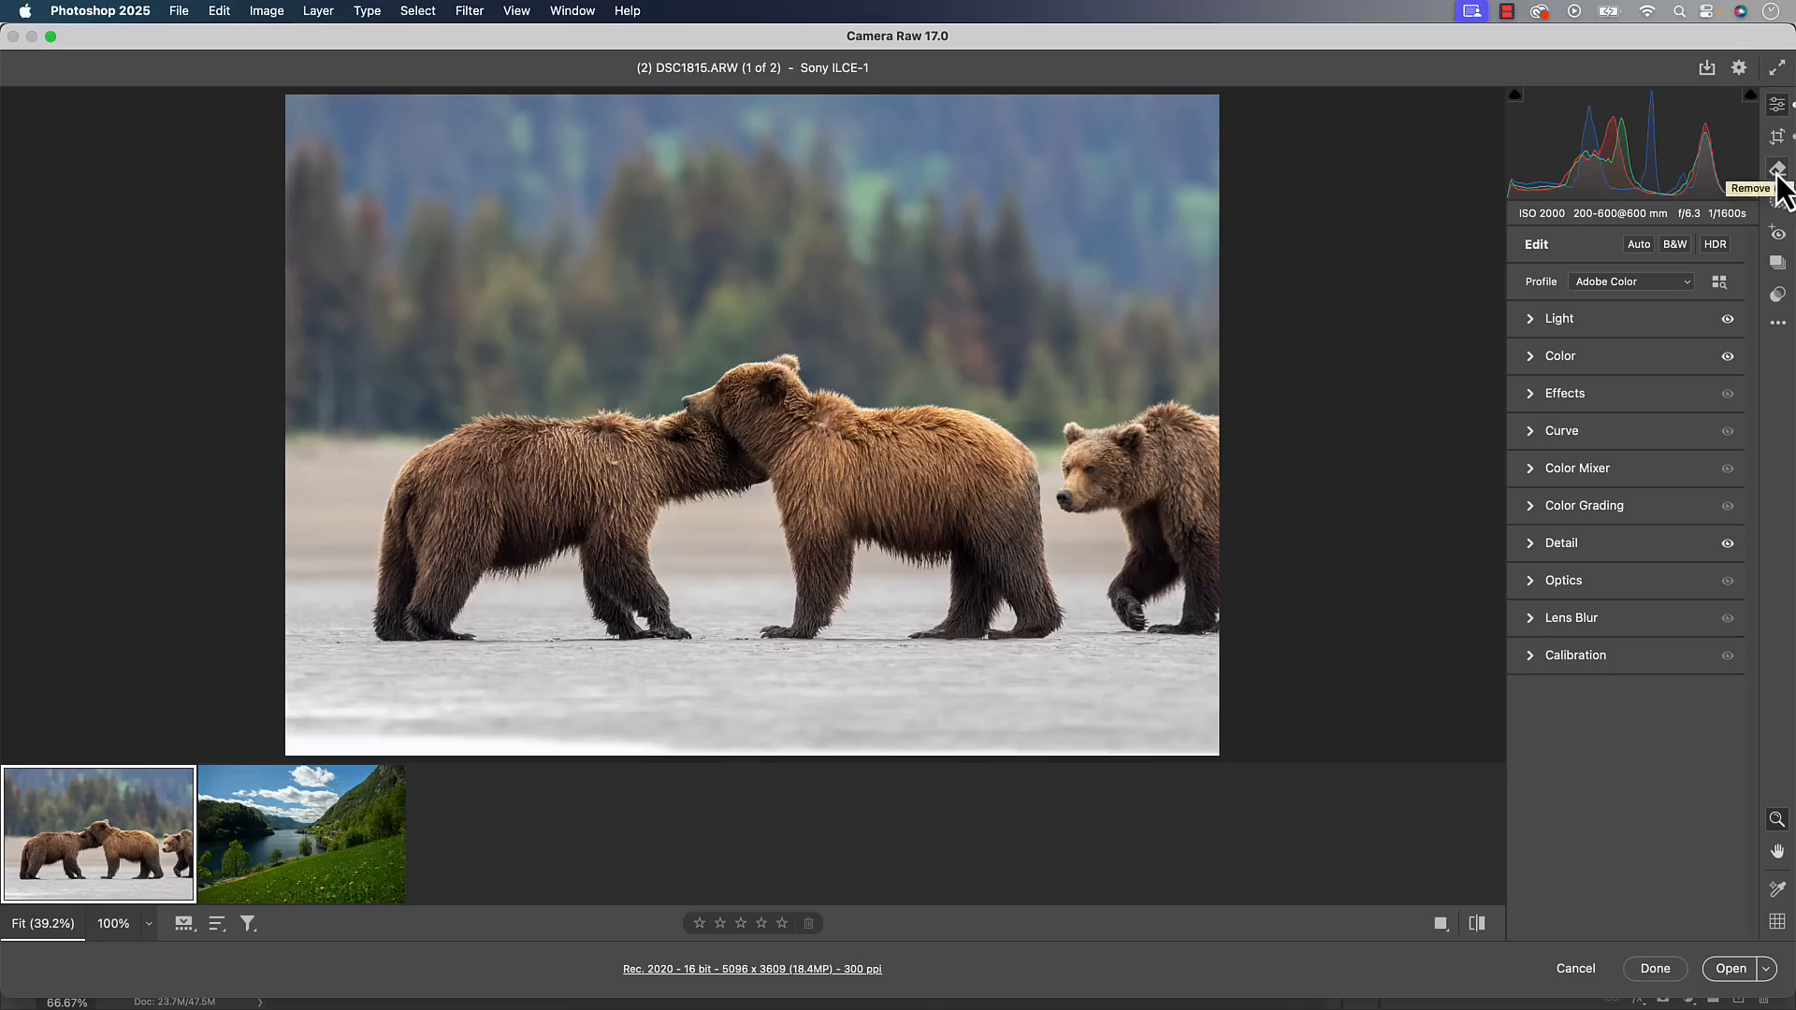
pyautogui.click(1777, 169)
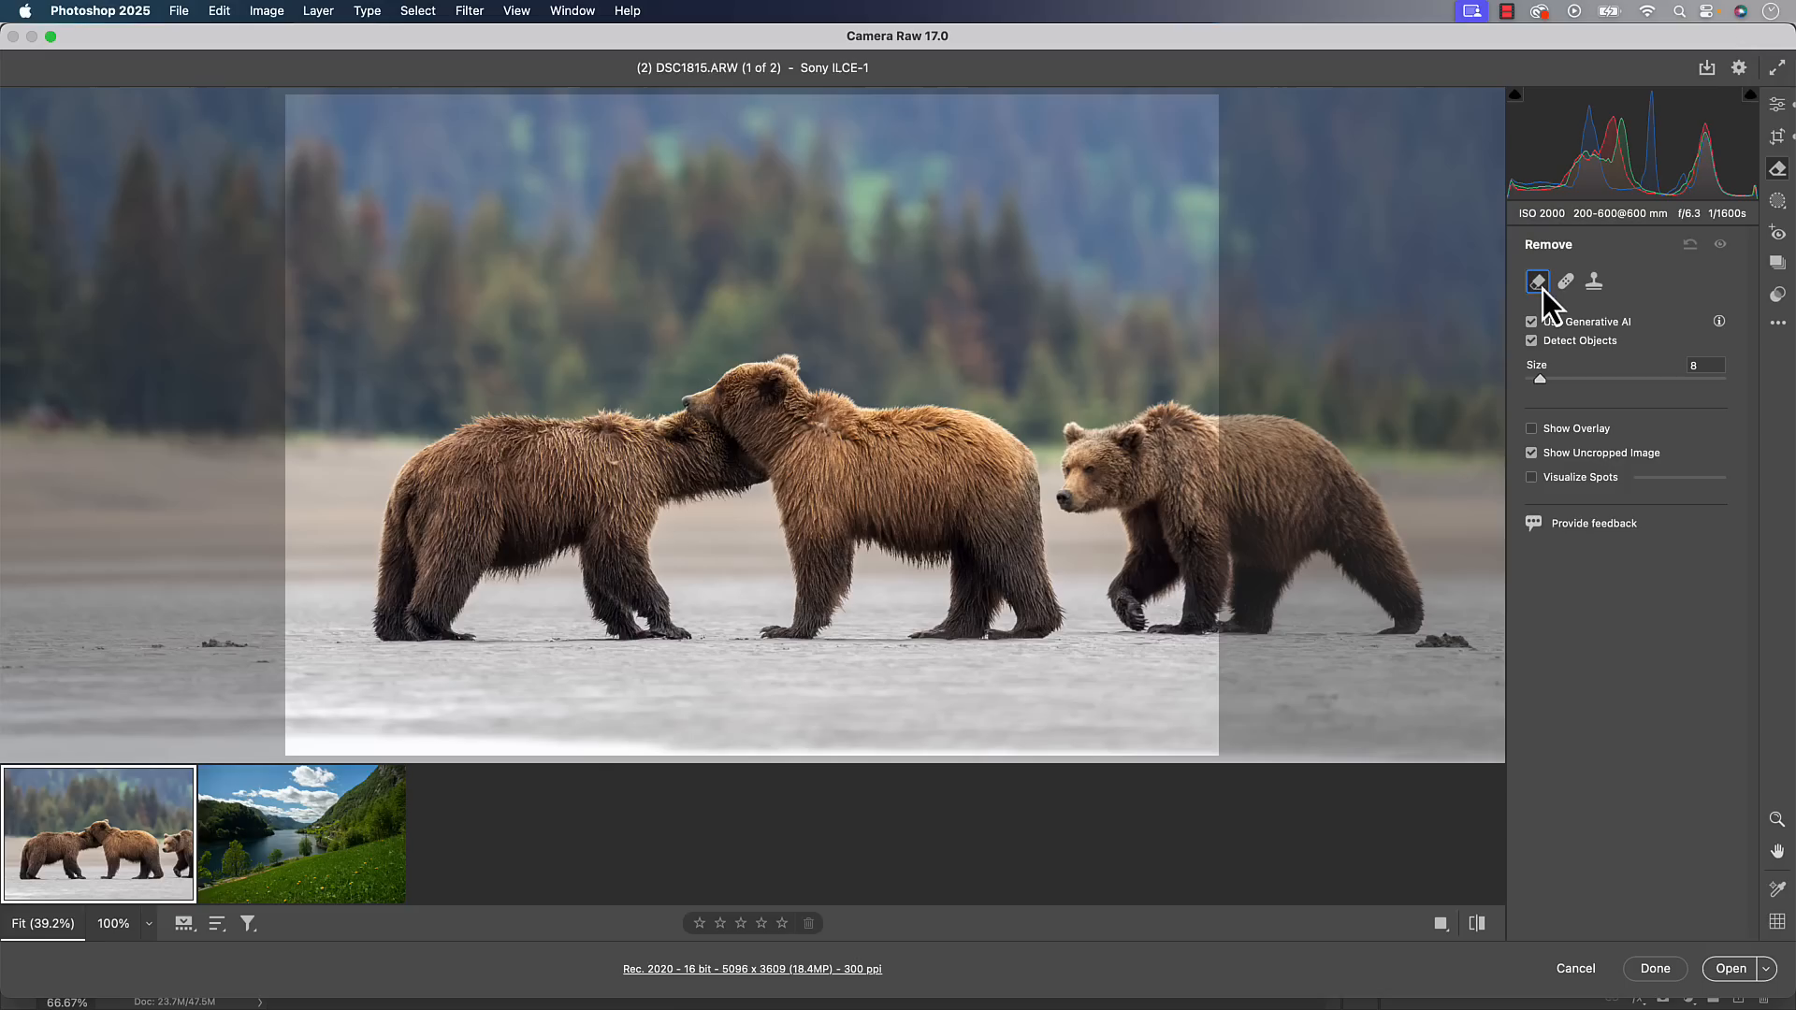
pyautogui.moveTo(1538, 281)
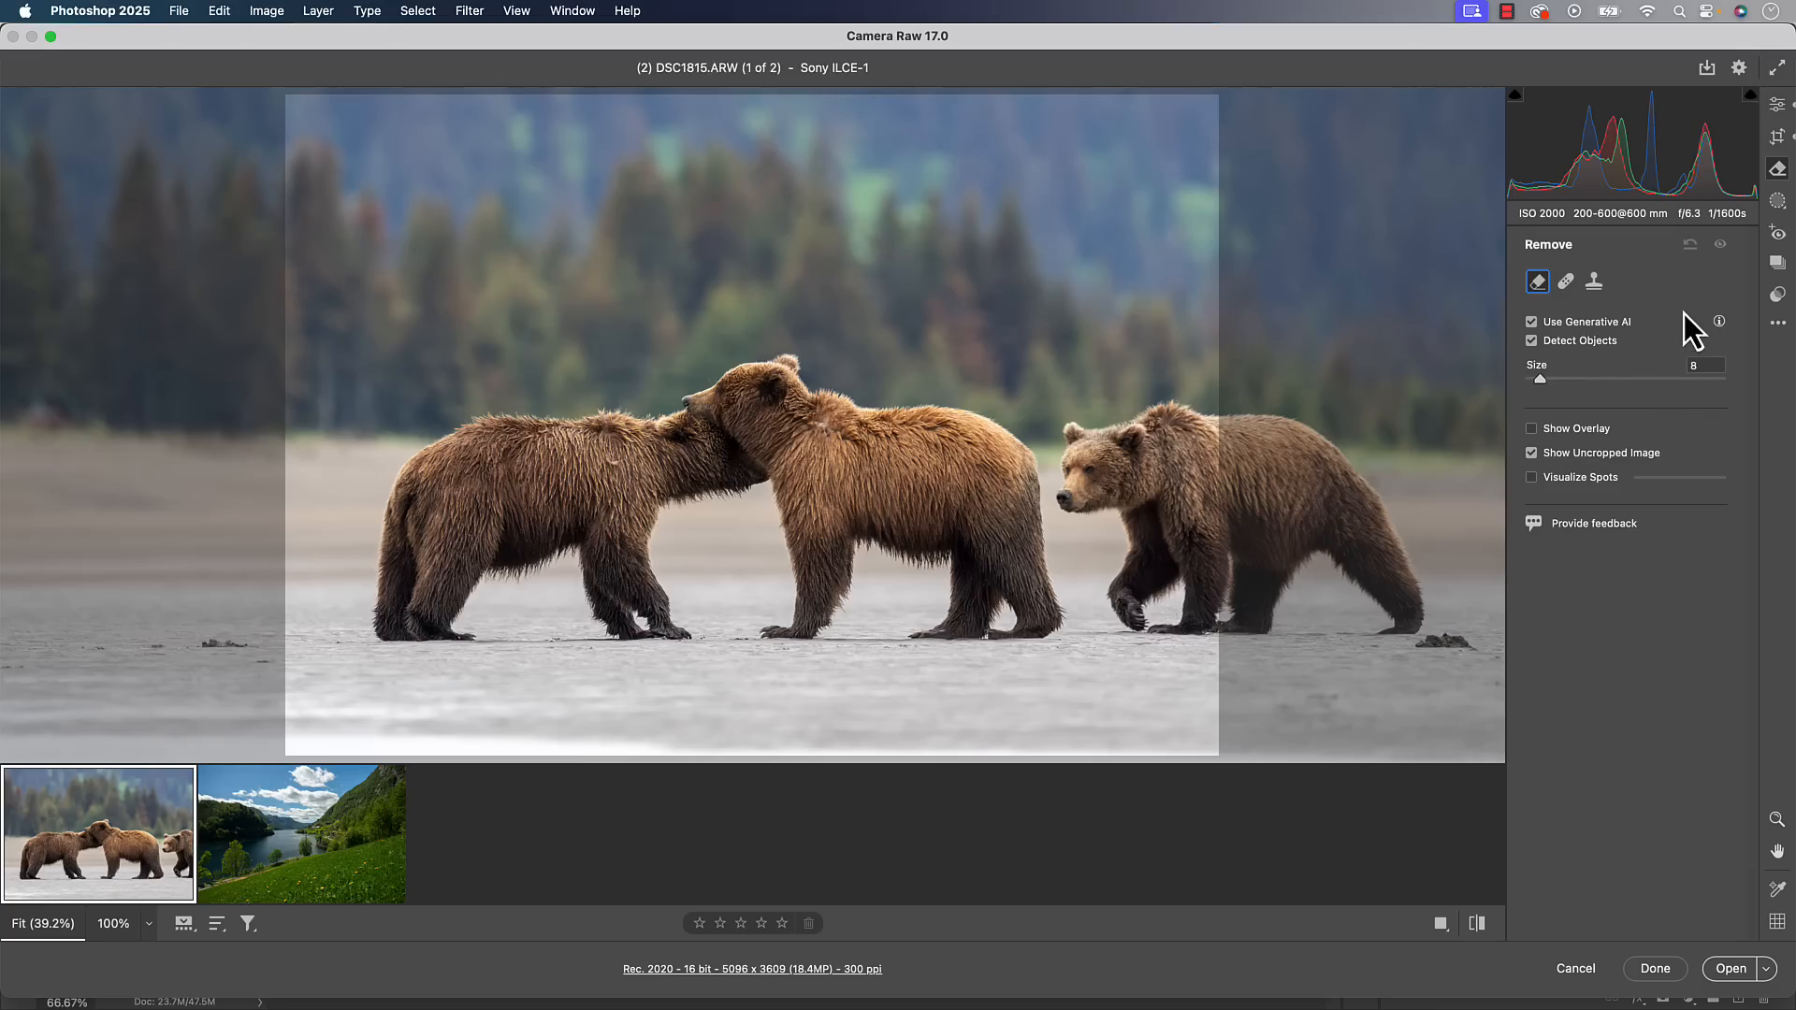
pyautogui.moveTo(1631, 330)
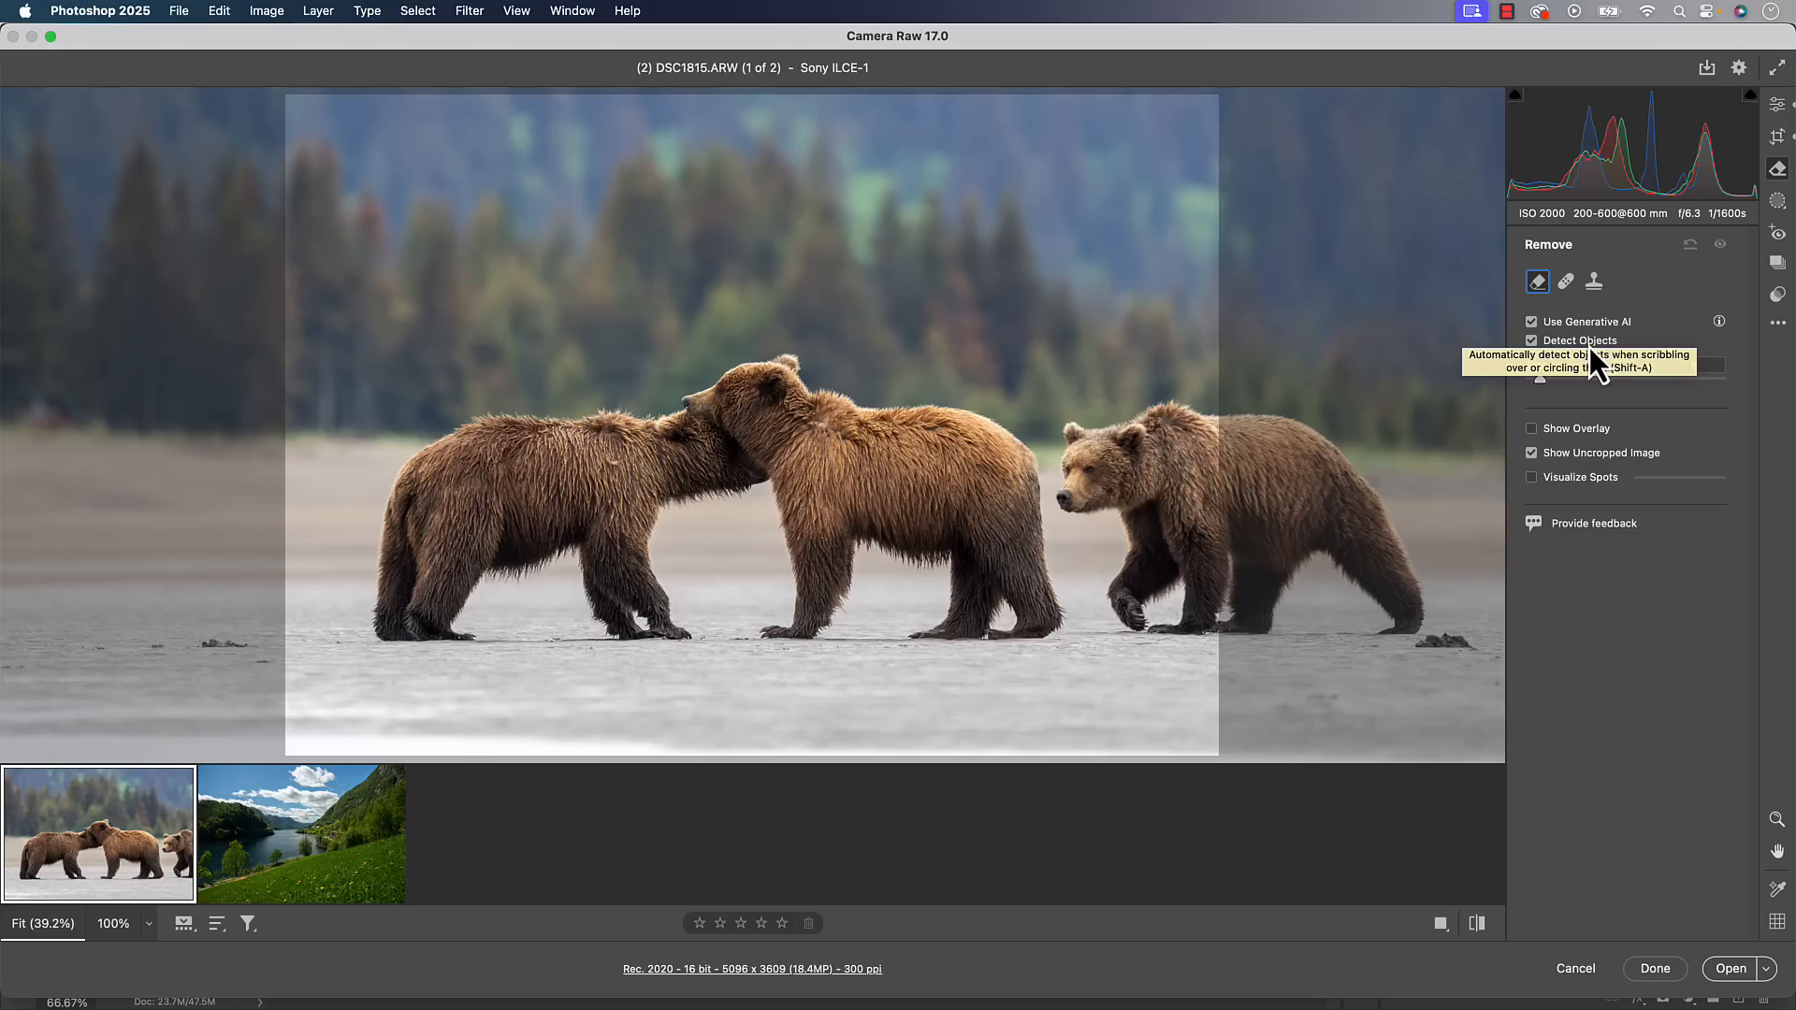
pyautogui.moveTo(1581, 499)
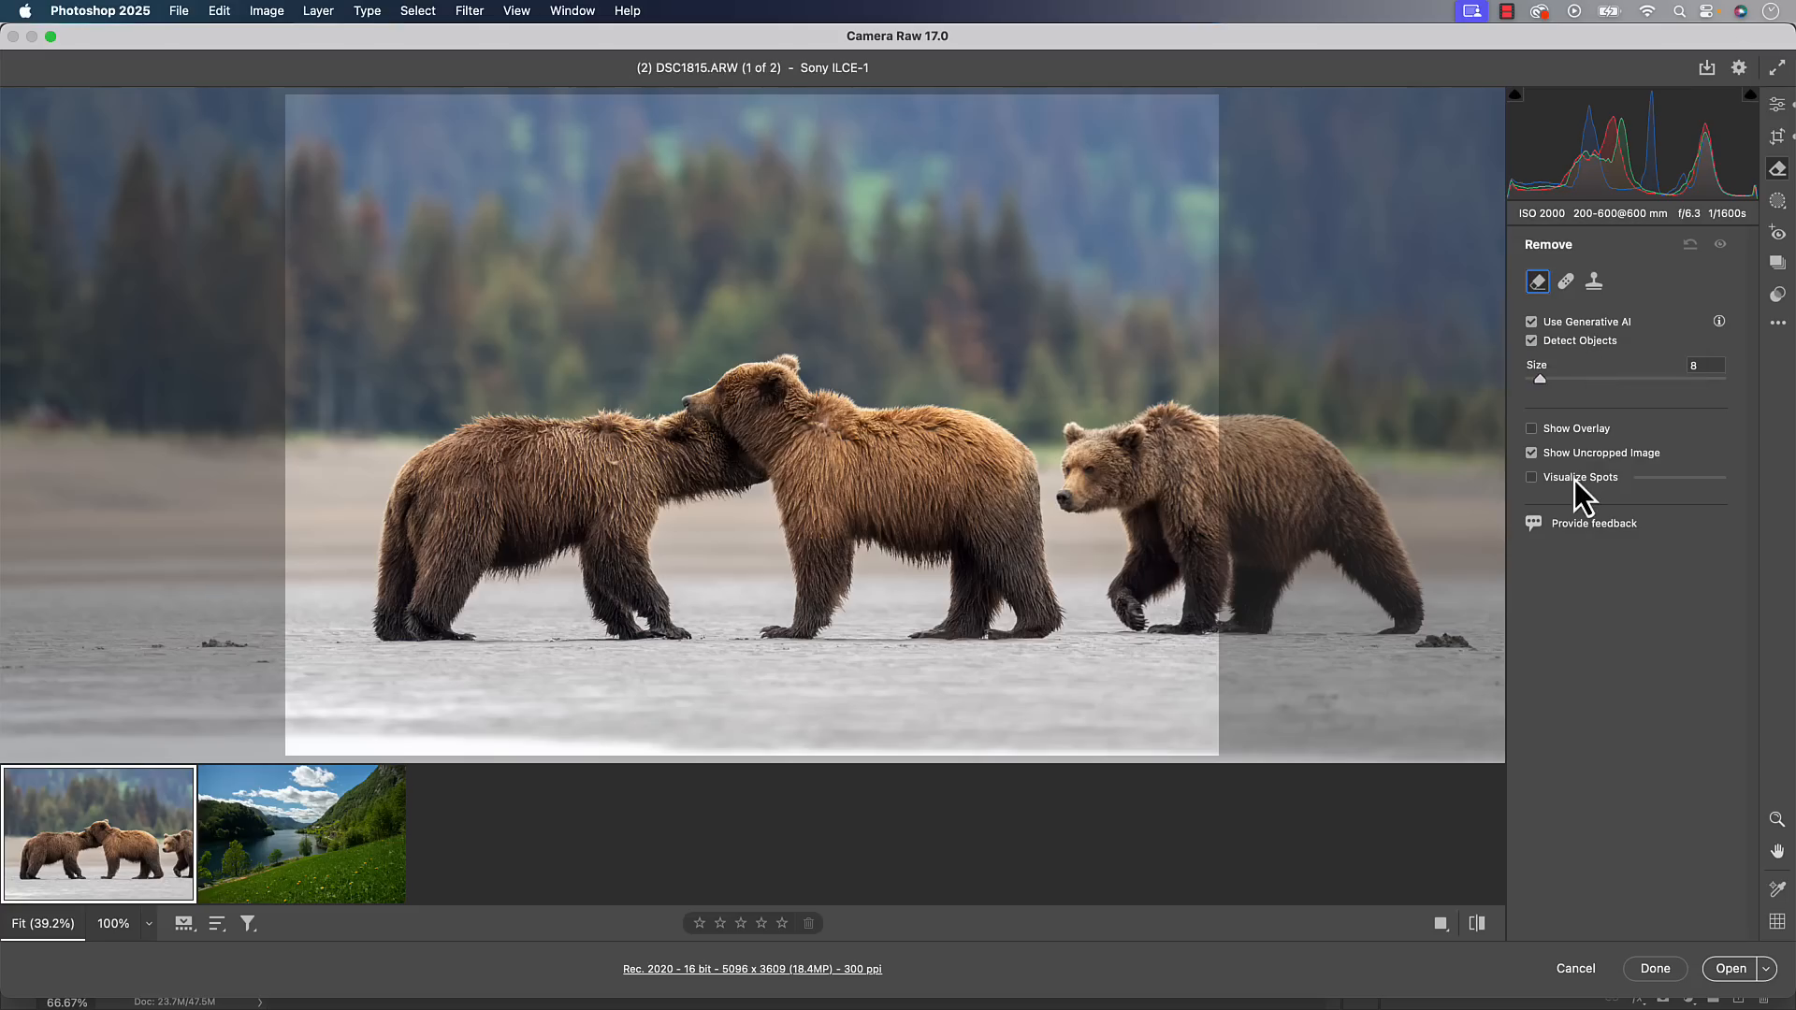
pyautogui.moveTo(1213, 422)
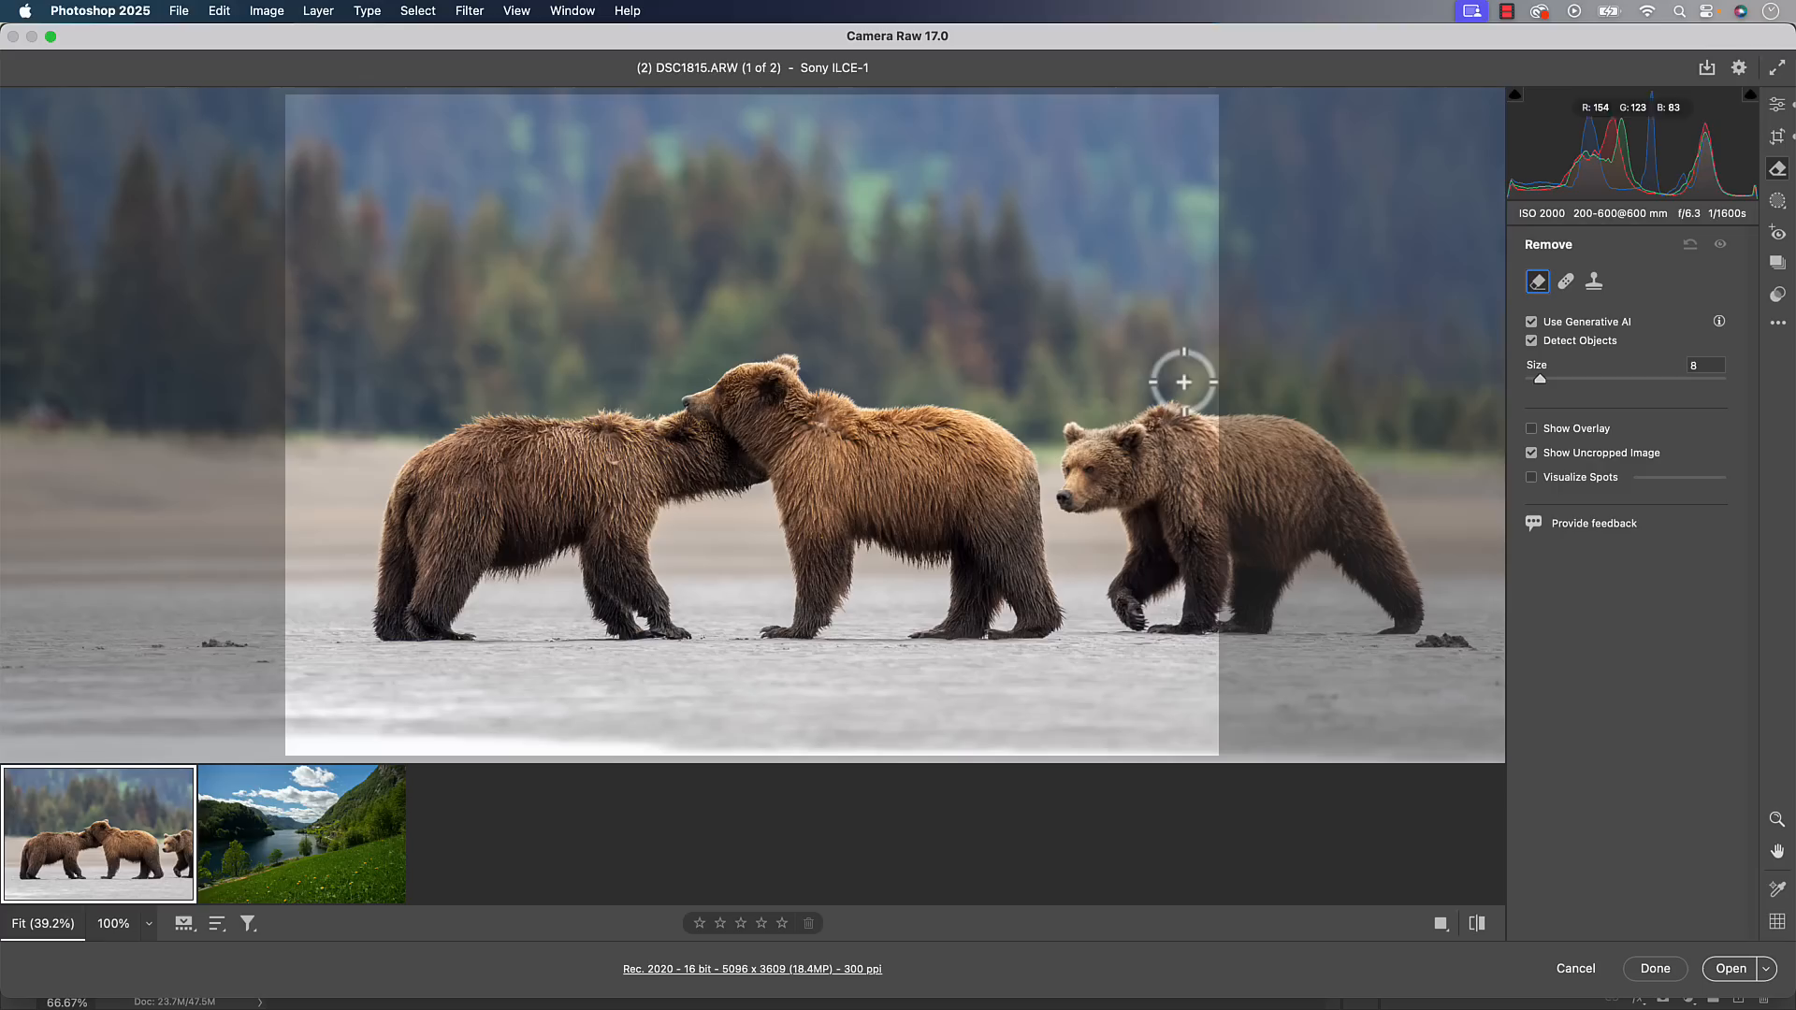
pyautogui.click(1776, 106)
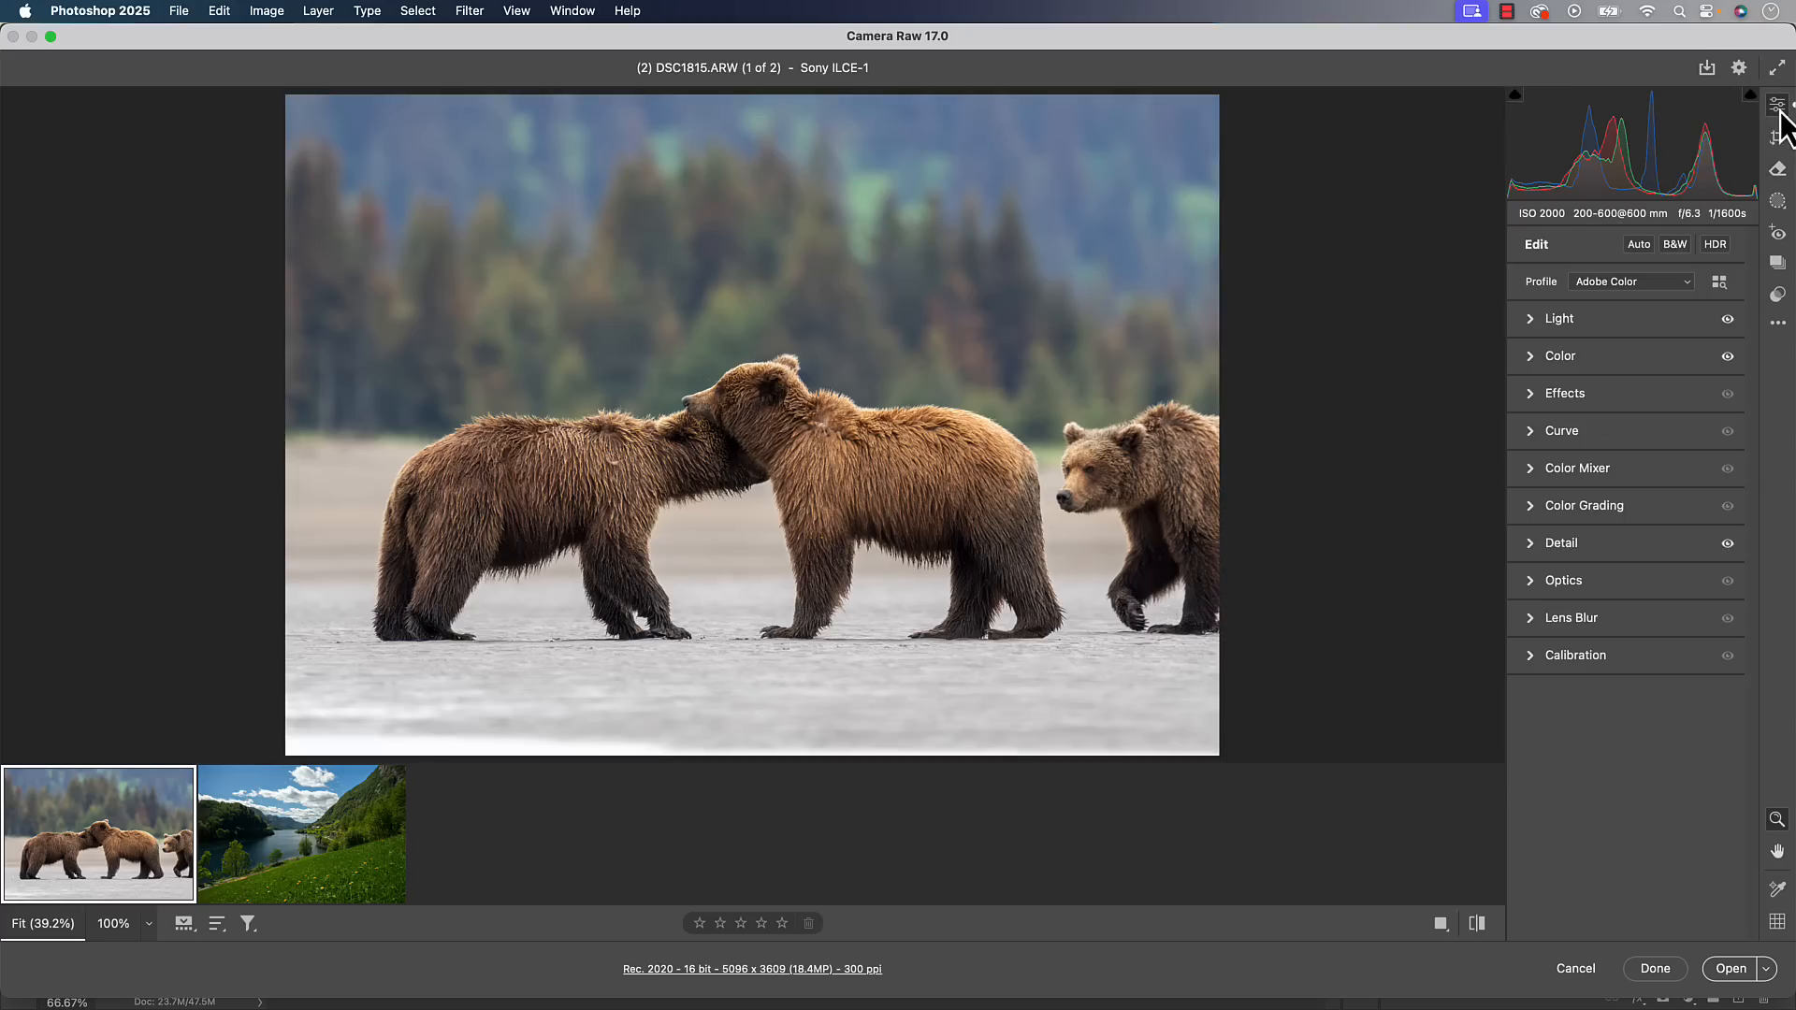
pyautogui.moveTo(1777, 103)
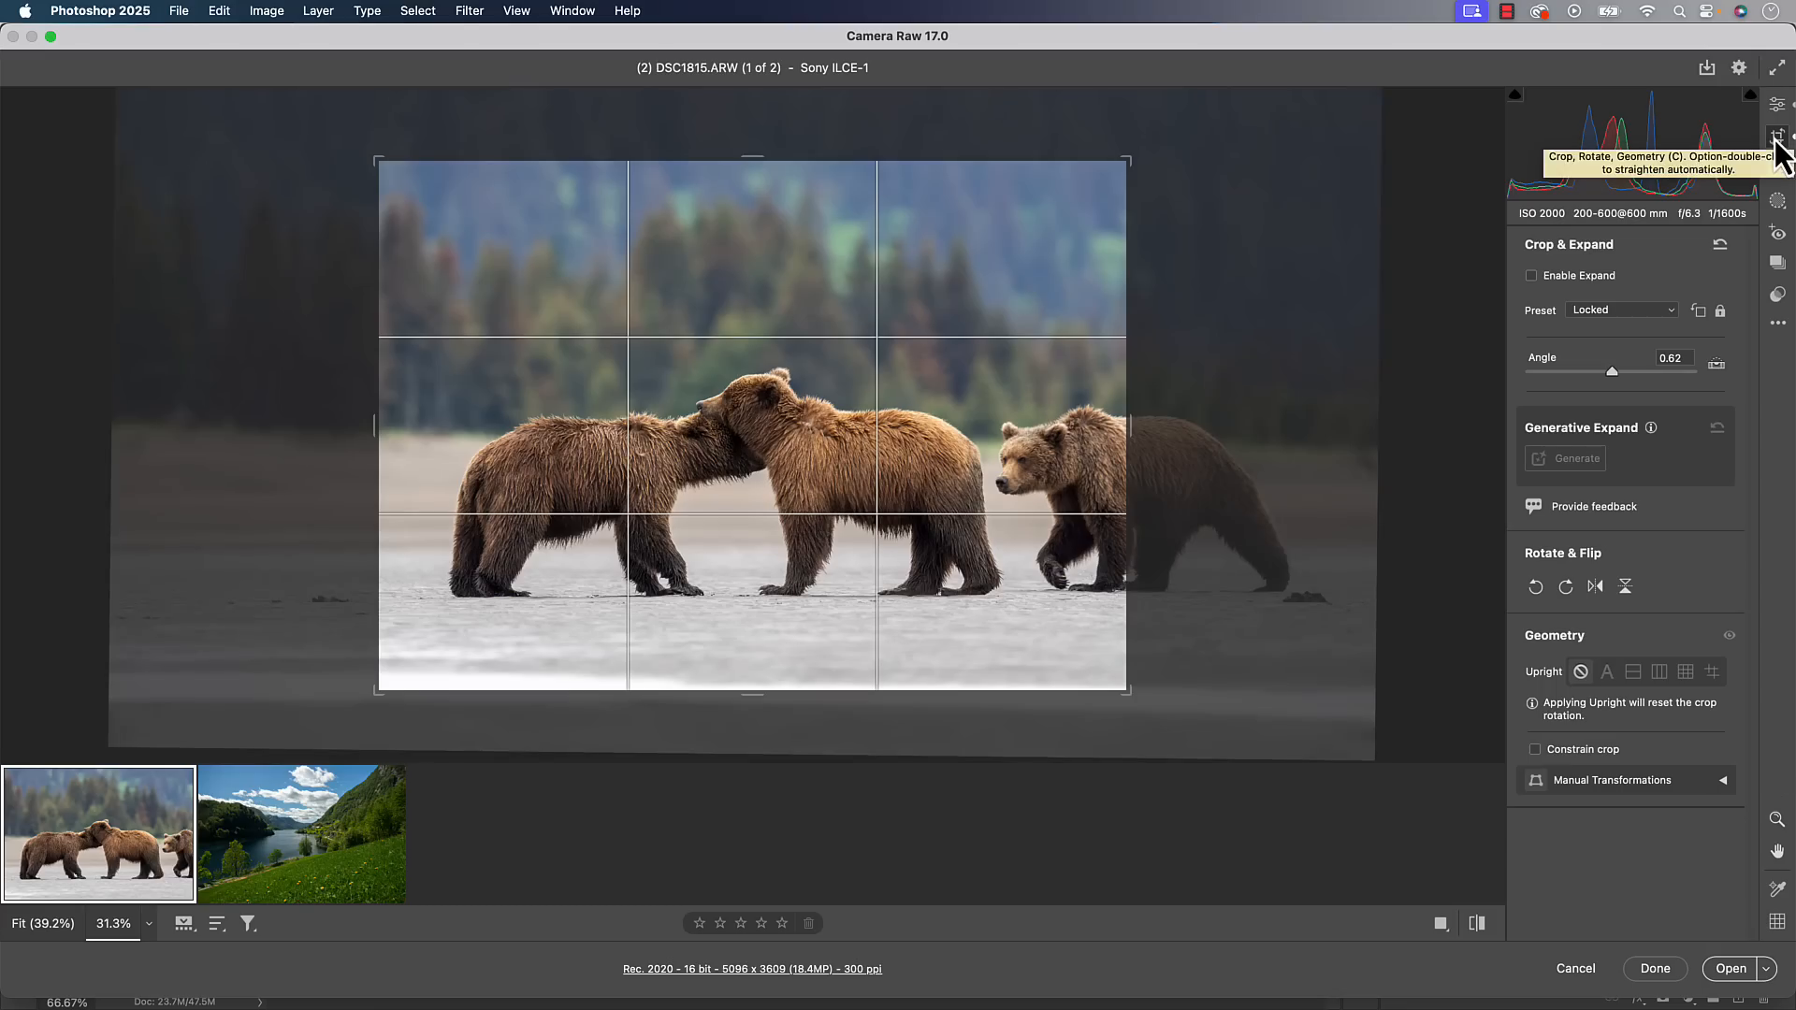
pyautogui.click(1777, 104)
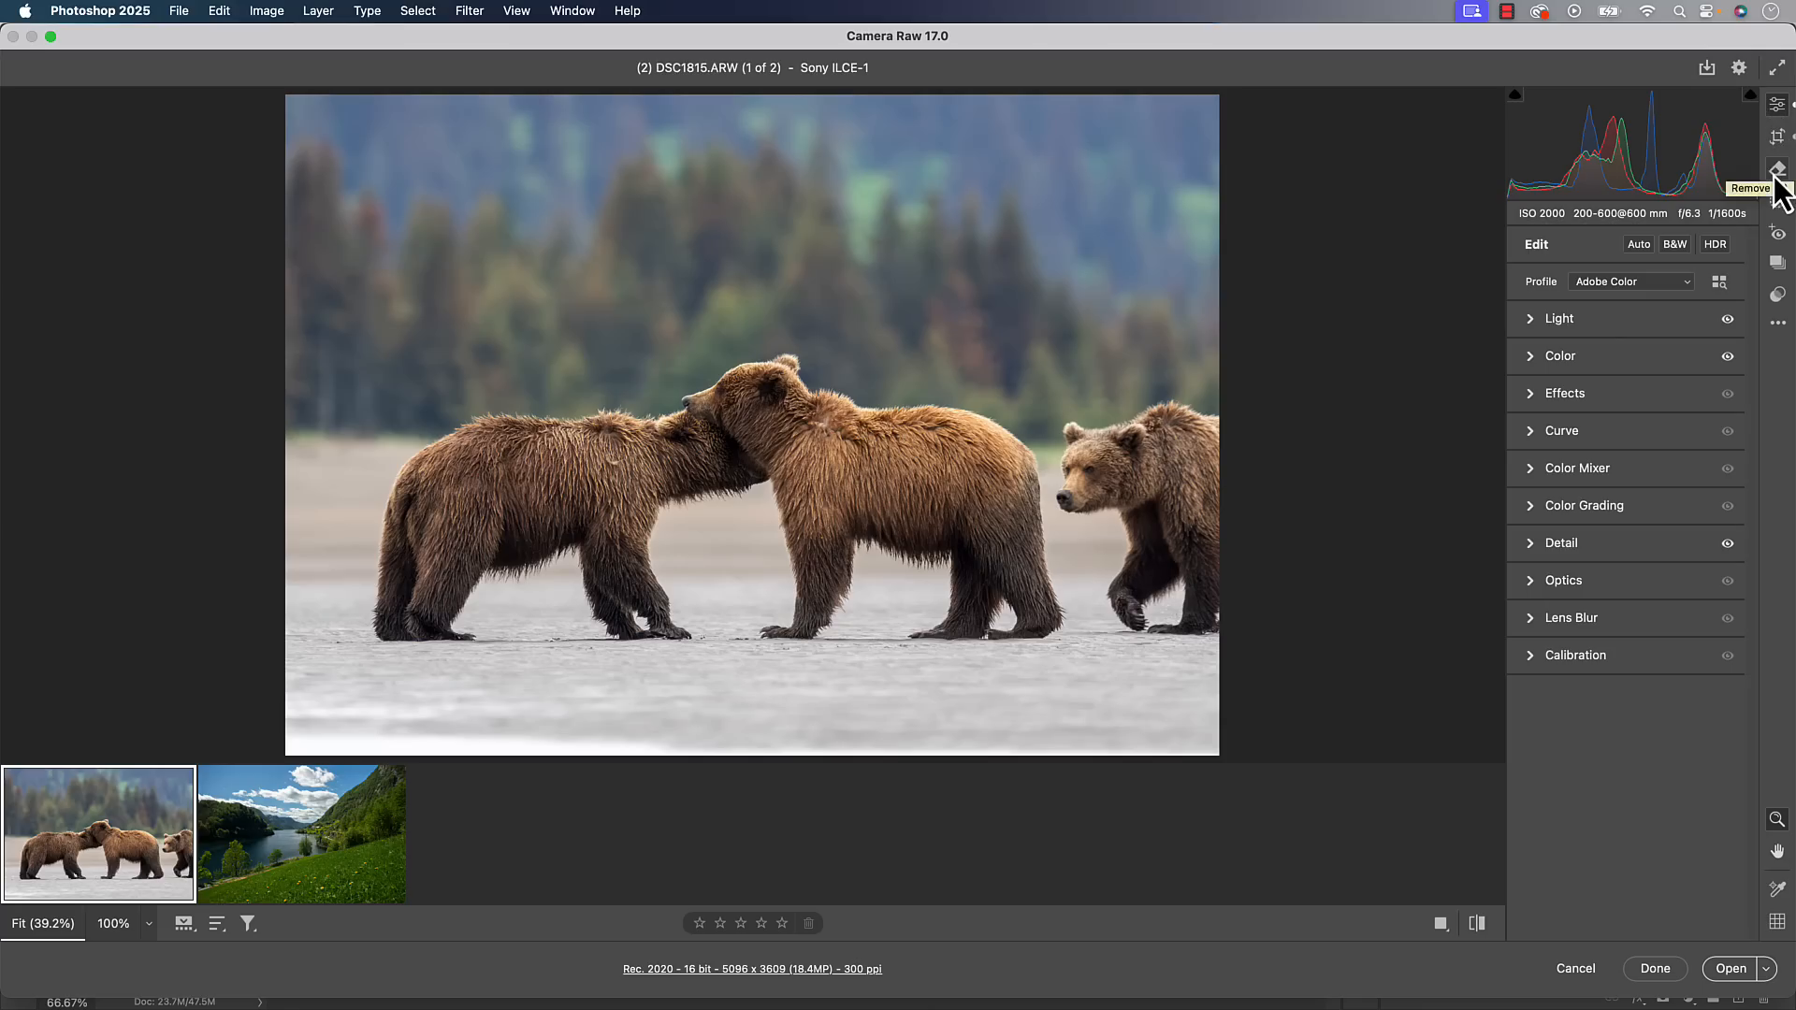
pyautogui.click(1778, 170)
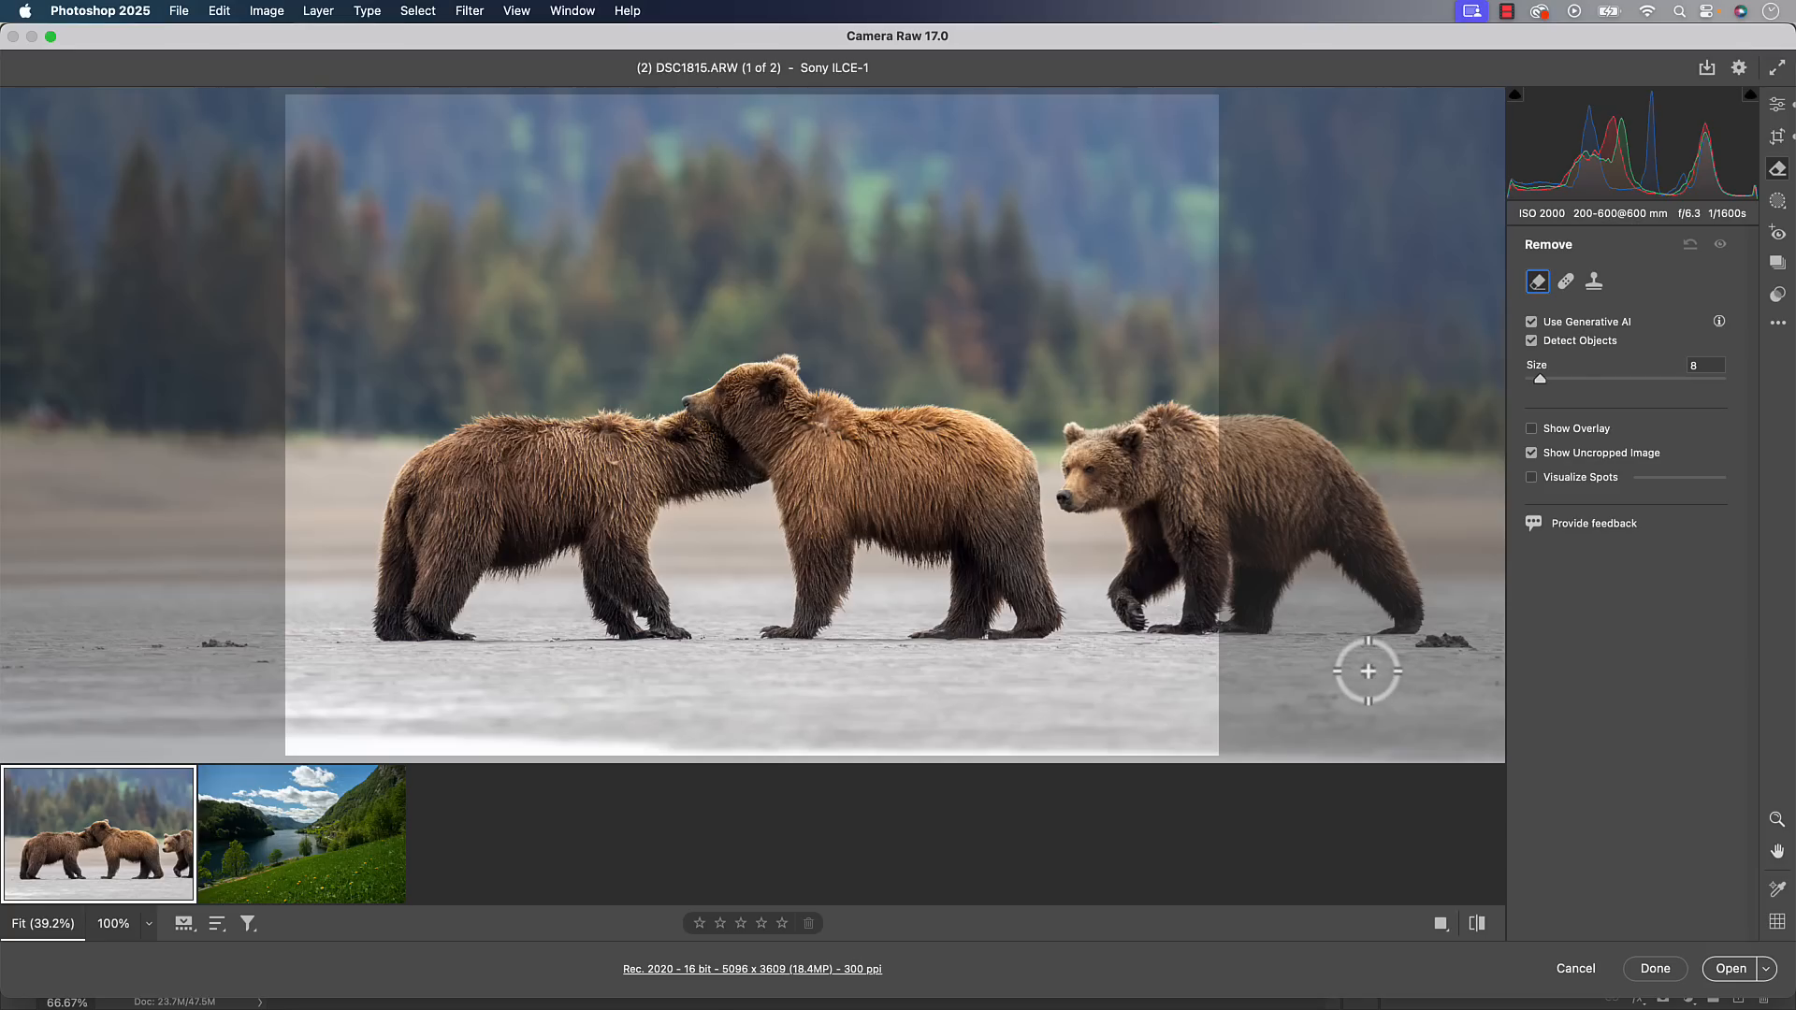
pyautogui.moveTo(1164, 444)
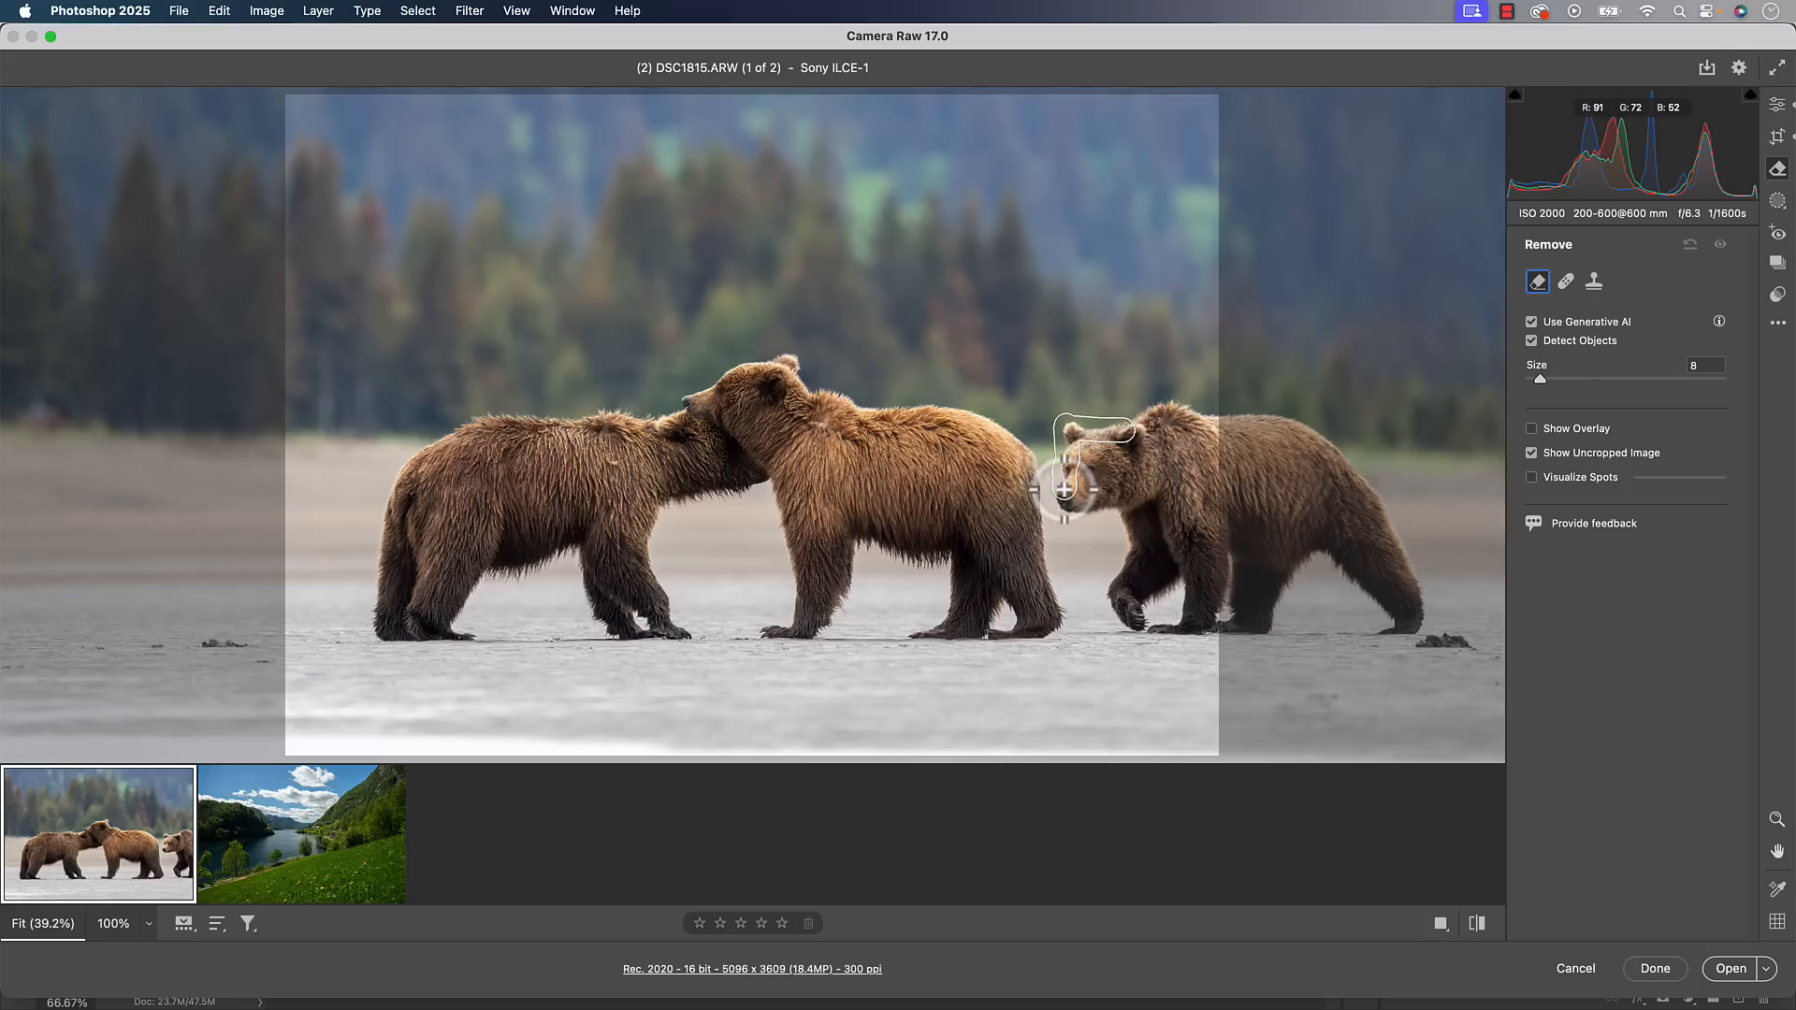
# Mask the right-hand bear, refine the mask near its face, and apply Remove
pyautogui.moveTo(1071, 459); pyautogui.dragTo(1131, 524)
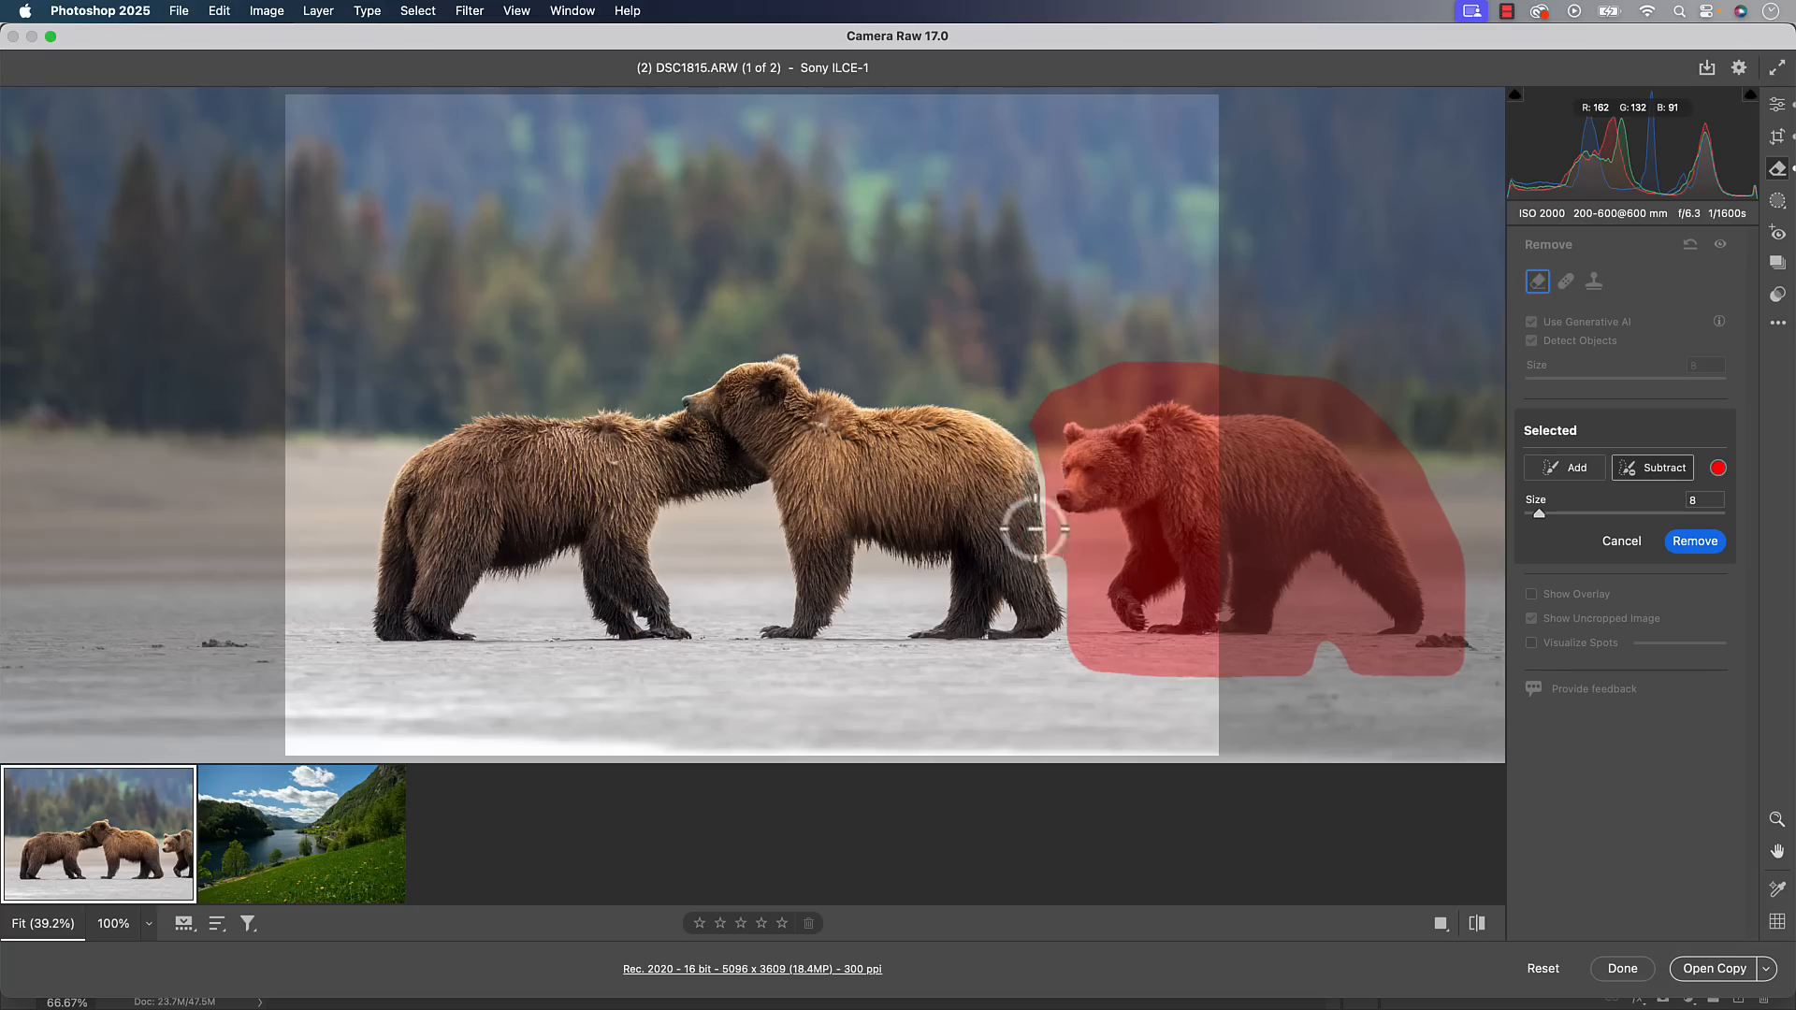
pyautogui.moveTo(1036, 533); pyautogui.dragTo(1180, 682)
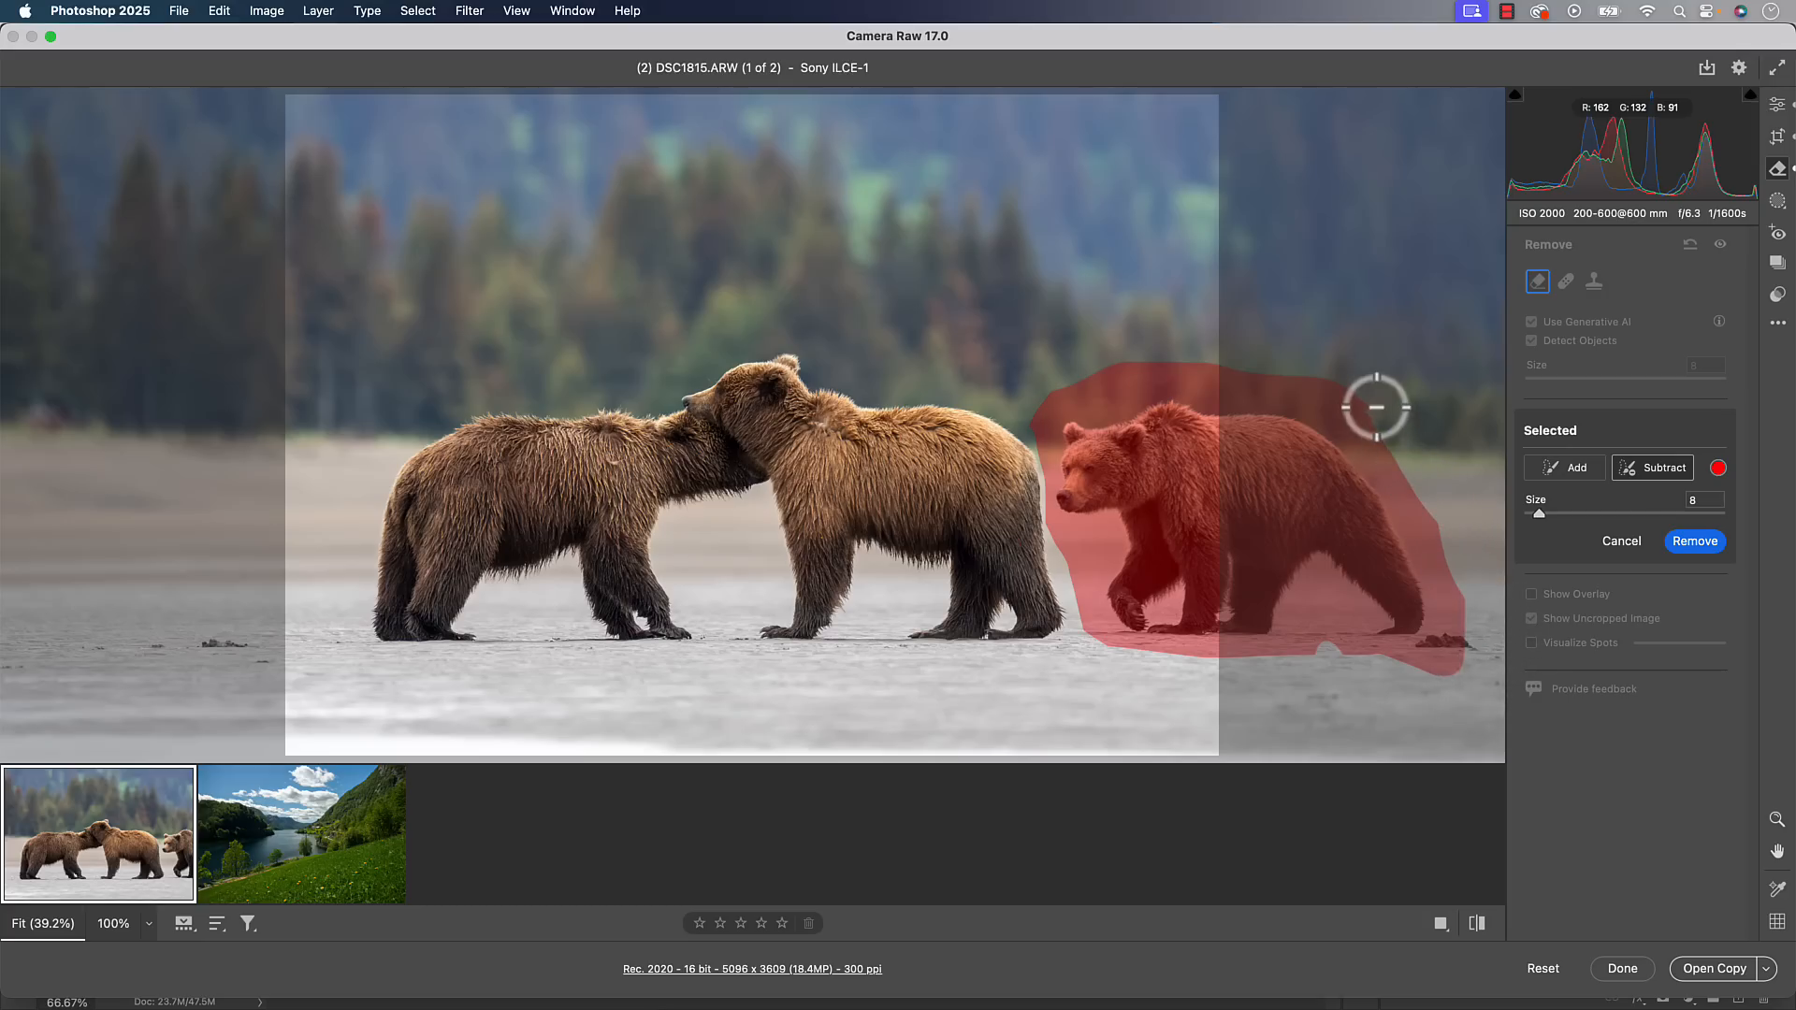
pyautogui.moveTo(1019, 422)
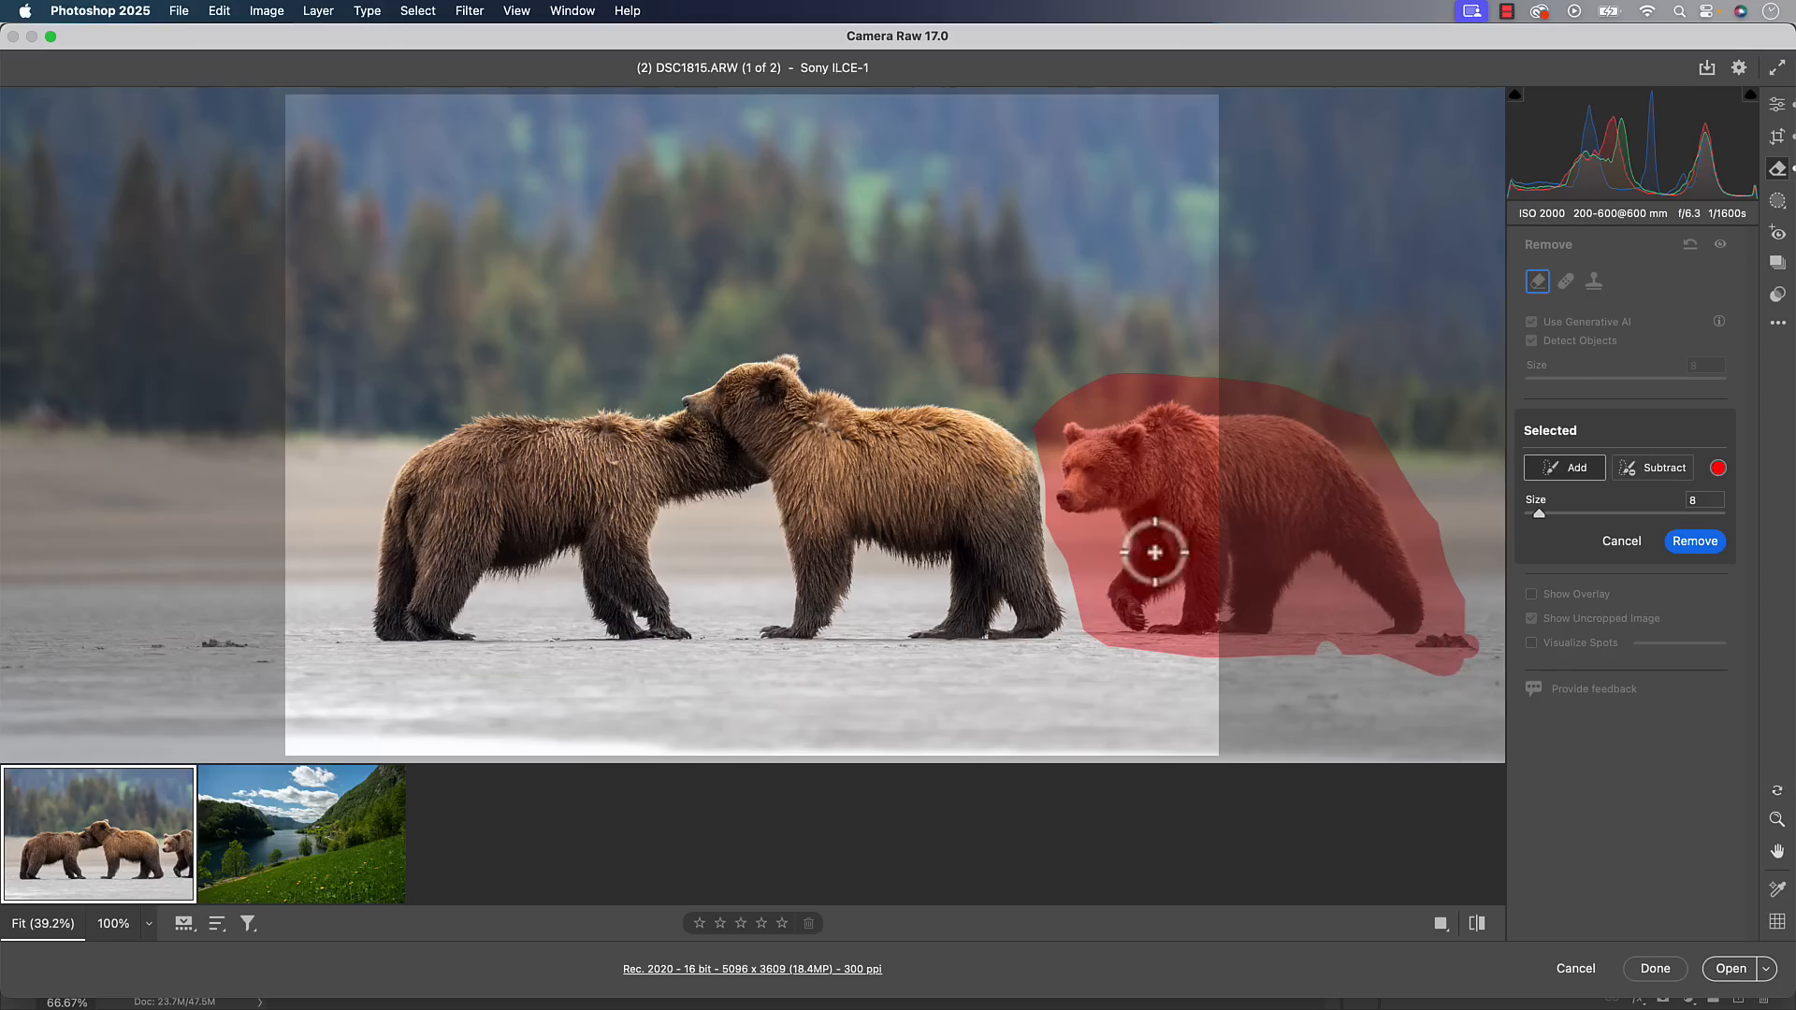
pyautogui.moveTo(1124, 398)
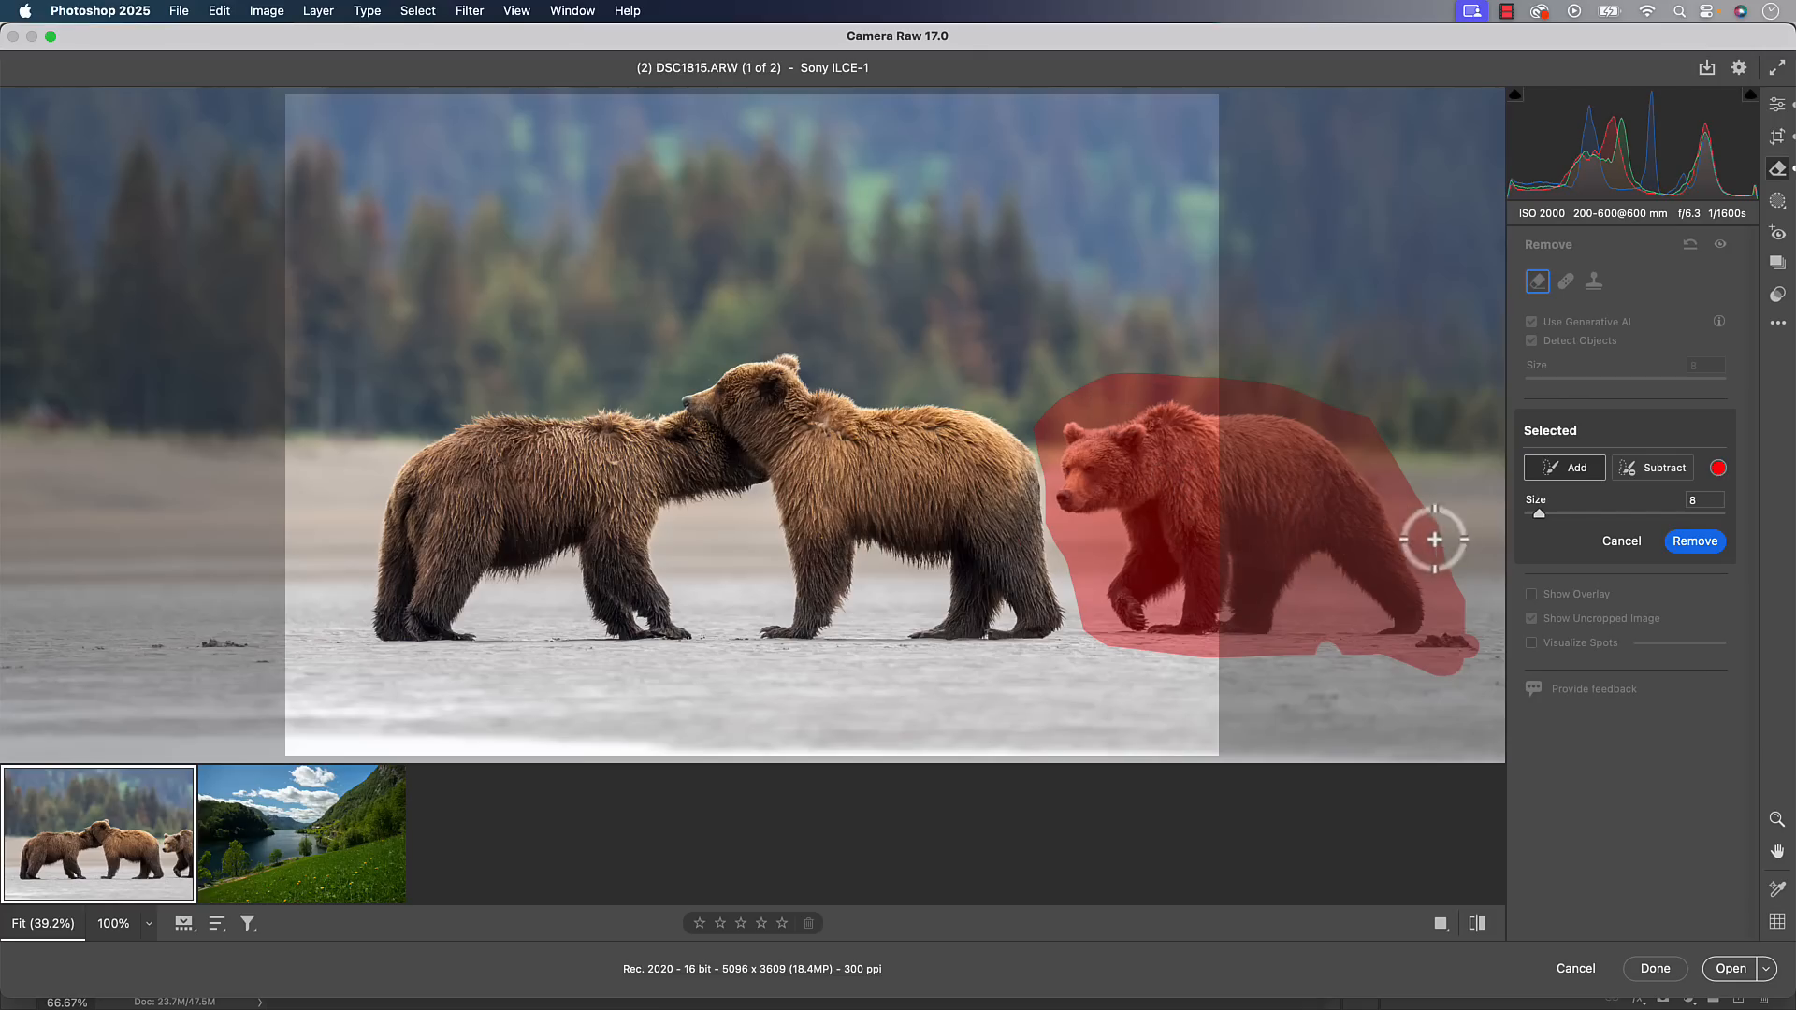
pyautogui.moveTo(1393, 575)
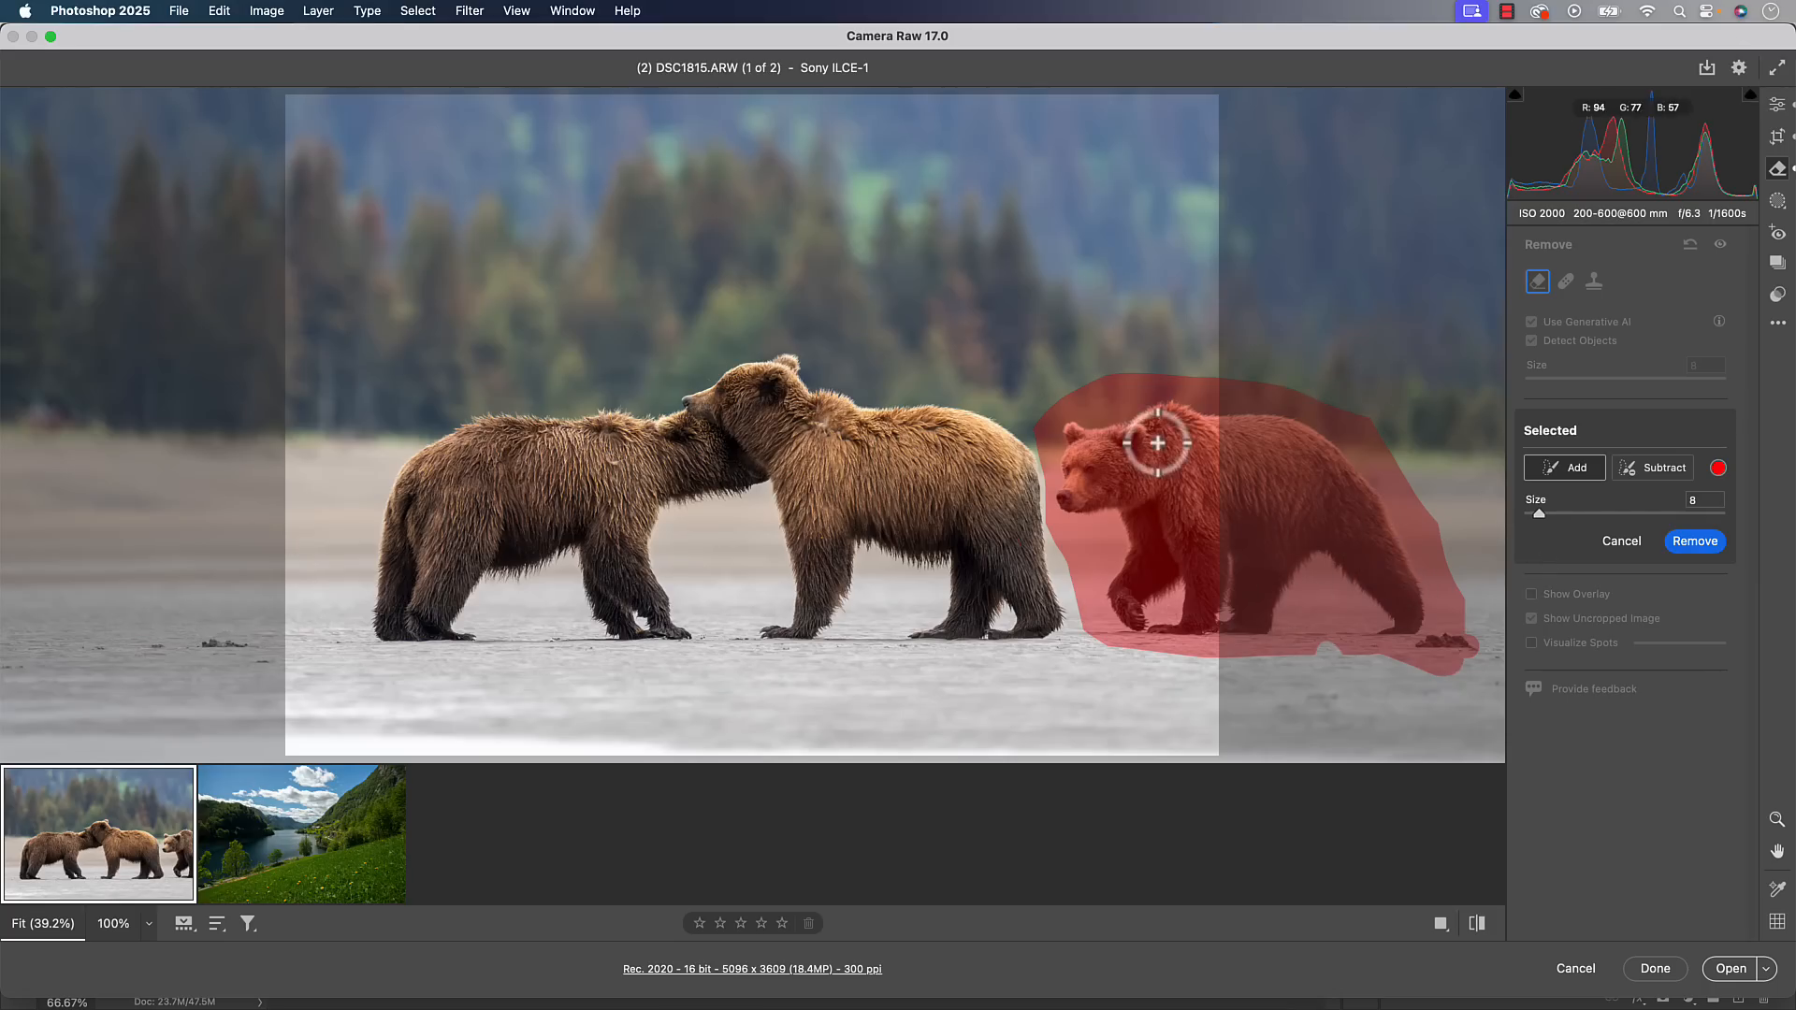
pyautogui.moveTo(1189, 595)
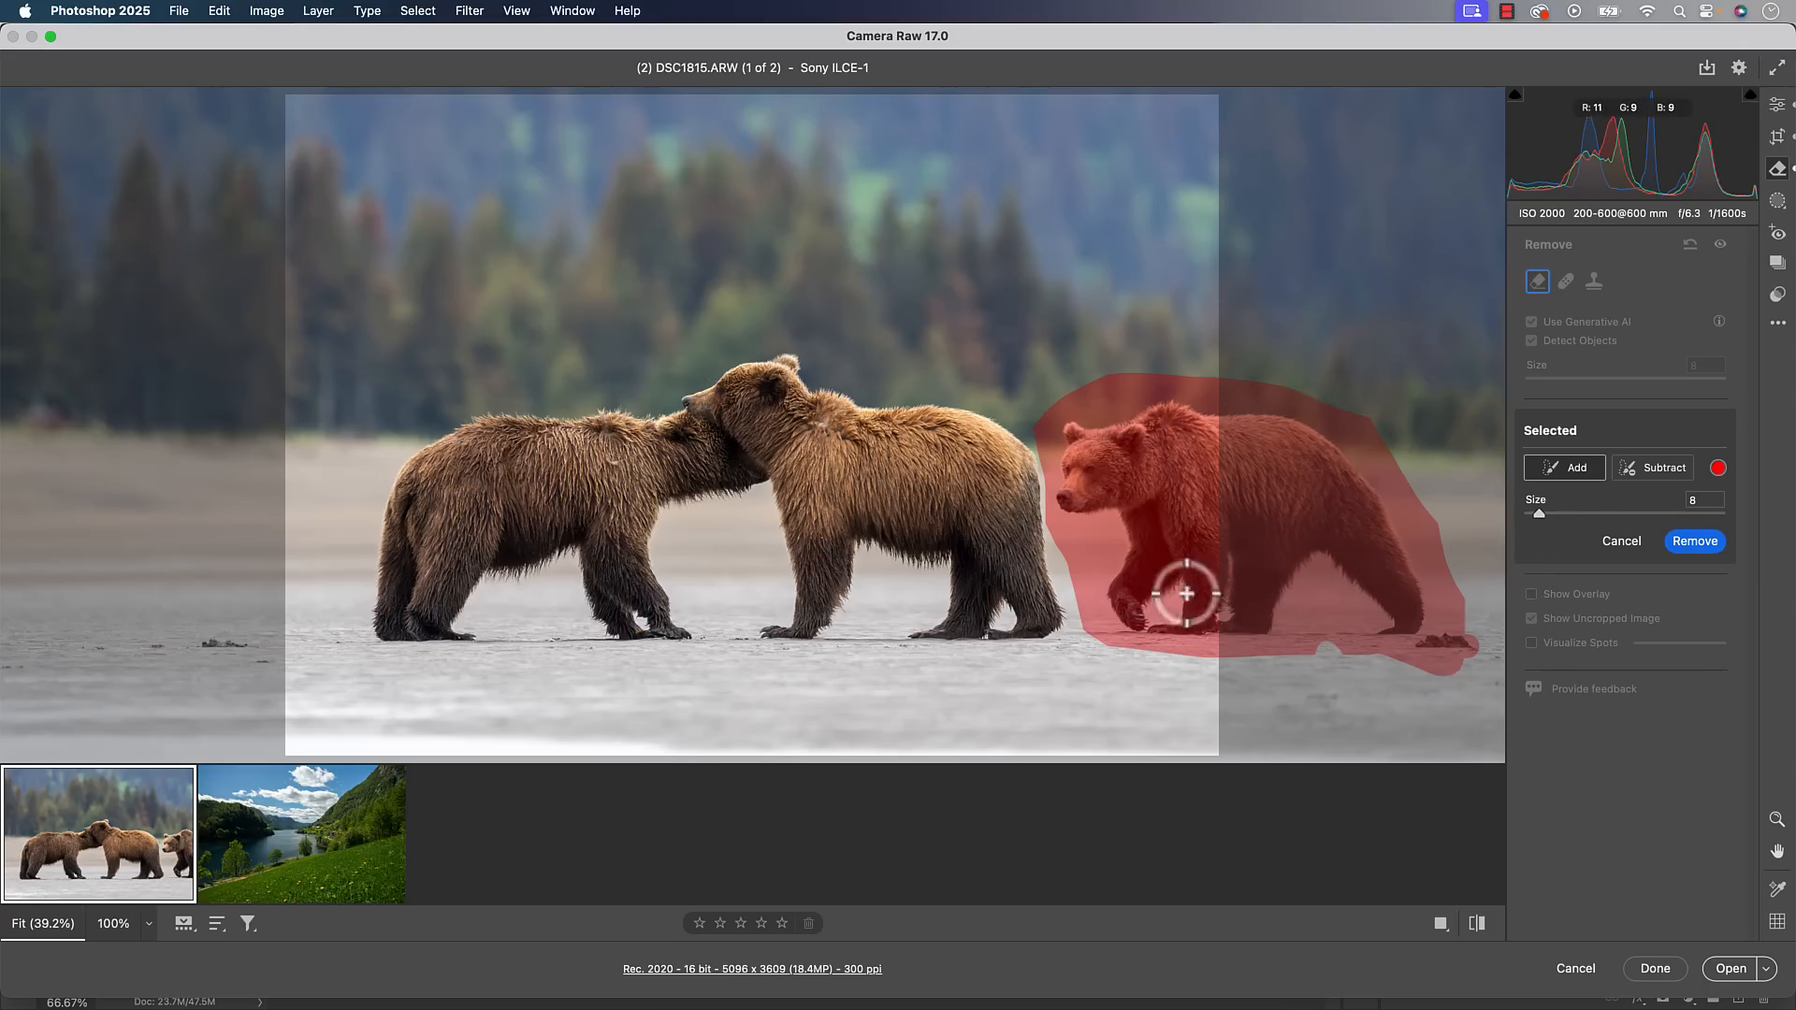
pyautogui.moveTo(1352, 480)
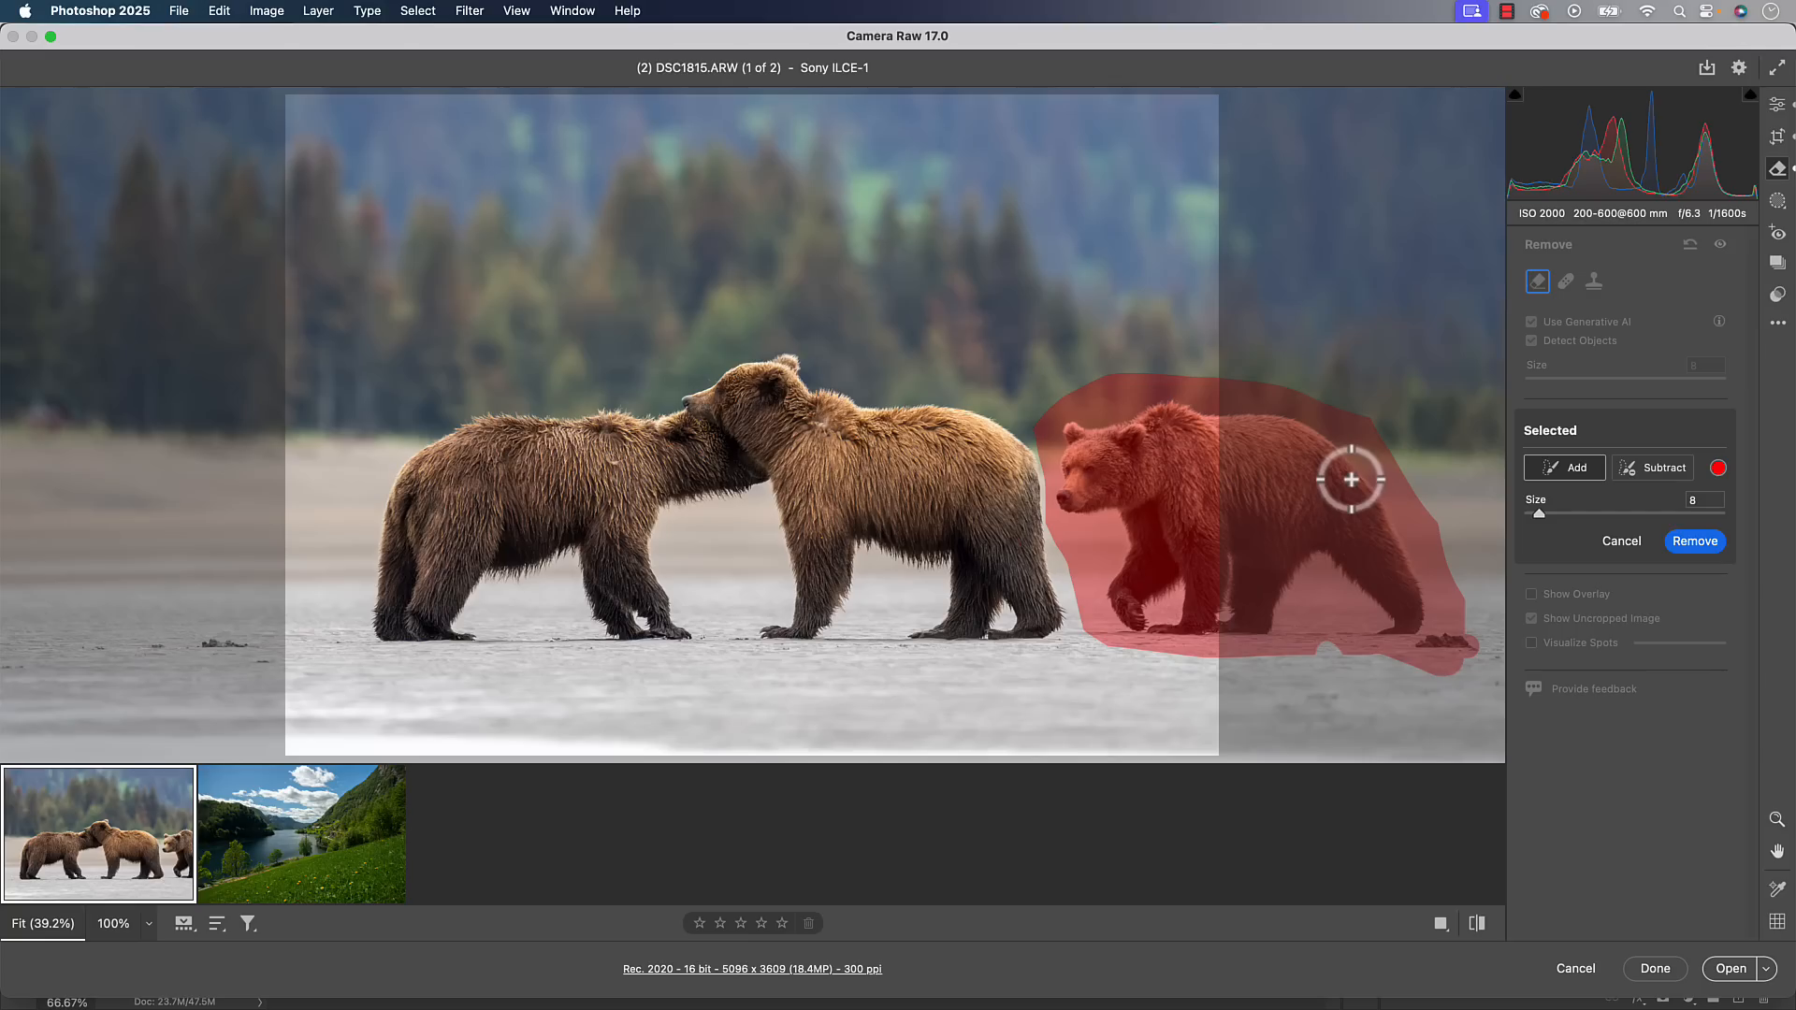
pyautogui.moveTo(1077, 429)
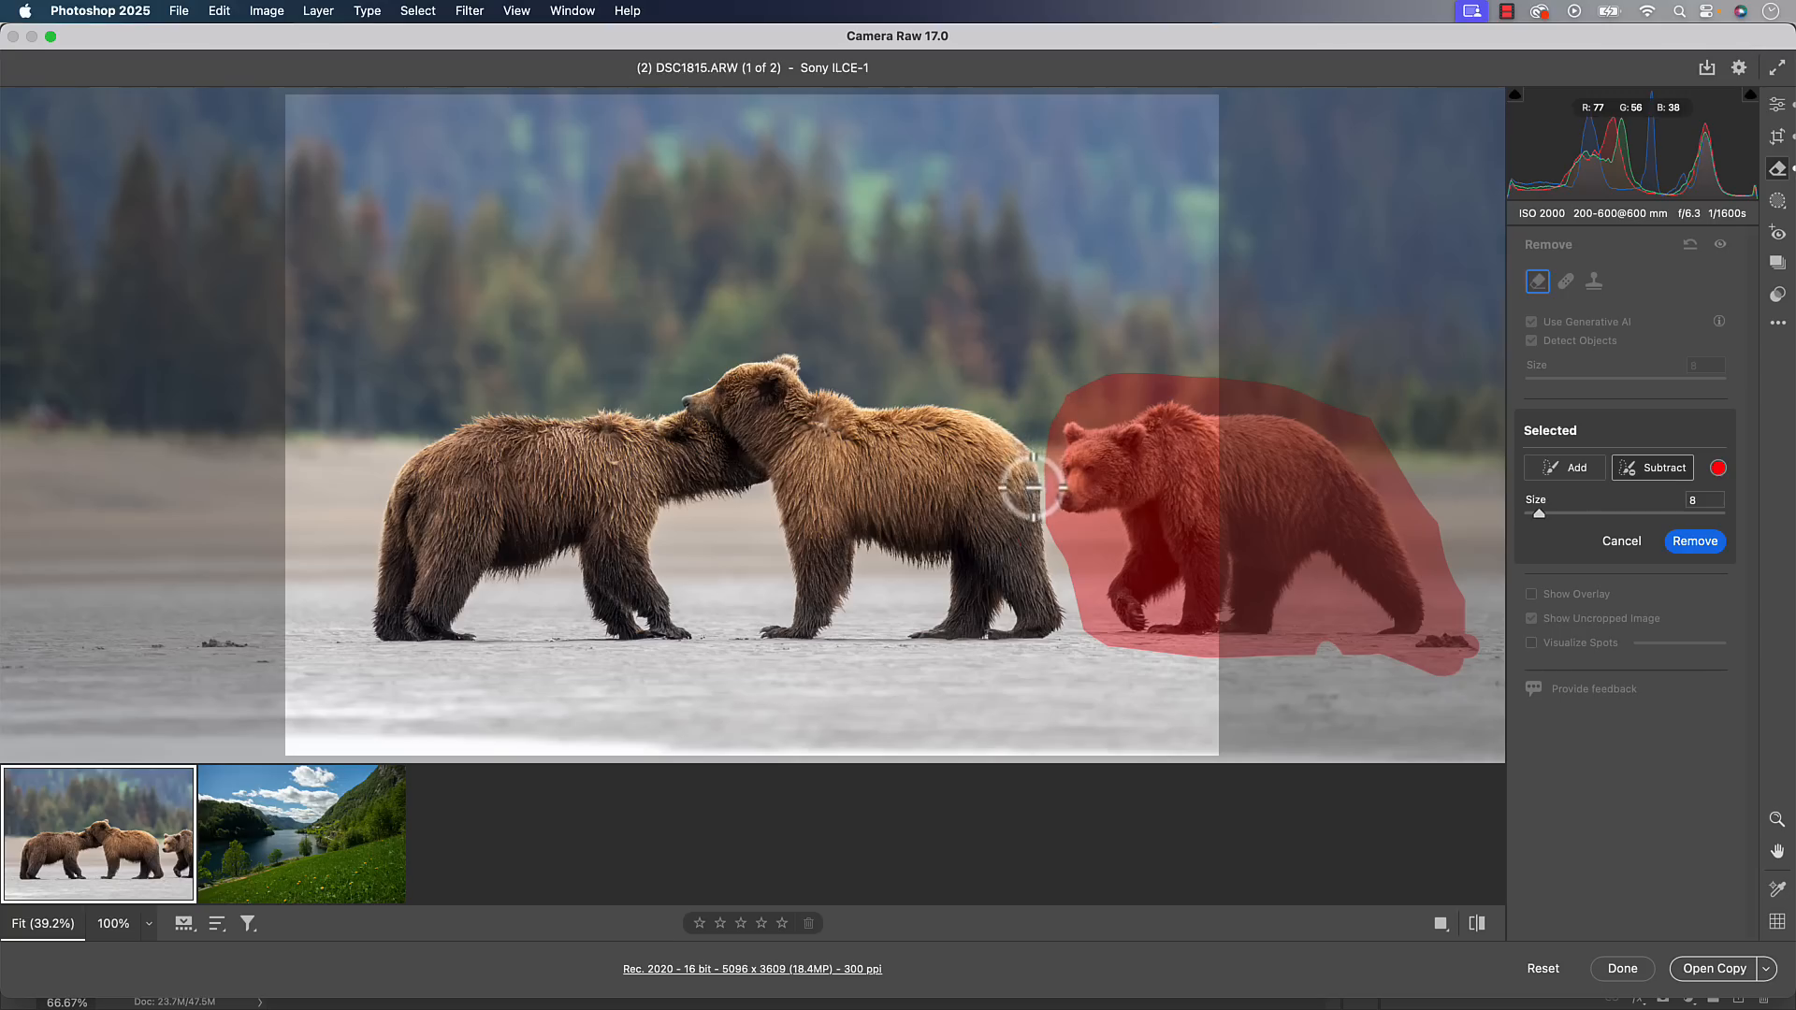
pyautogui.moveTo(1028, 493); pyautogui.dragTo(1077, 622)
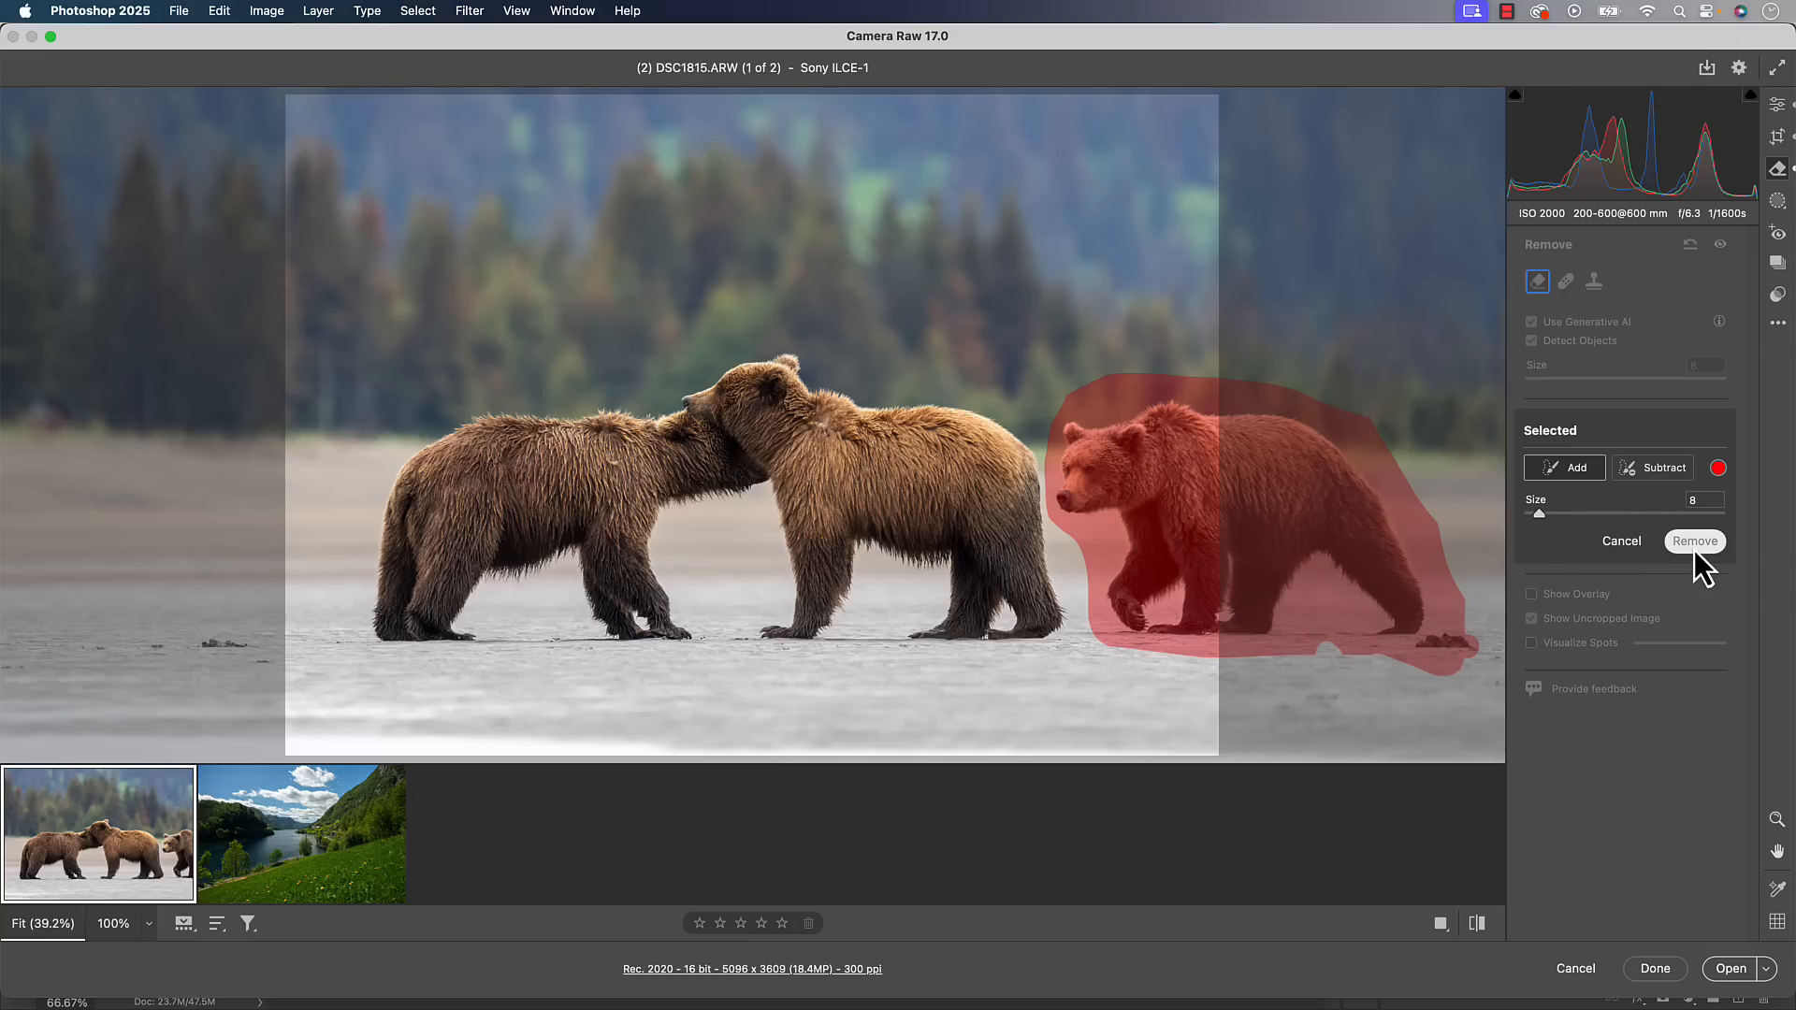
pyautogui.click(1694, 540)
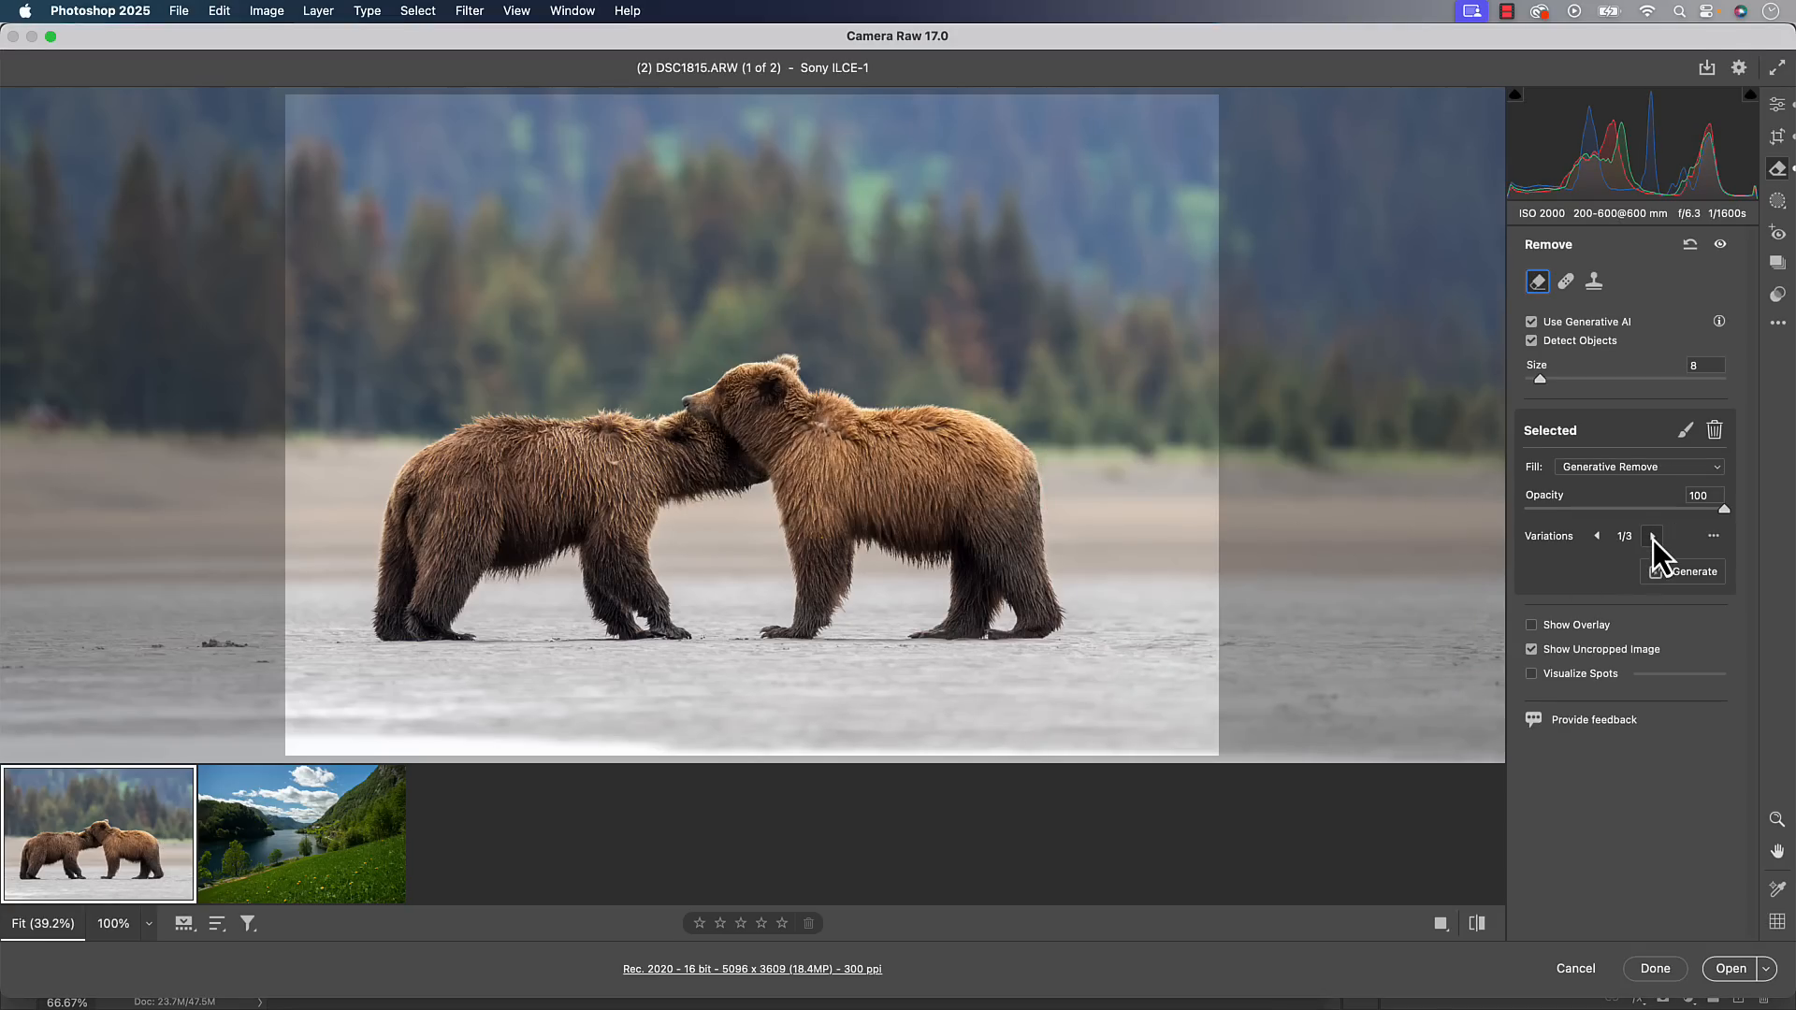
# Check the Generative Remove variations for the erased right-hand bear
pyautogui.click(1652, 536)
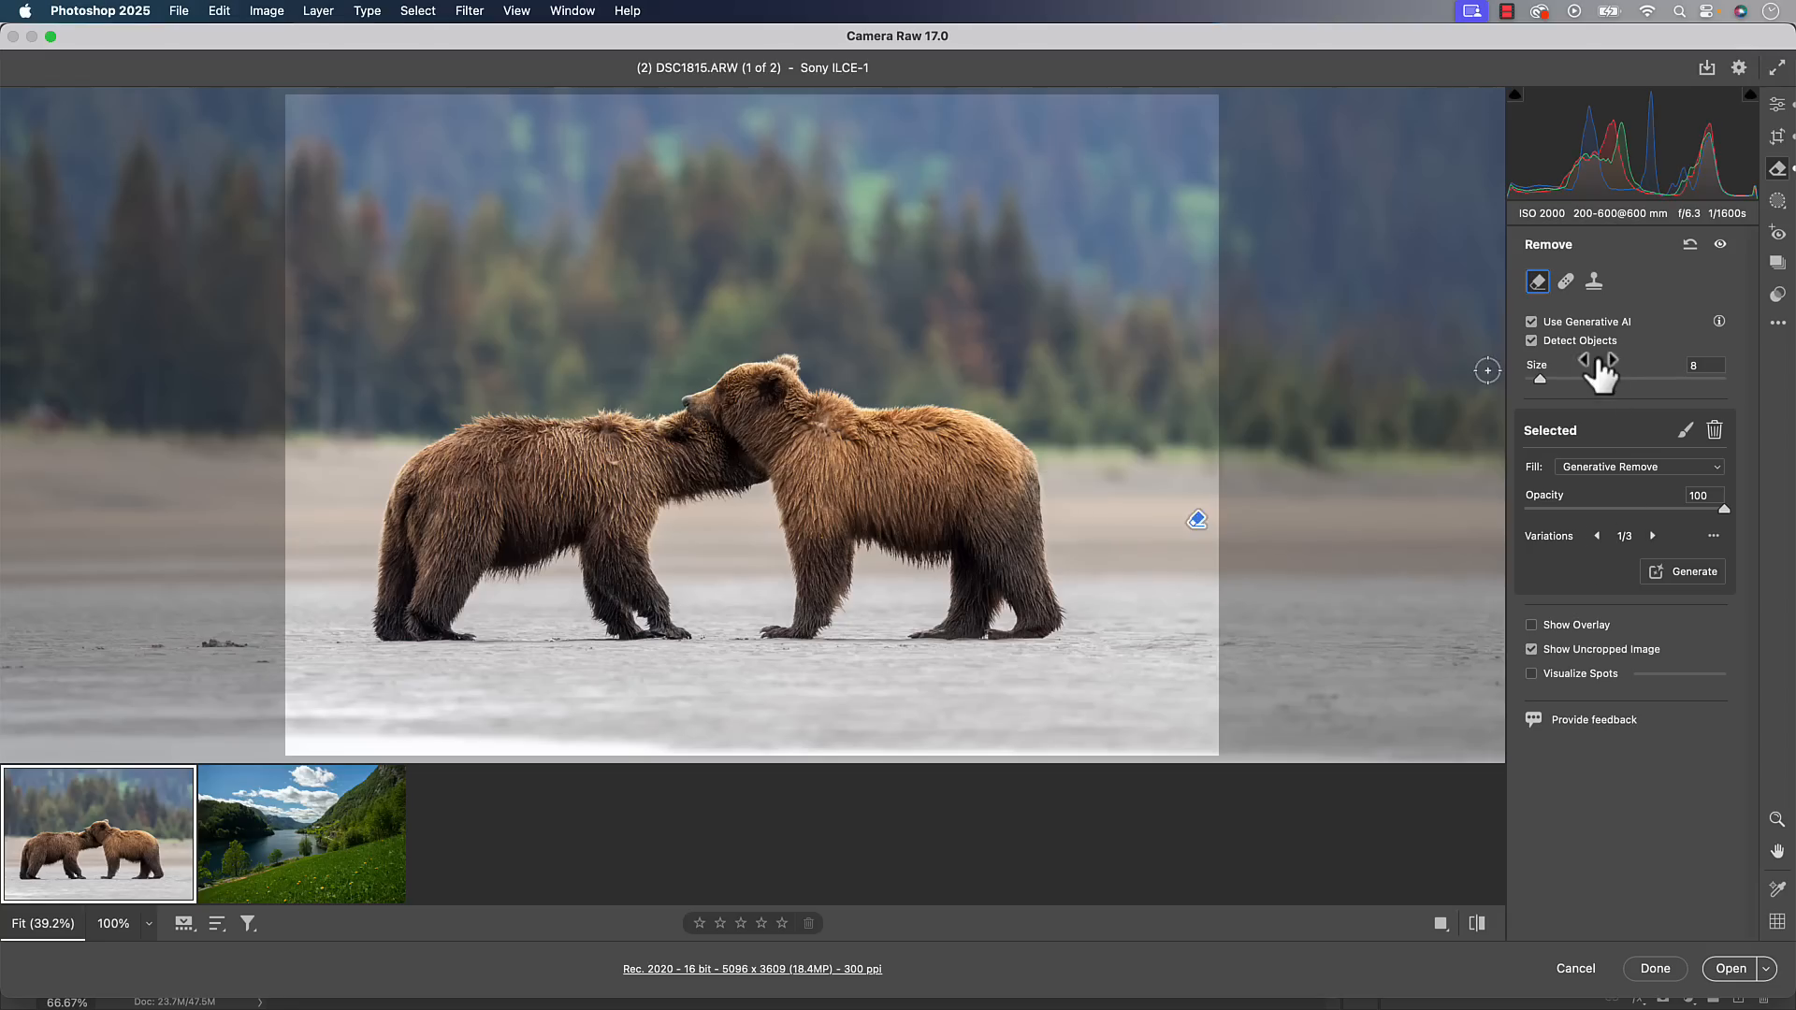
pyautogui.moveTo(1618, 435)
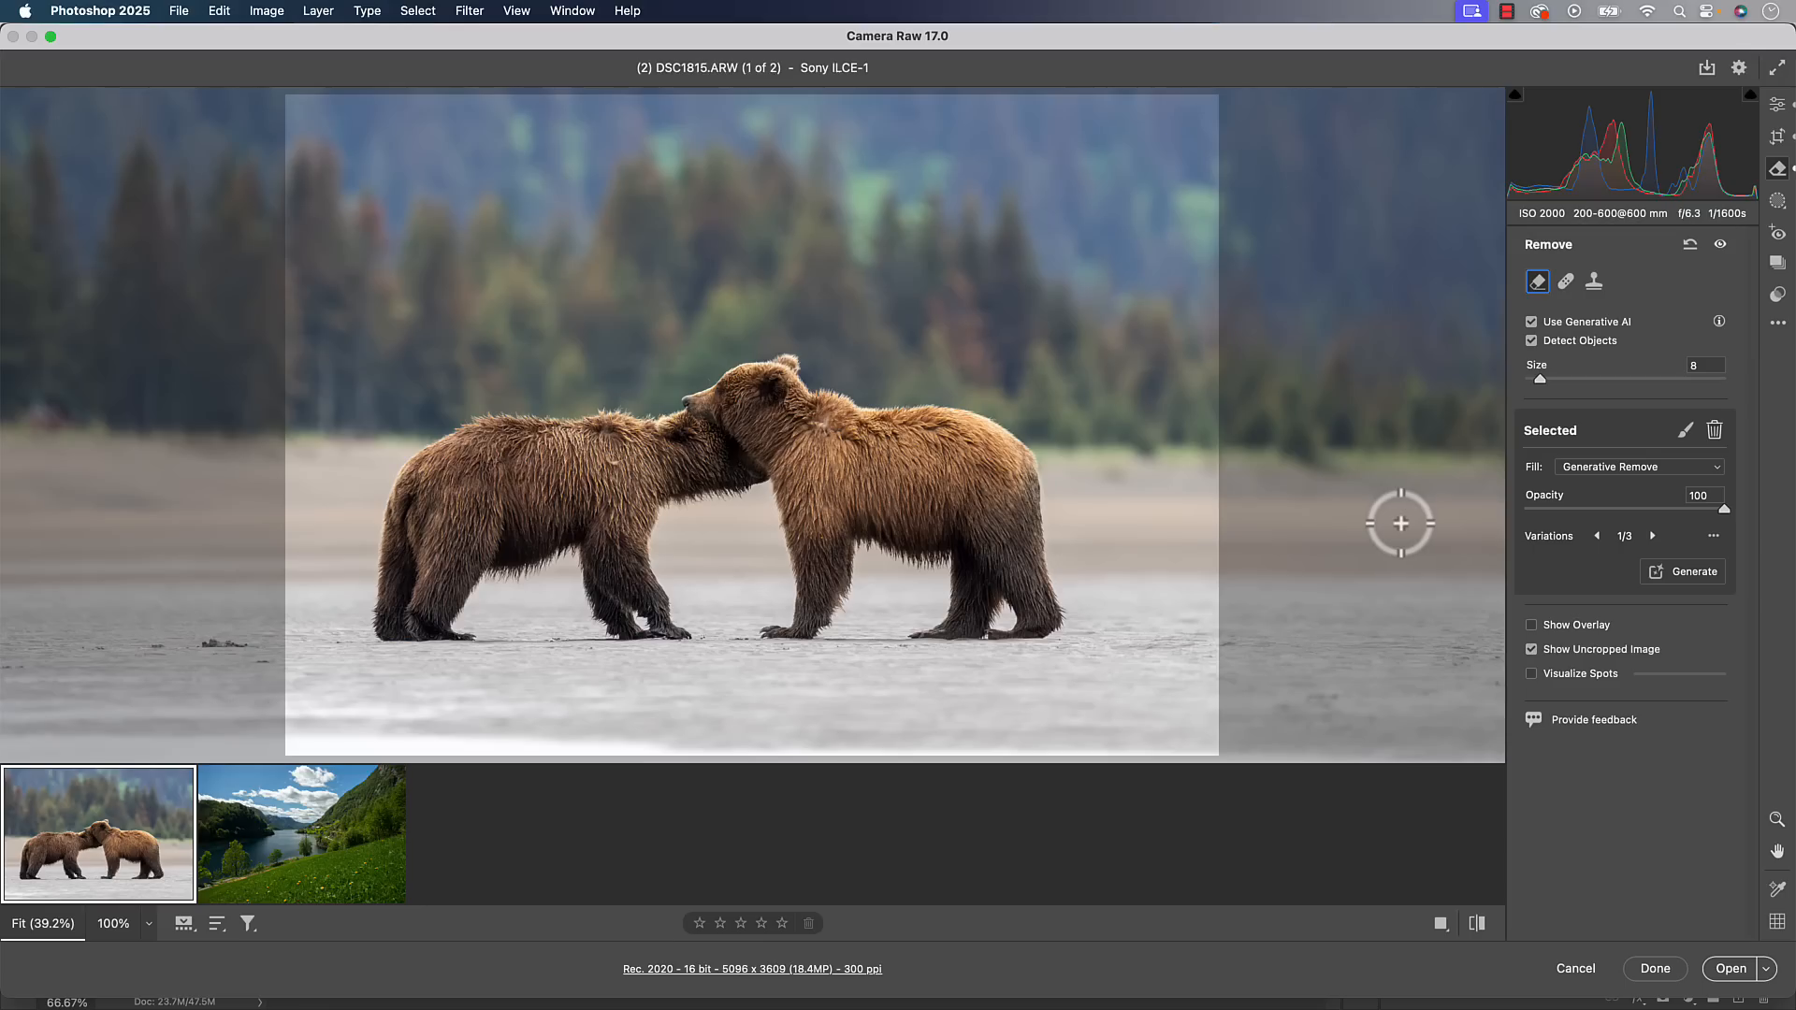
pyautogui.moveTo(1332, 483)
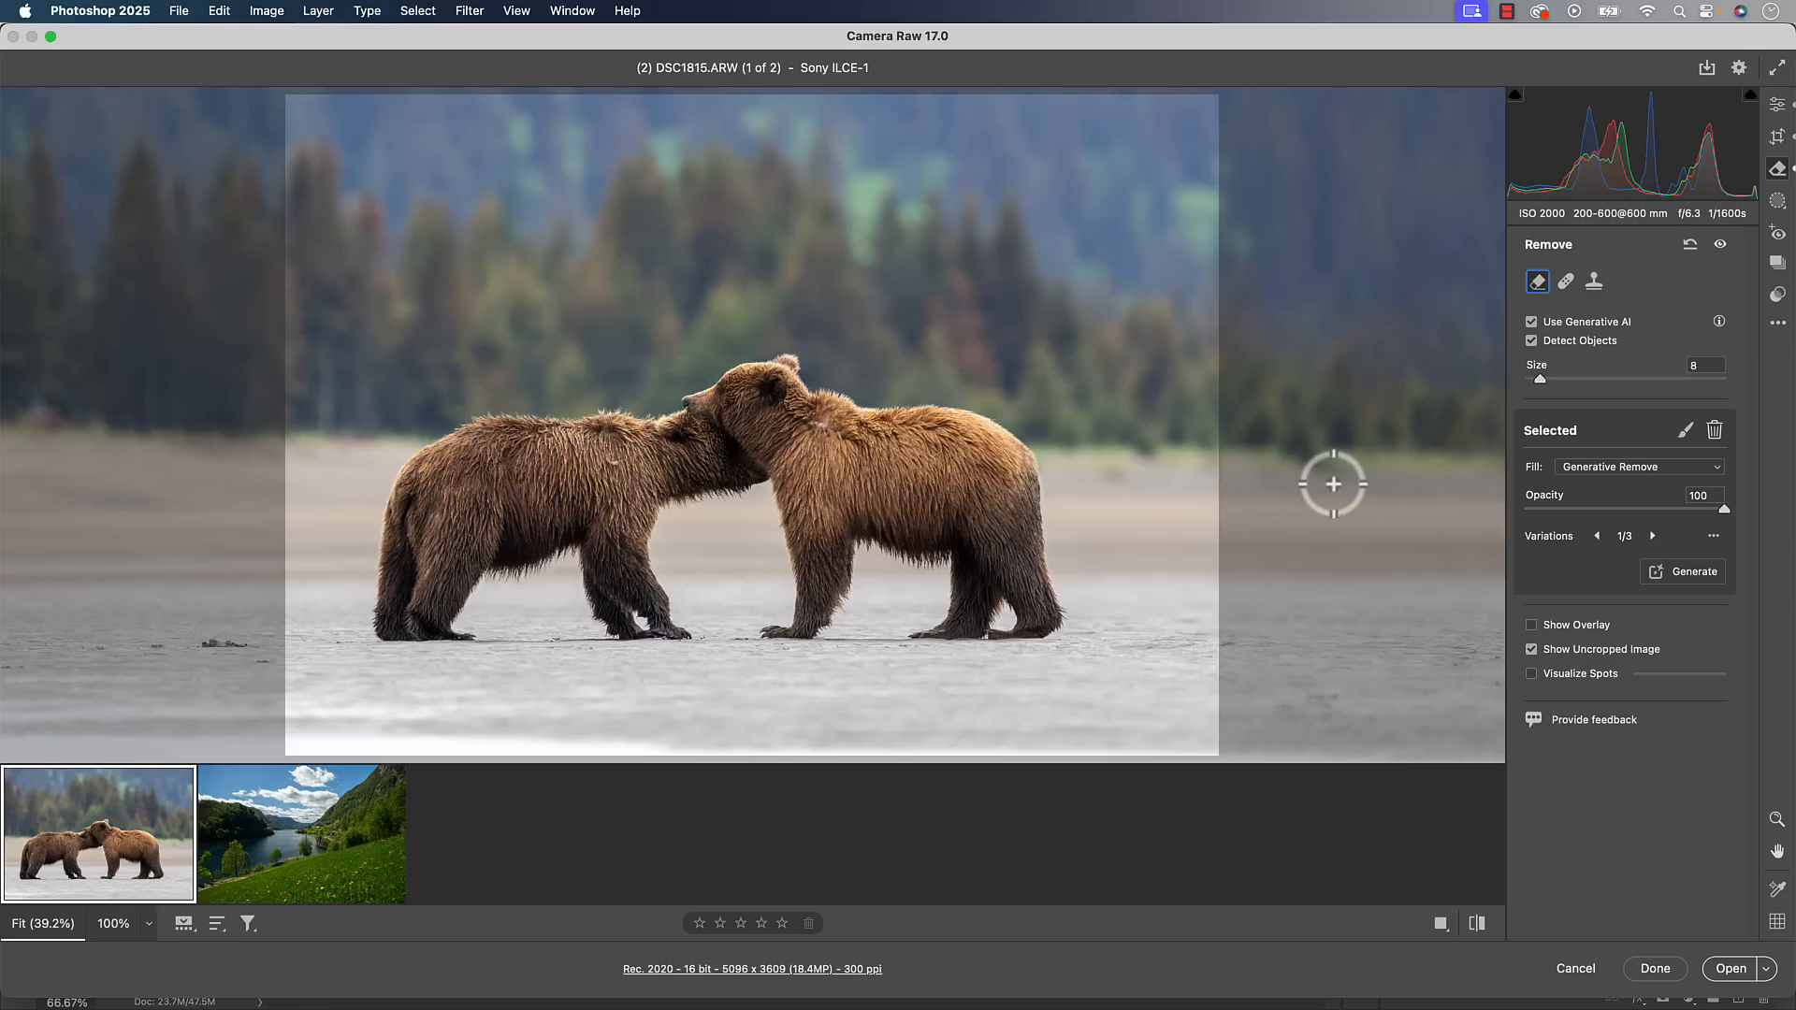
pyautogui.moveTo(1277, 428)
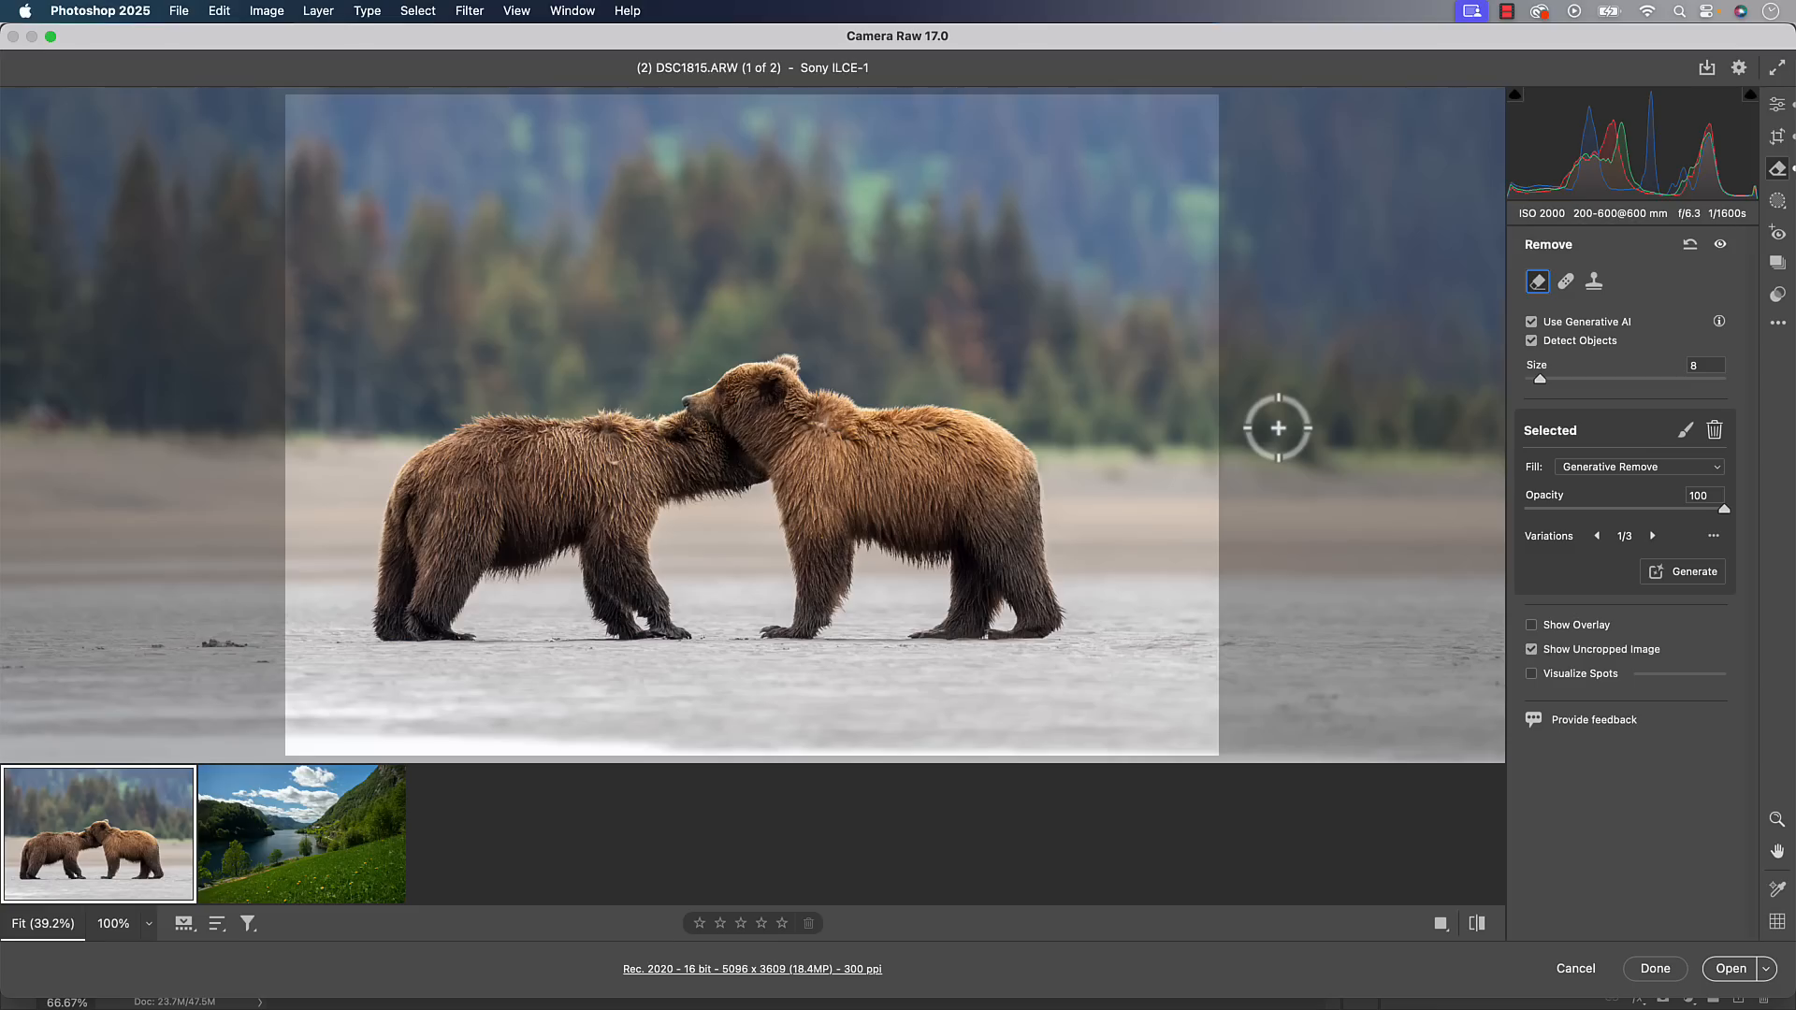
pyautogui.moveTo(1144, 382)
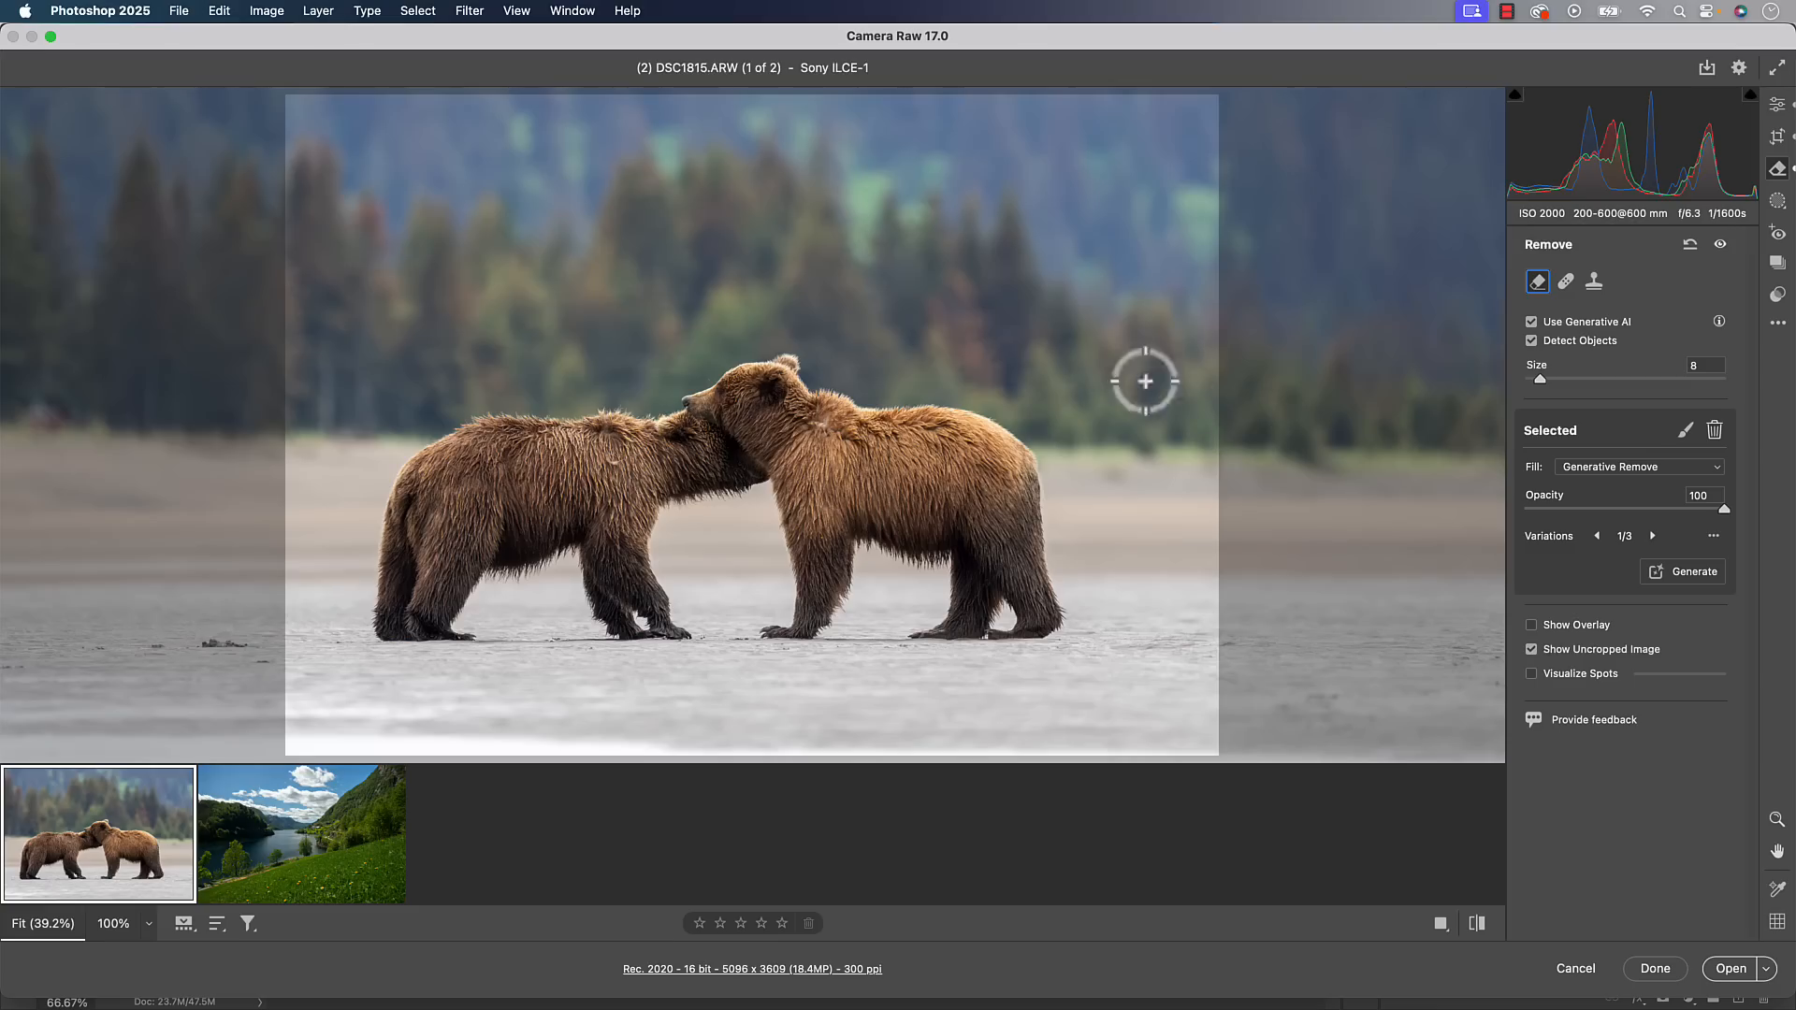
pyautogui.moveTo(1097, 351)
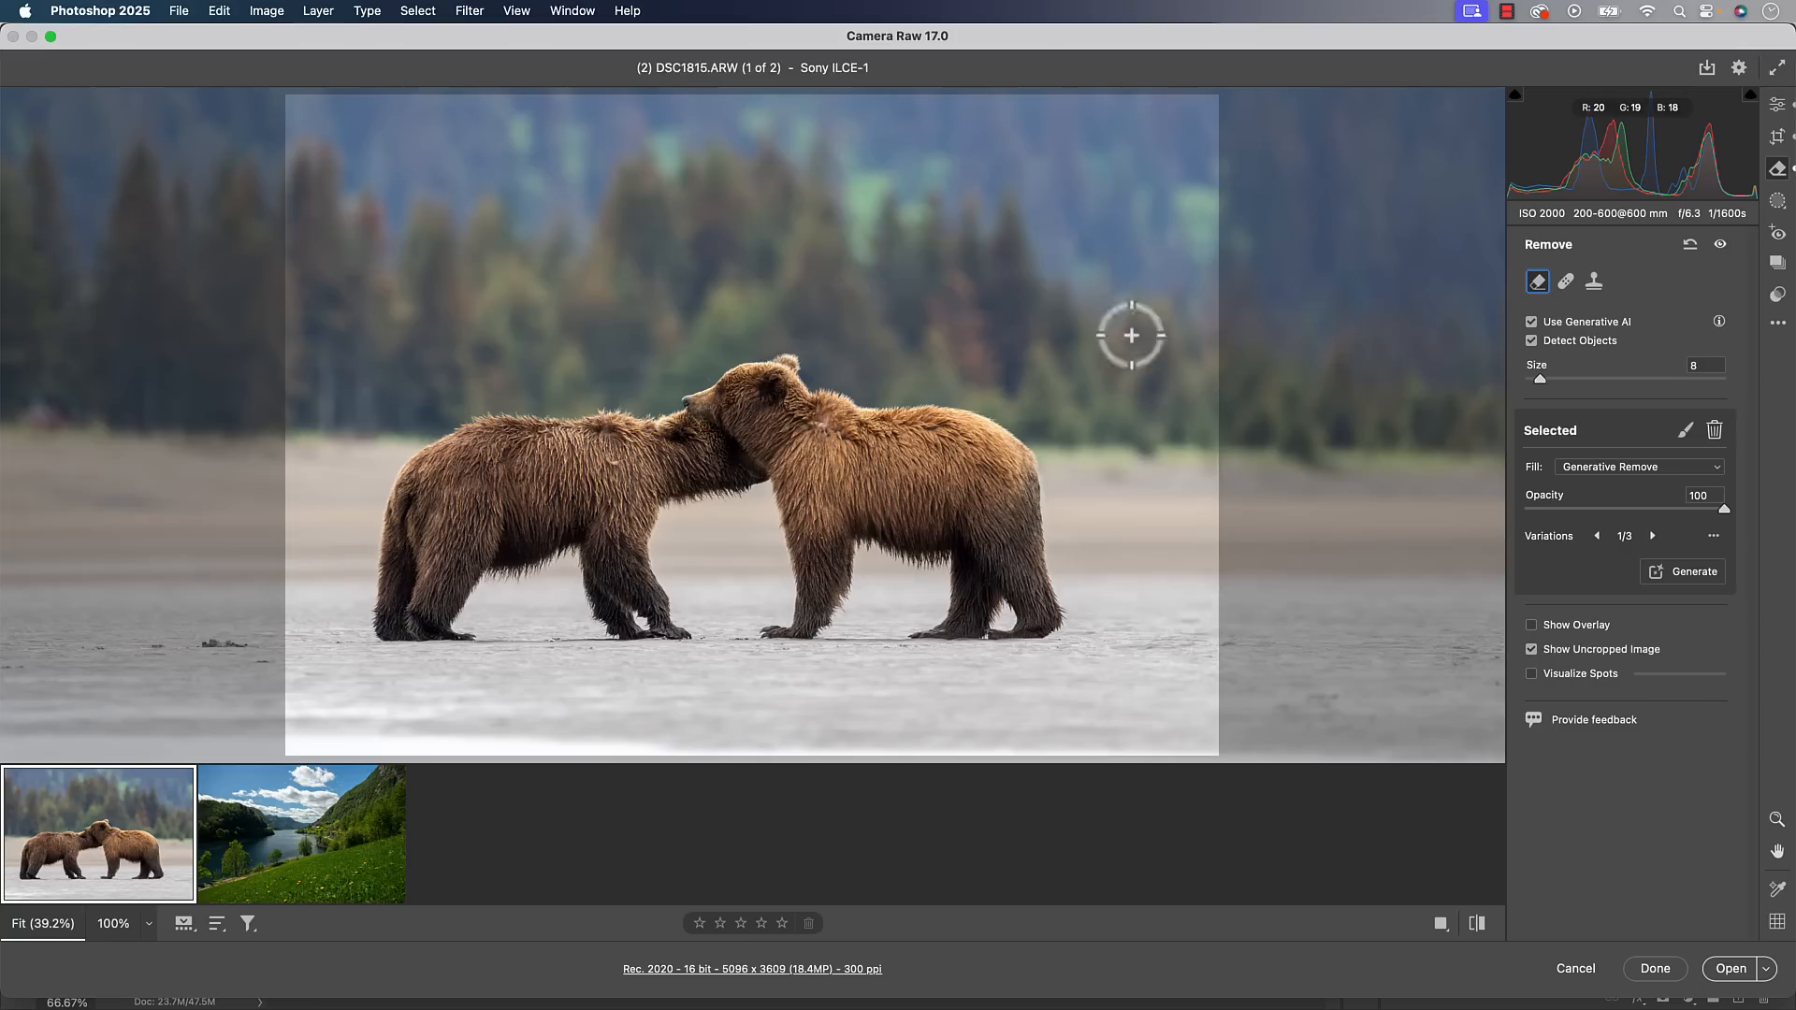
pyautogui.moveTo(1226, 722)
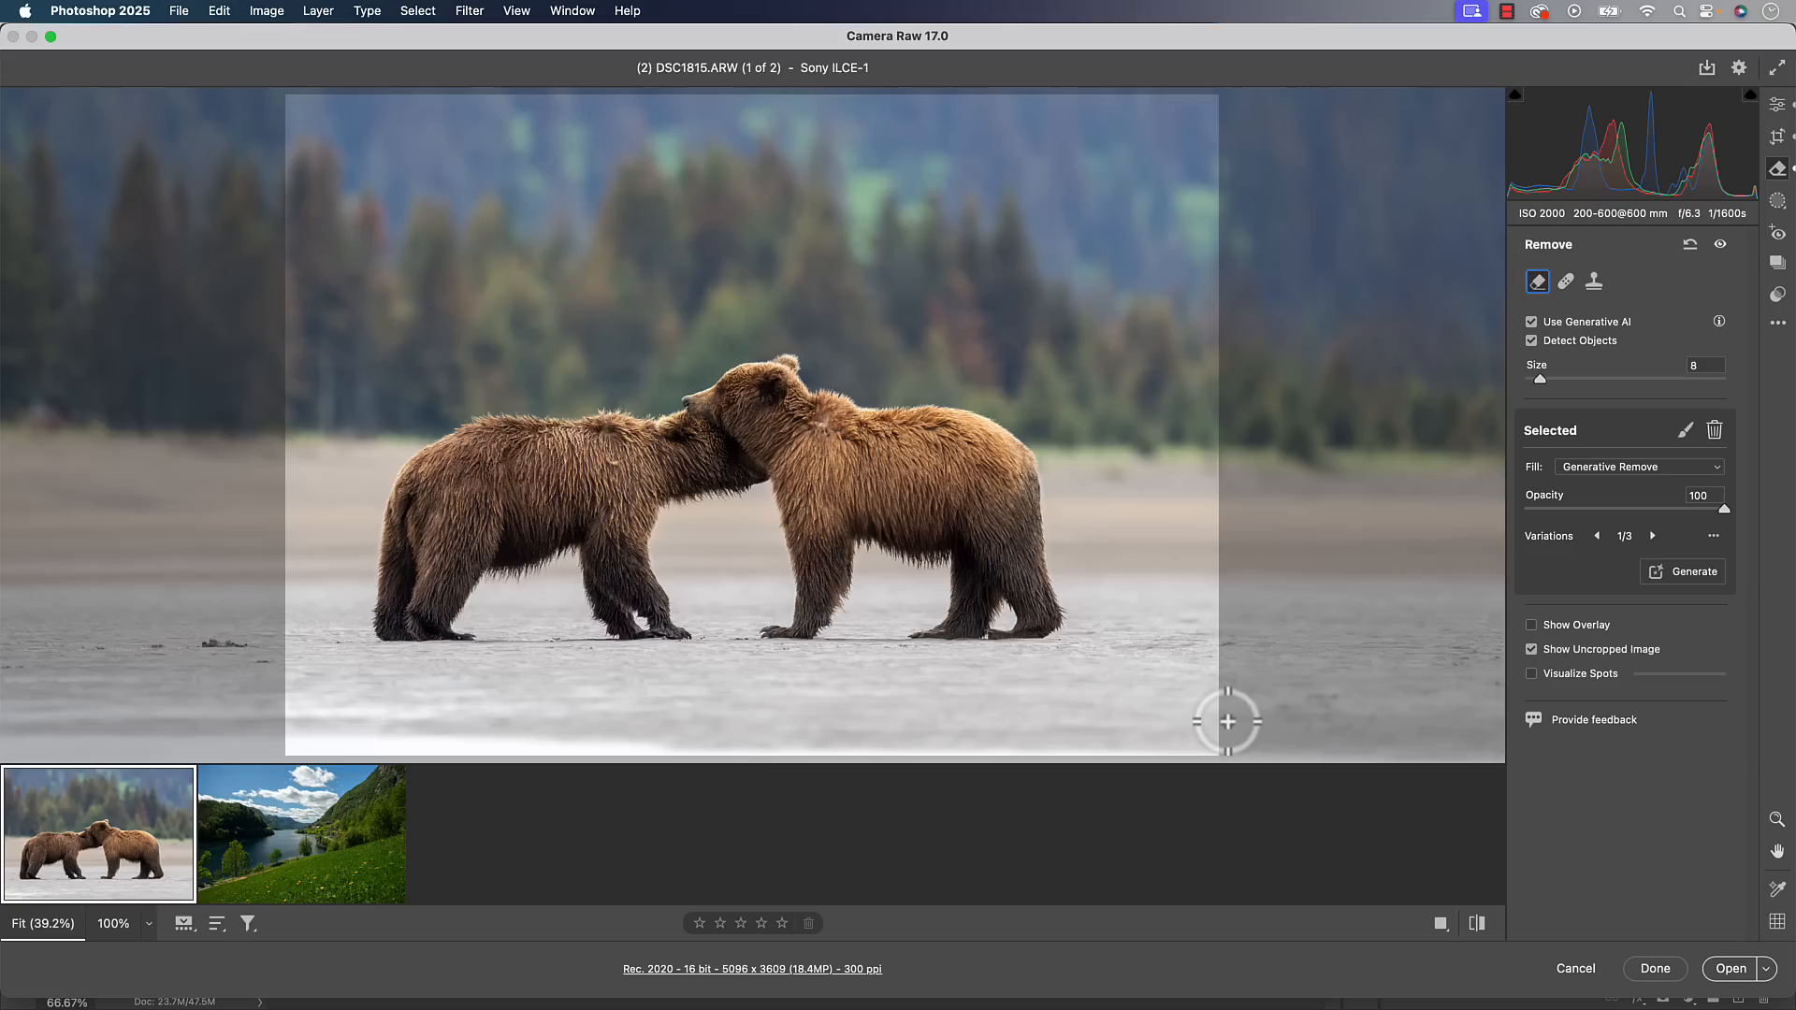
pyautogui.moveTo(289, 836)
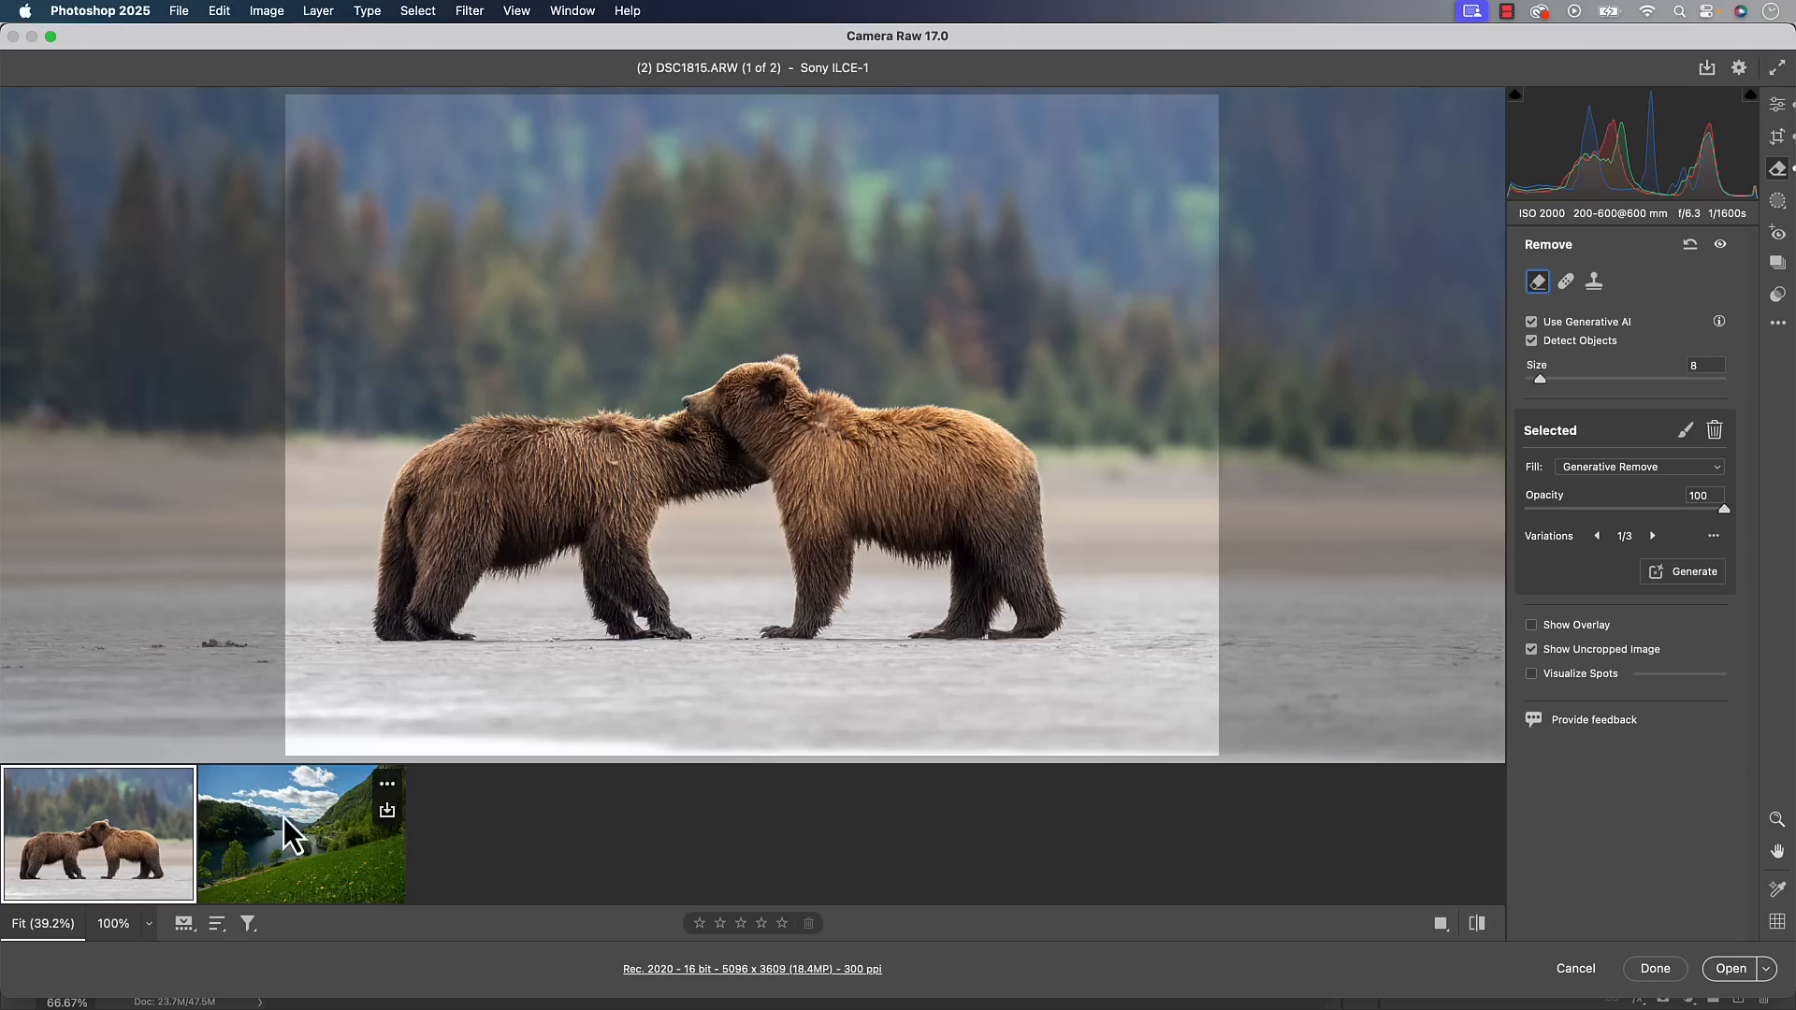
# Switch to the landscape, mask the small tree by the lake, and remove it
pyautogui.click(301, 832)
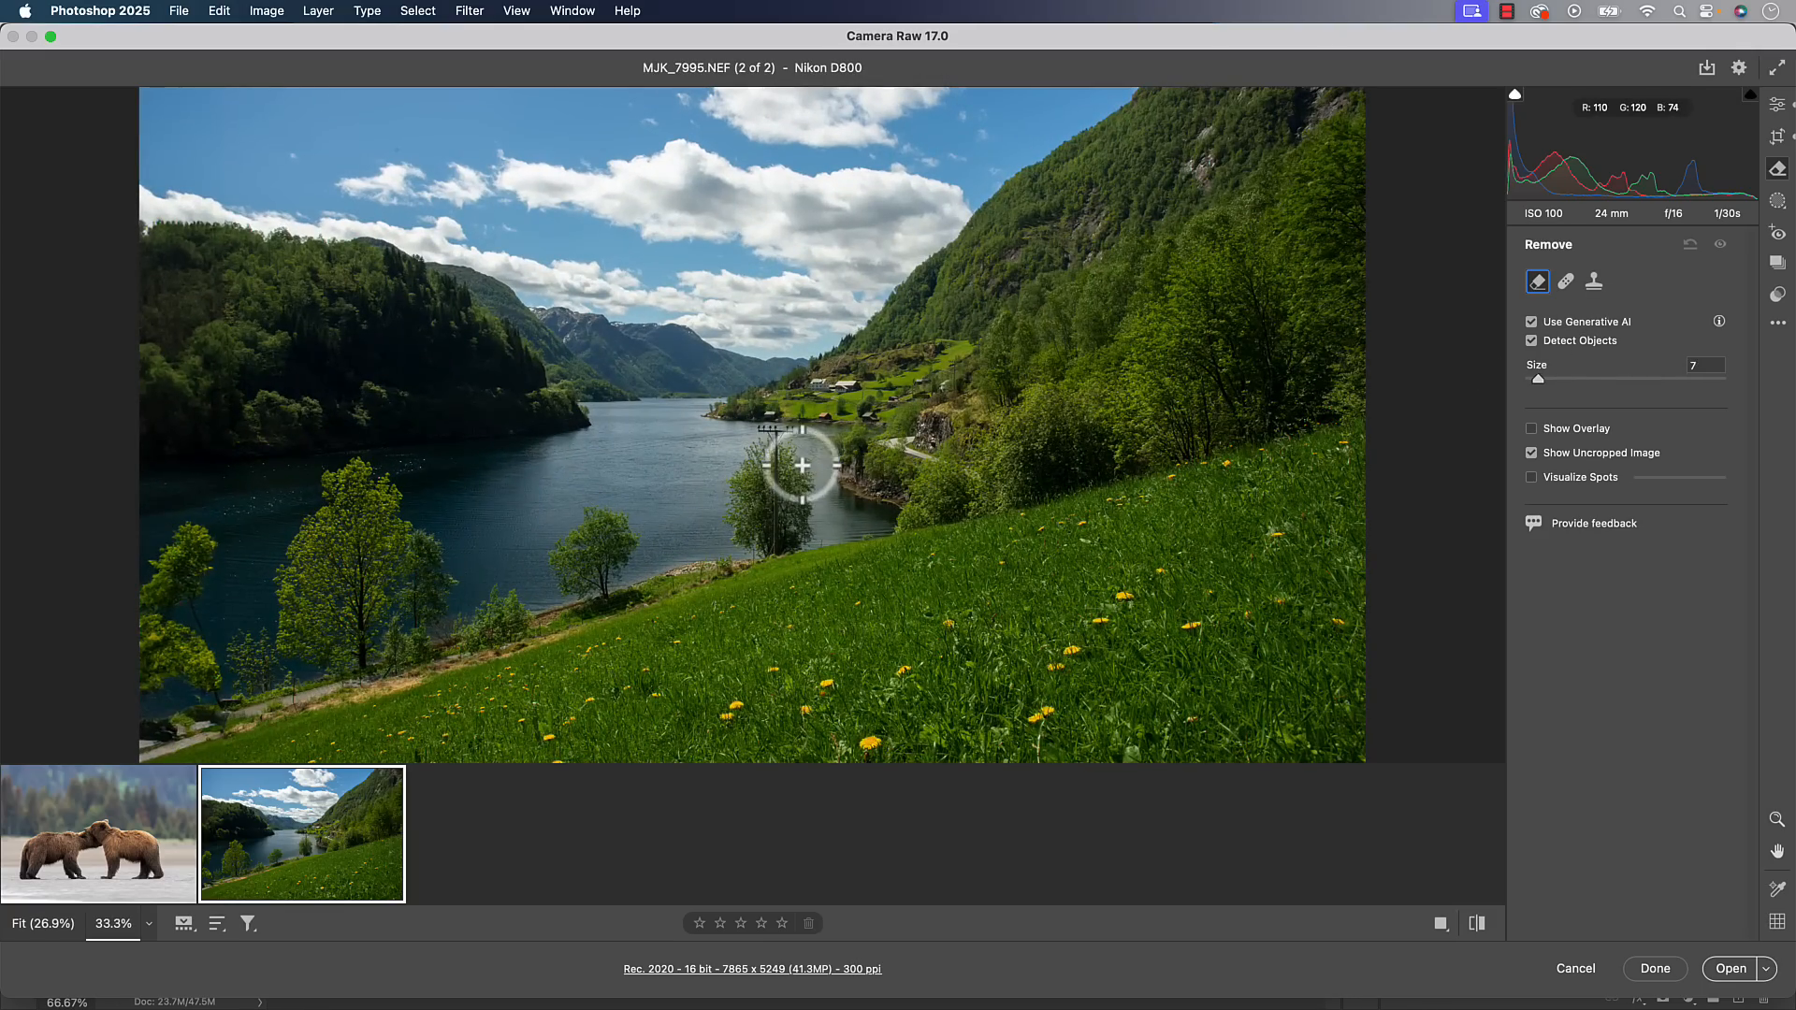
pyautogui.moveTo(802, 464); pyautogui.dragTo(762, 533)
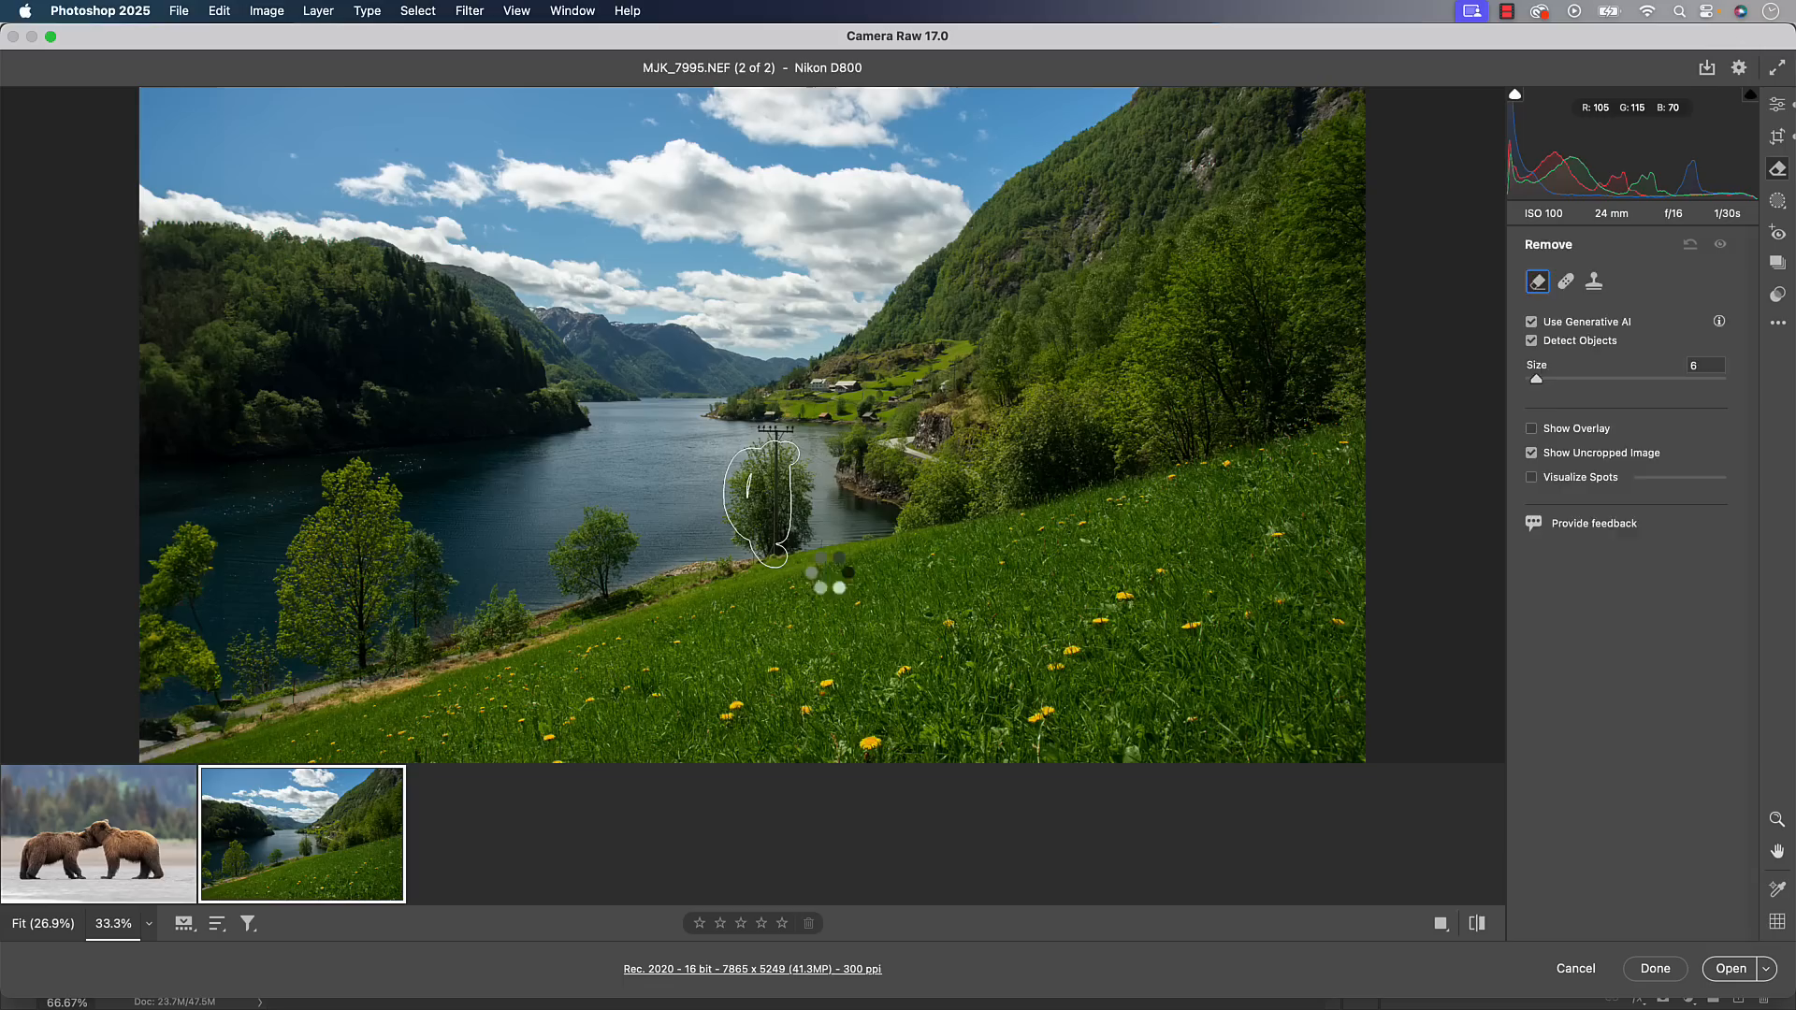
pyautogui.click(779, 493)
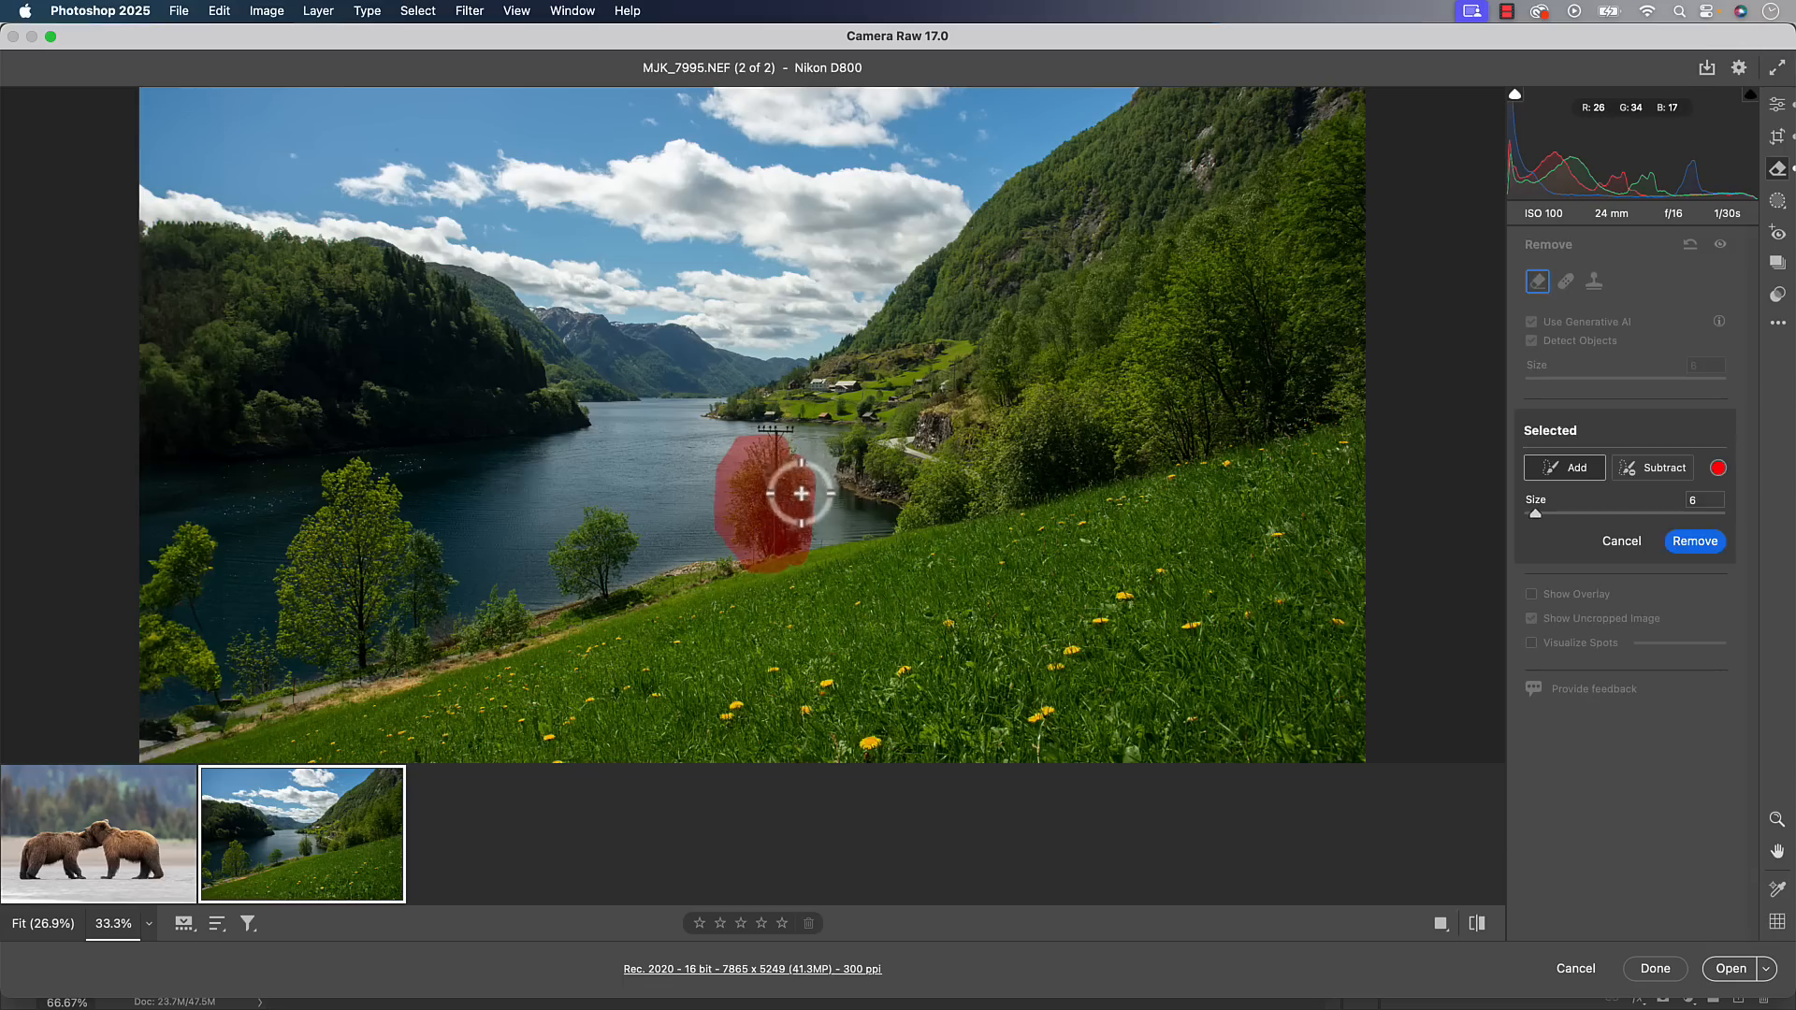
pyautogui.moveTo(801, 494); pyautogui.dragTo(764, 437)
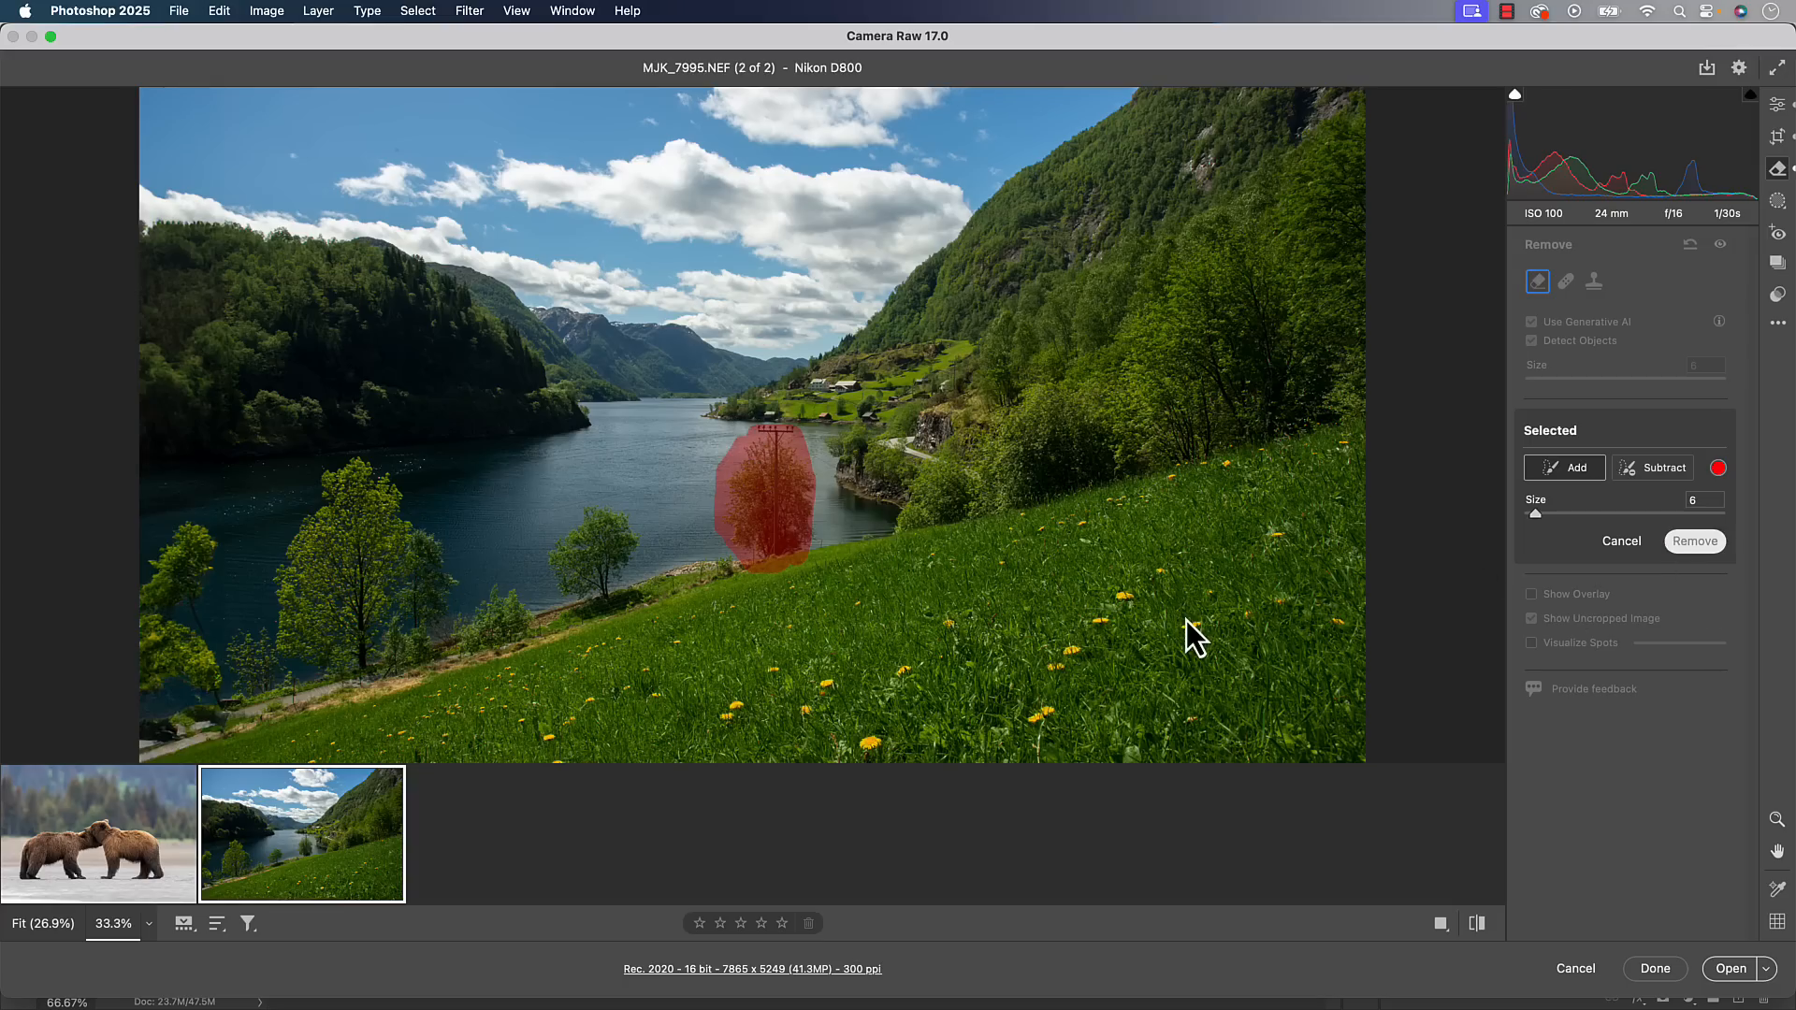
pyautogui.click(1694, 540)
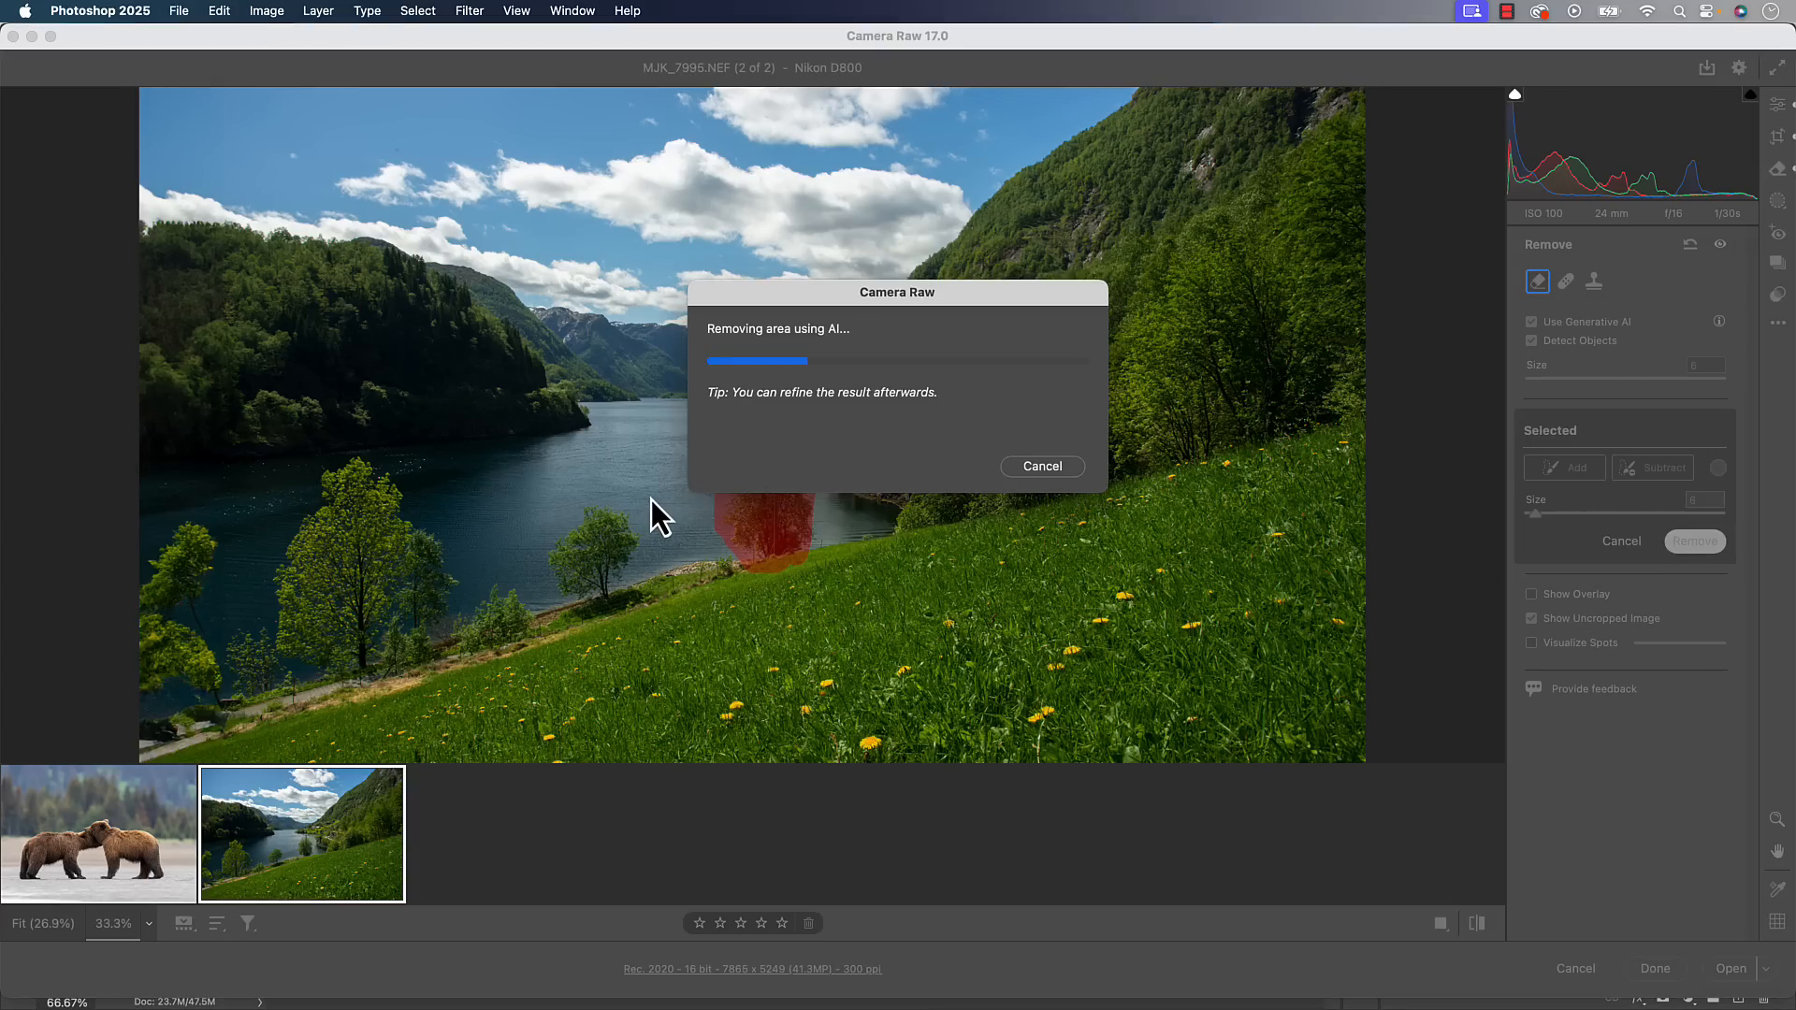
pyautogui.moveTo(877, 507)
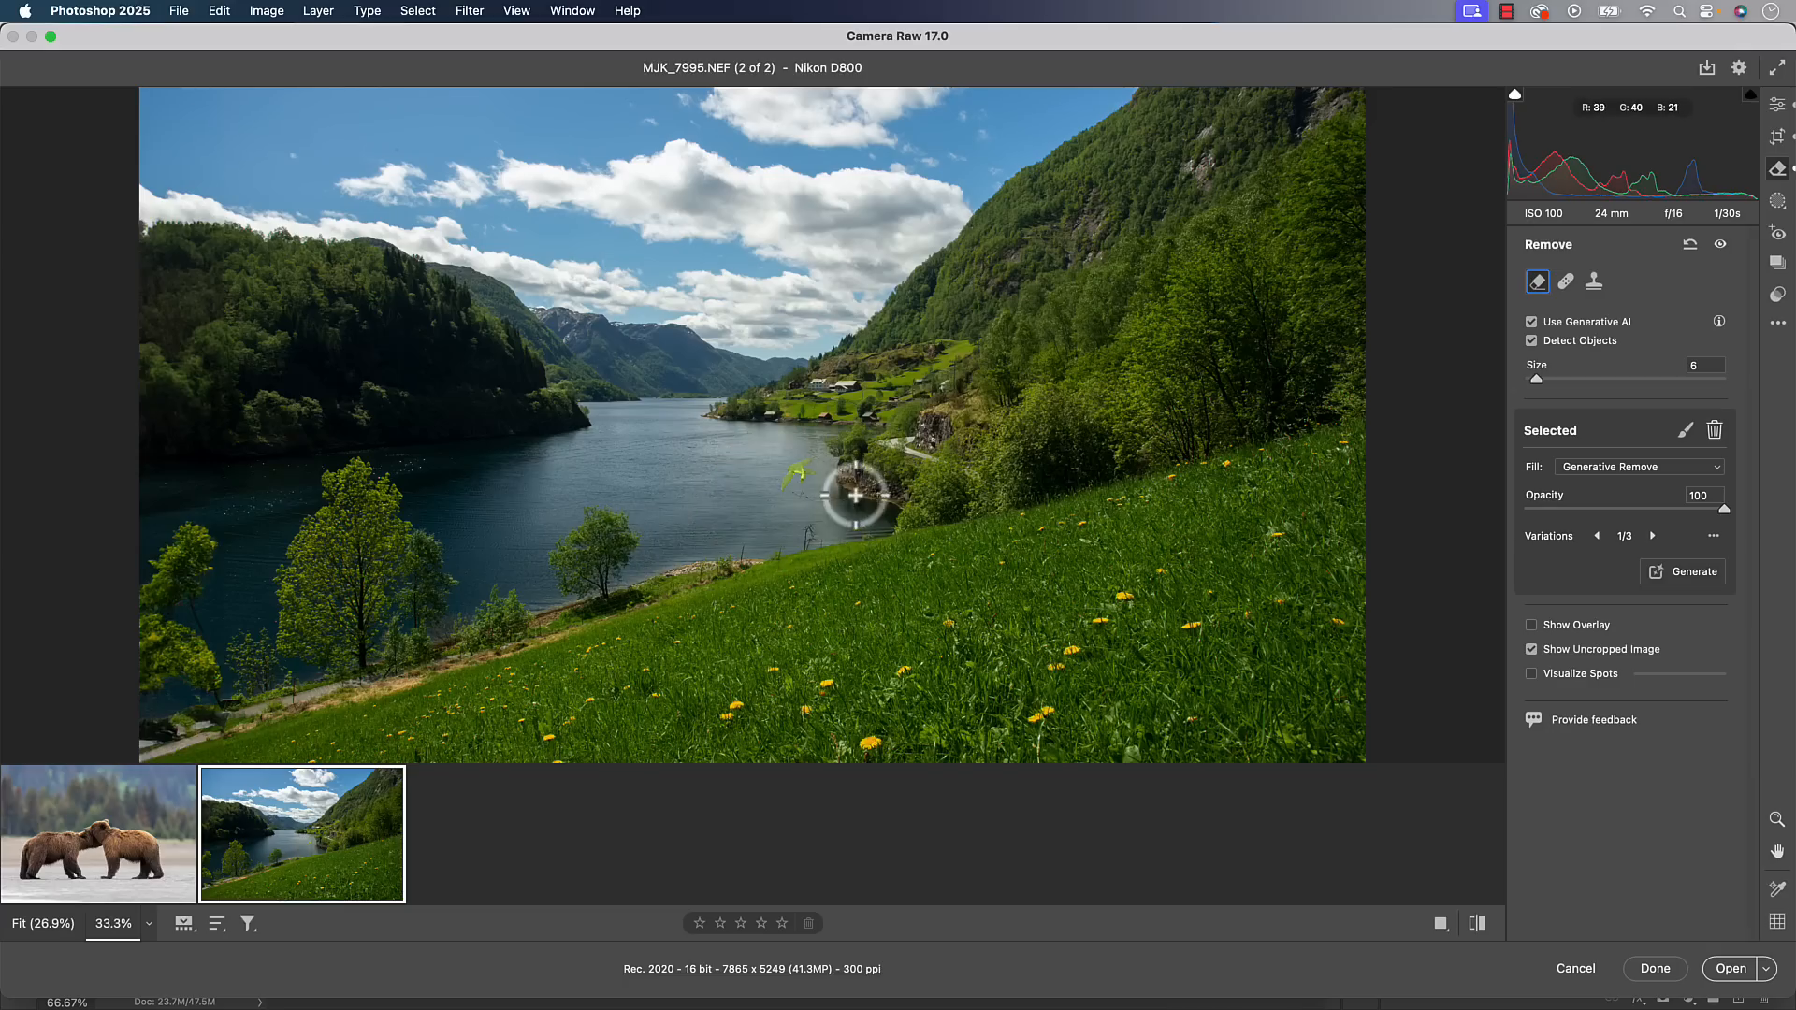
# Step to removal variation 3 of 3 and zoom back out to the whole photo
pyautogui.click(1653, 536)
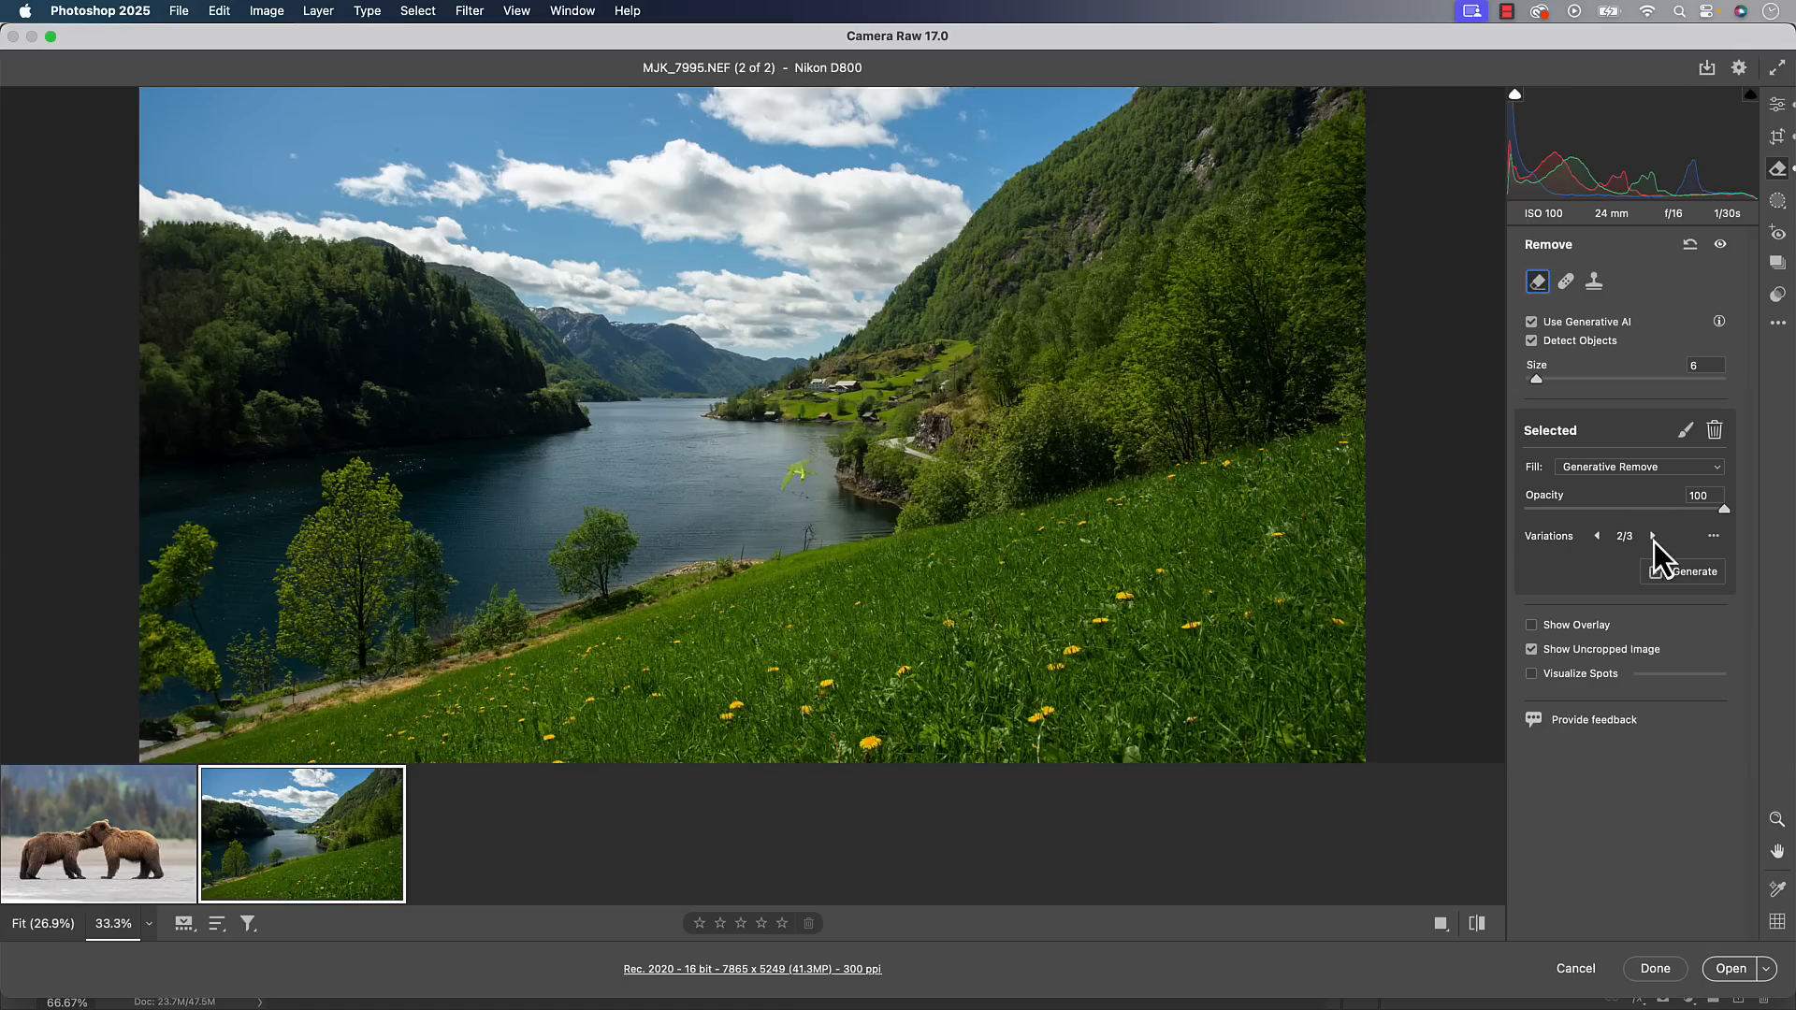
pyautogui.click(1652, 536)
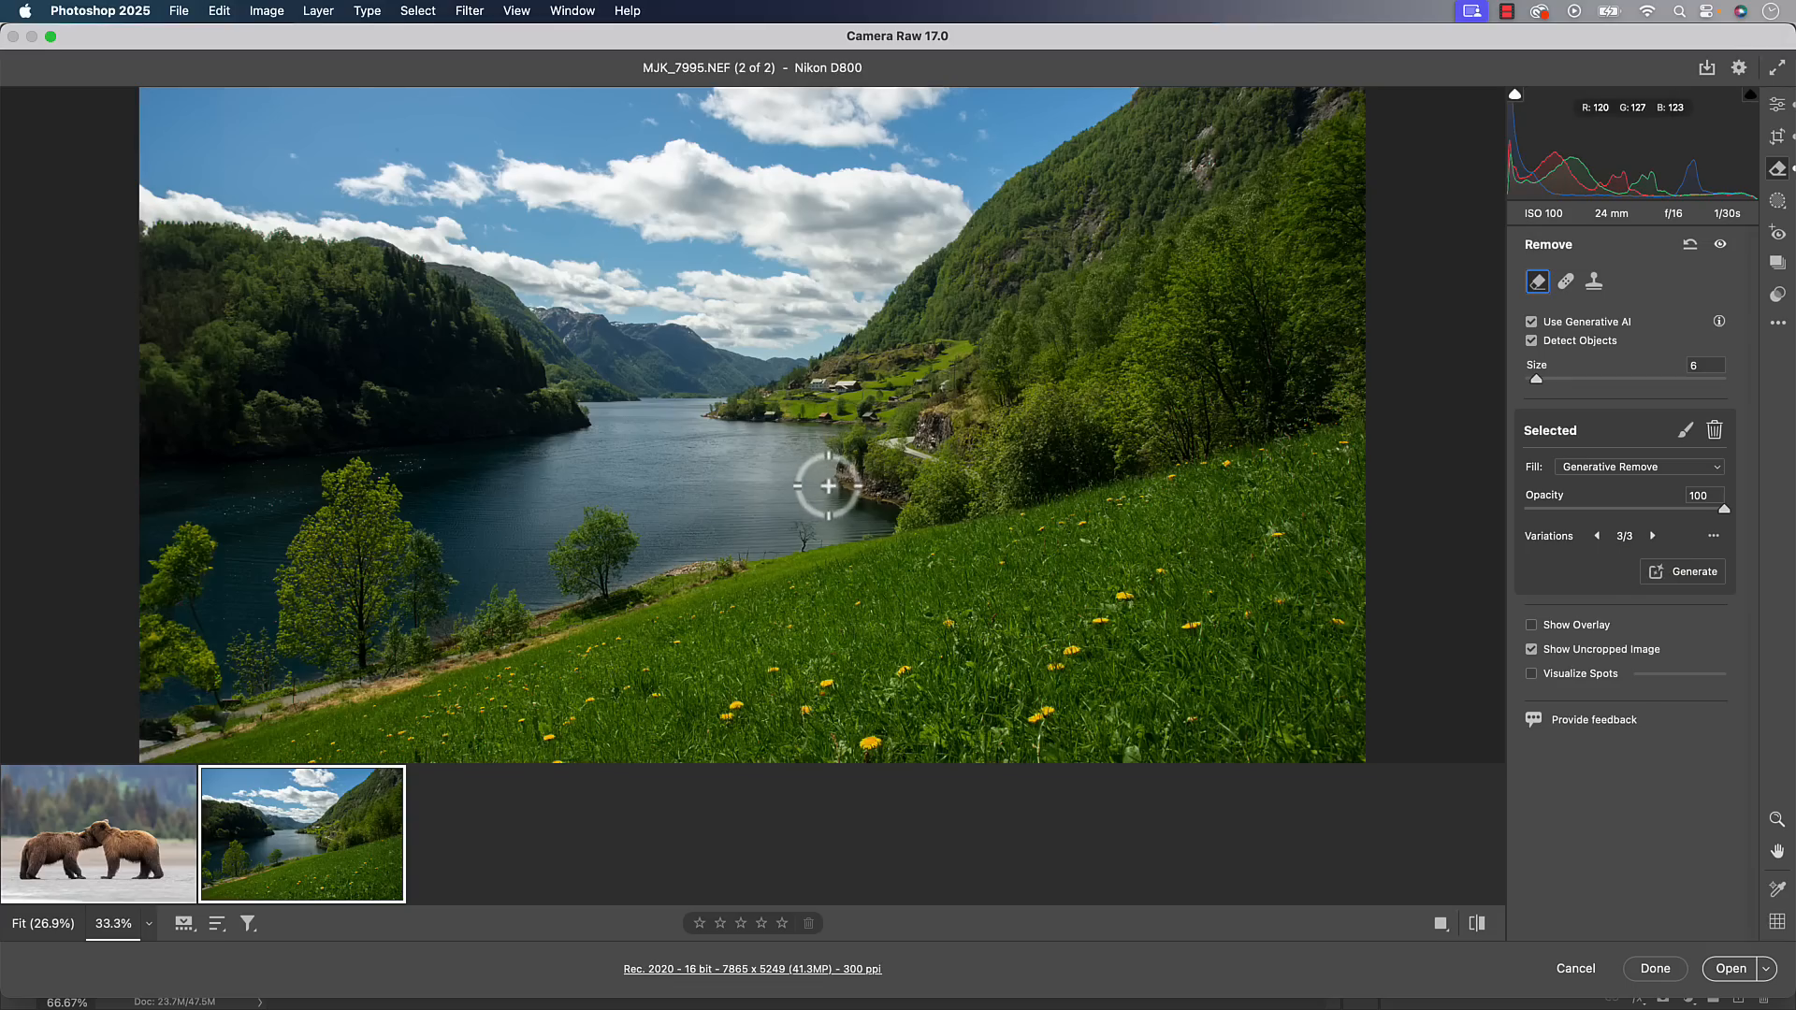
pyautogui.moveTo(825, 557)
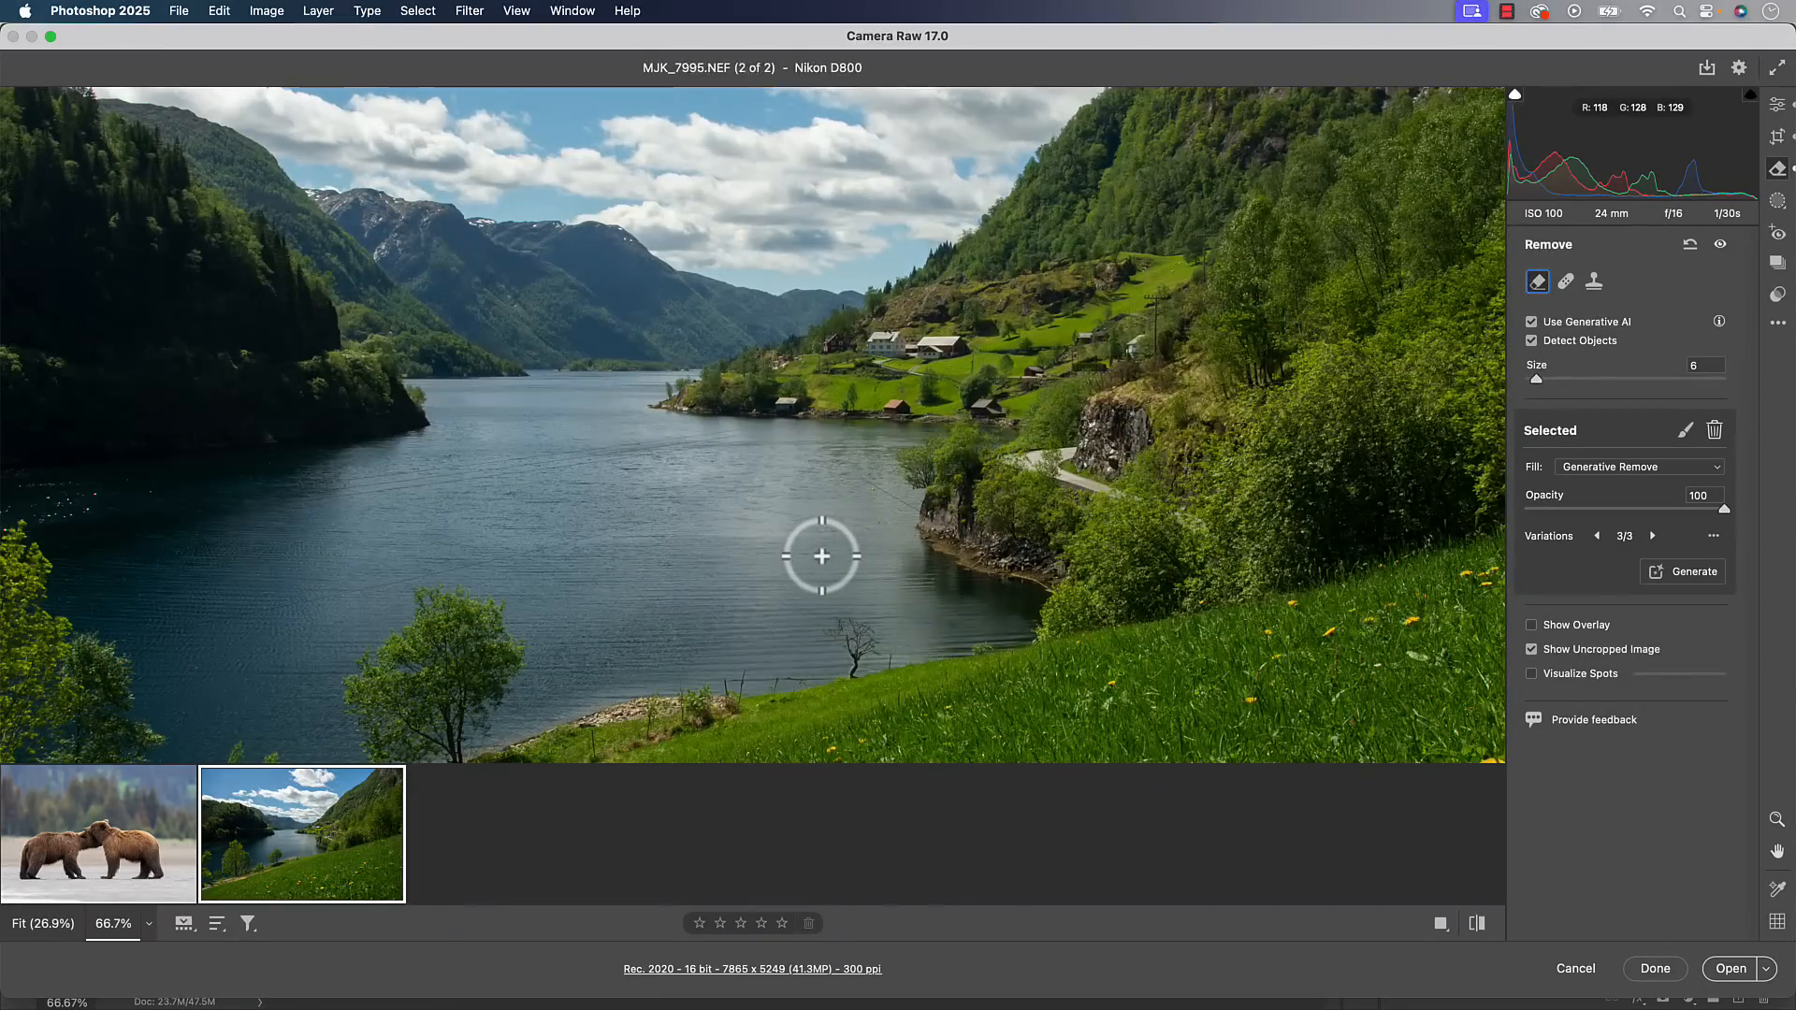
pyautogui.click(113, 923)
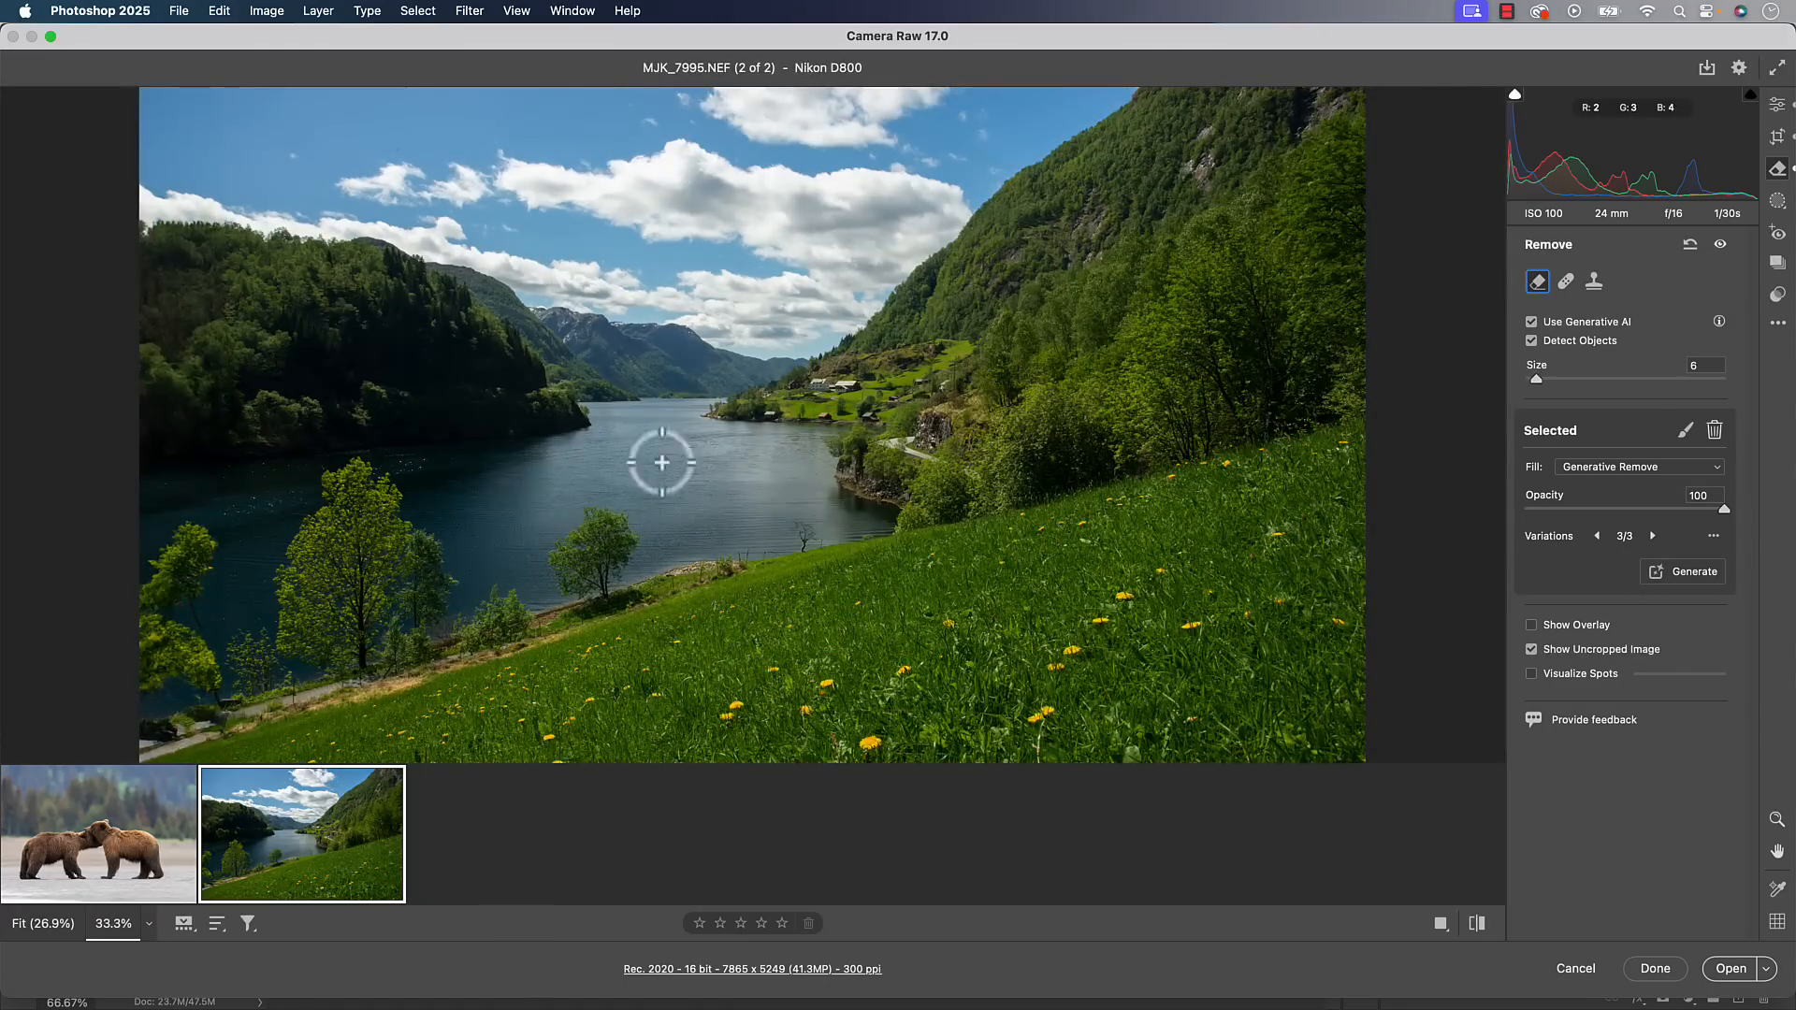
pyautogui.moveTo(938, 555)
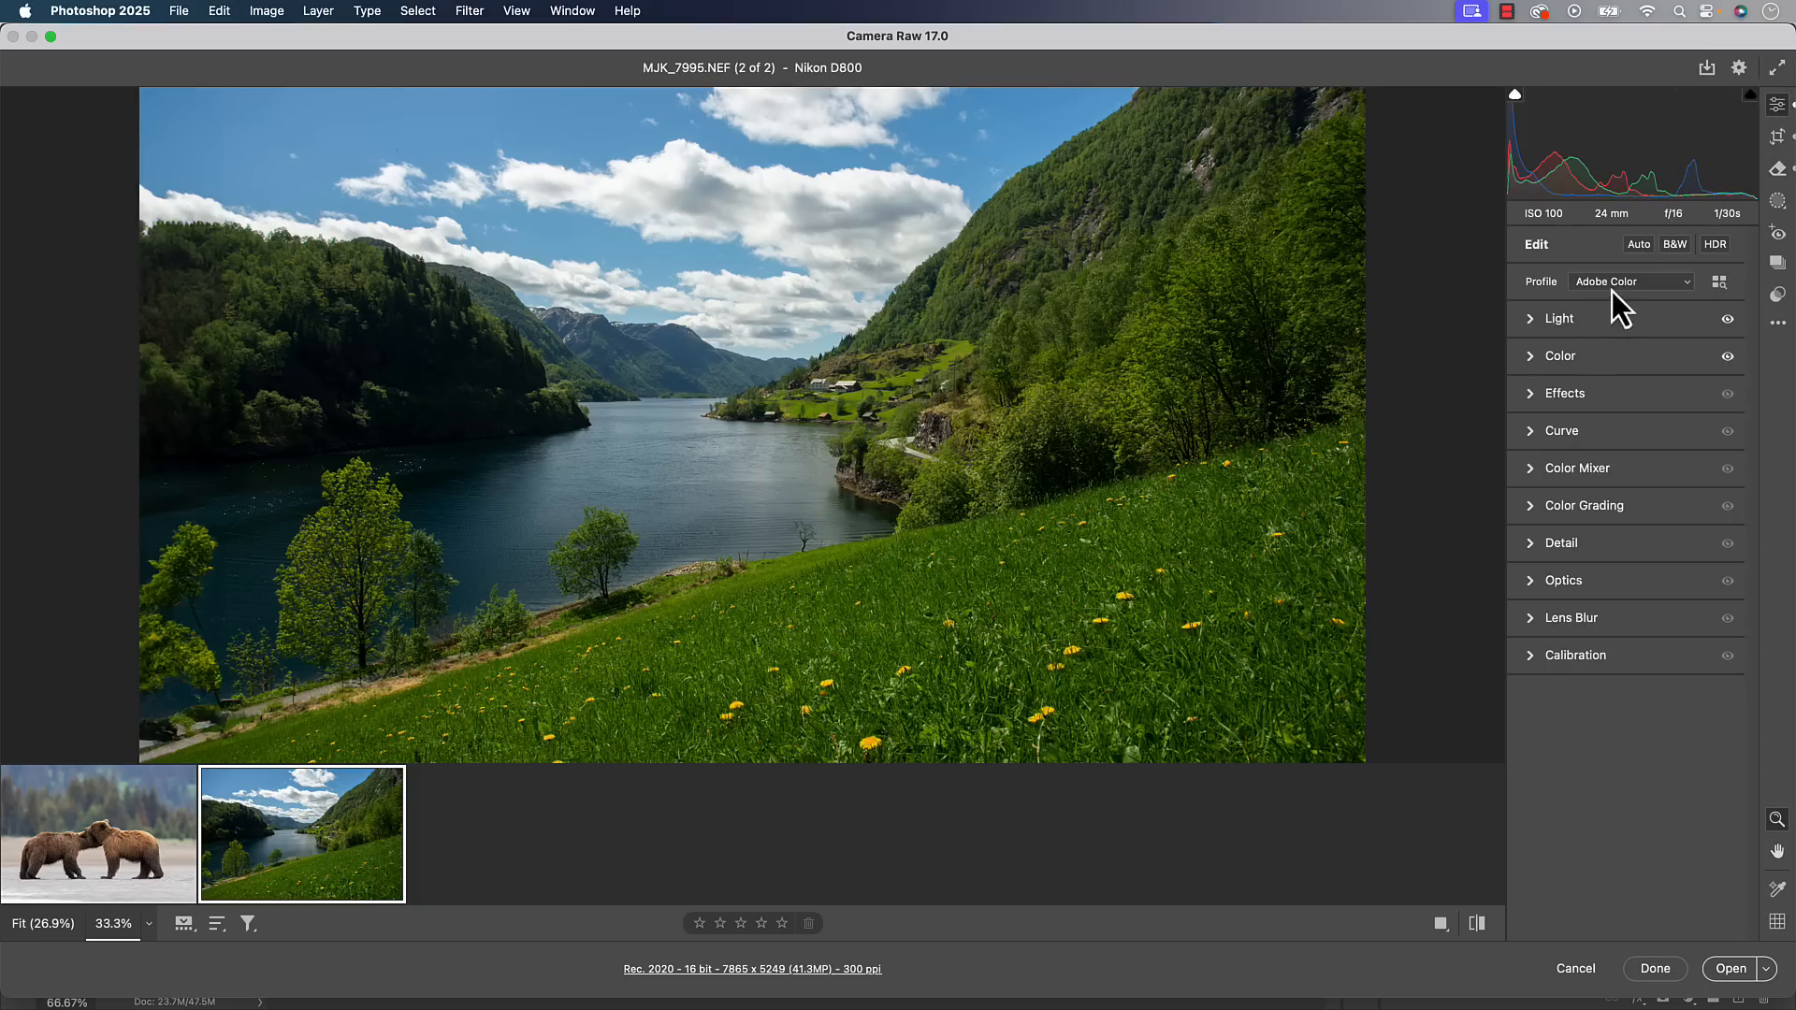
pyautogui.moveTo(1541, 326)
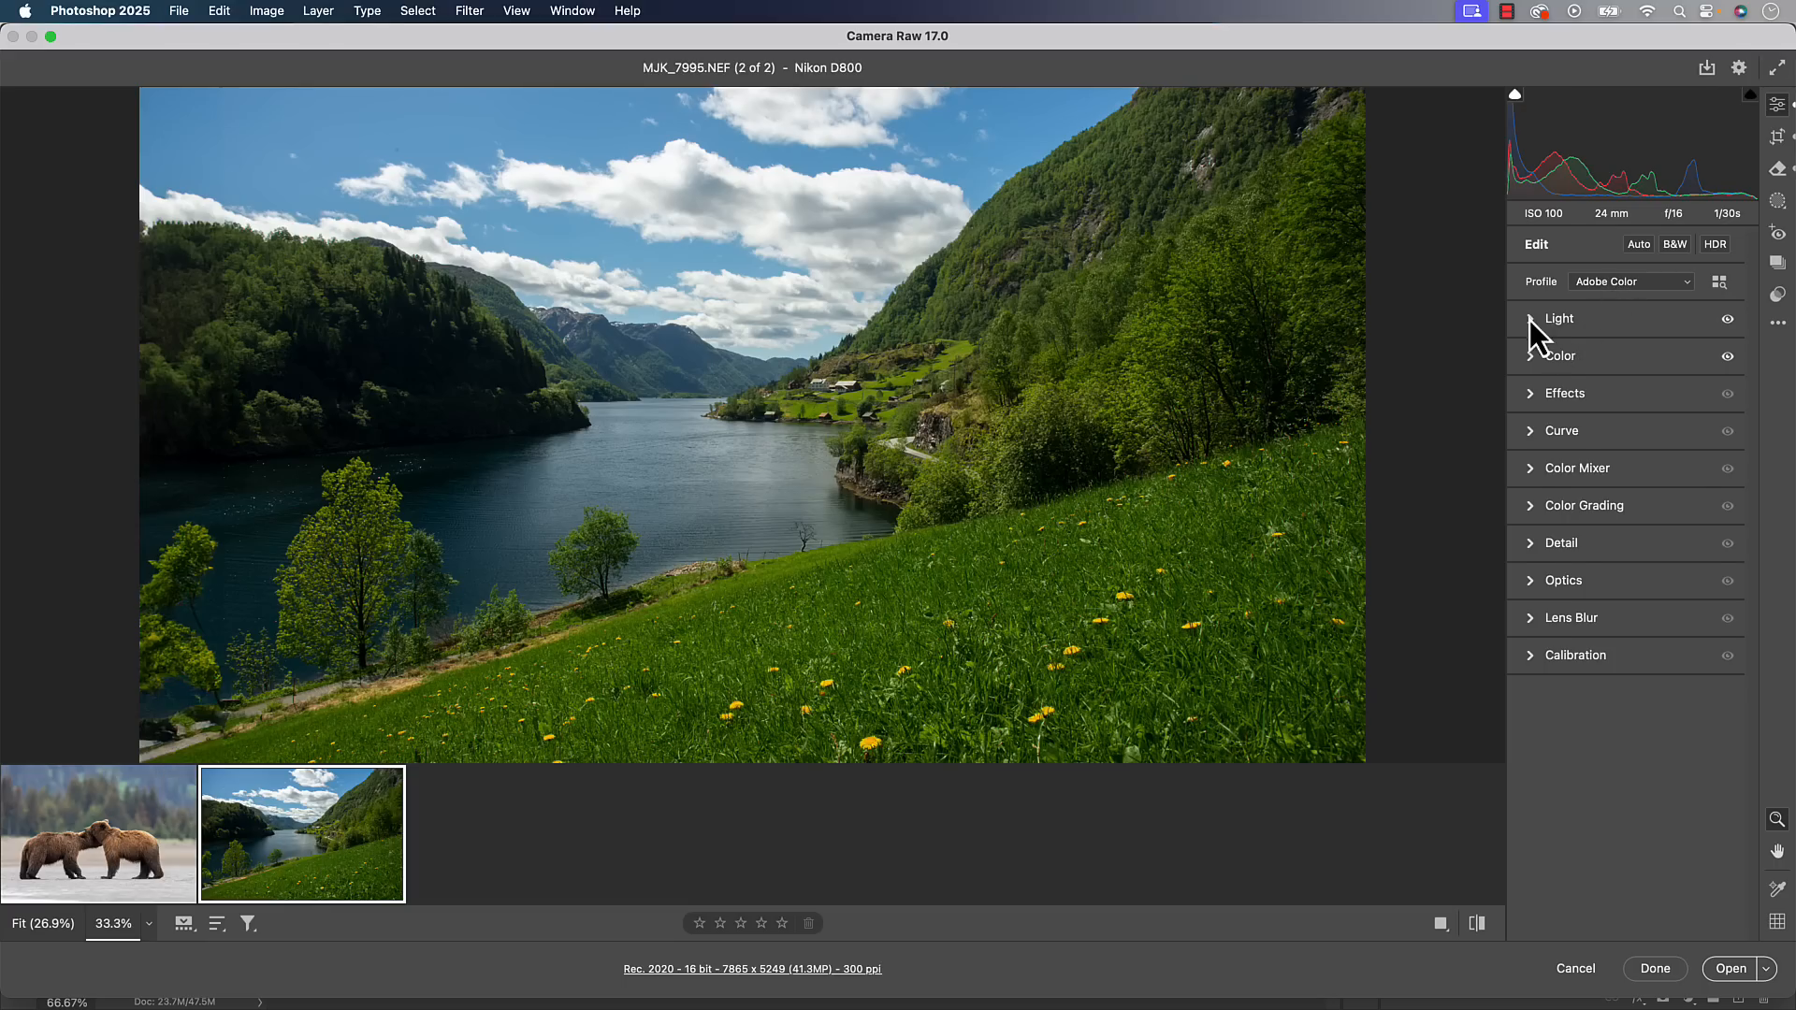
# Reset the lake landscape's Light section adjustments, darkening the photo
pyautogui.click(1559, 318)
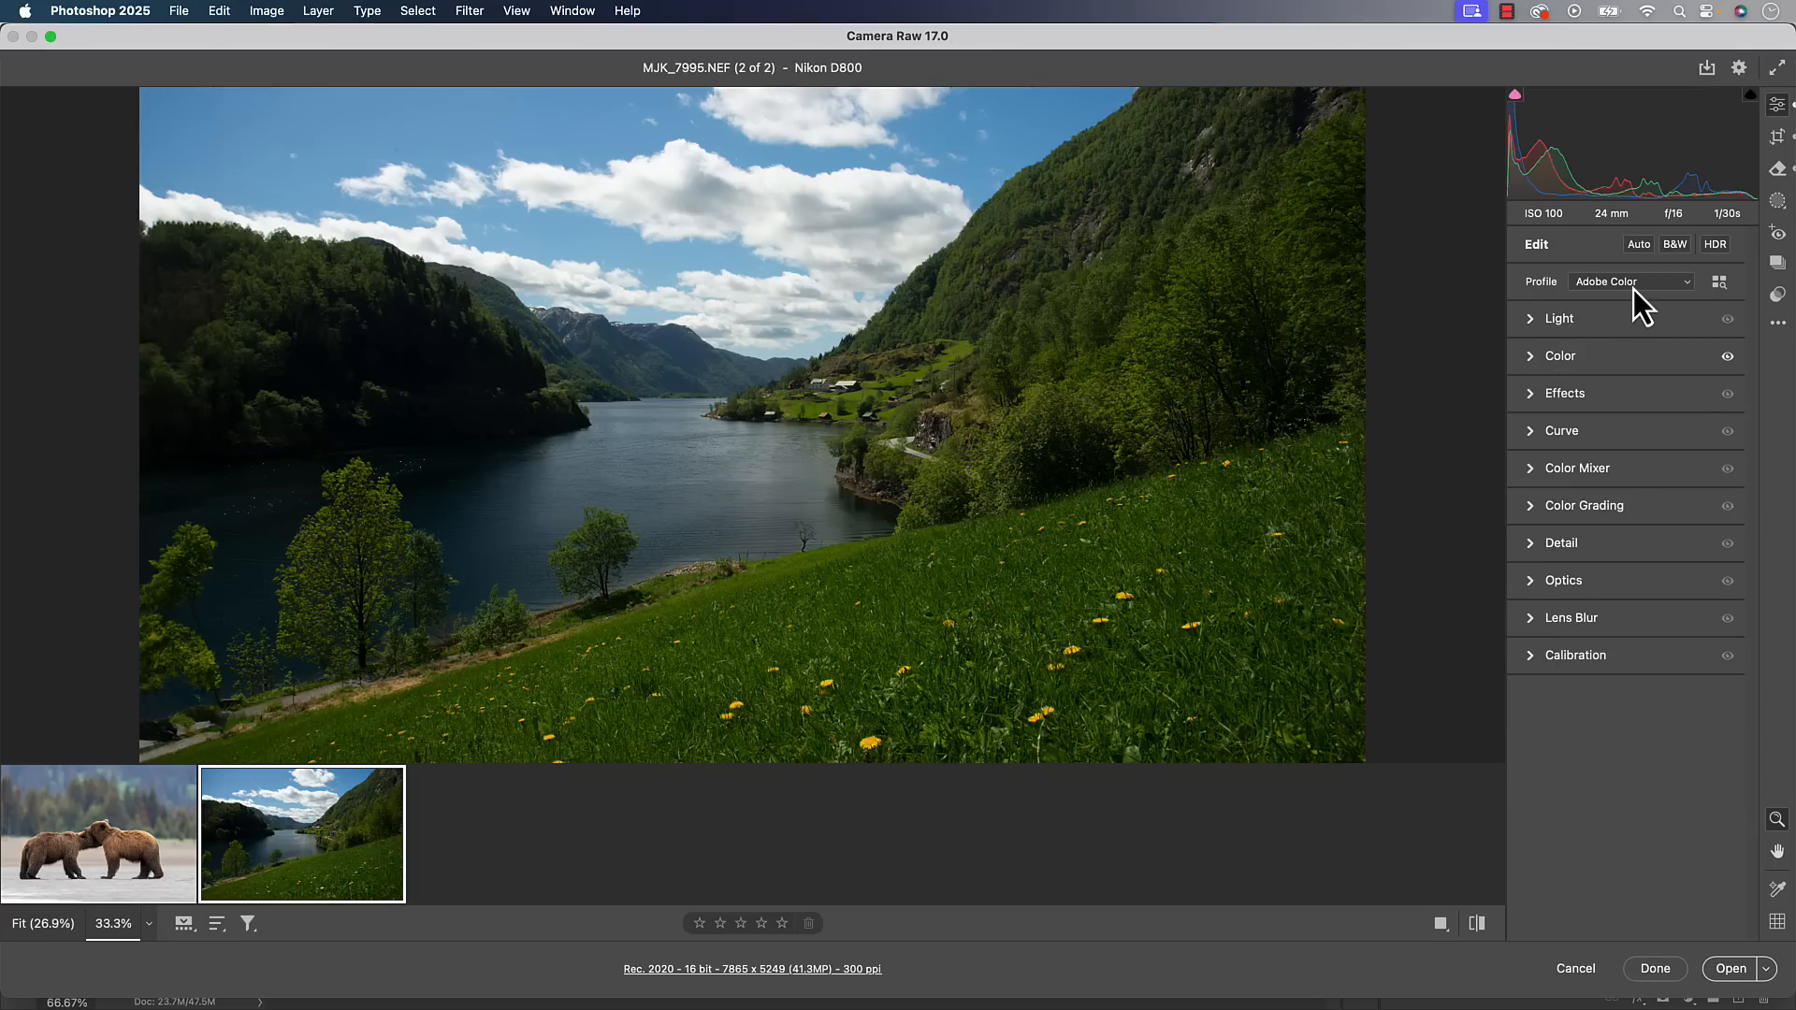
# Apply the Adobe Adaptive (beta) profile at amount 100 to the lake landscape
pyautogui.click(1629, 280)
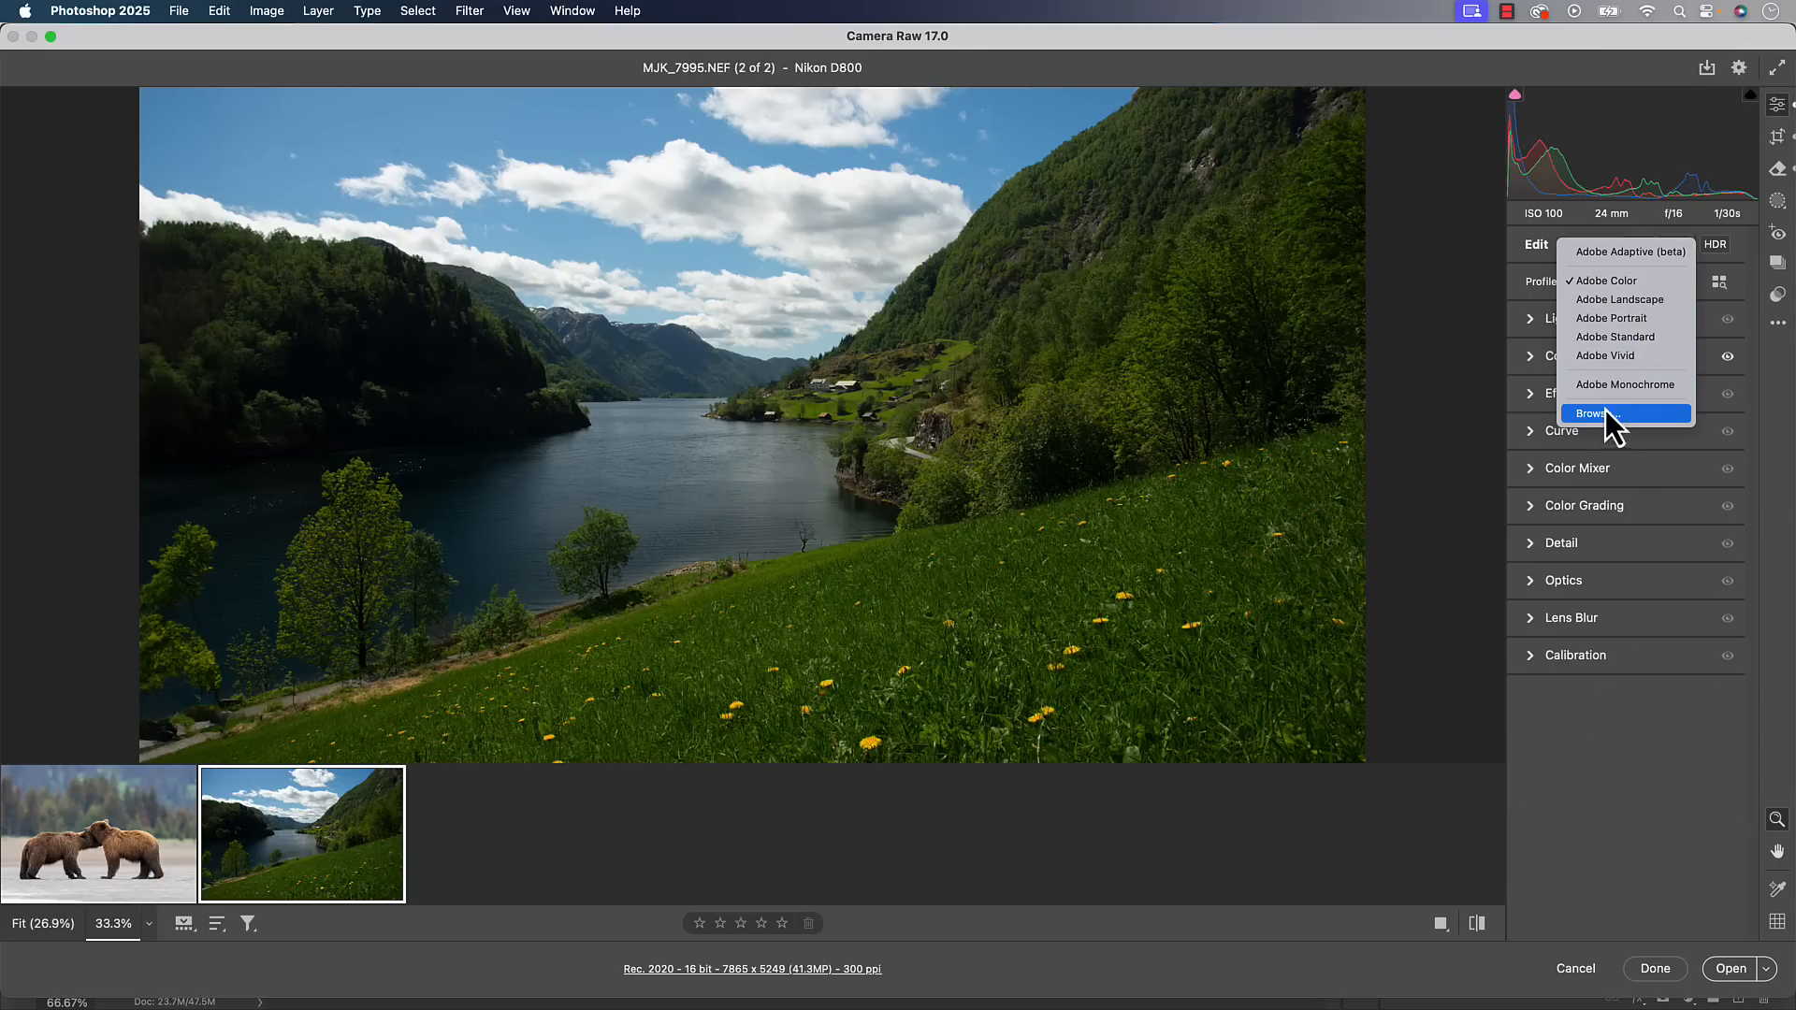
pyautogui.moveTo(1595, 440)
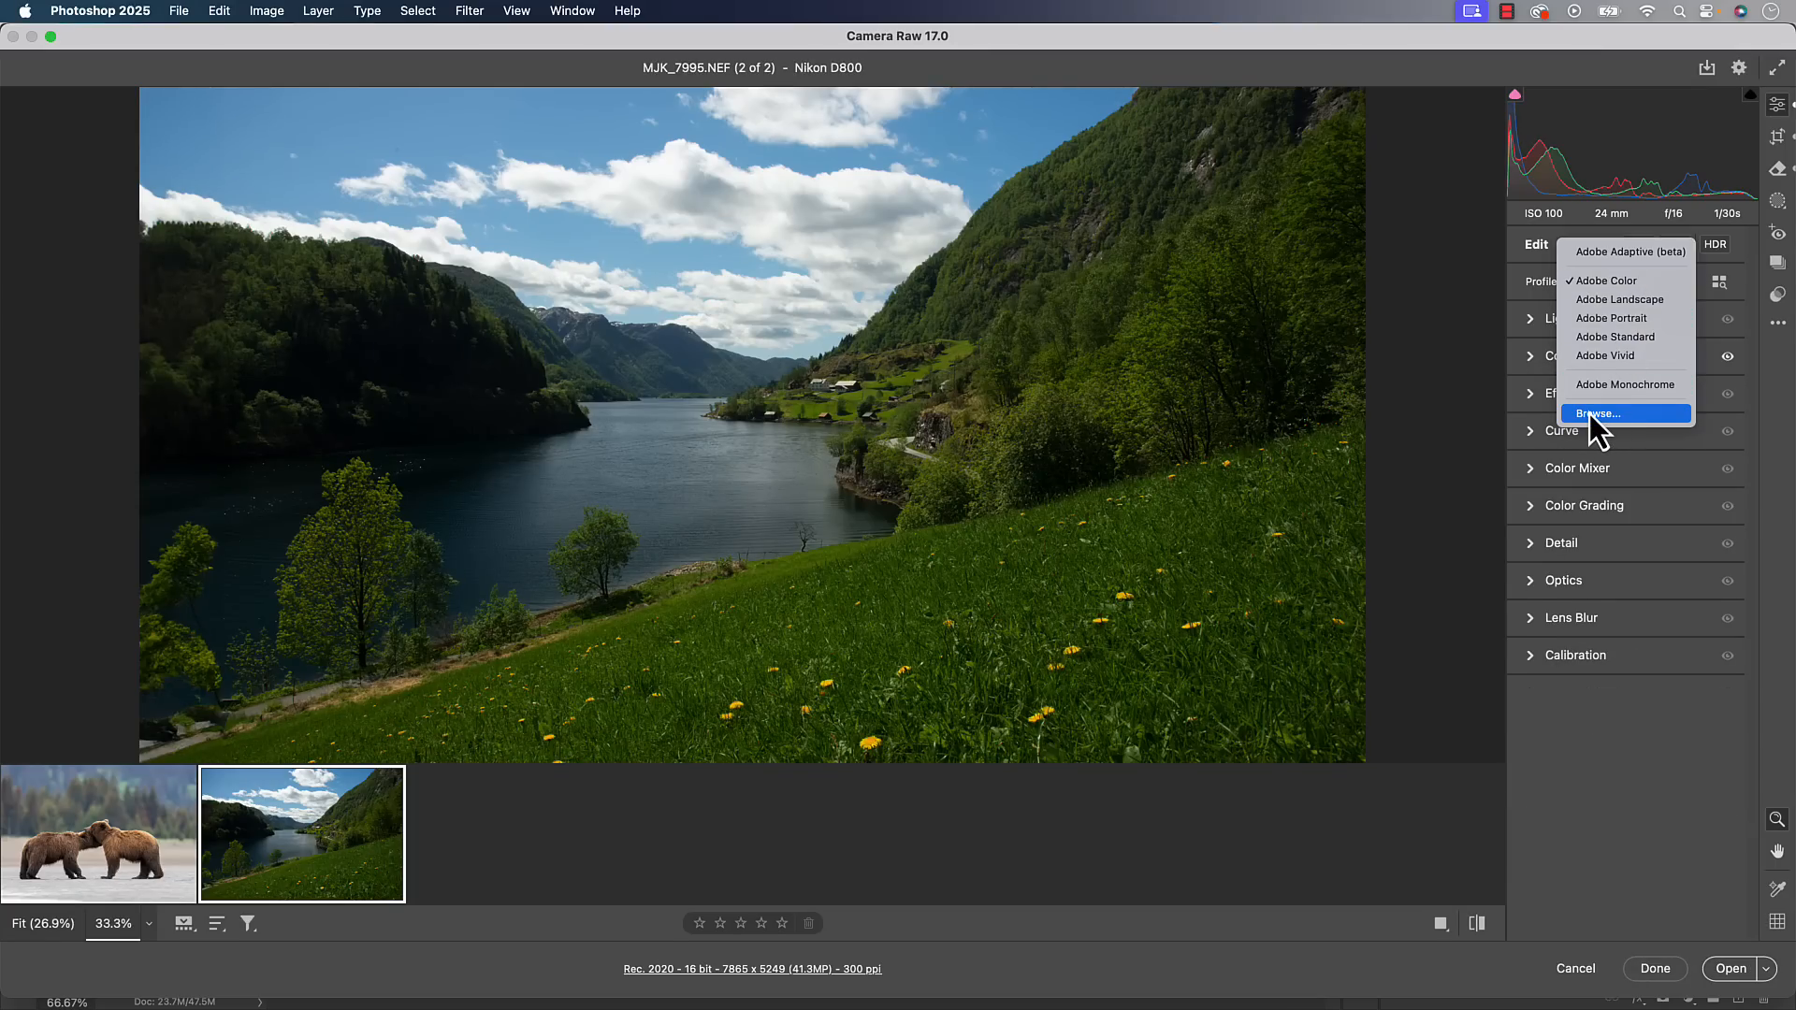
pyautogui.moveTo(1592, 259)
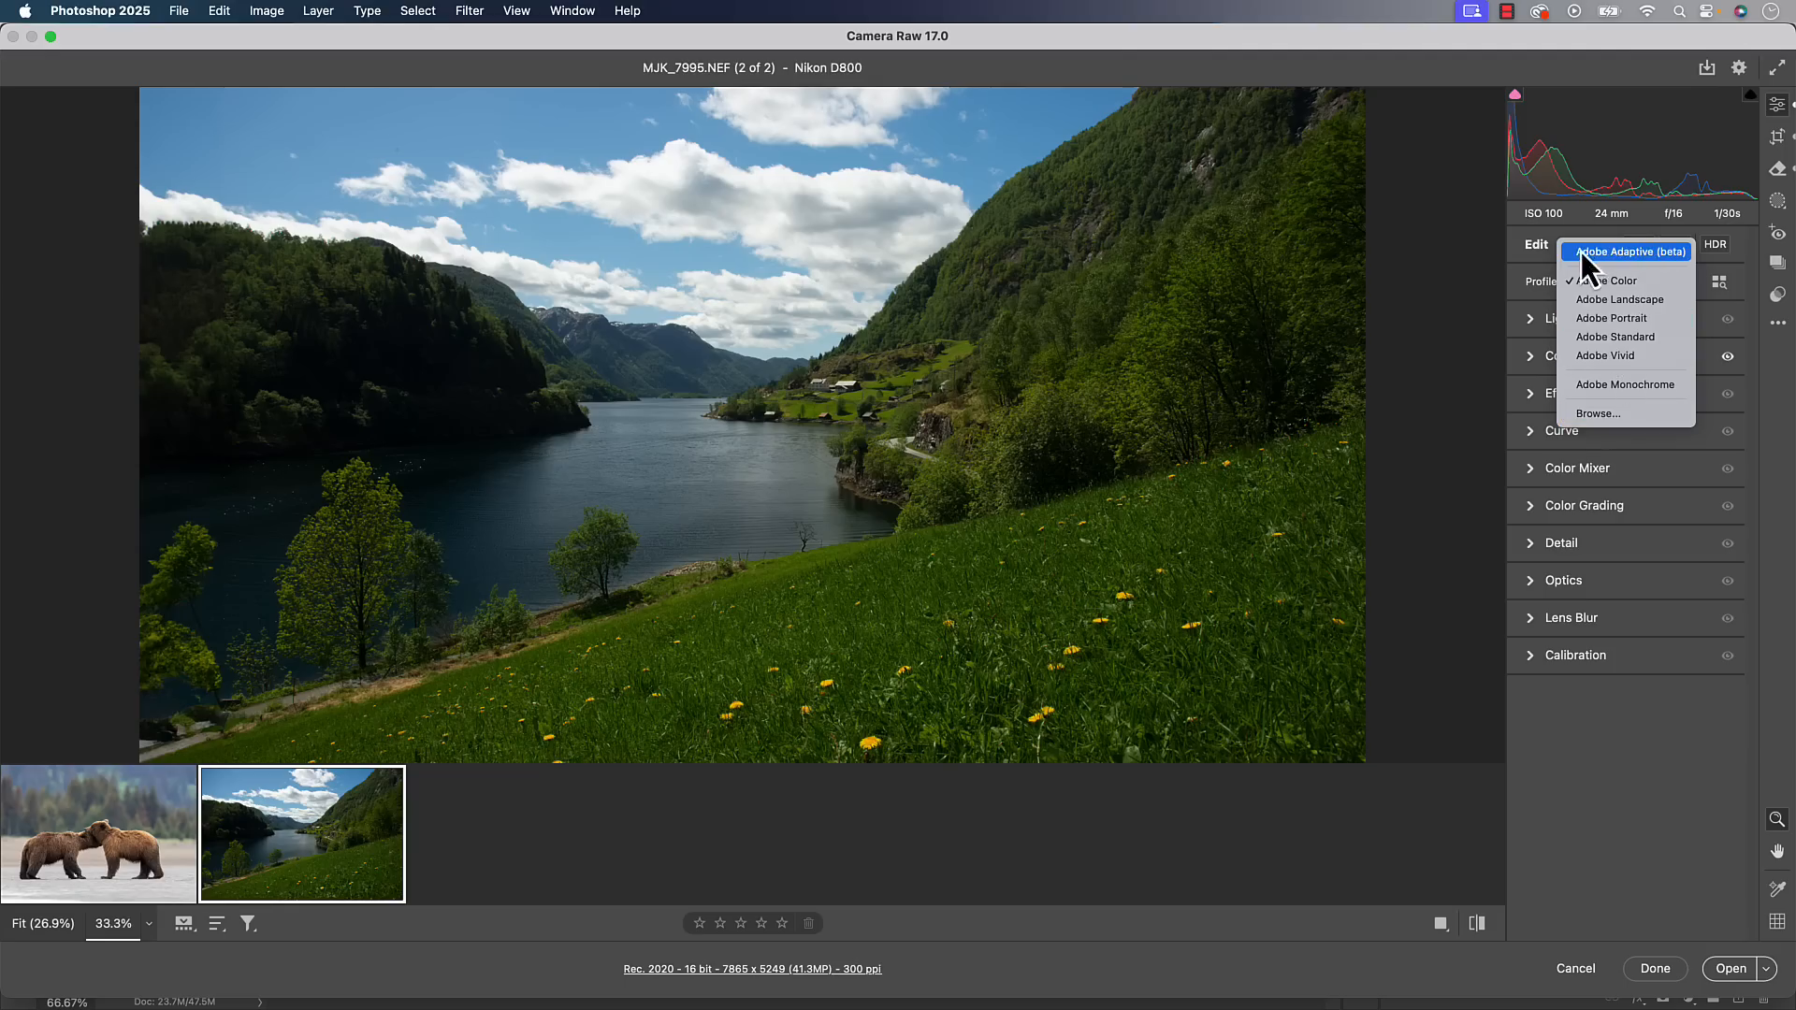
pyautogui.moveTo(1642, 275)
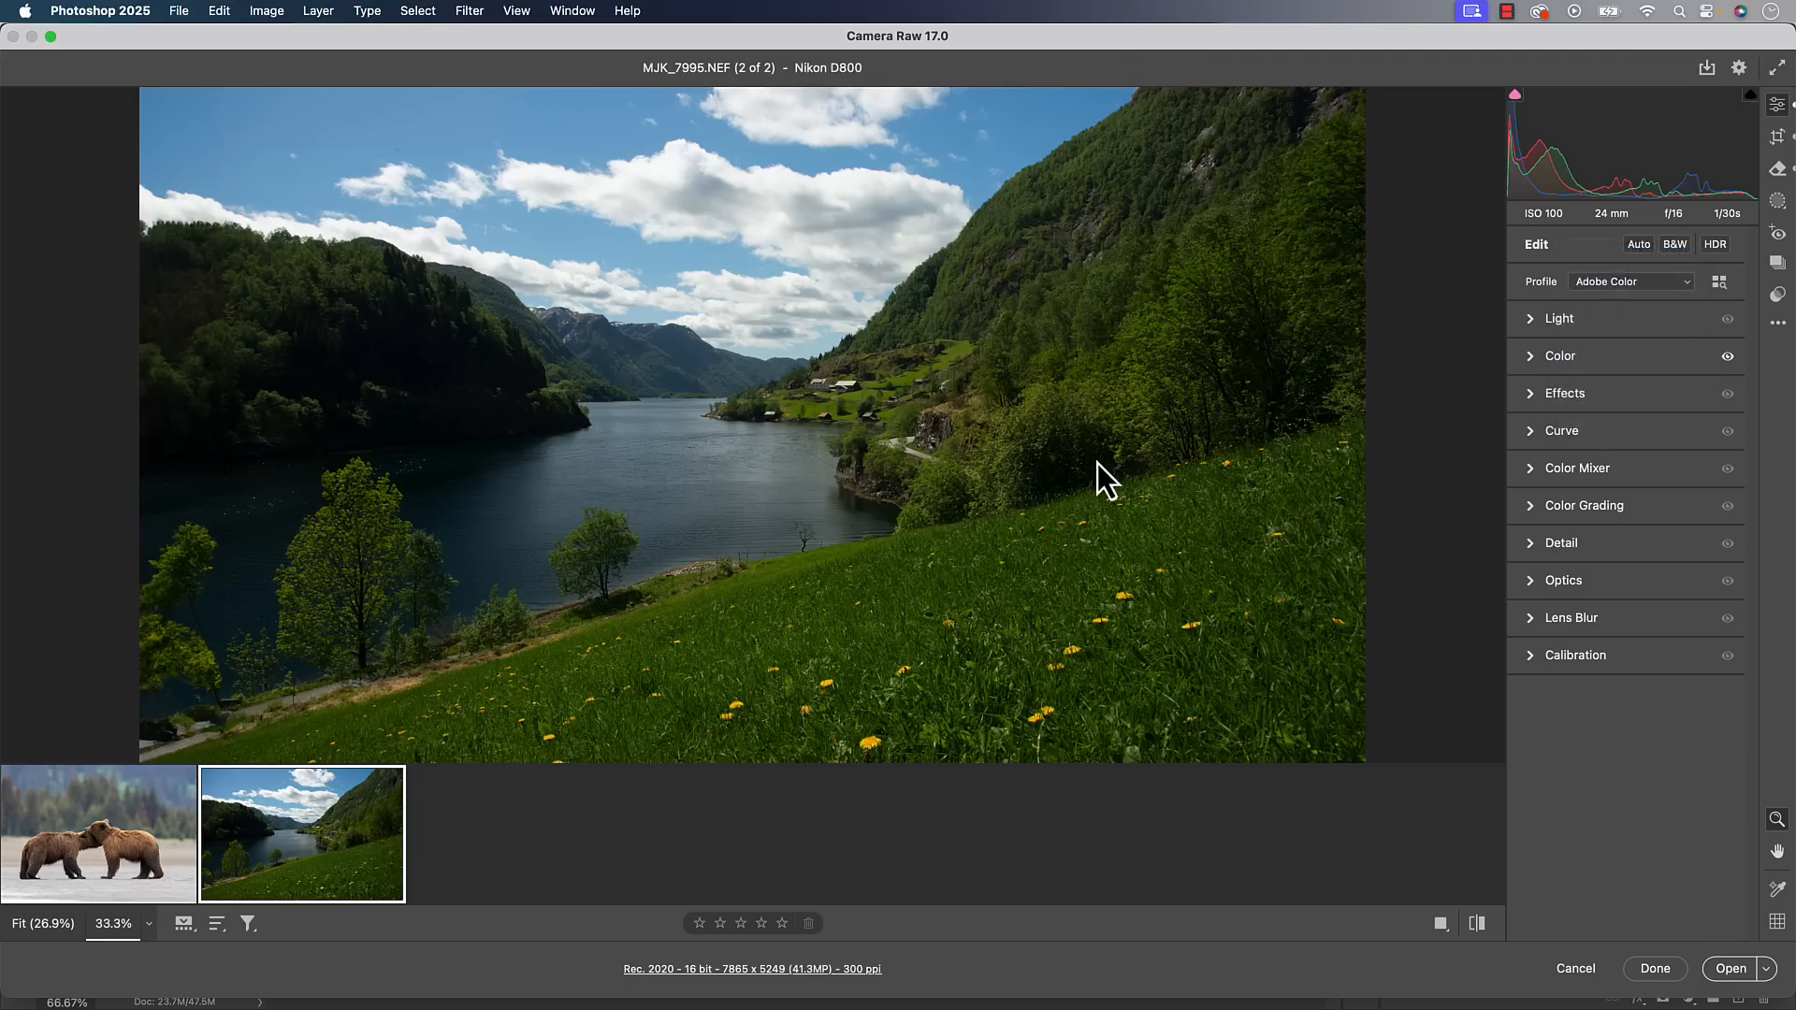
pyautogui.click(1631, 280)
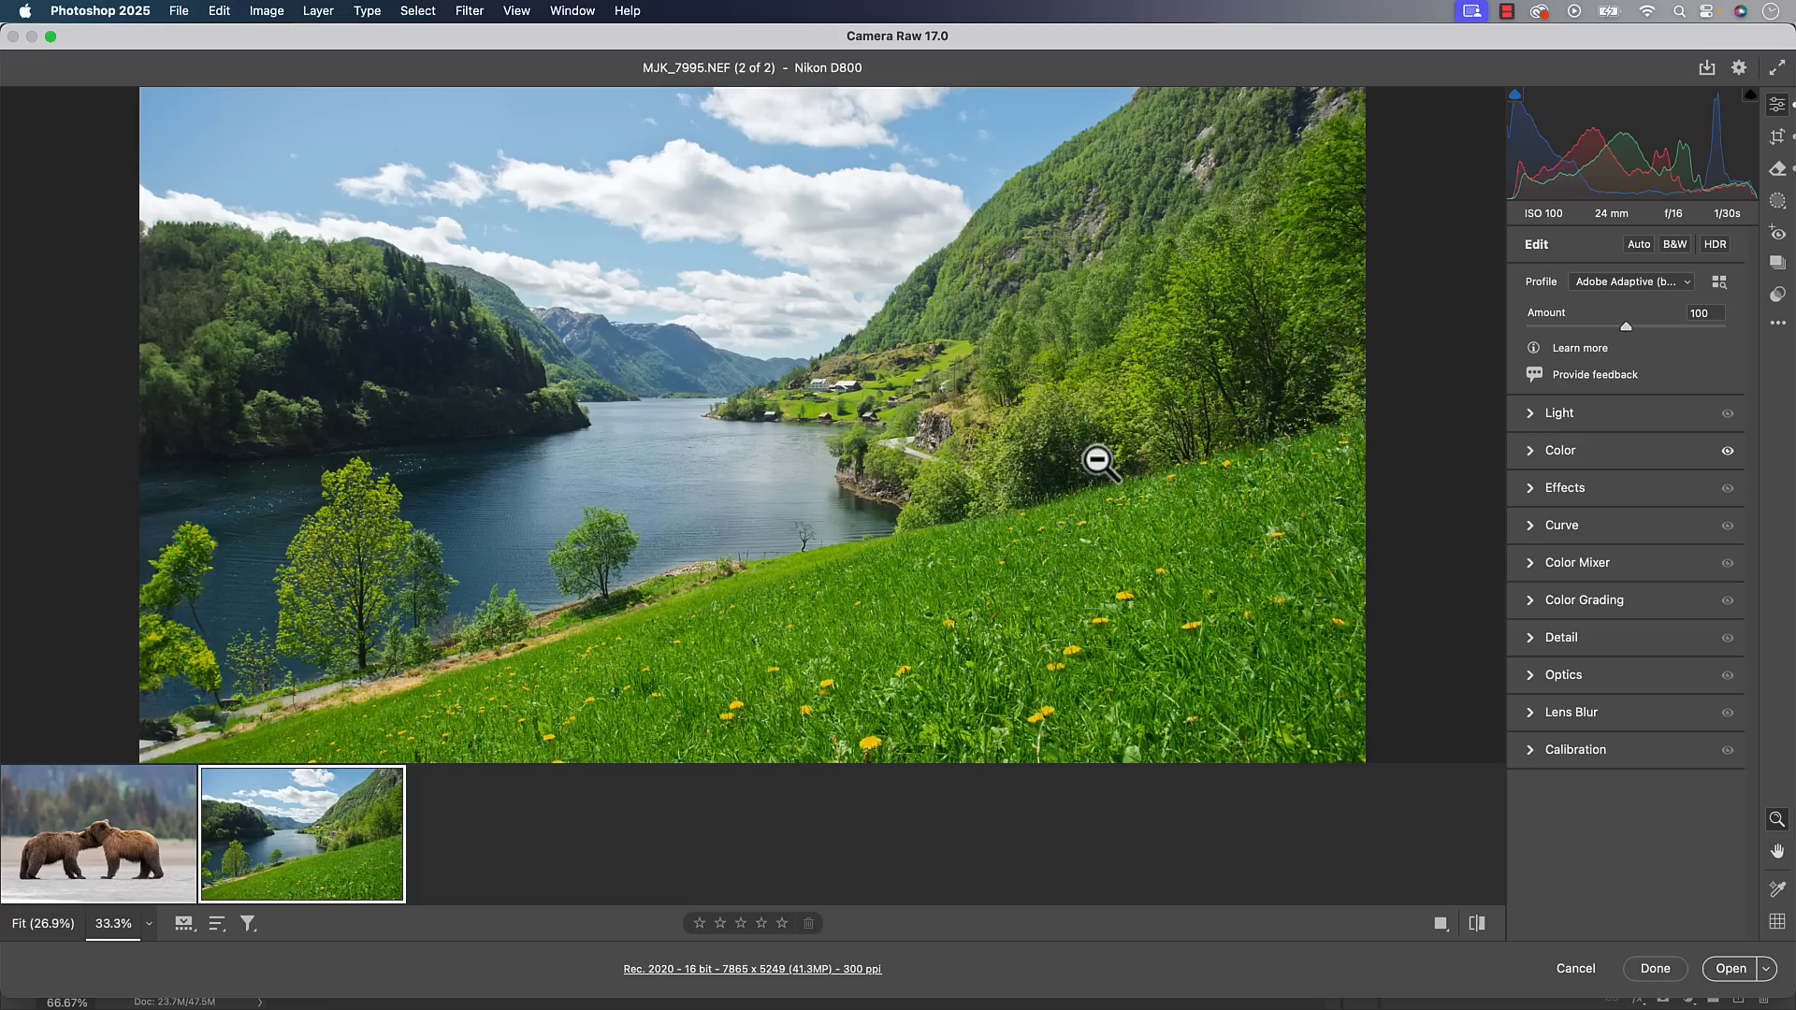
pyautogui.moveTo(1638, 295)
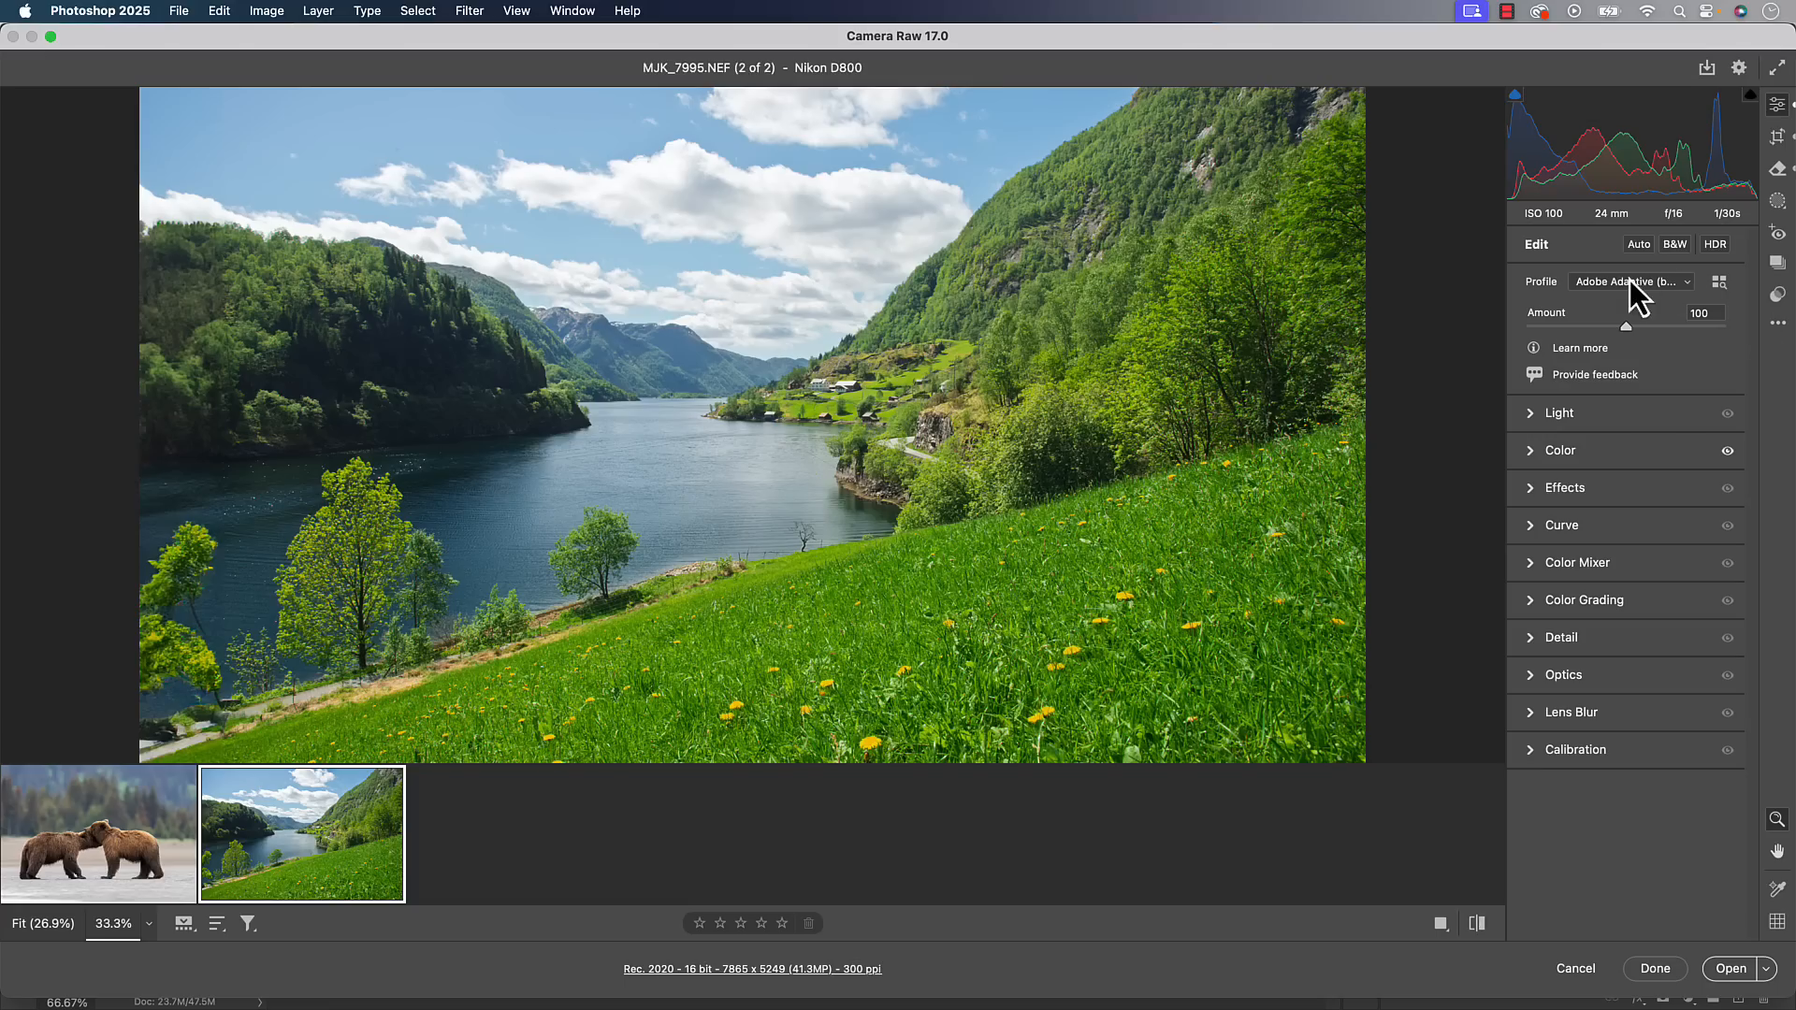
pyautogui.moveTo(1643, 309)
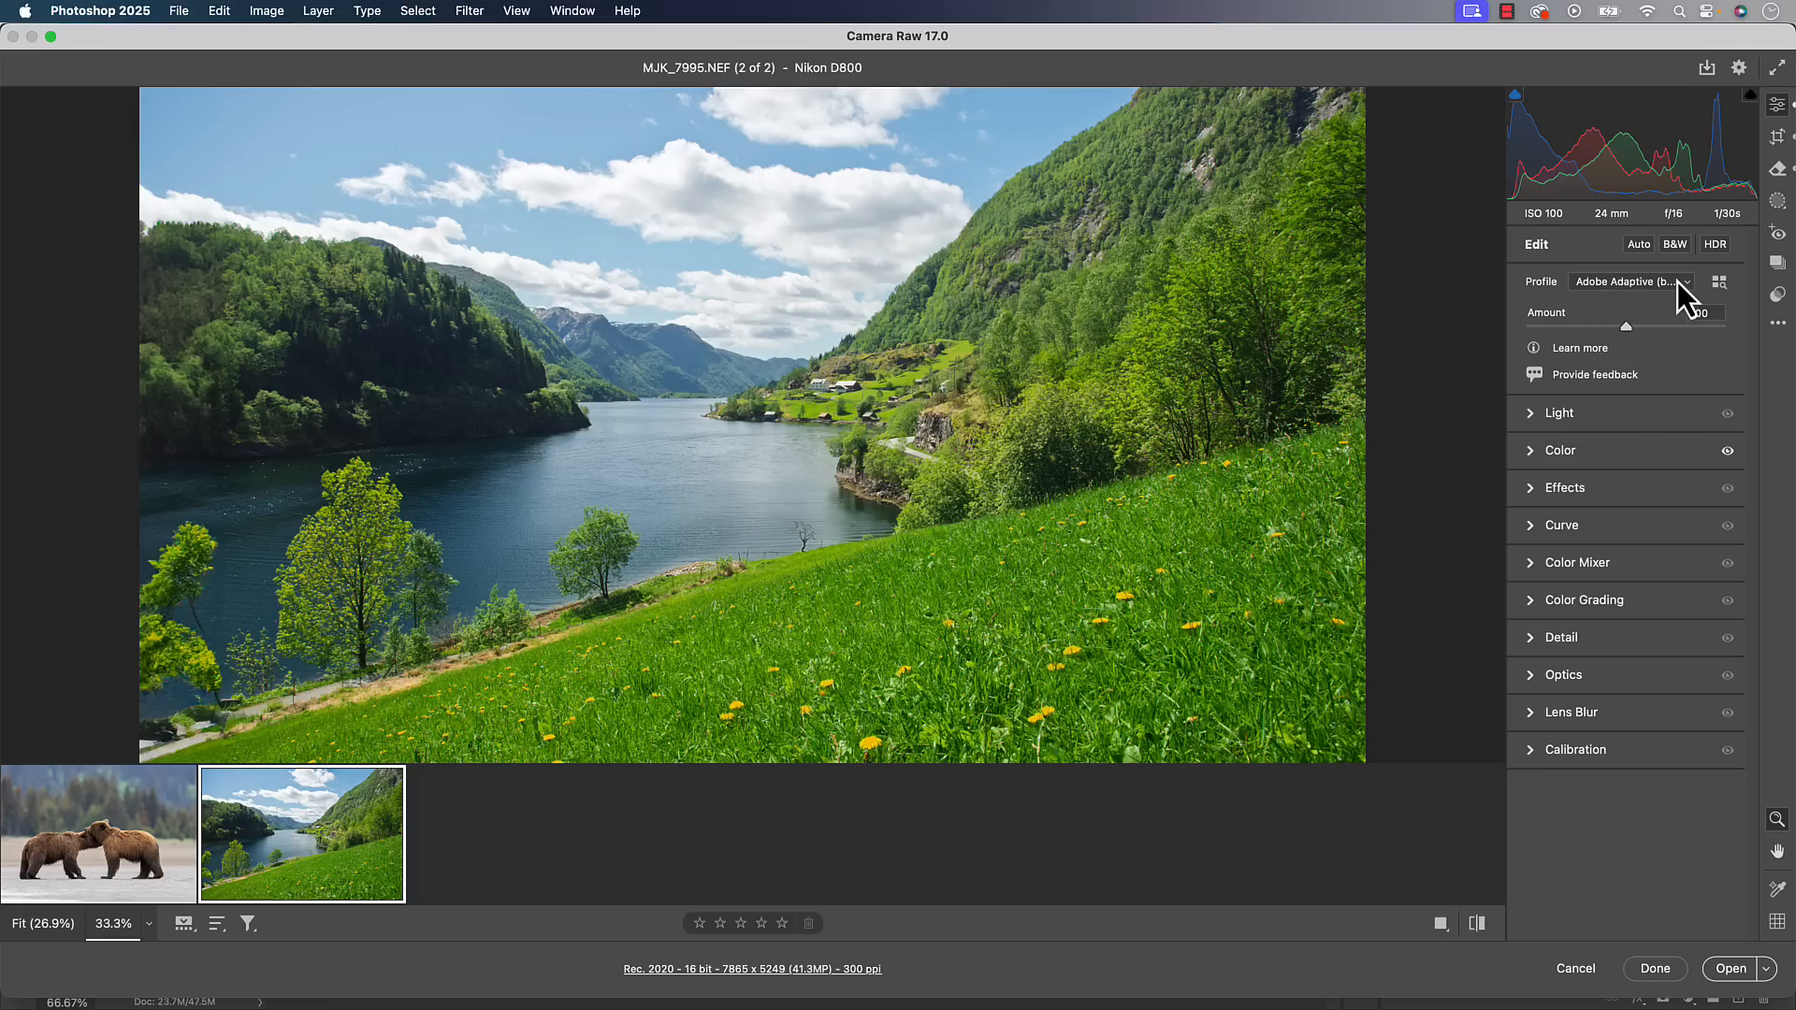
# Expand Light and fine-tune the landscape's Exposure, settling at -0.50
pyautogui.click(1559, 413)
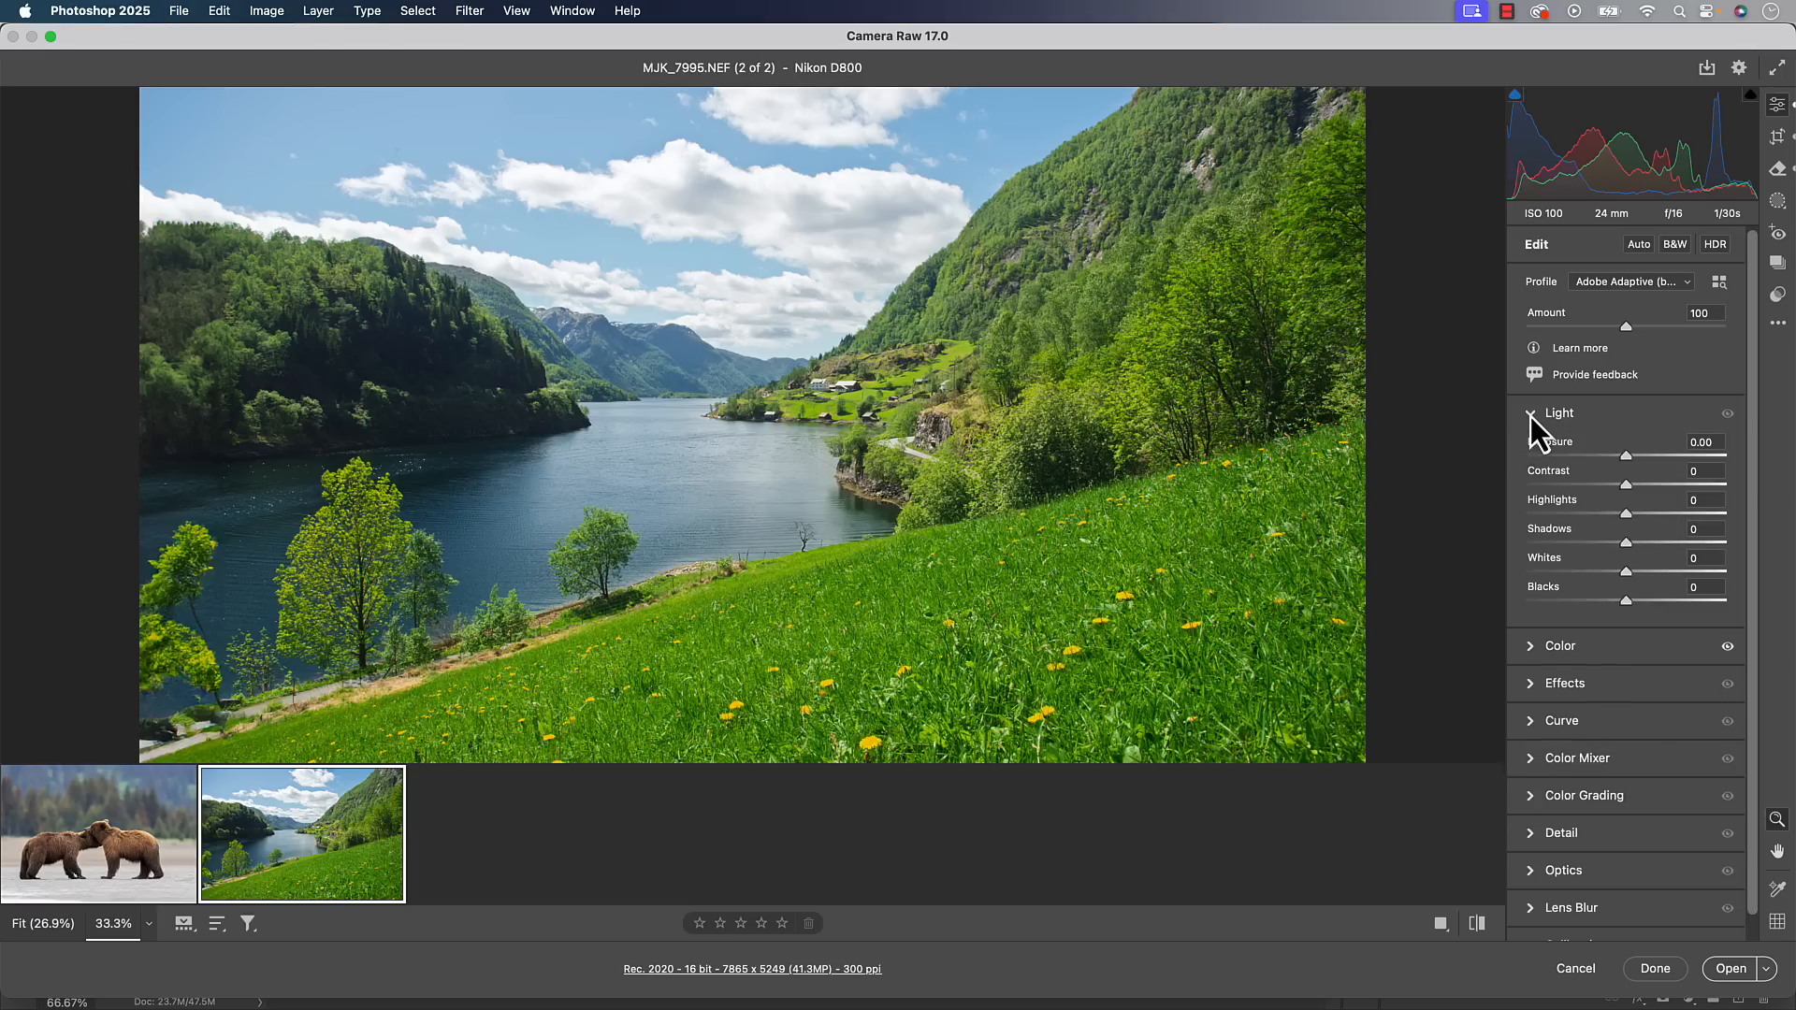
pyautogui.moveTo(1615, 301)
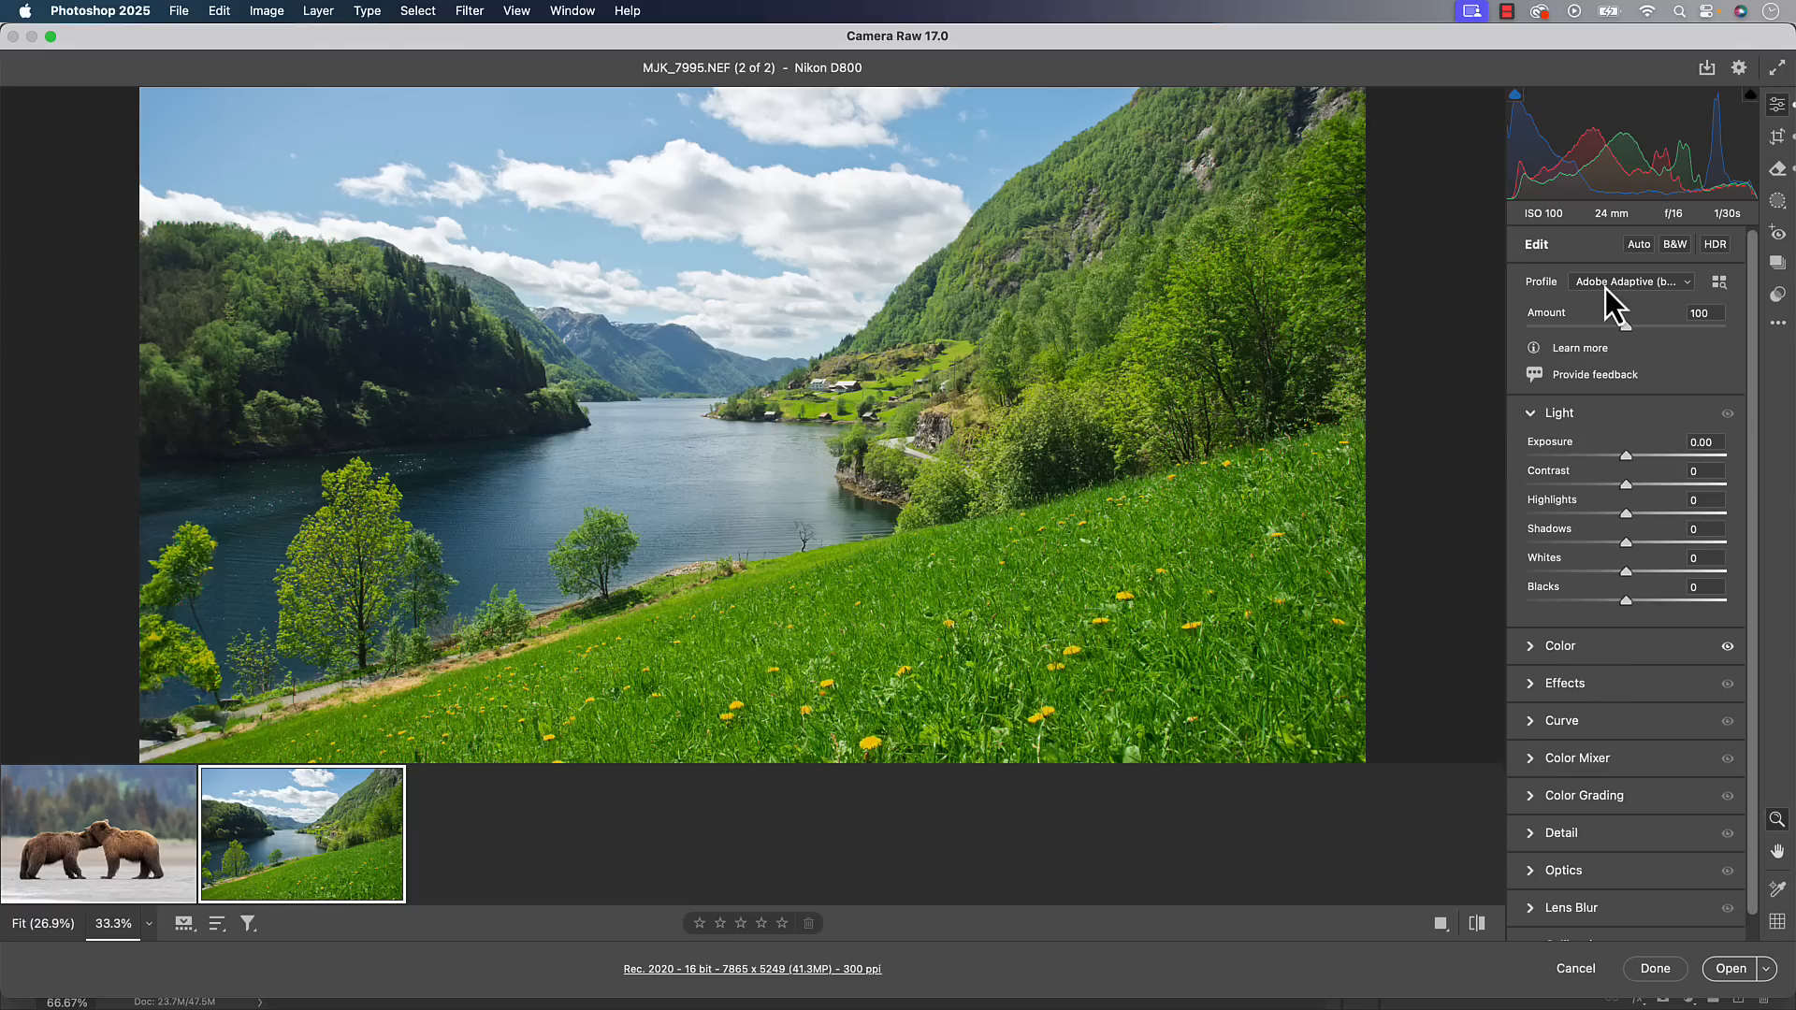
pyautogui.moveTo(1649, 469)
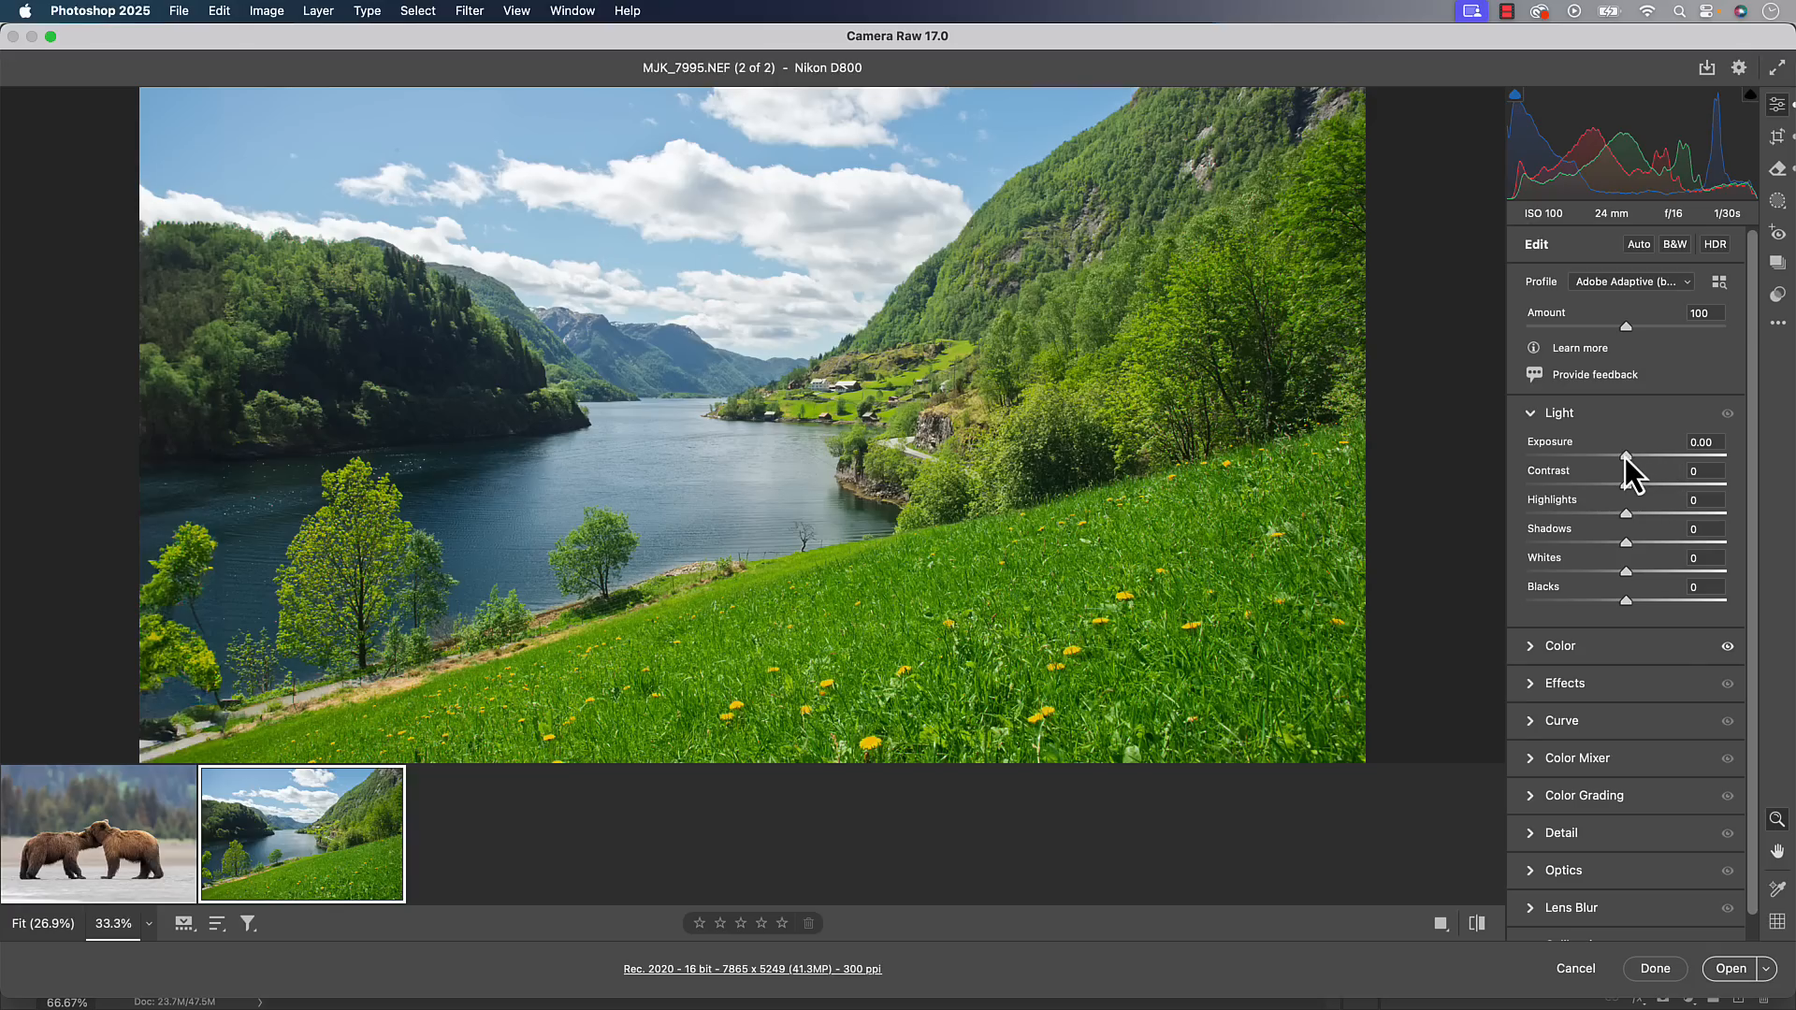
pyautogui.moveTo(1638, 456); pyautogui.dragTo(1624, 455)
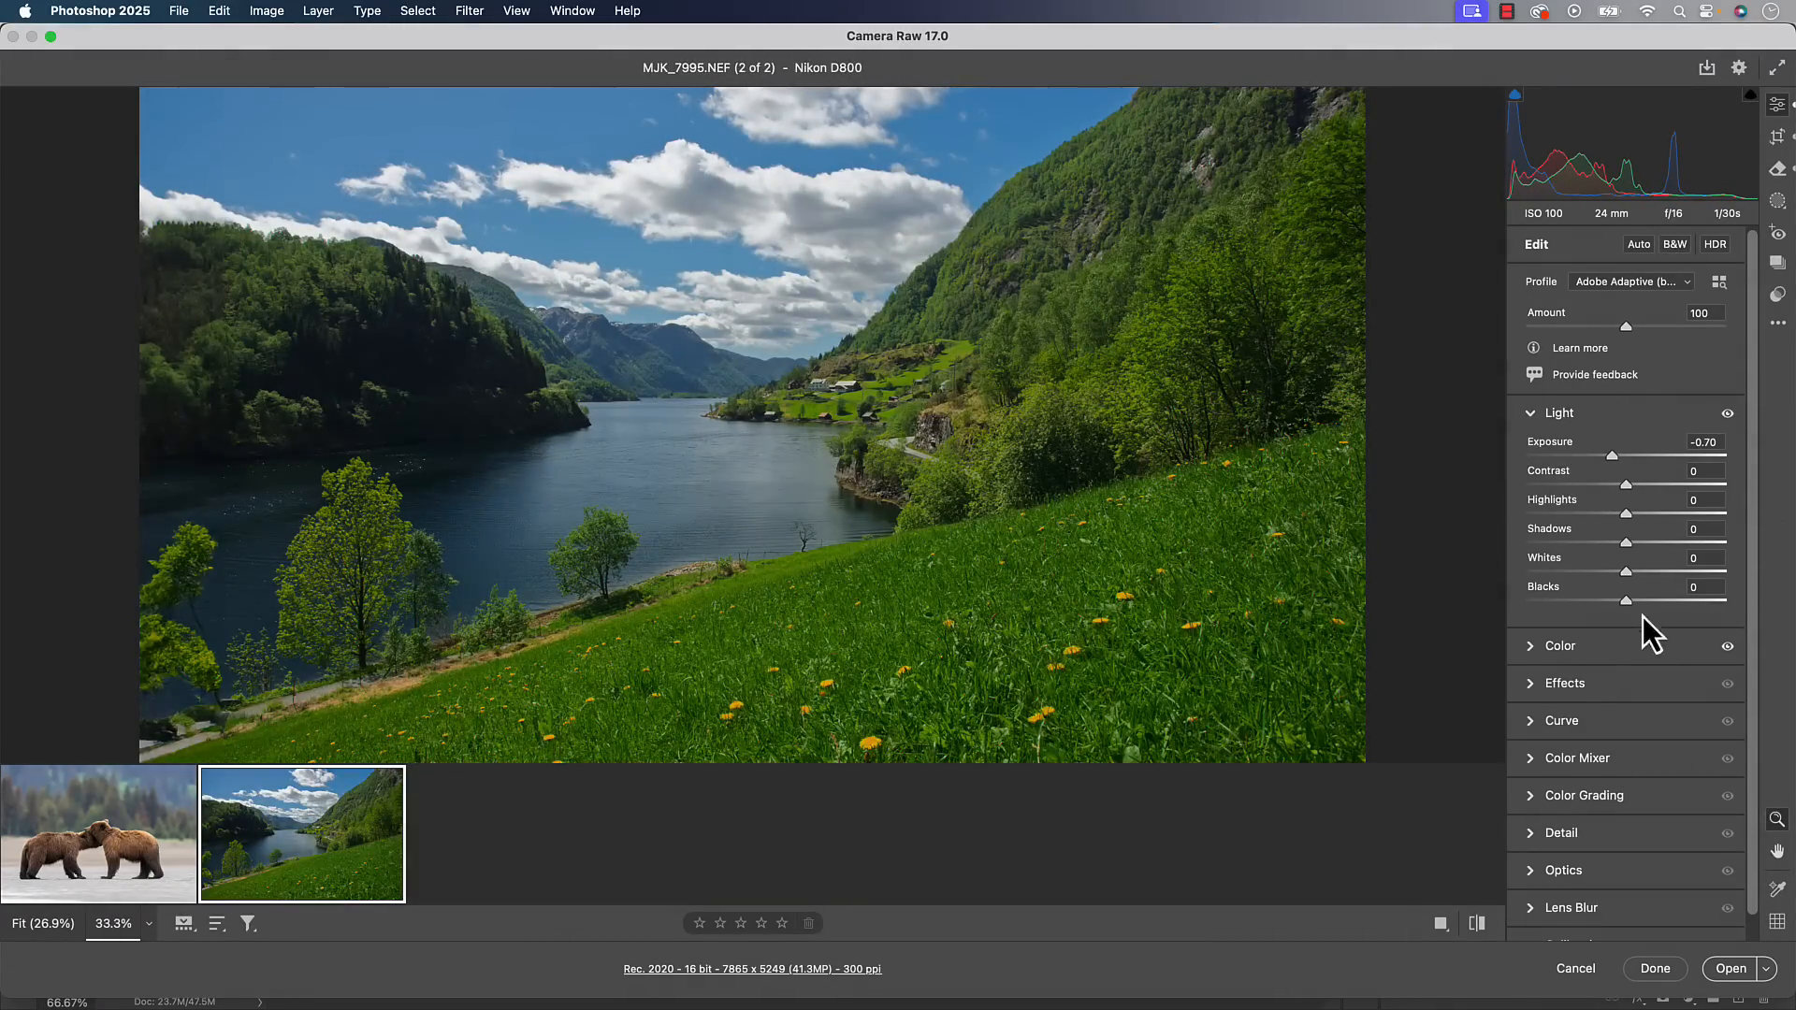
pyautogui.moveTo(1578, 454); pyautogui.dragTo(1583, 455)
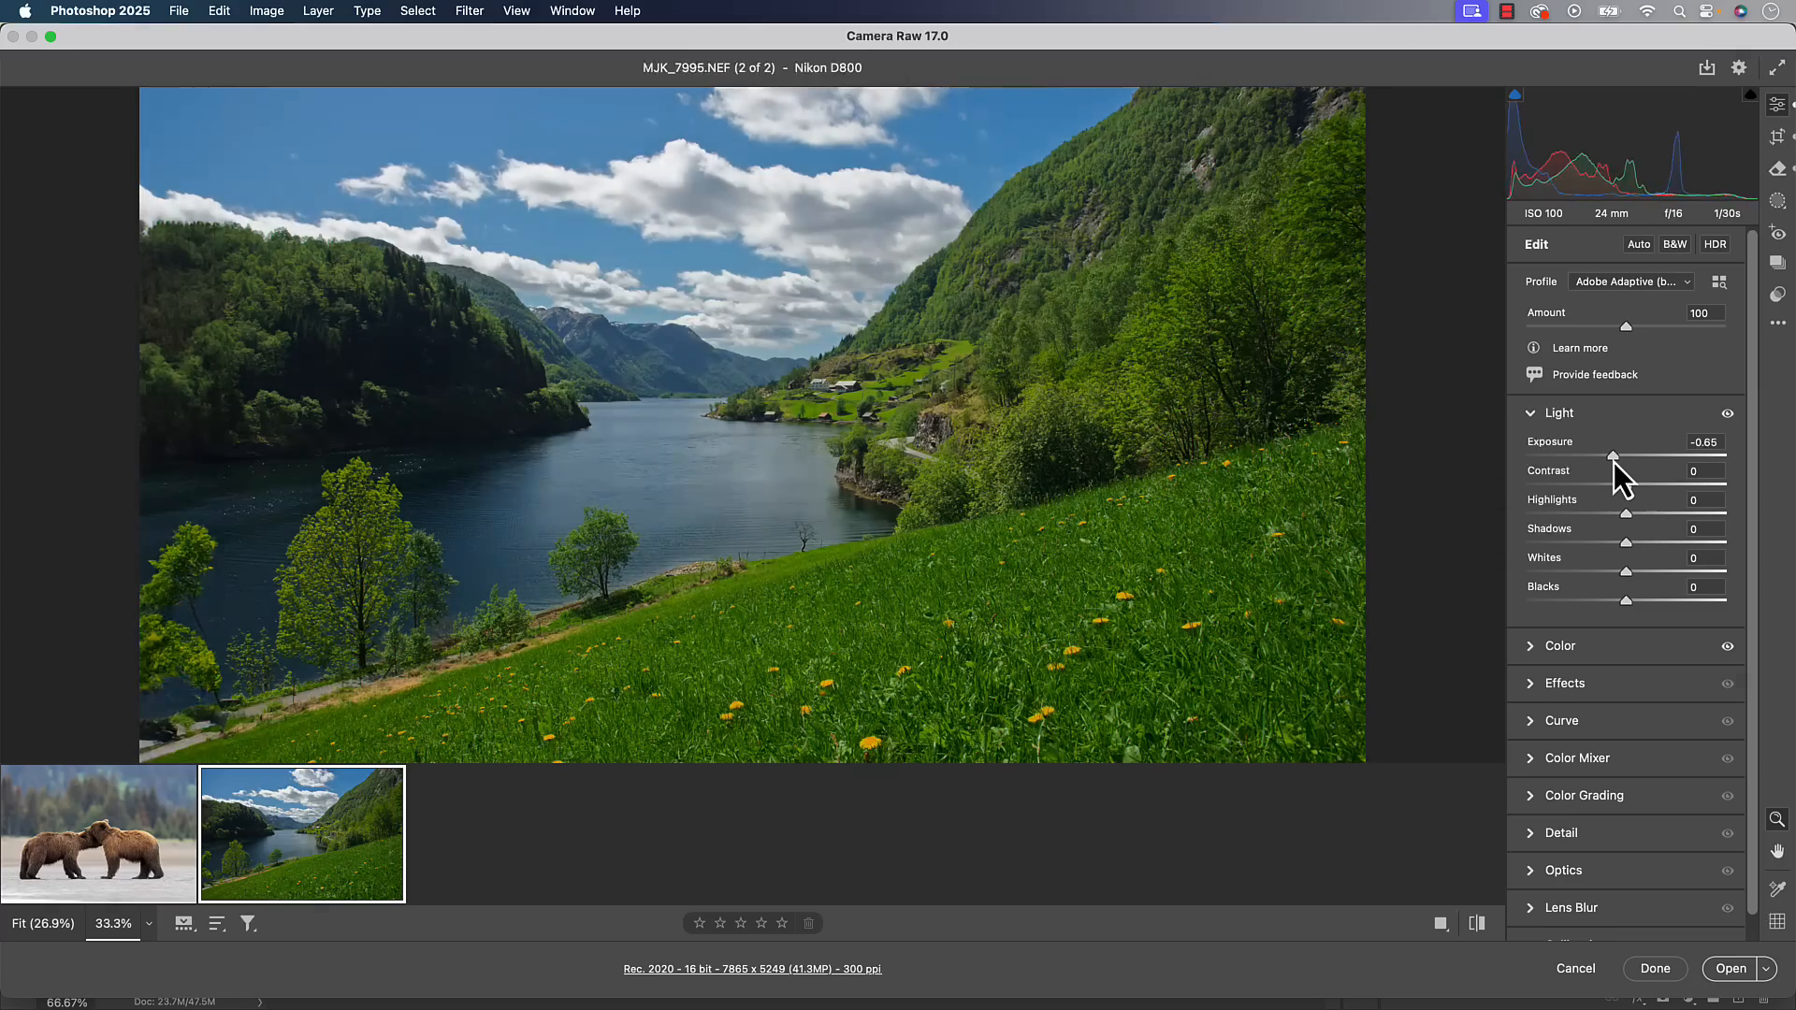
pyautogui.moveTo(1611, 454); pyautogui.dragTo(1618, 455)
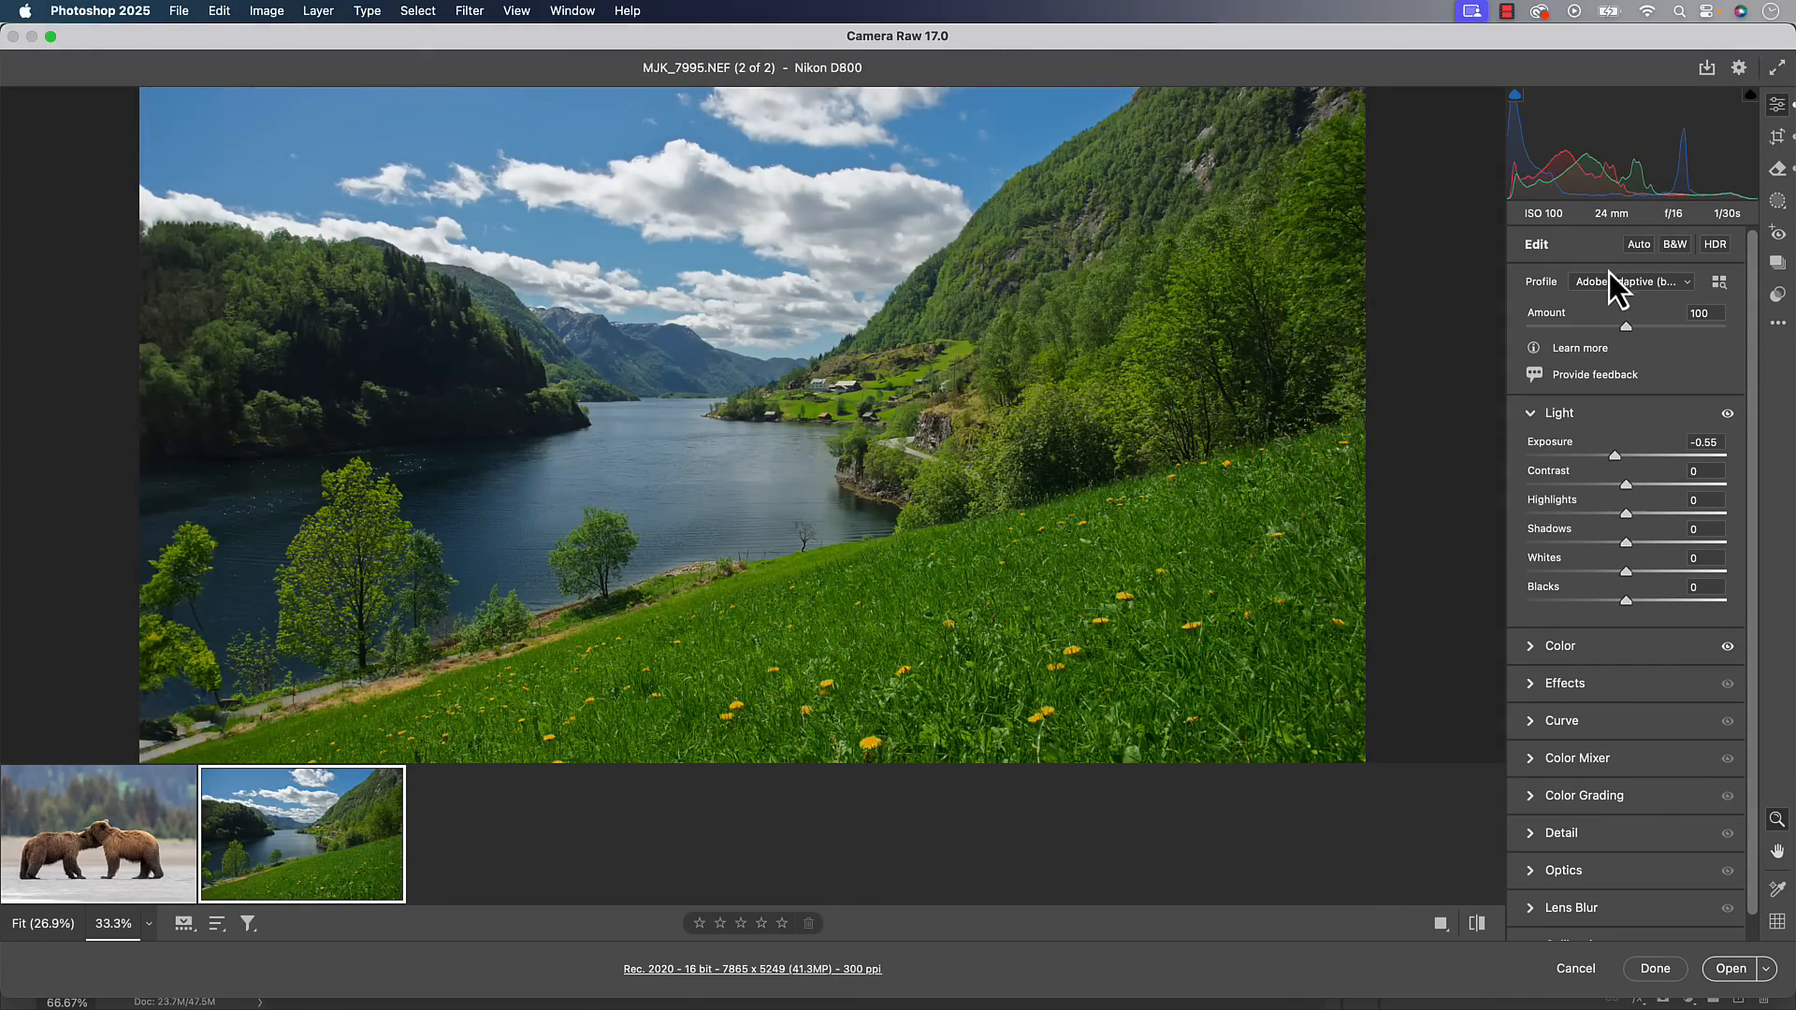
pyautogui.moveTo(1602, 454); pyautogui.dragTo(1627, 455)
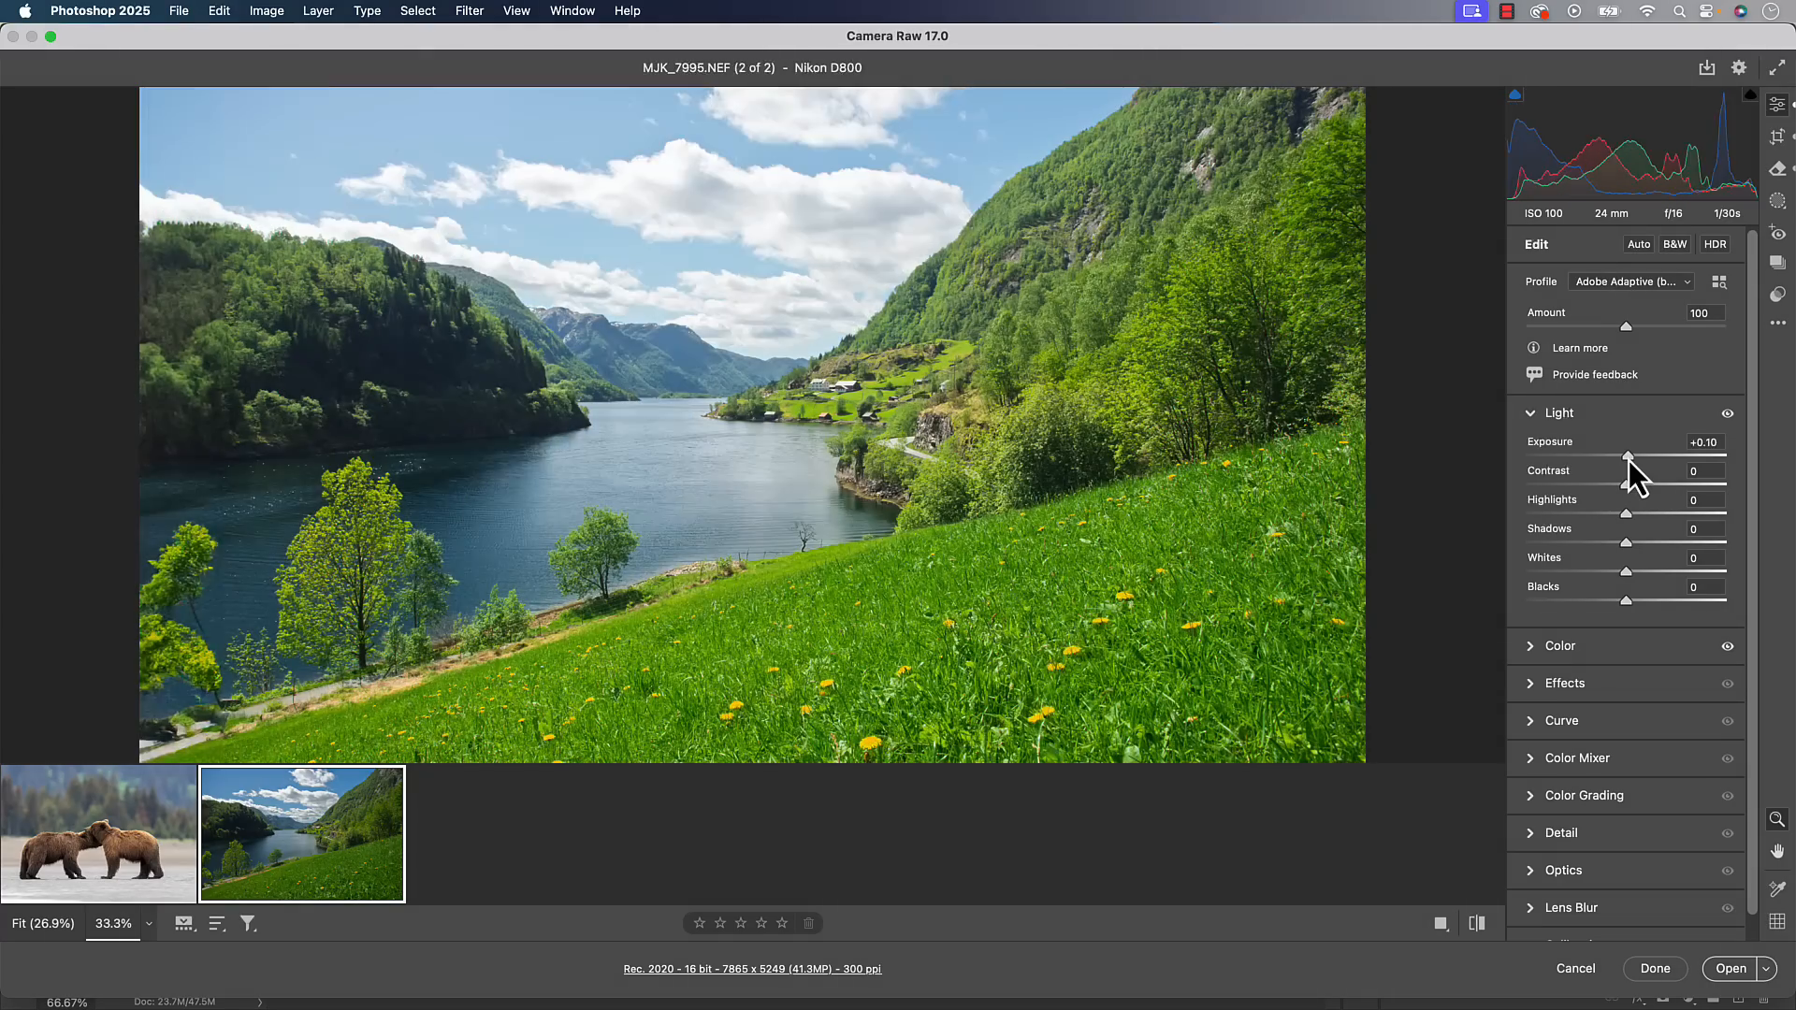
pyautogui.moveTo(1627, 455); pyautogui.dragTo(1615, 455)
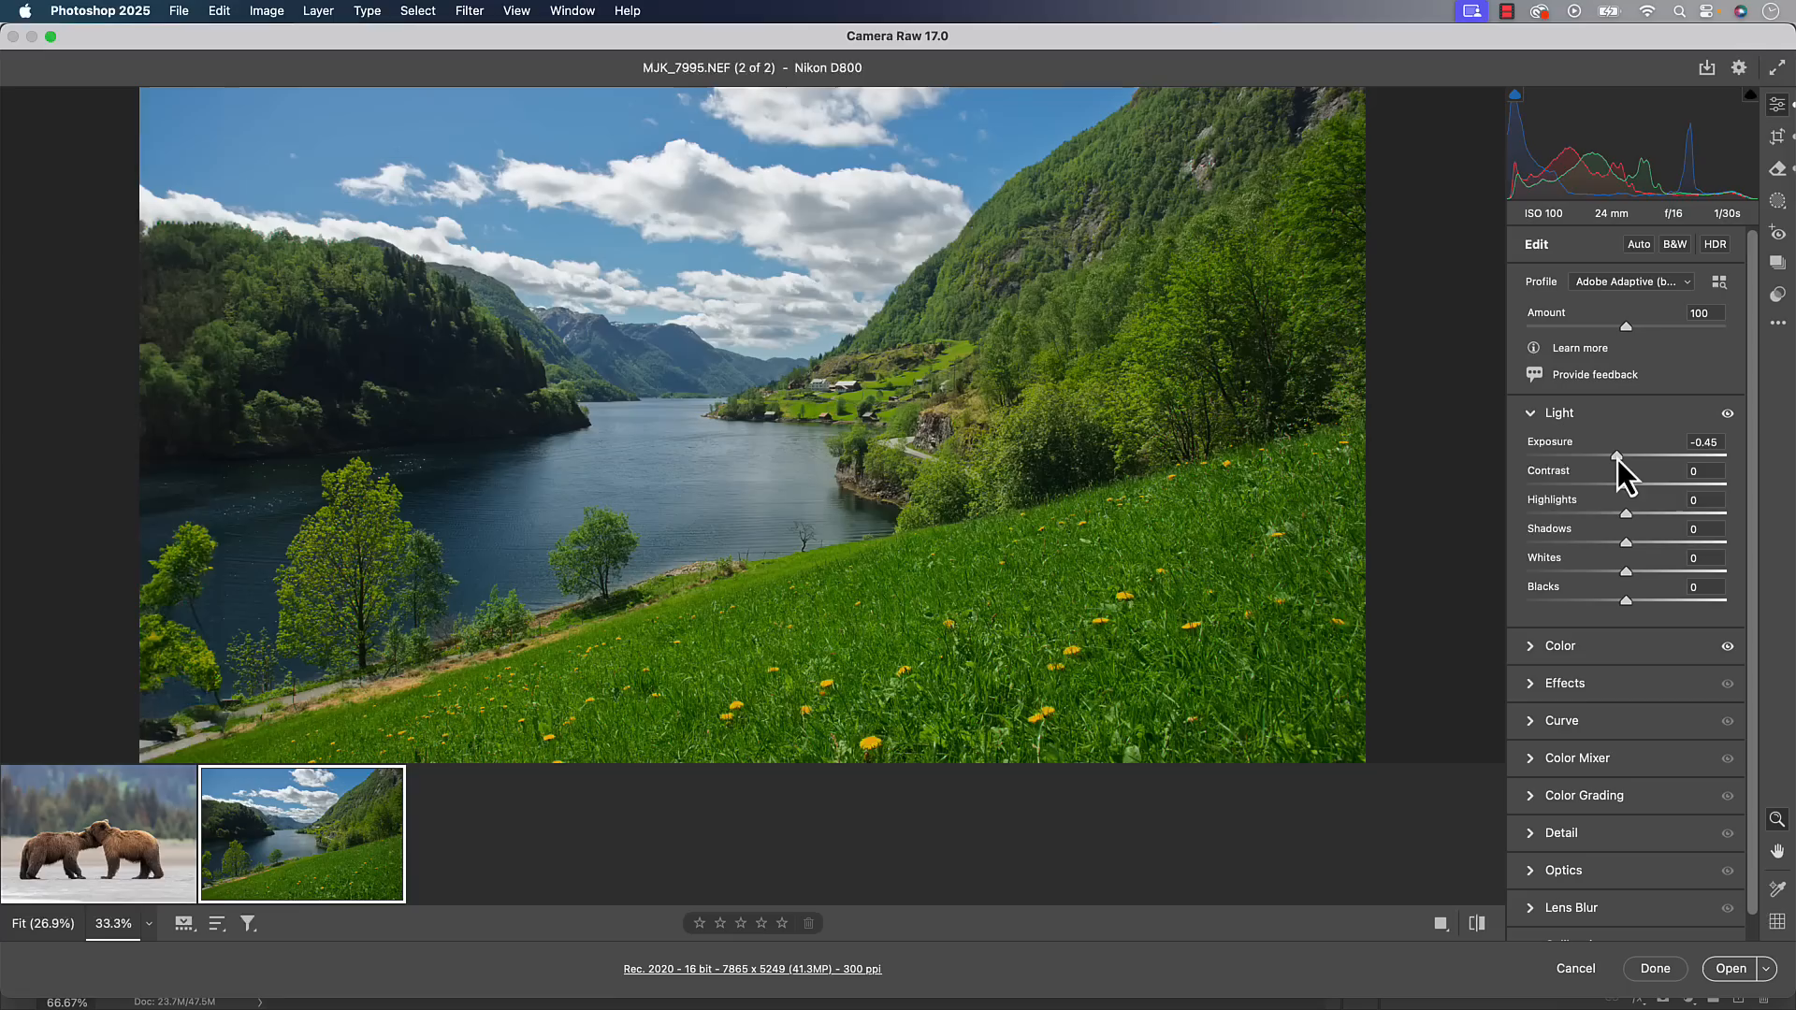
pyautogui.moveTo(1624, 455); pyautogui.dragTo(1619, 454)
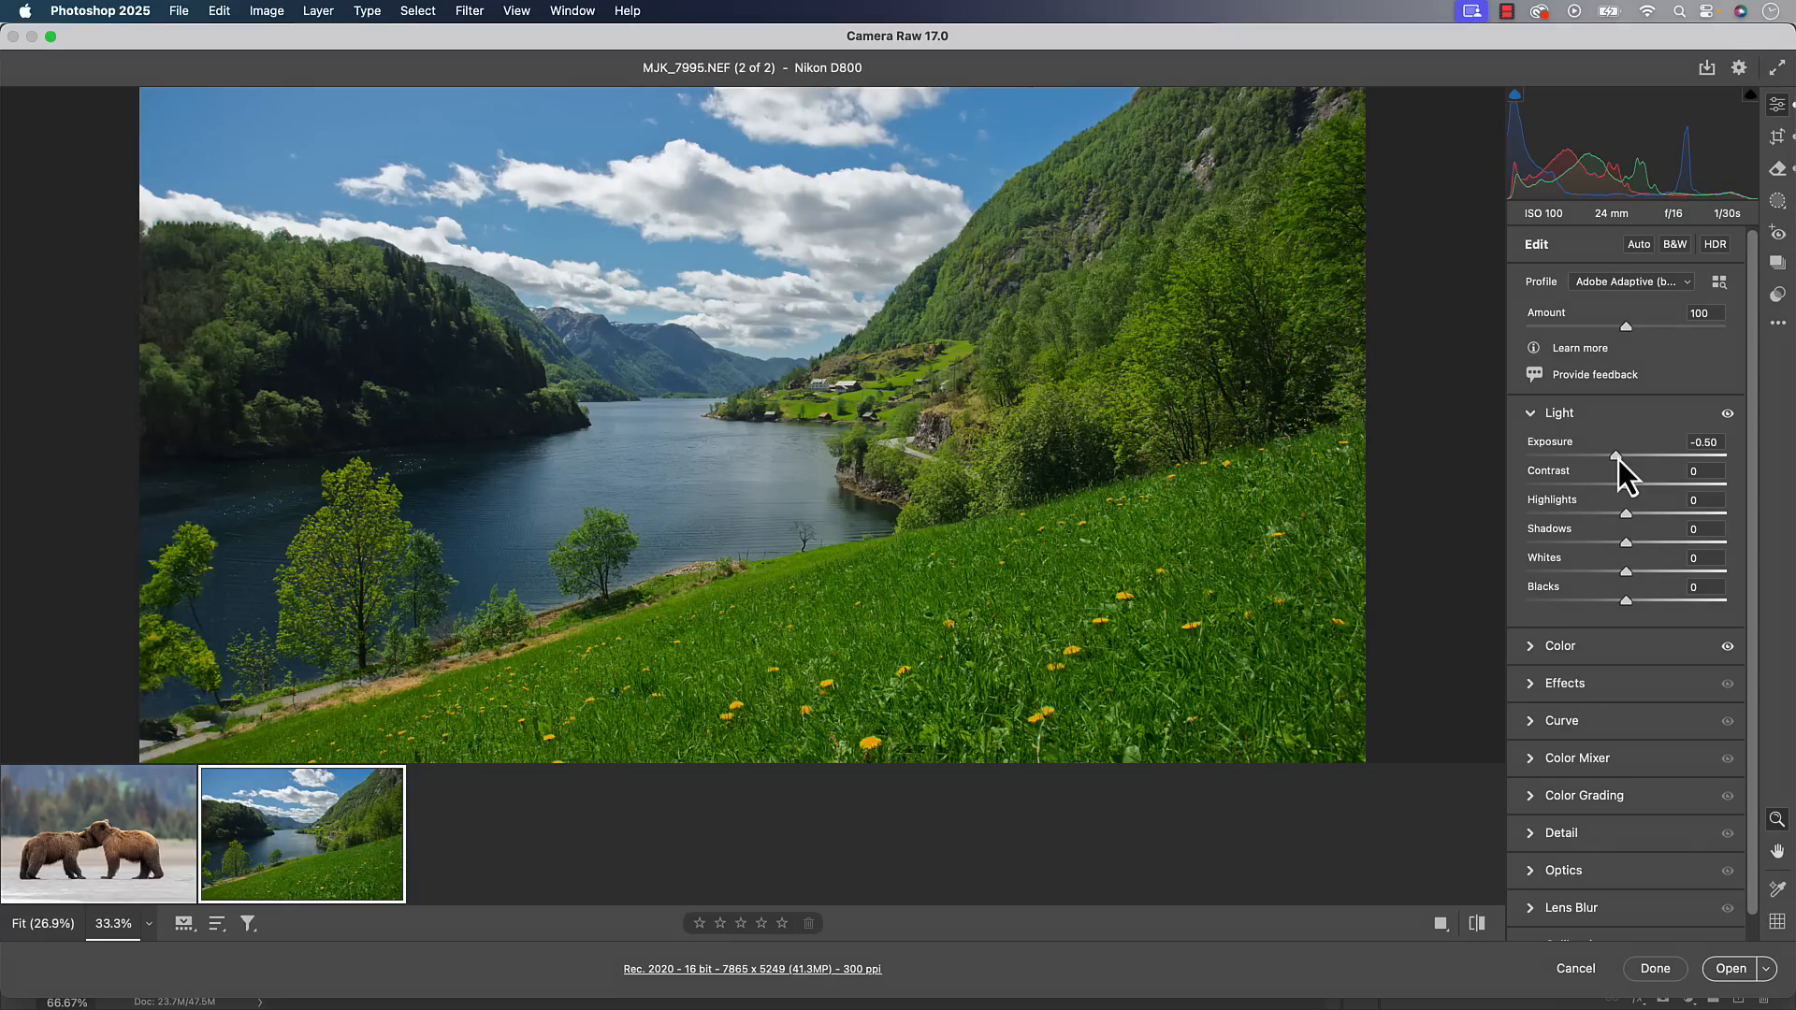
pyautogui.moveTo(1552, 573)
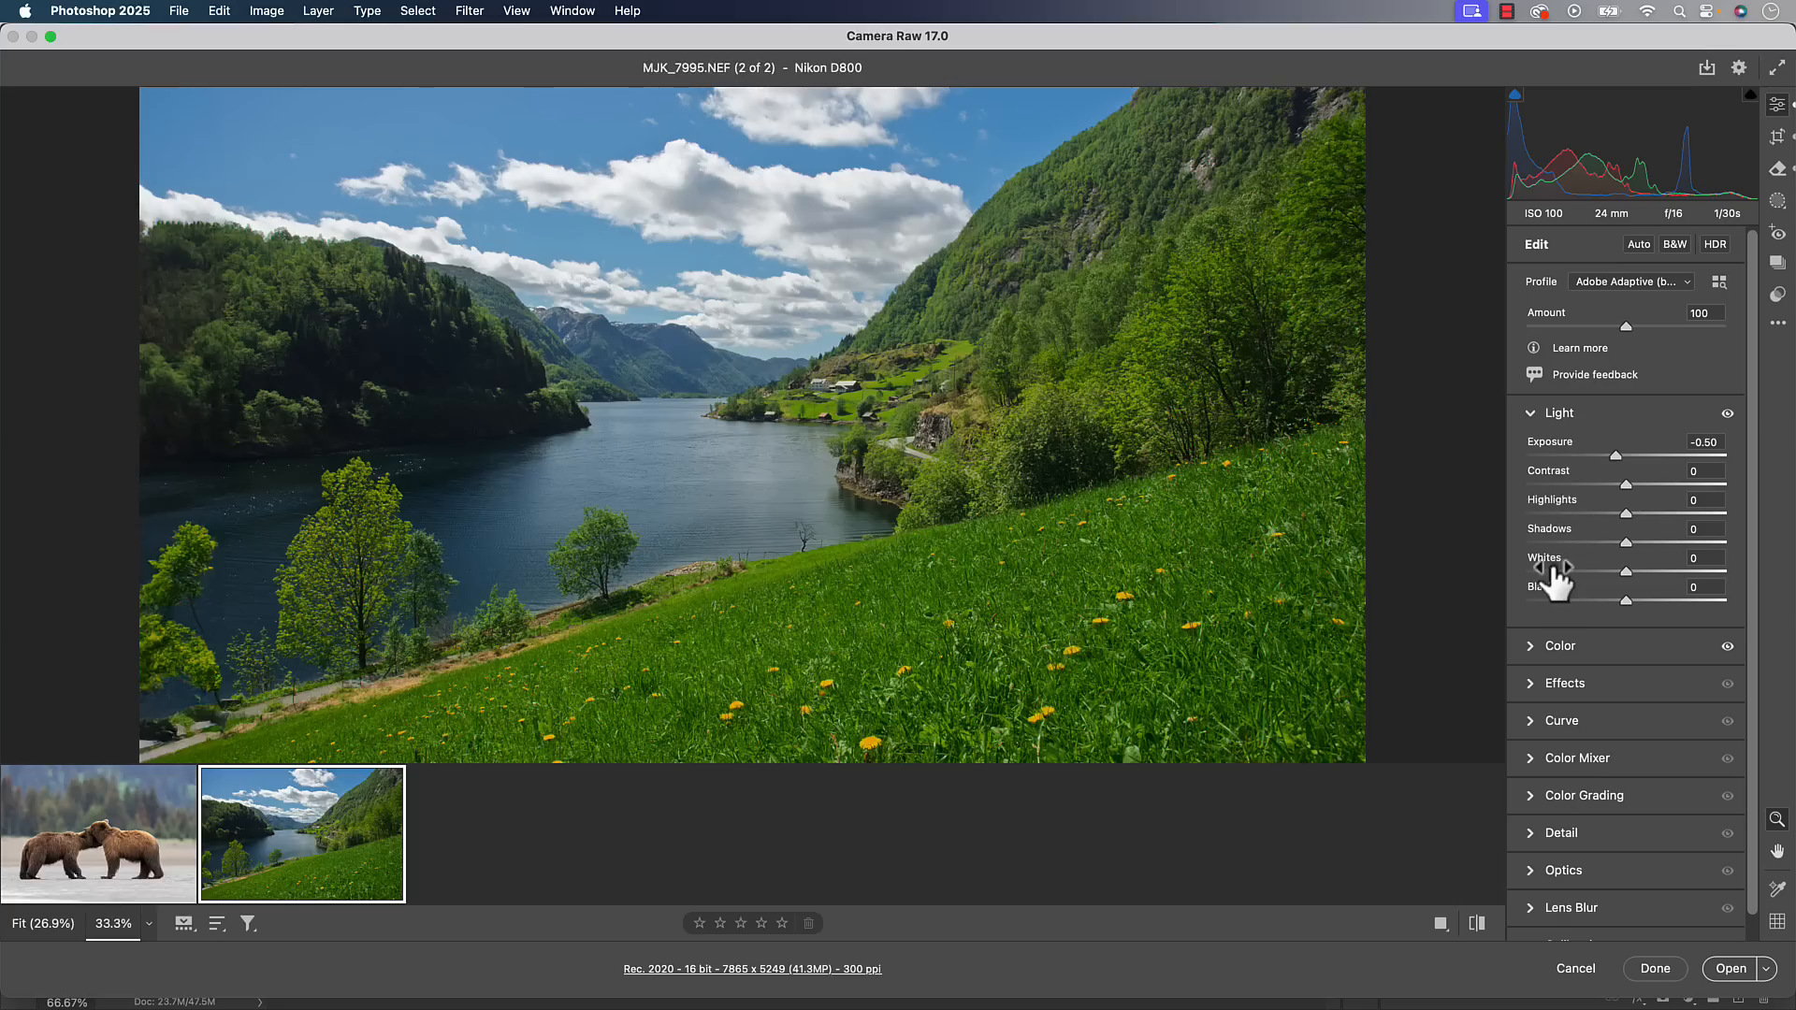
pyautogui.moveTo(1623, 325)
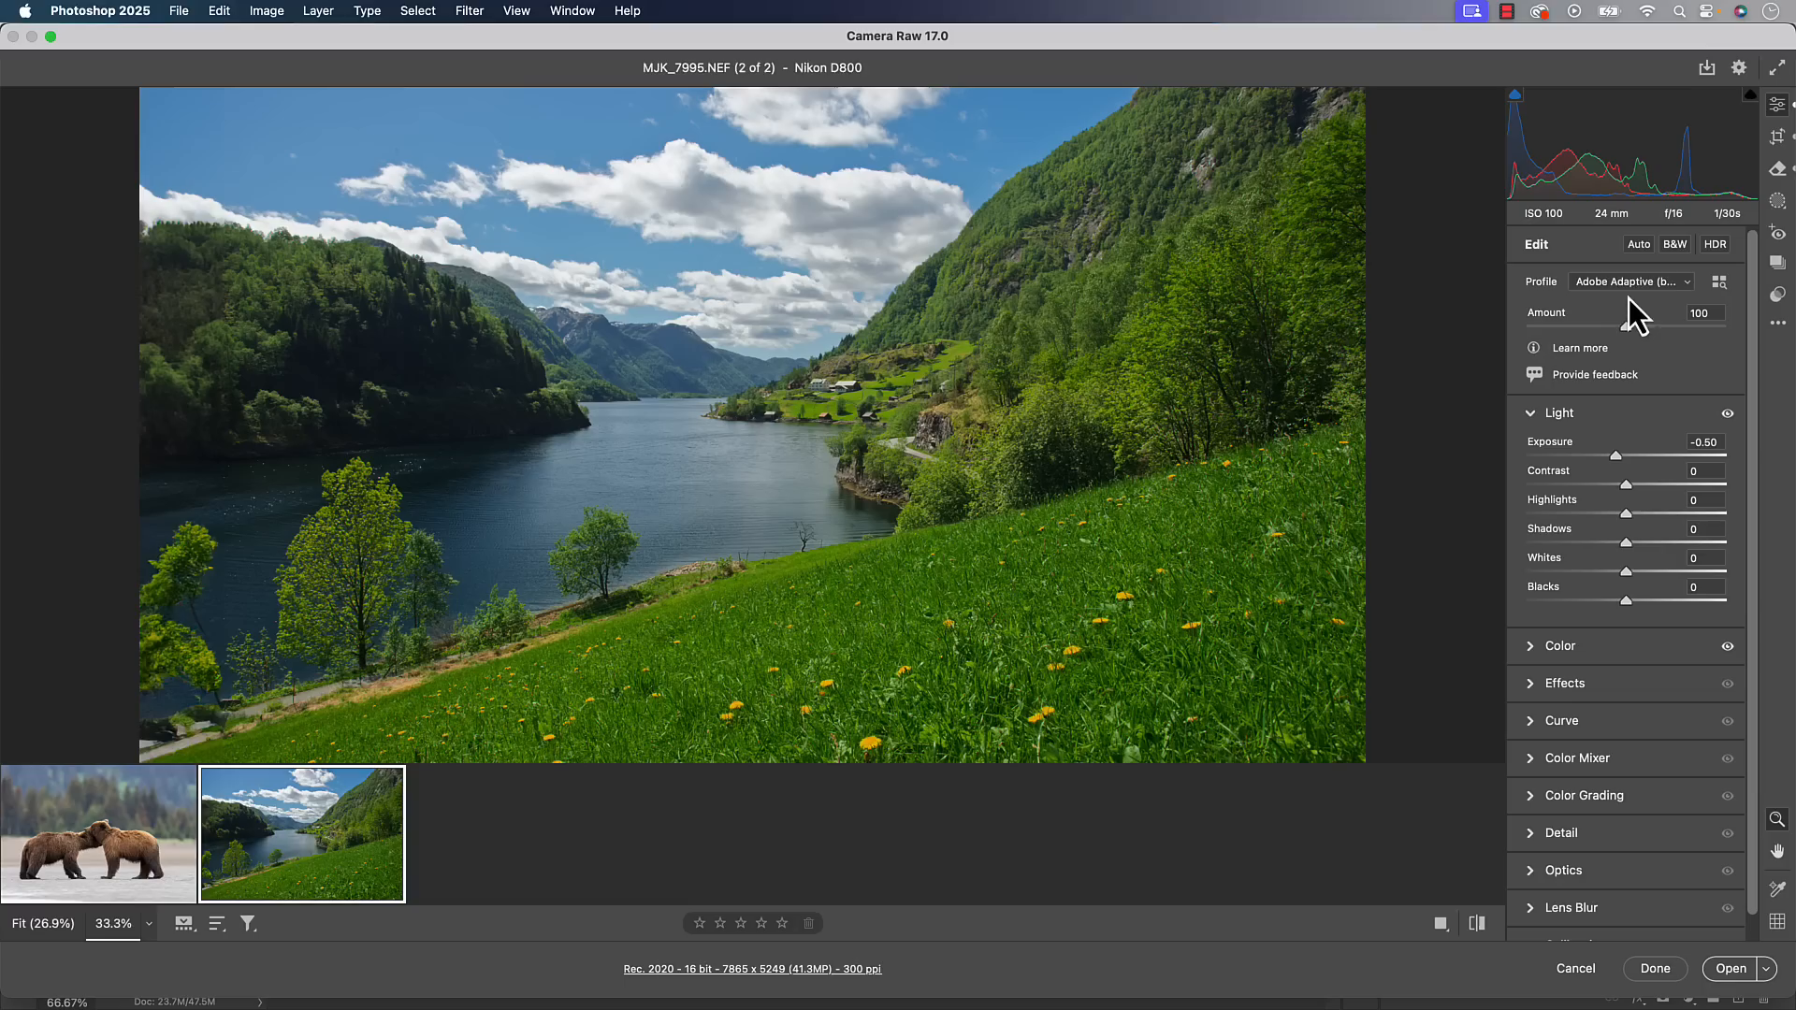
pyautogui.moveTo(1649, 316)
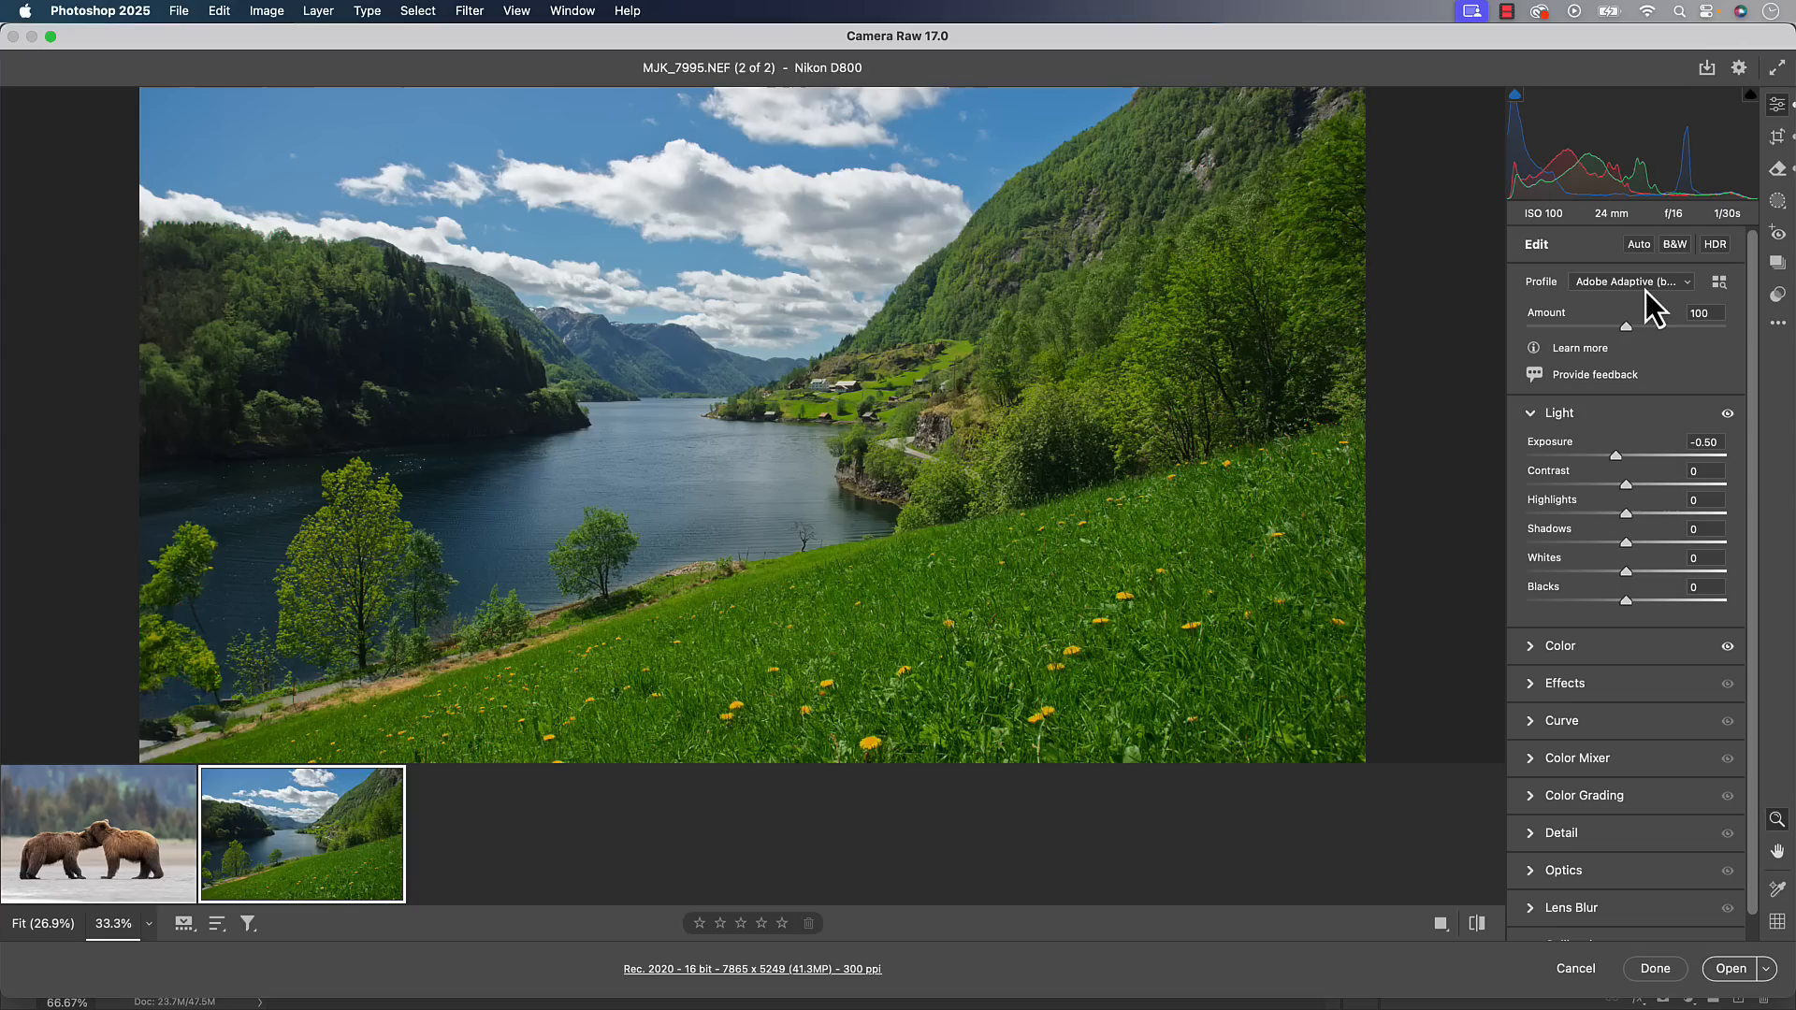
pyautogui.moveTo(984, 539)
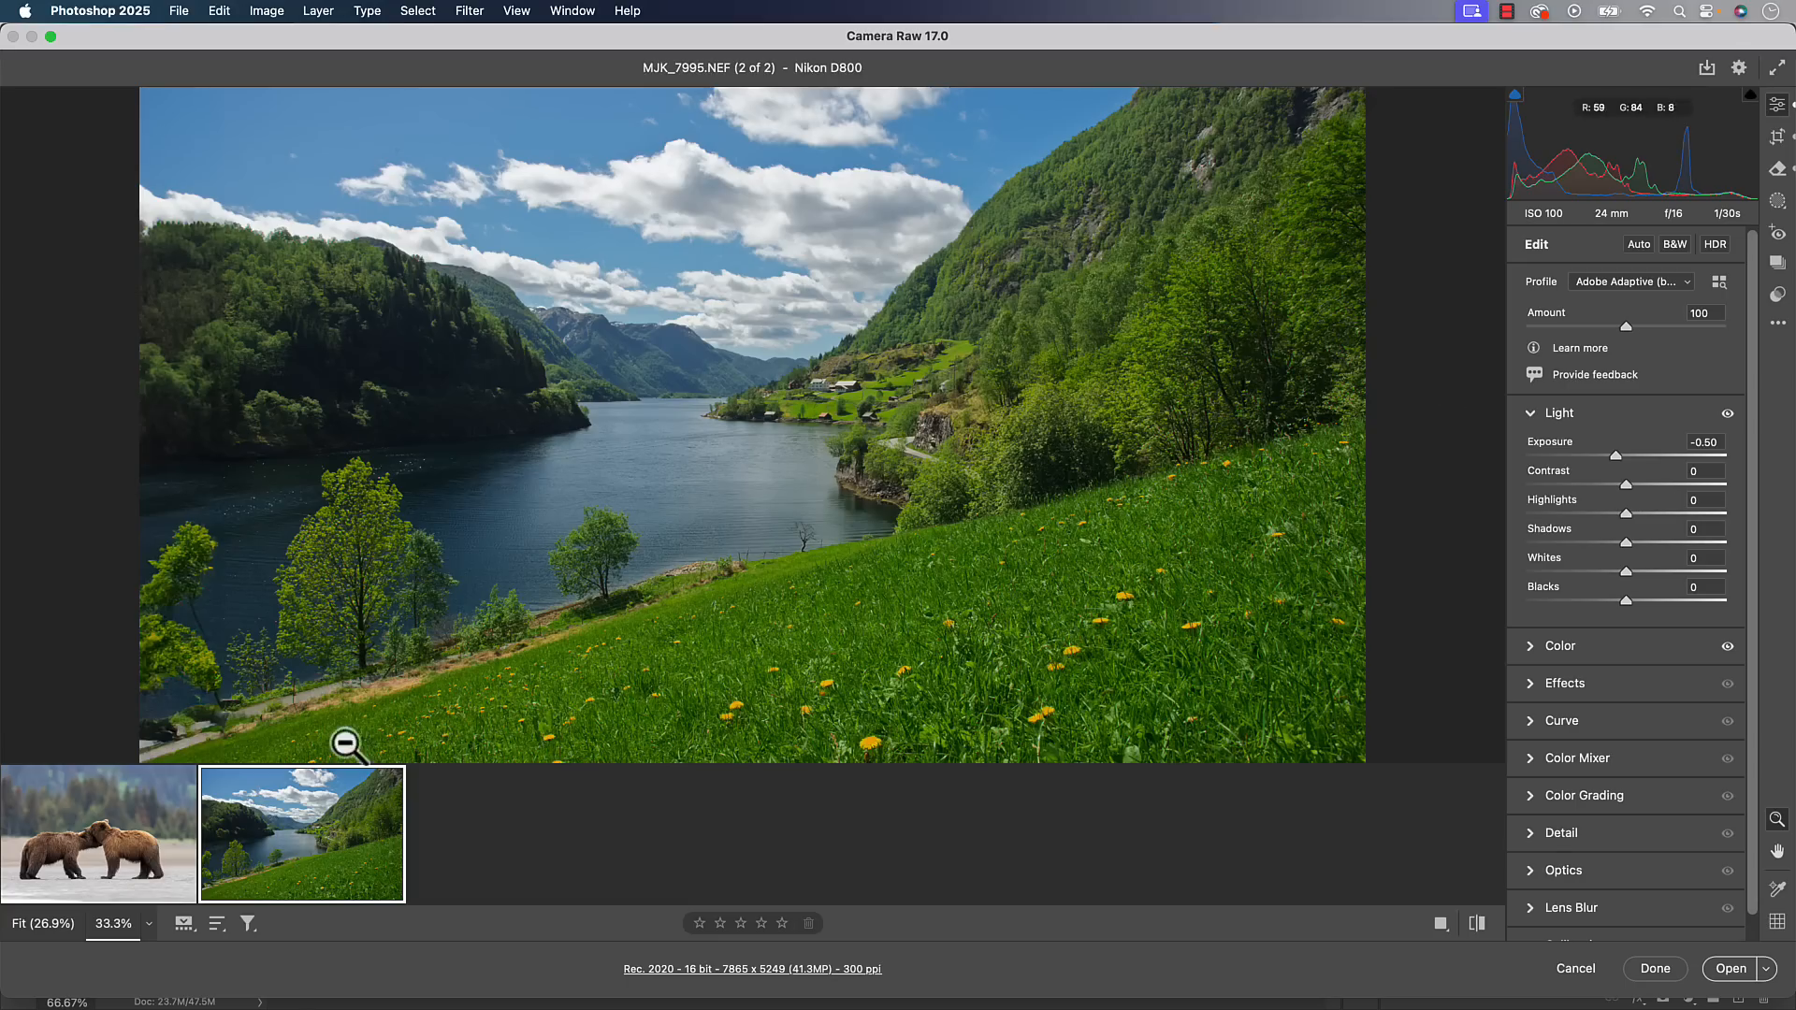
pyautogui.moveTo(114, 837)
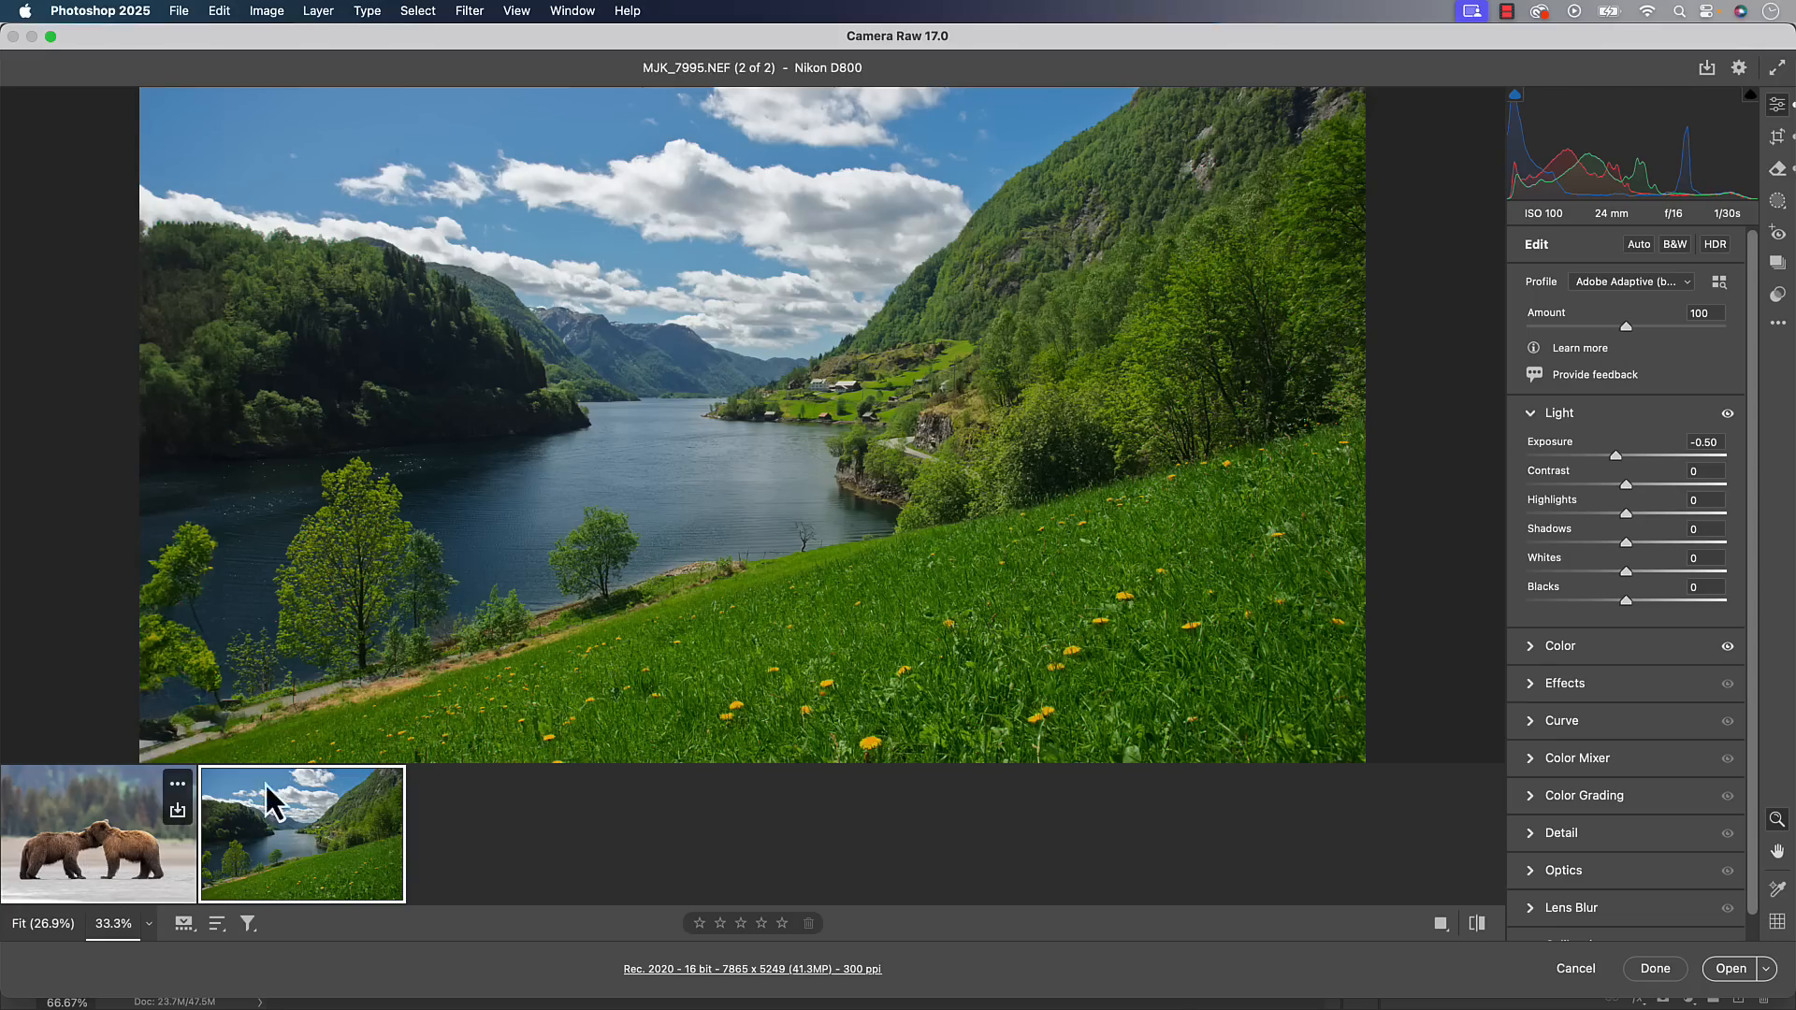
pyautogui.moveTo(1710, 581)
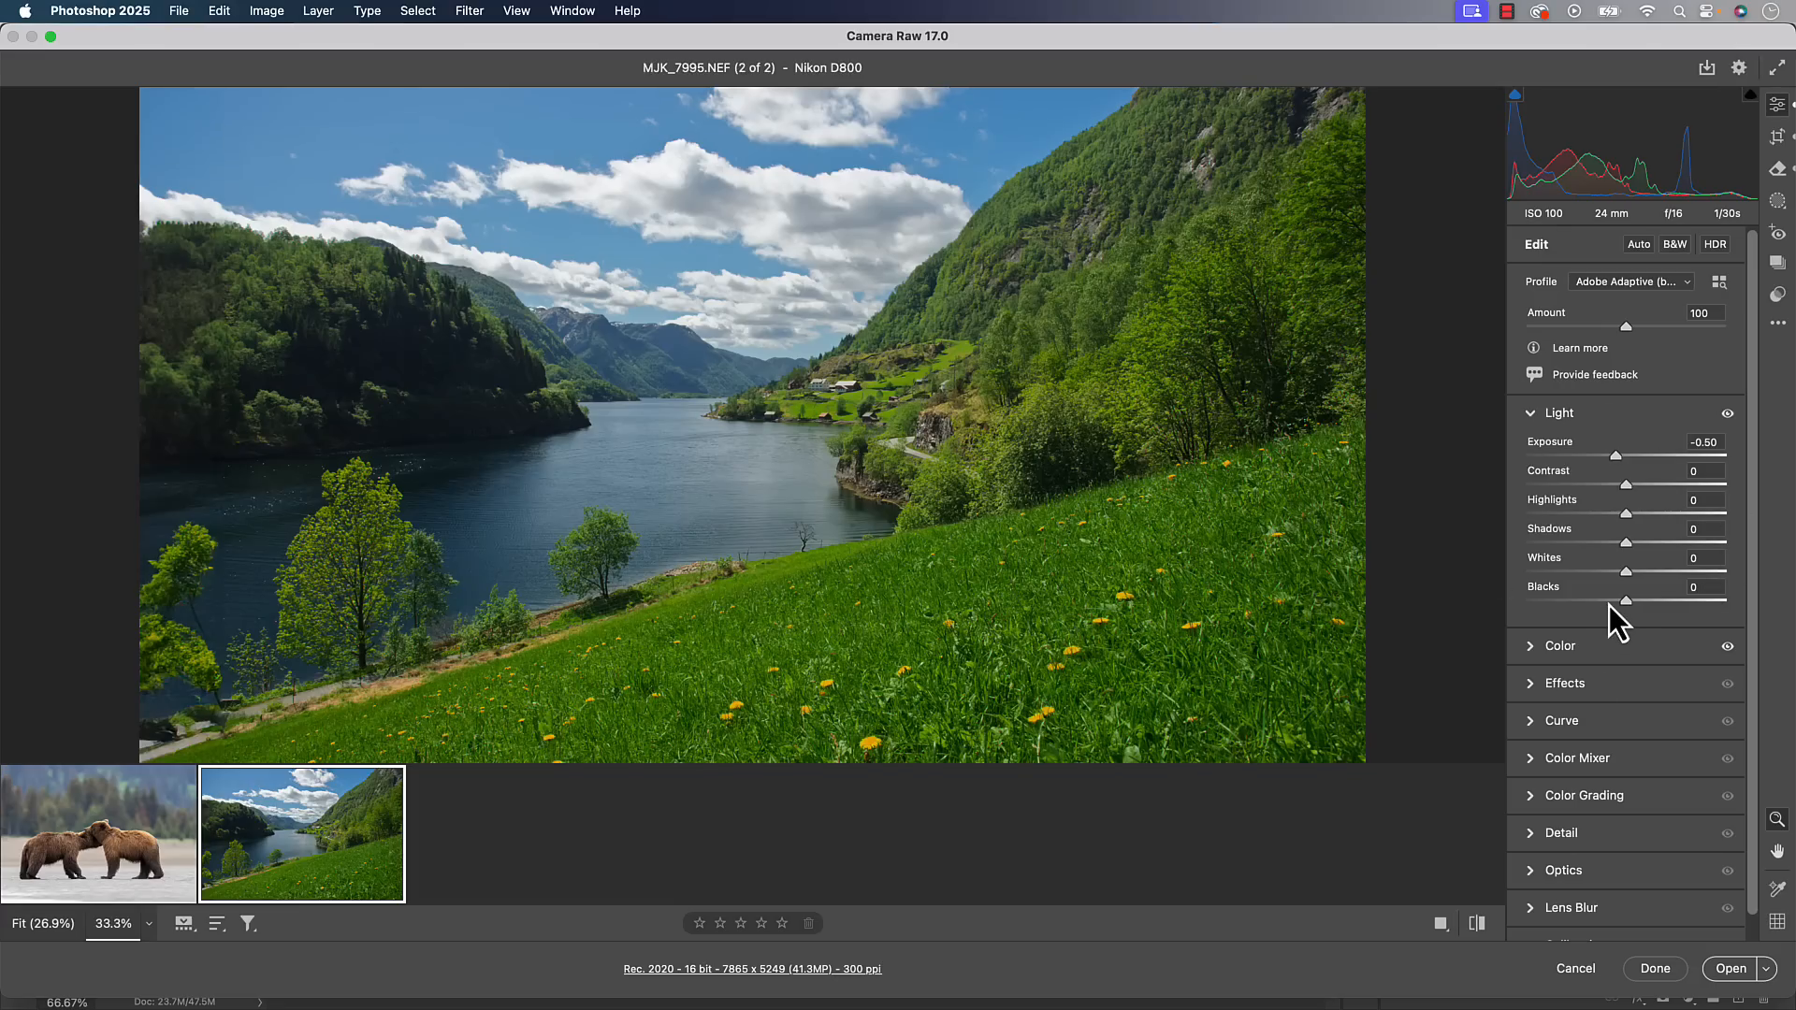
# On the bear photo, raise exposure and contrast, deepen blacks, and keep Adobe Adaptive
pyautogui.click(97, 832)
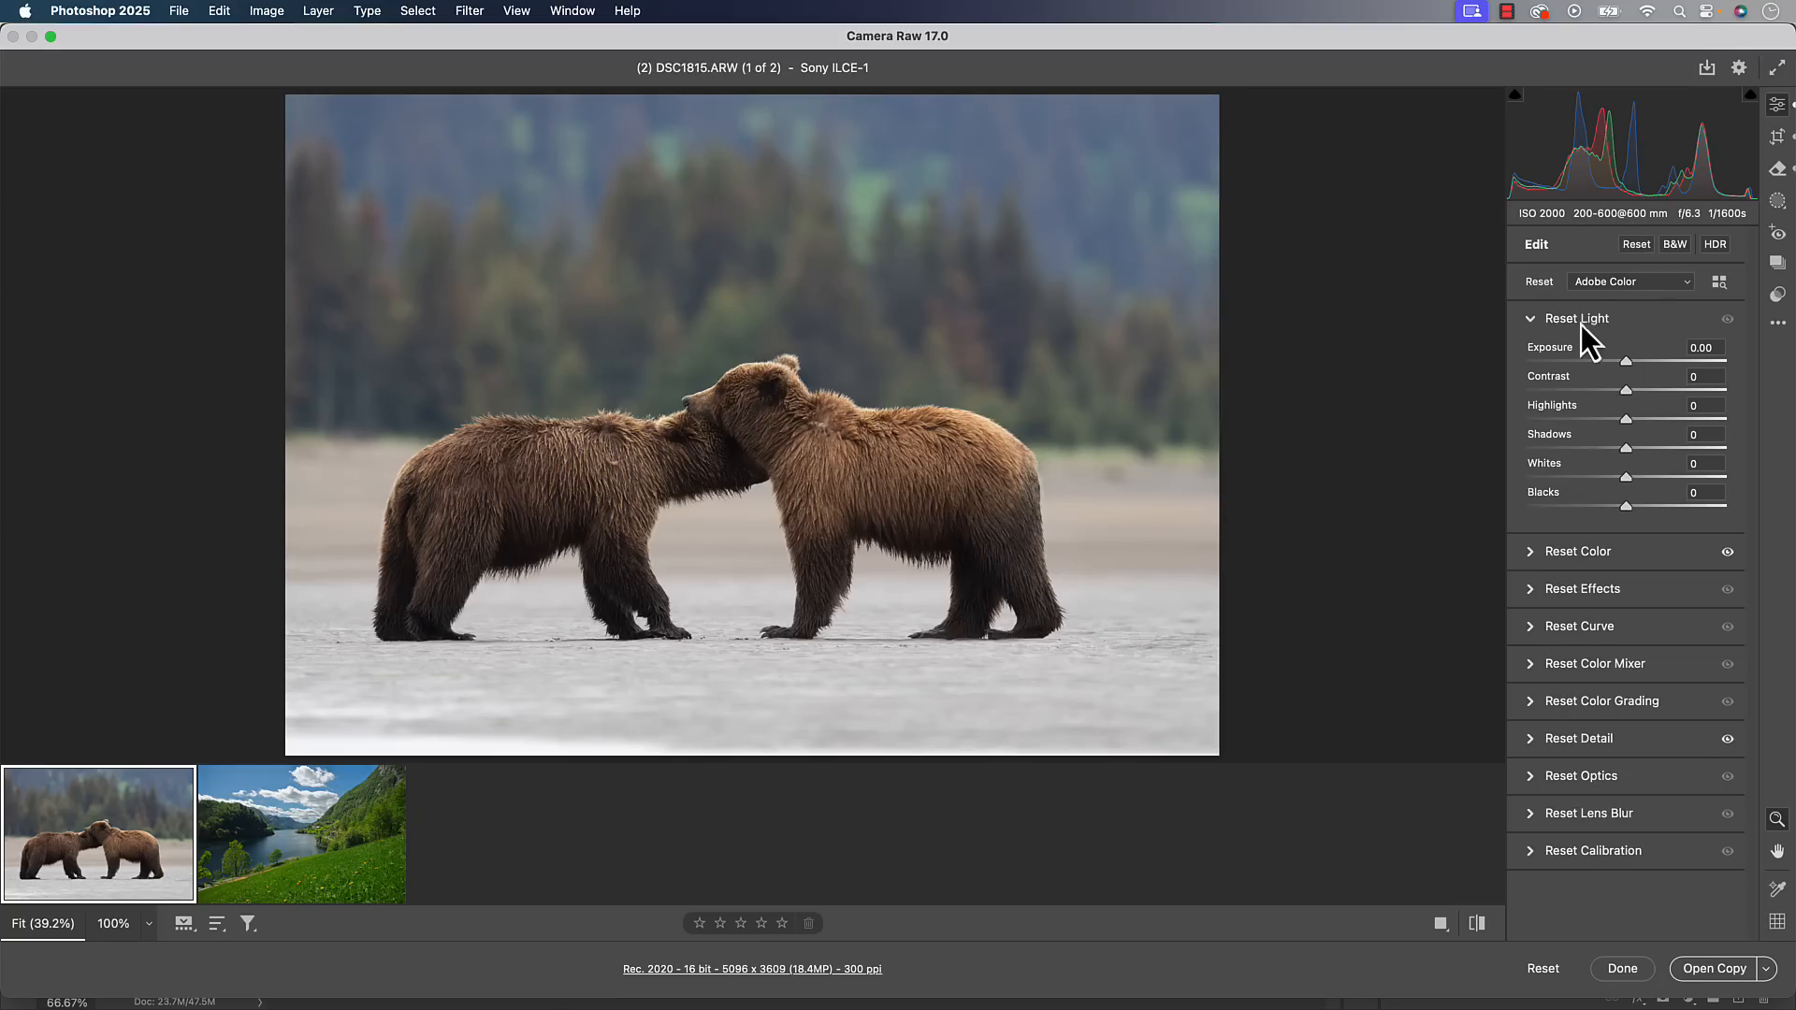
pyautogui.moveTo(1576, 347)
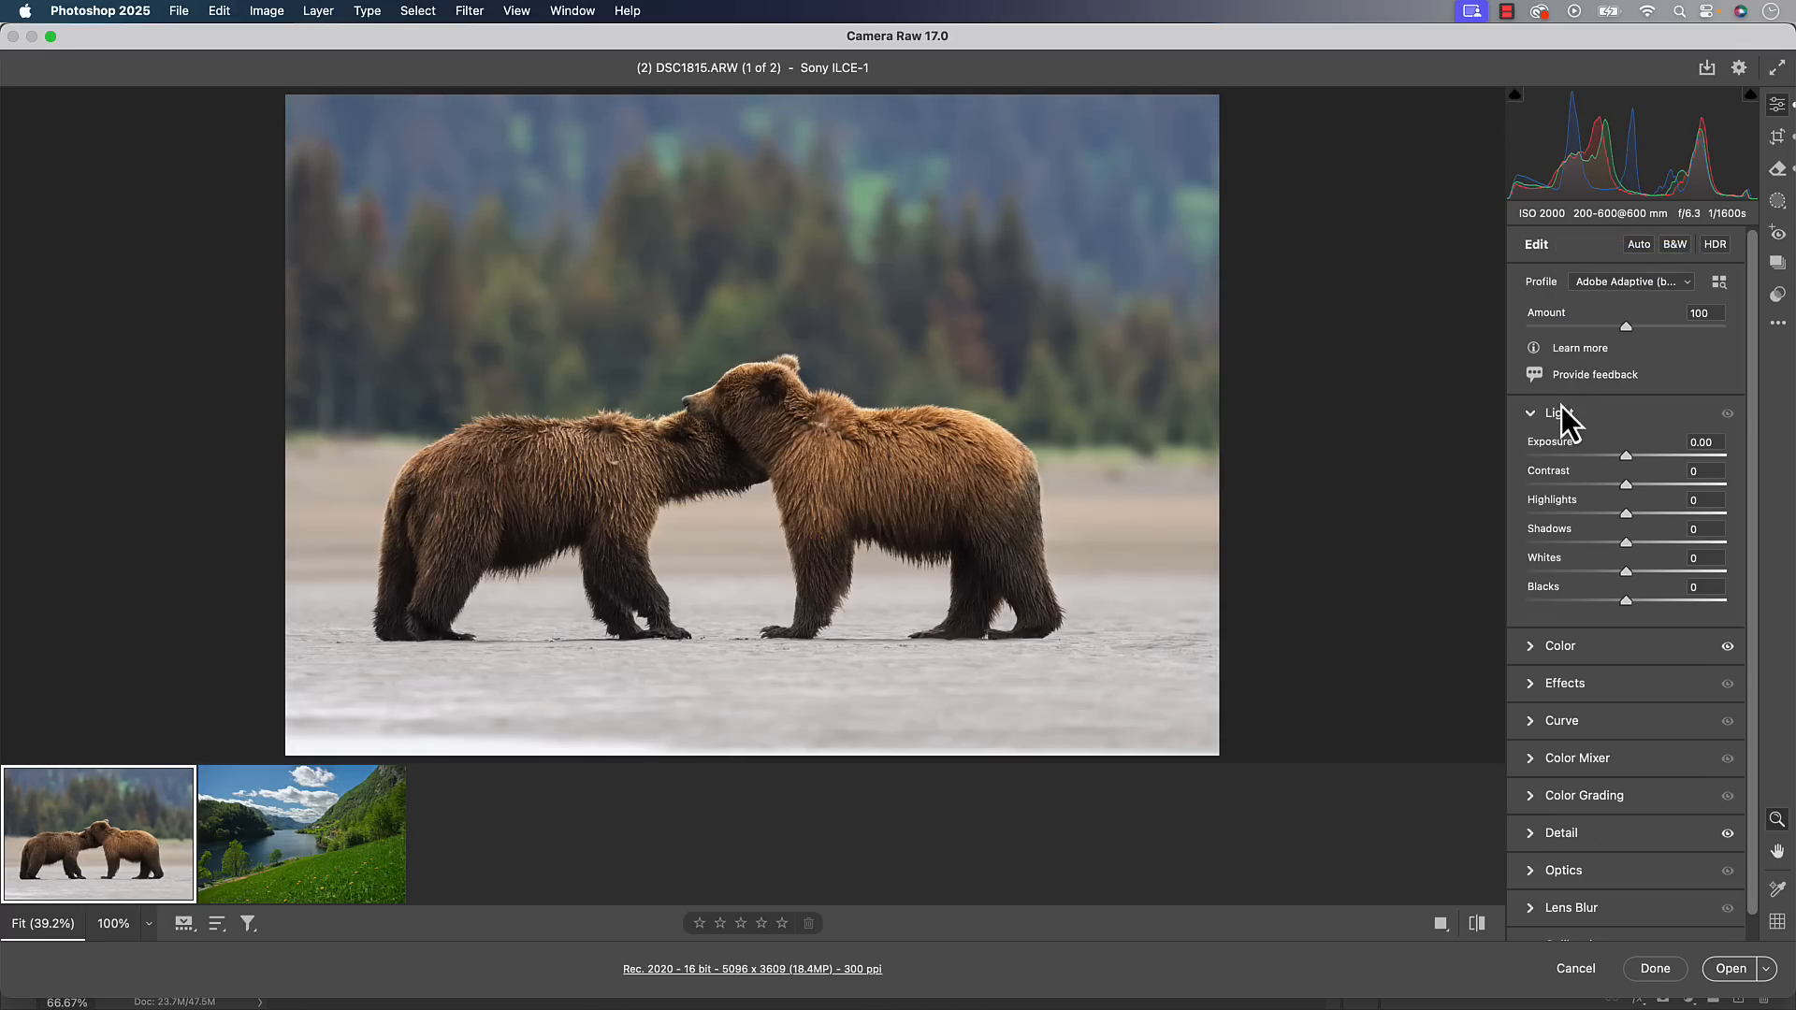
pyautogui.moveTo(1639, 481)
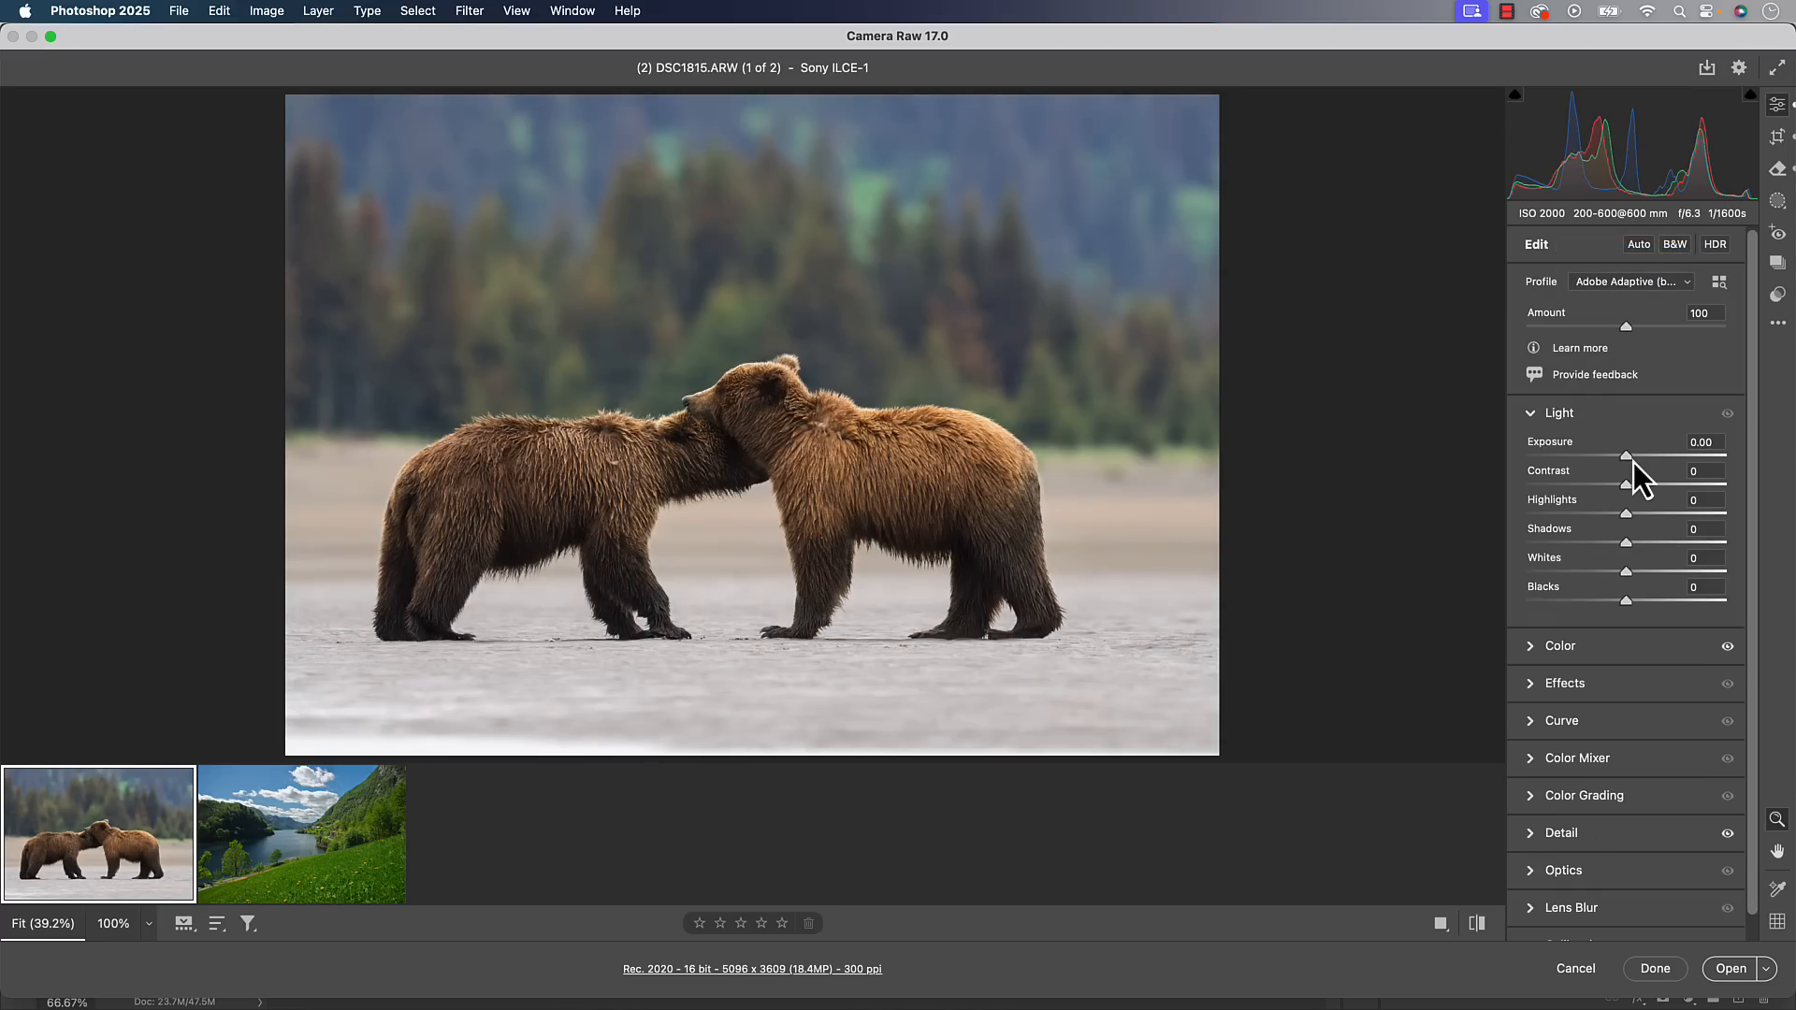
pyautogui.moveTo(1628, 483); pyautogui.dragTo(1640, 484)
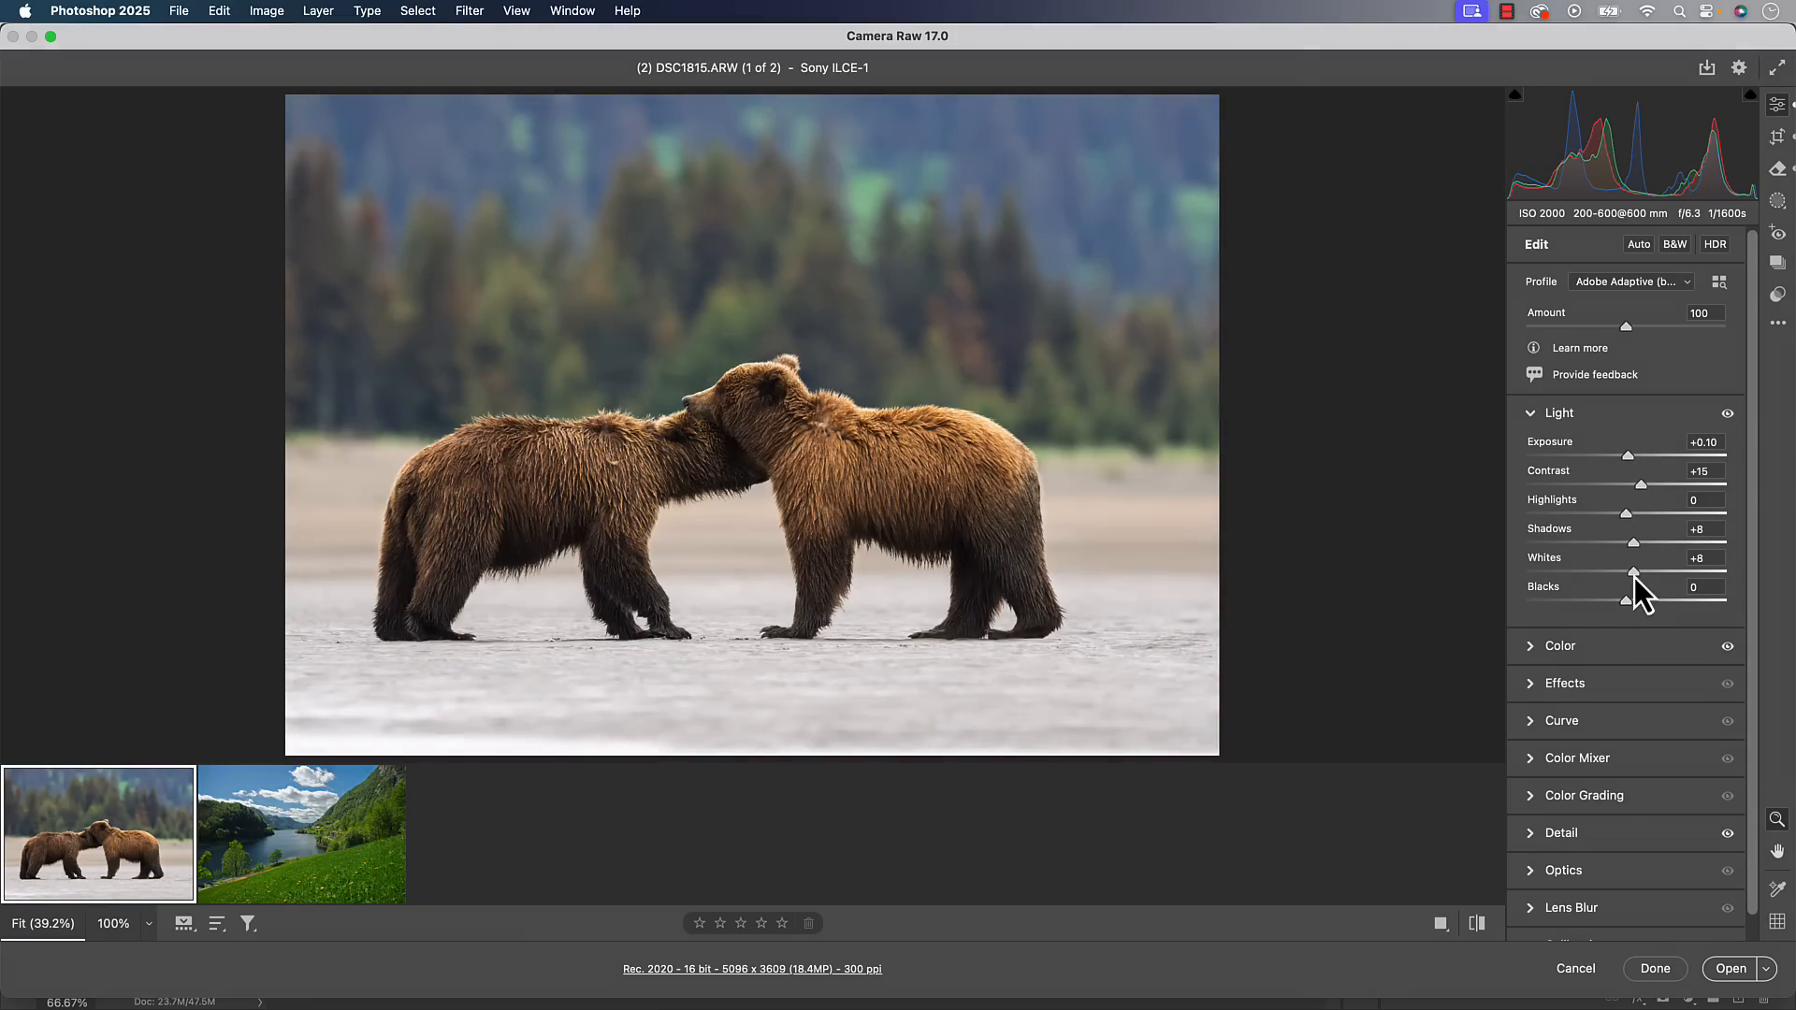
pyautogui.moveTo(1632, 600); pyautogui.dragTo(1617, 600)
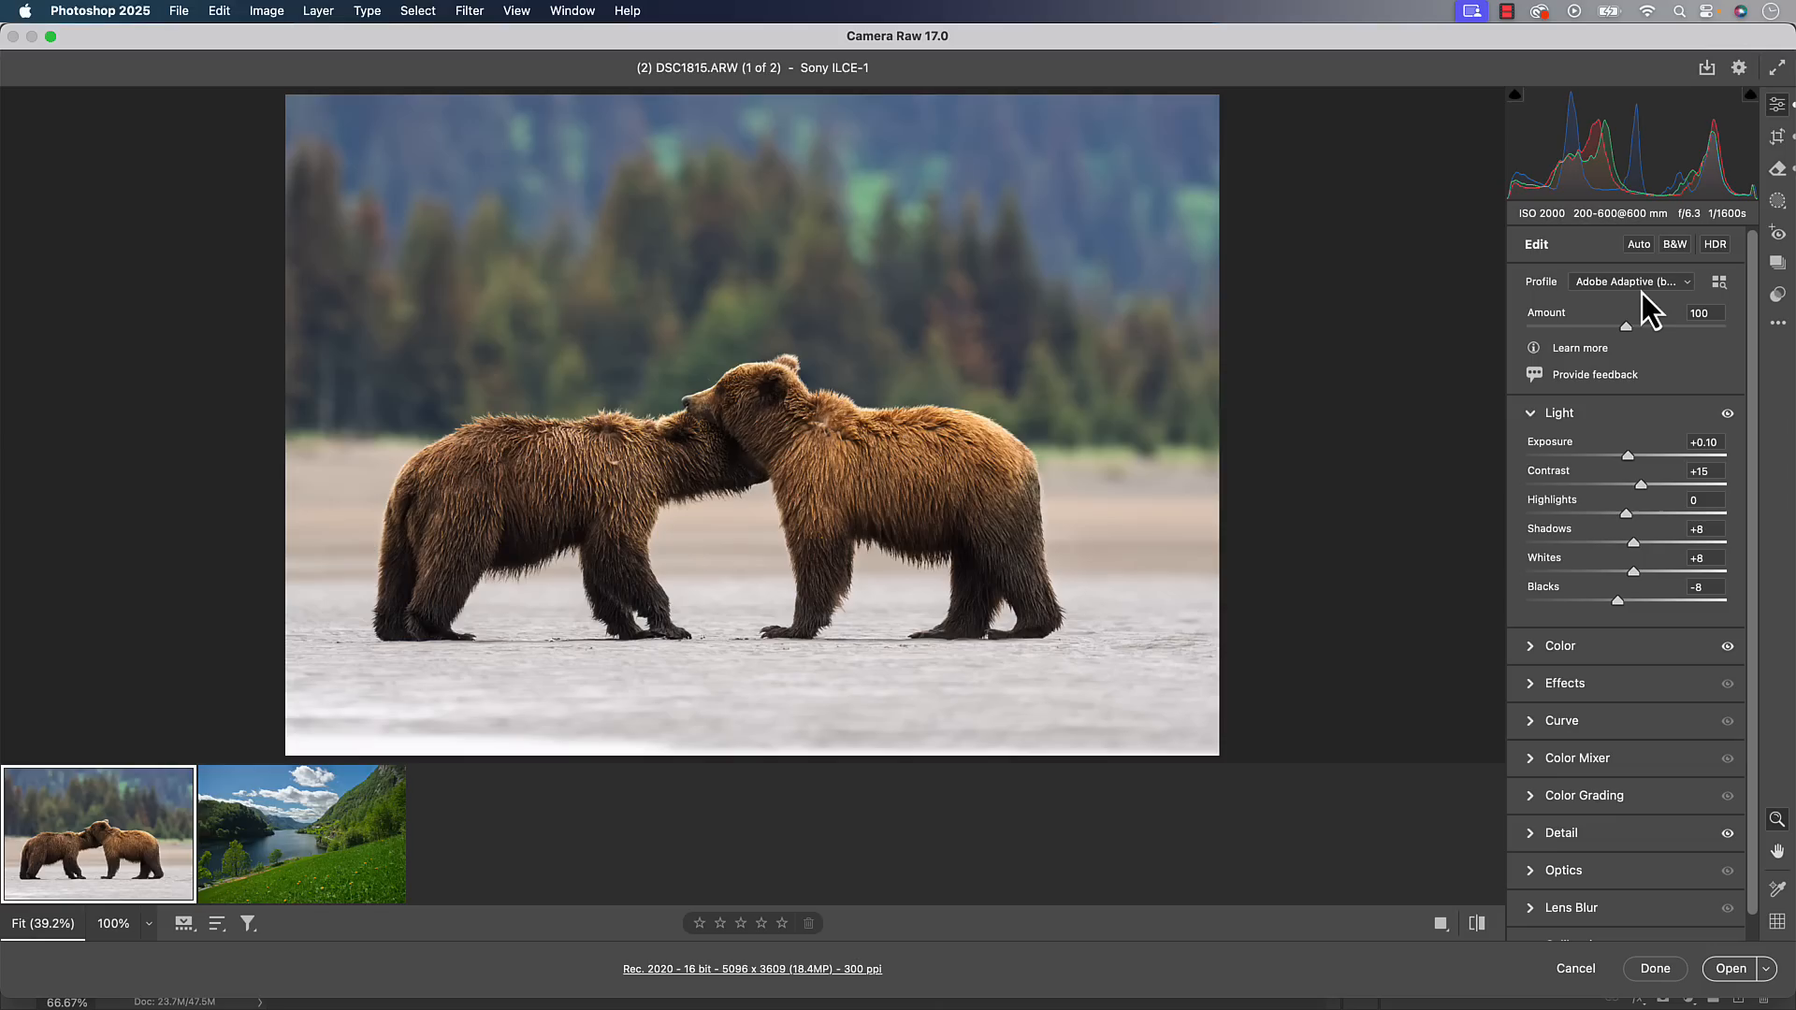
pyautogui.click(1628, 280)
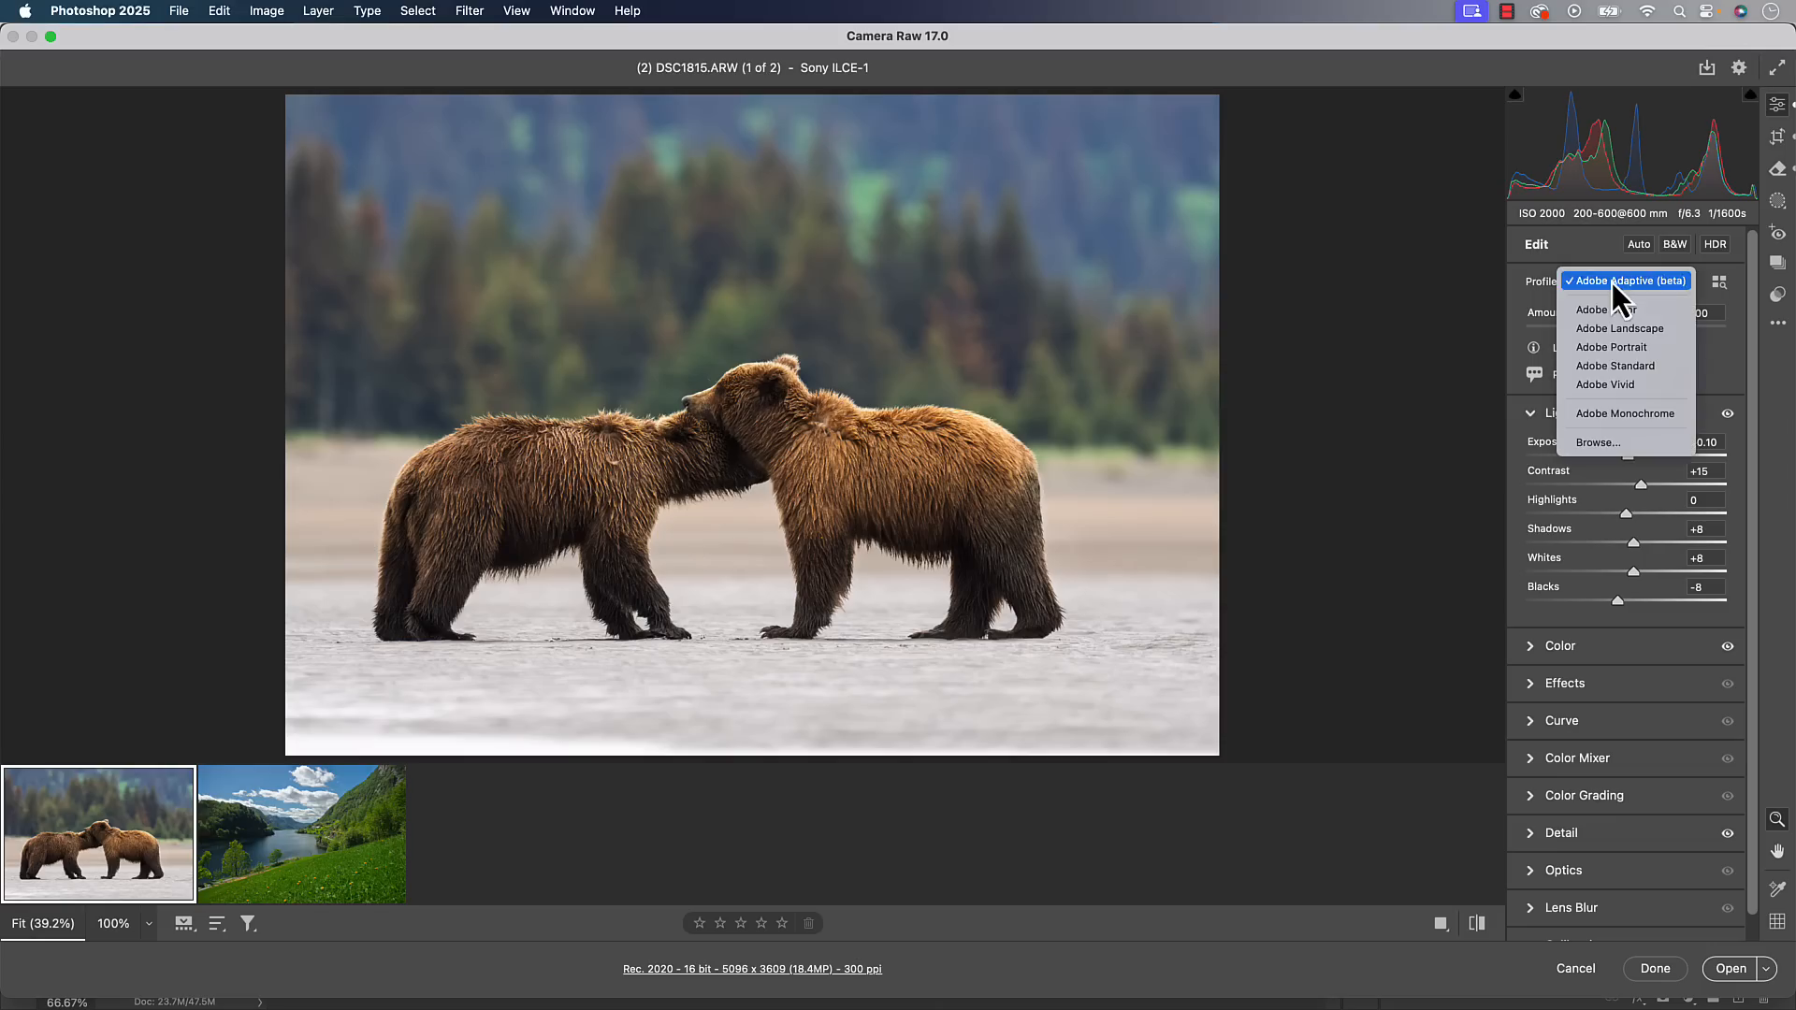
pyautogui.click(1627, 280)
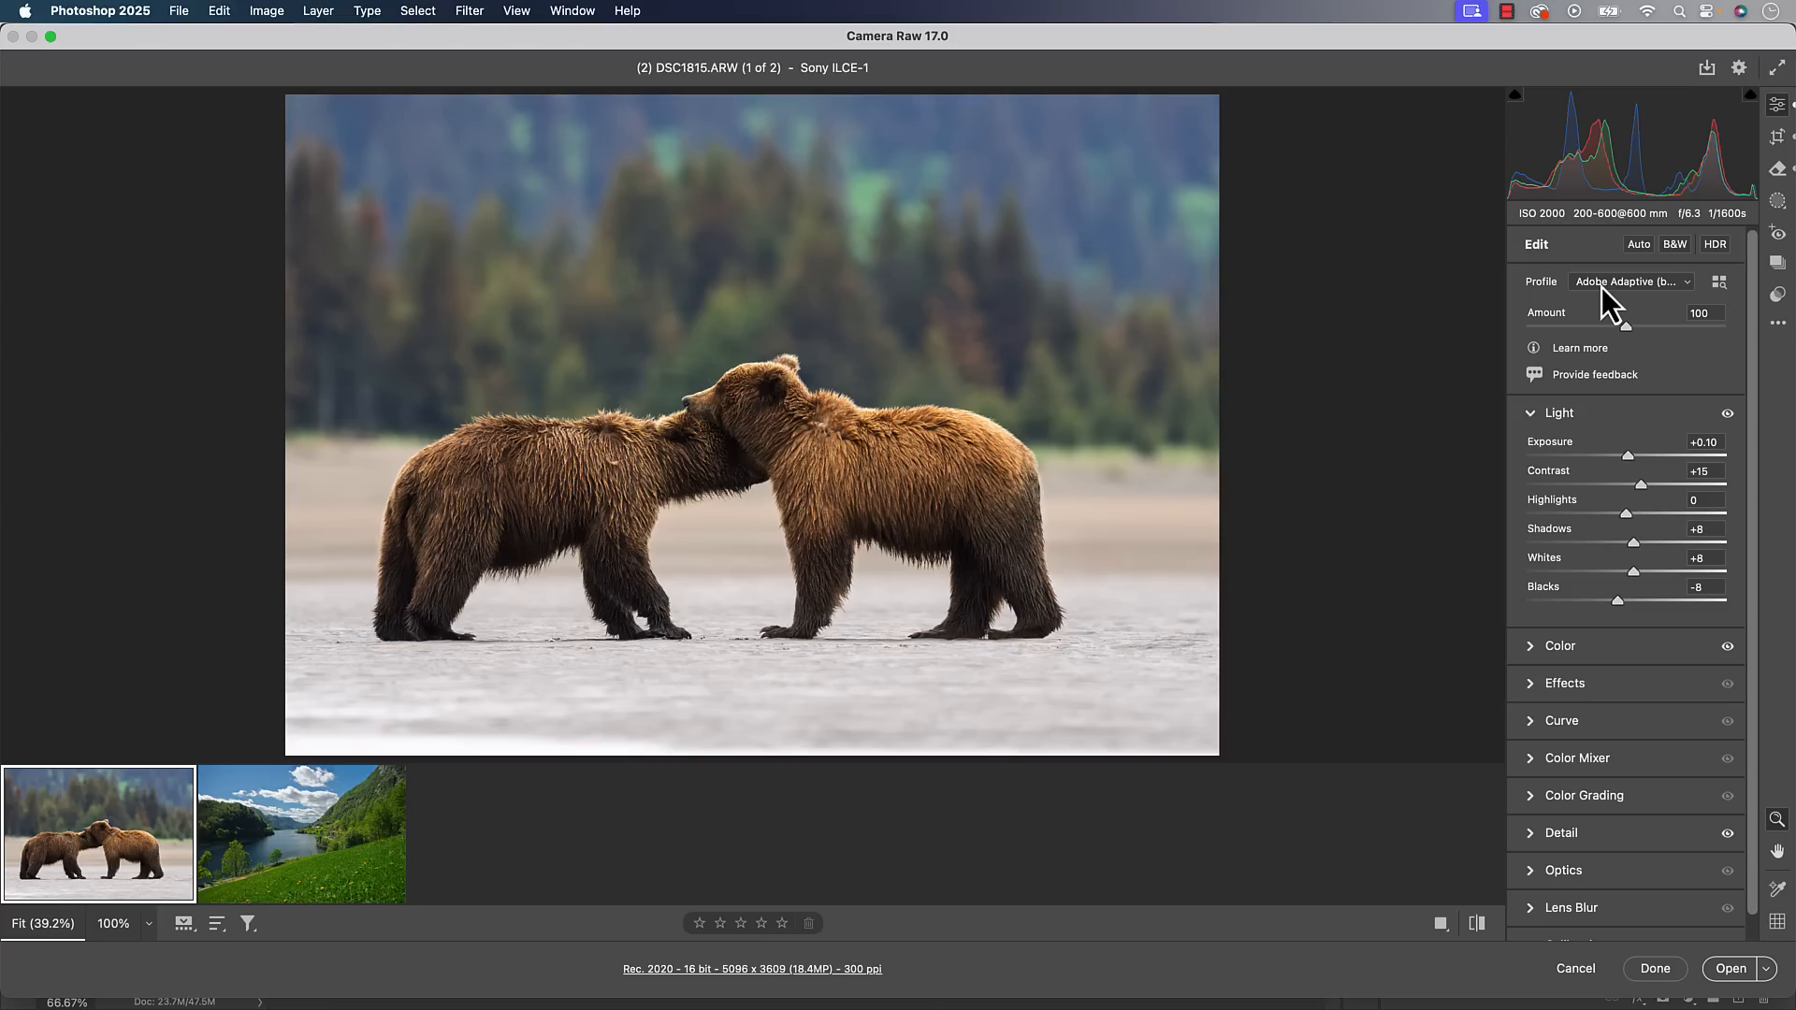
pyautogui.moveTo(1715, 244)
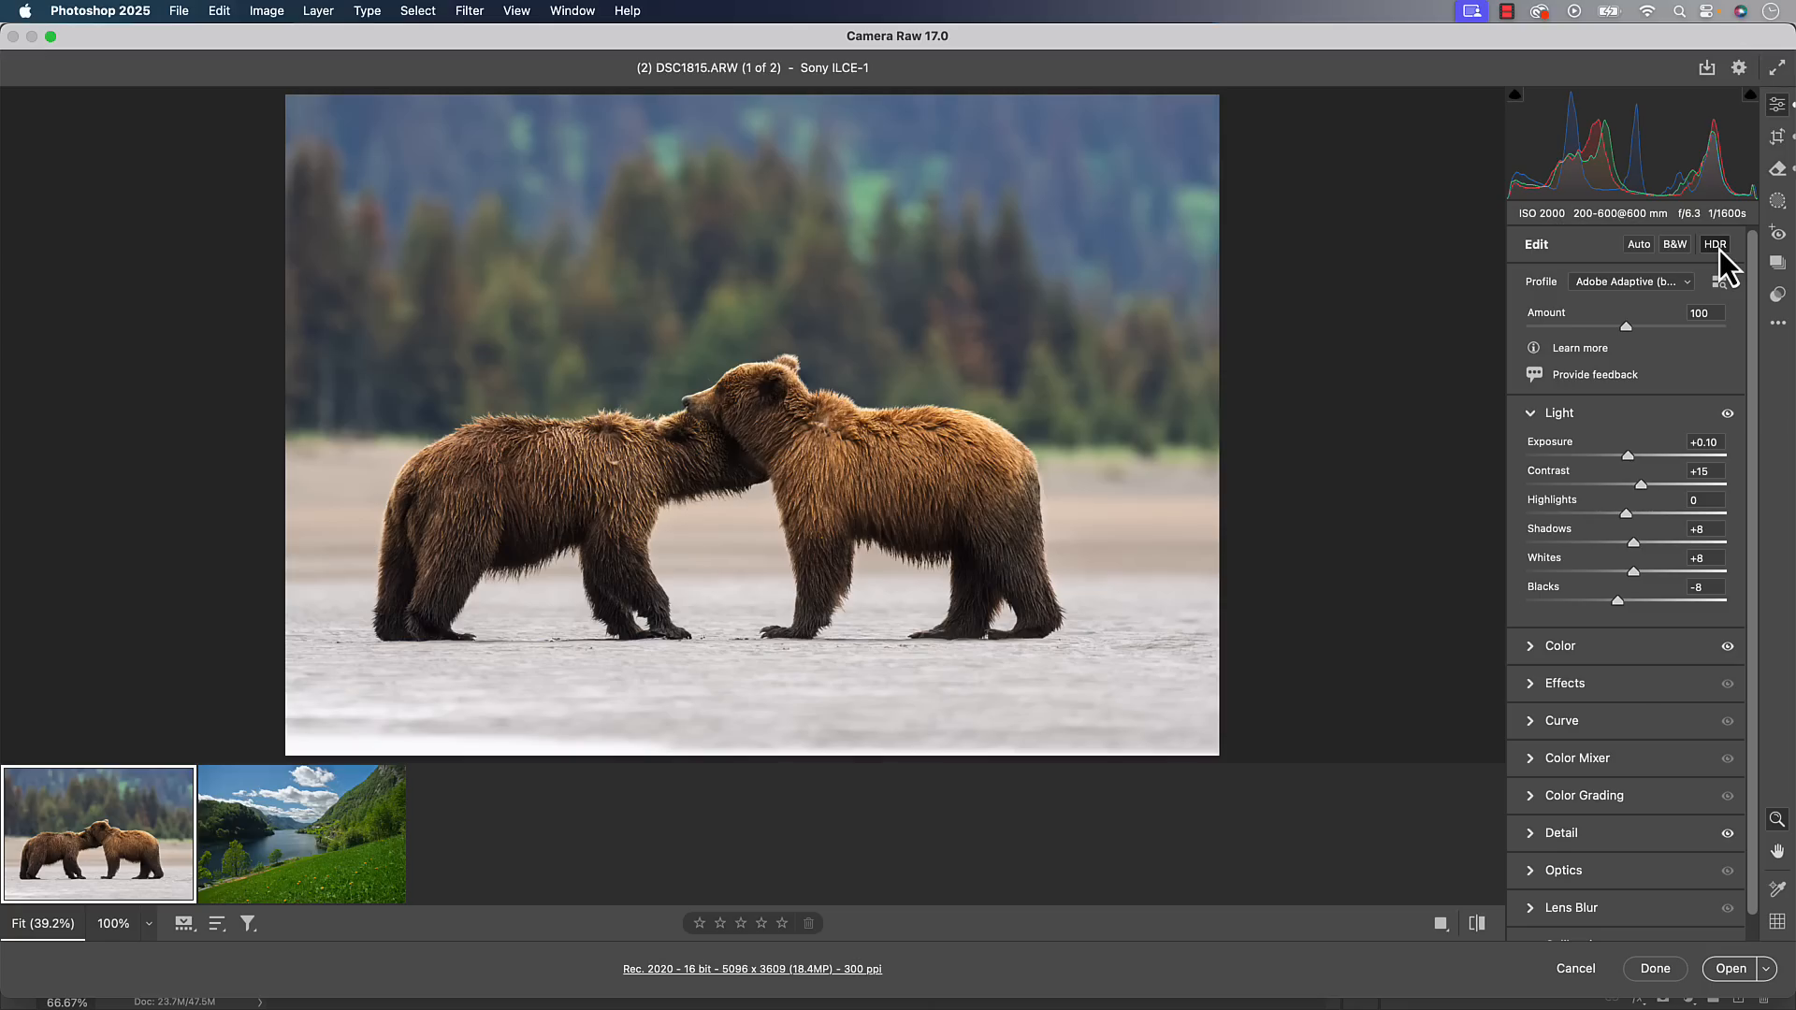
# Turn on HDR editing for the bear photo, giving Highlights -40 and a 4-stop limit
pyautogui.click(1714, 244)
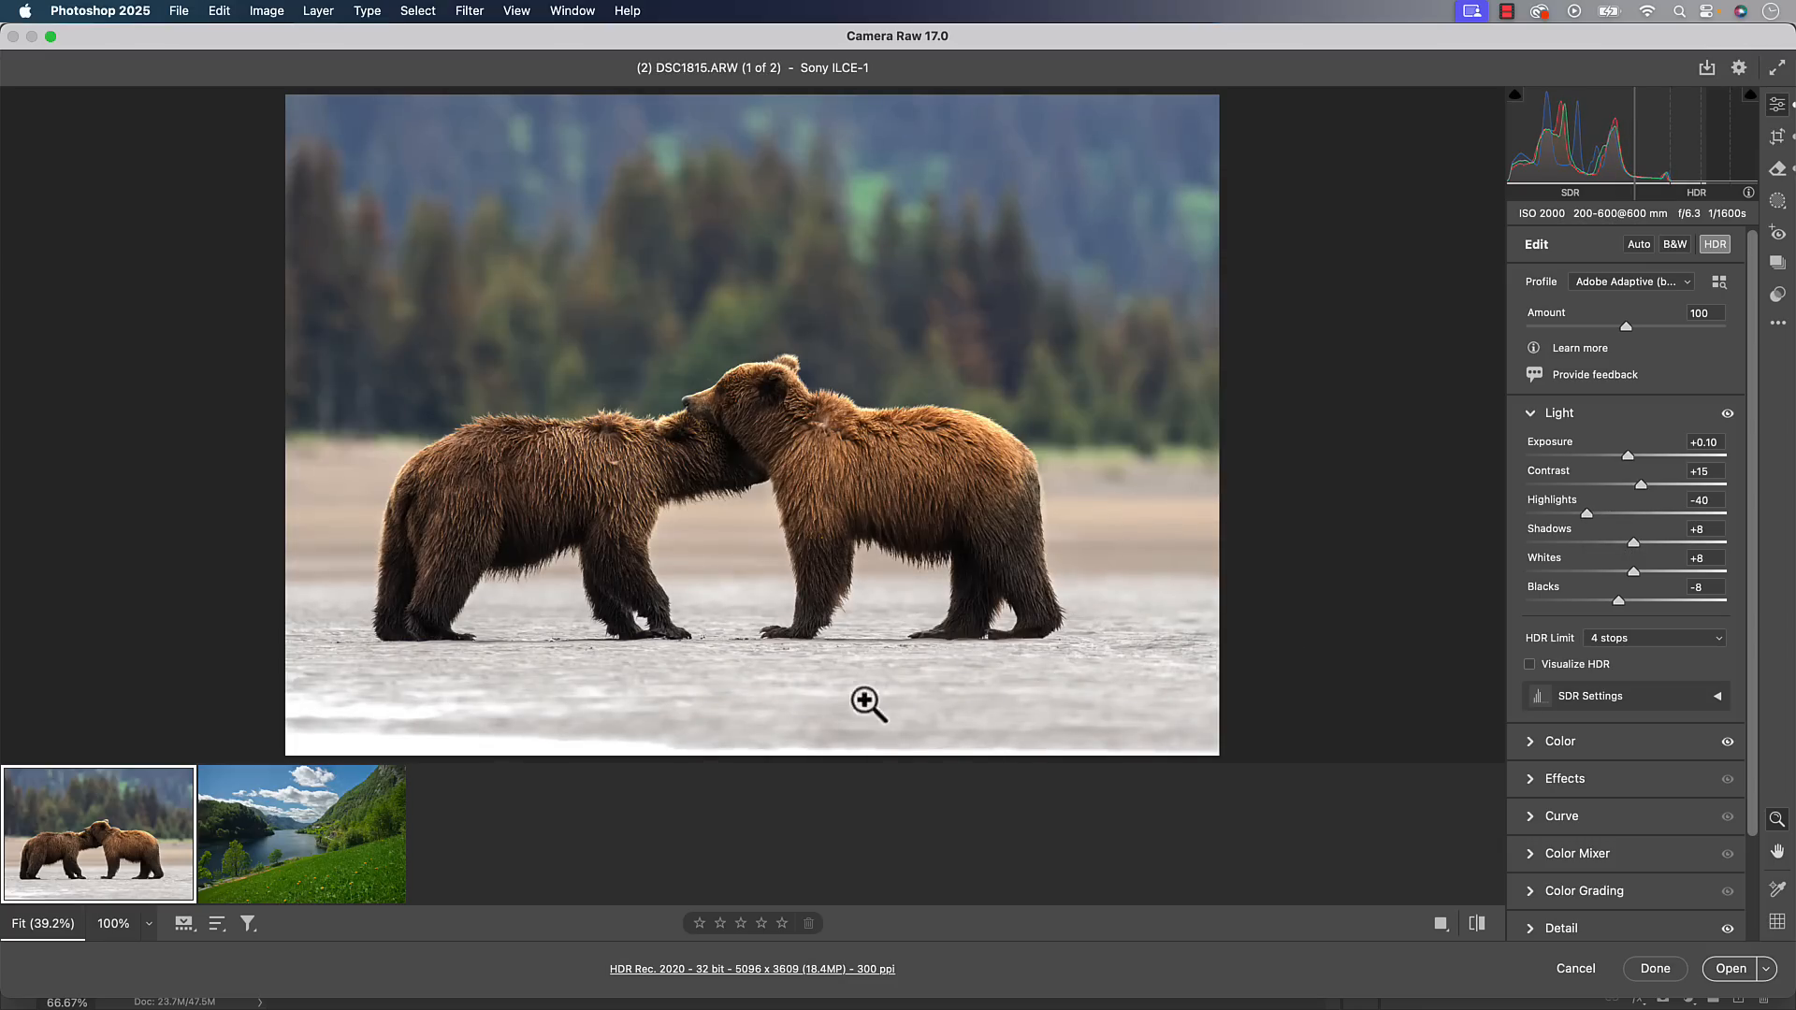
pyautogui.moveTo(848, 699)
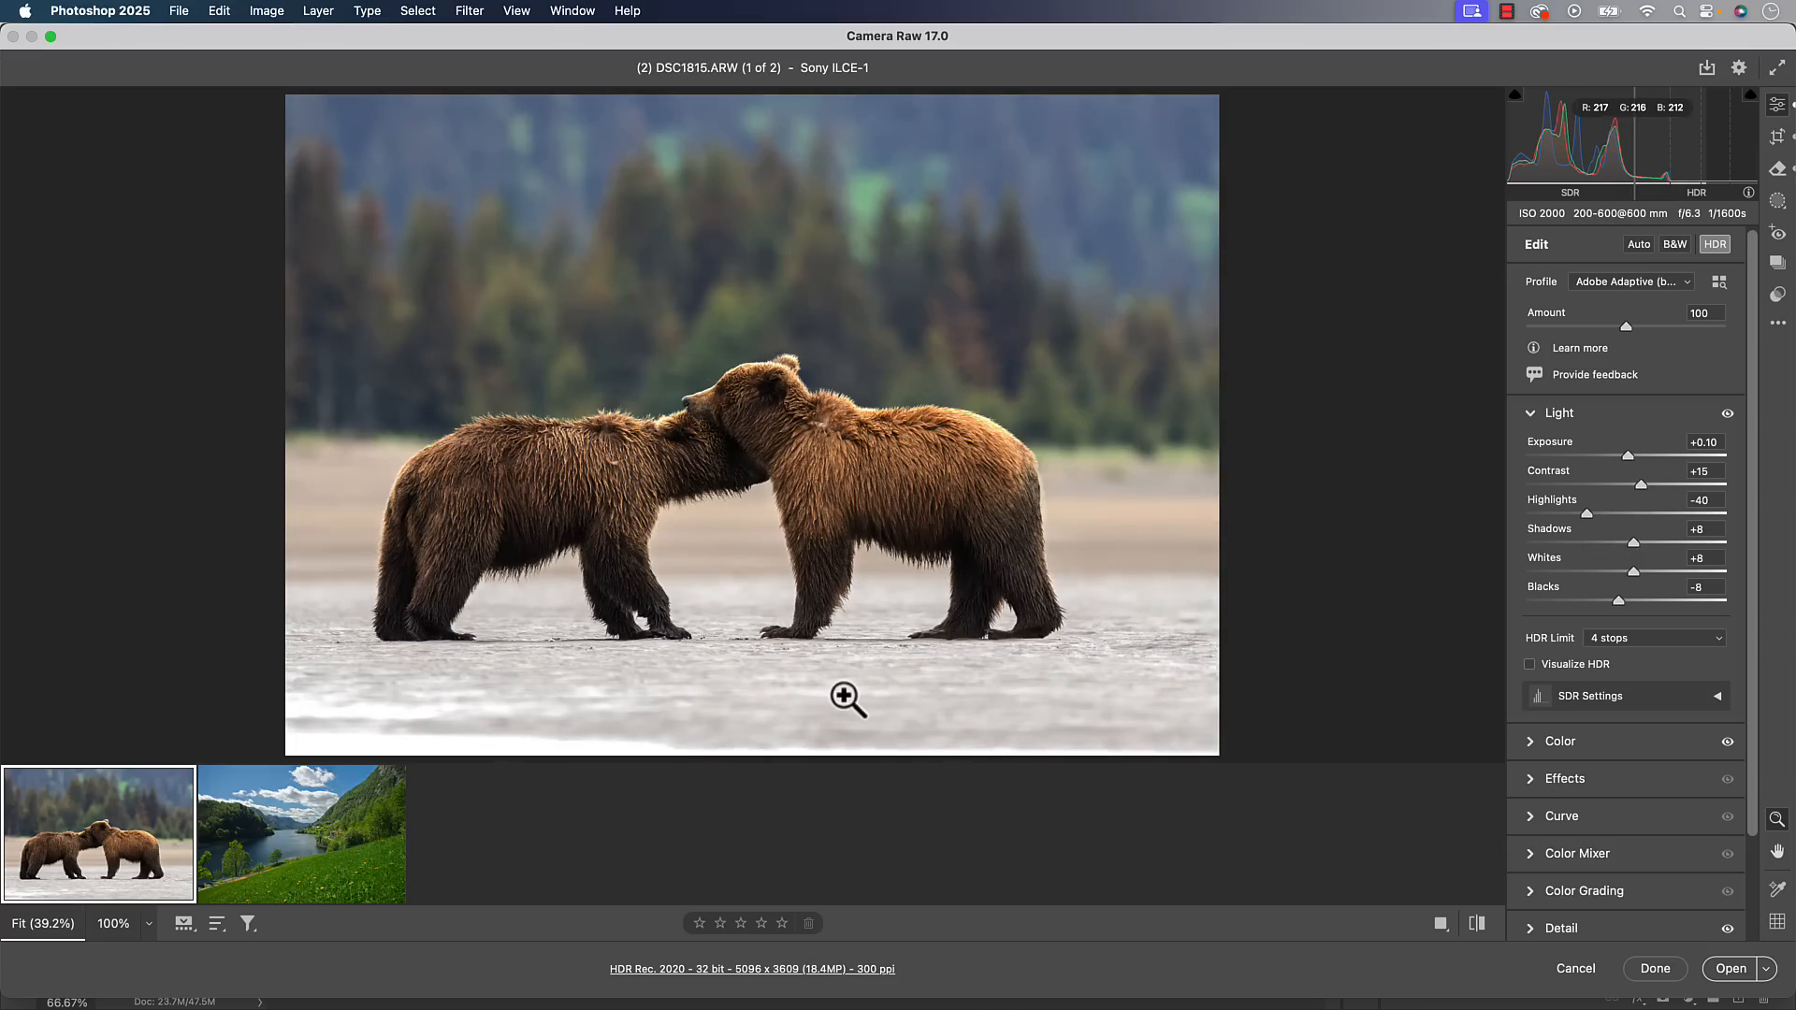
pyautogui.moveTo(470, 736)
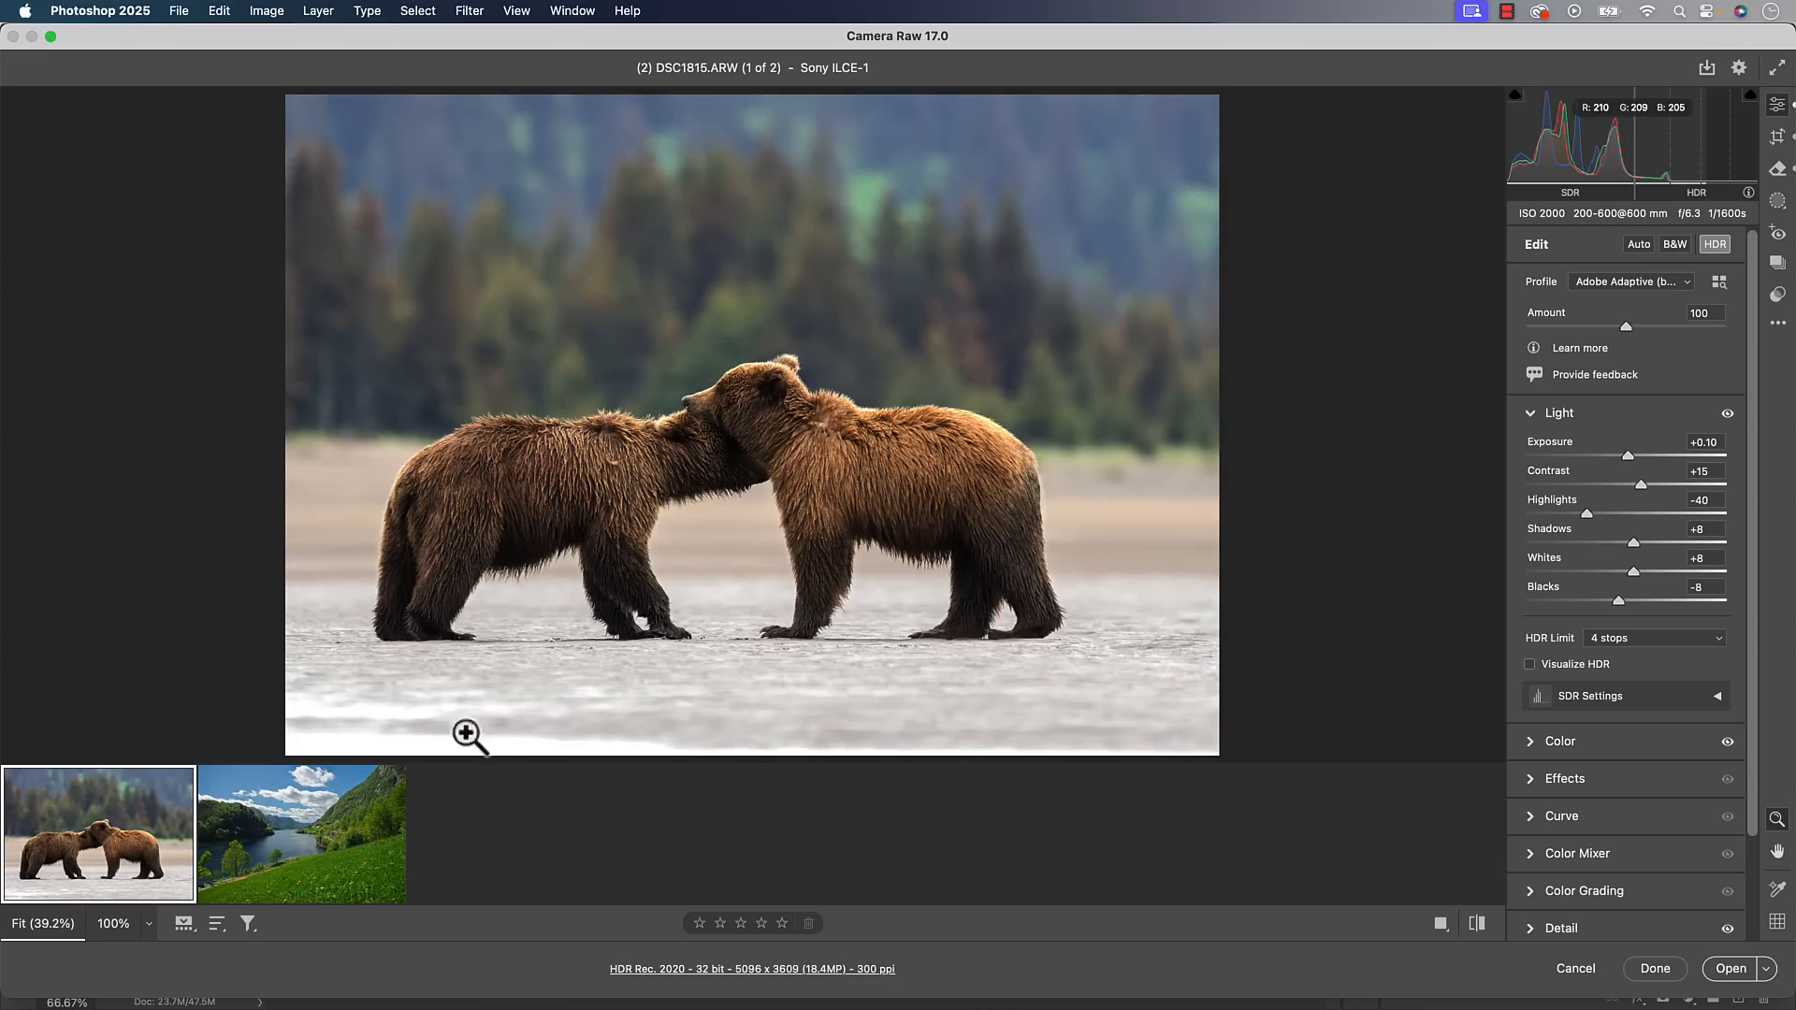
# Select the fjord landscape, enable HDR, drop Exposure to -0.85, then switch to Photoshop
pyautogui.click(301, 834)
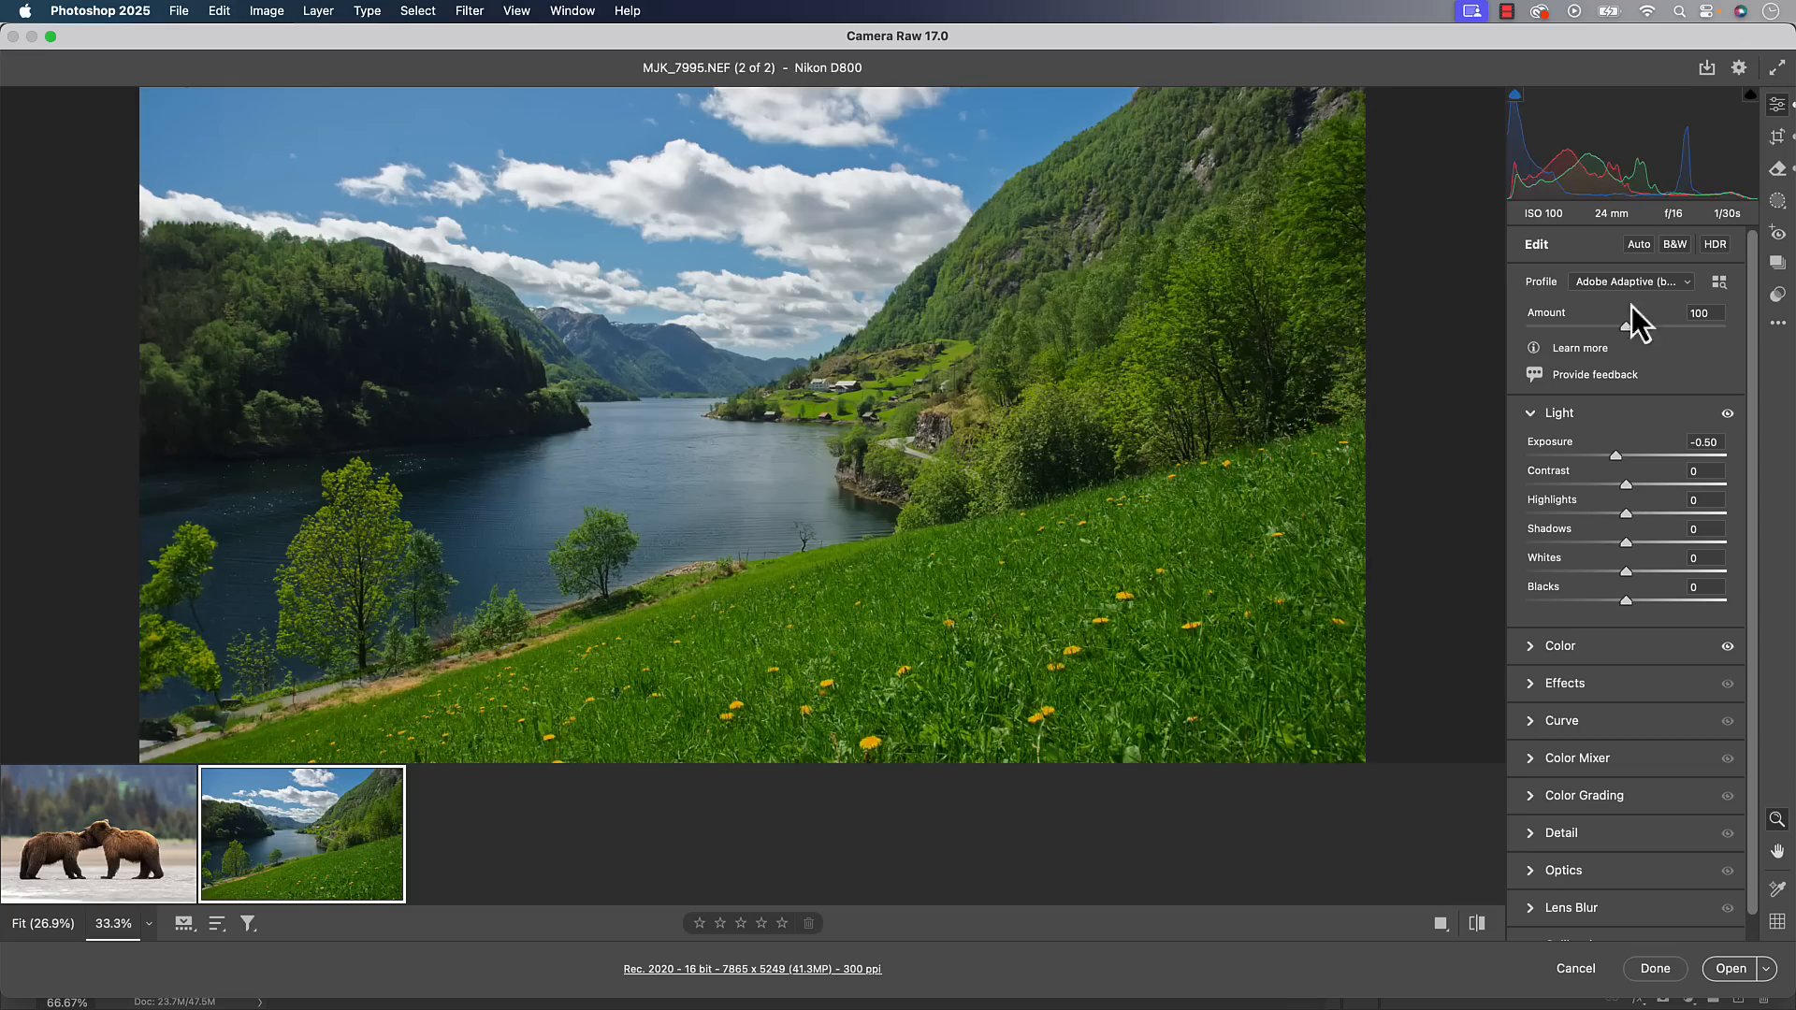
pyautogui.click(1715, 243)
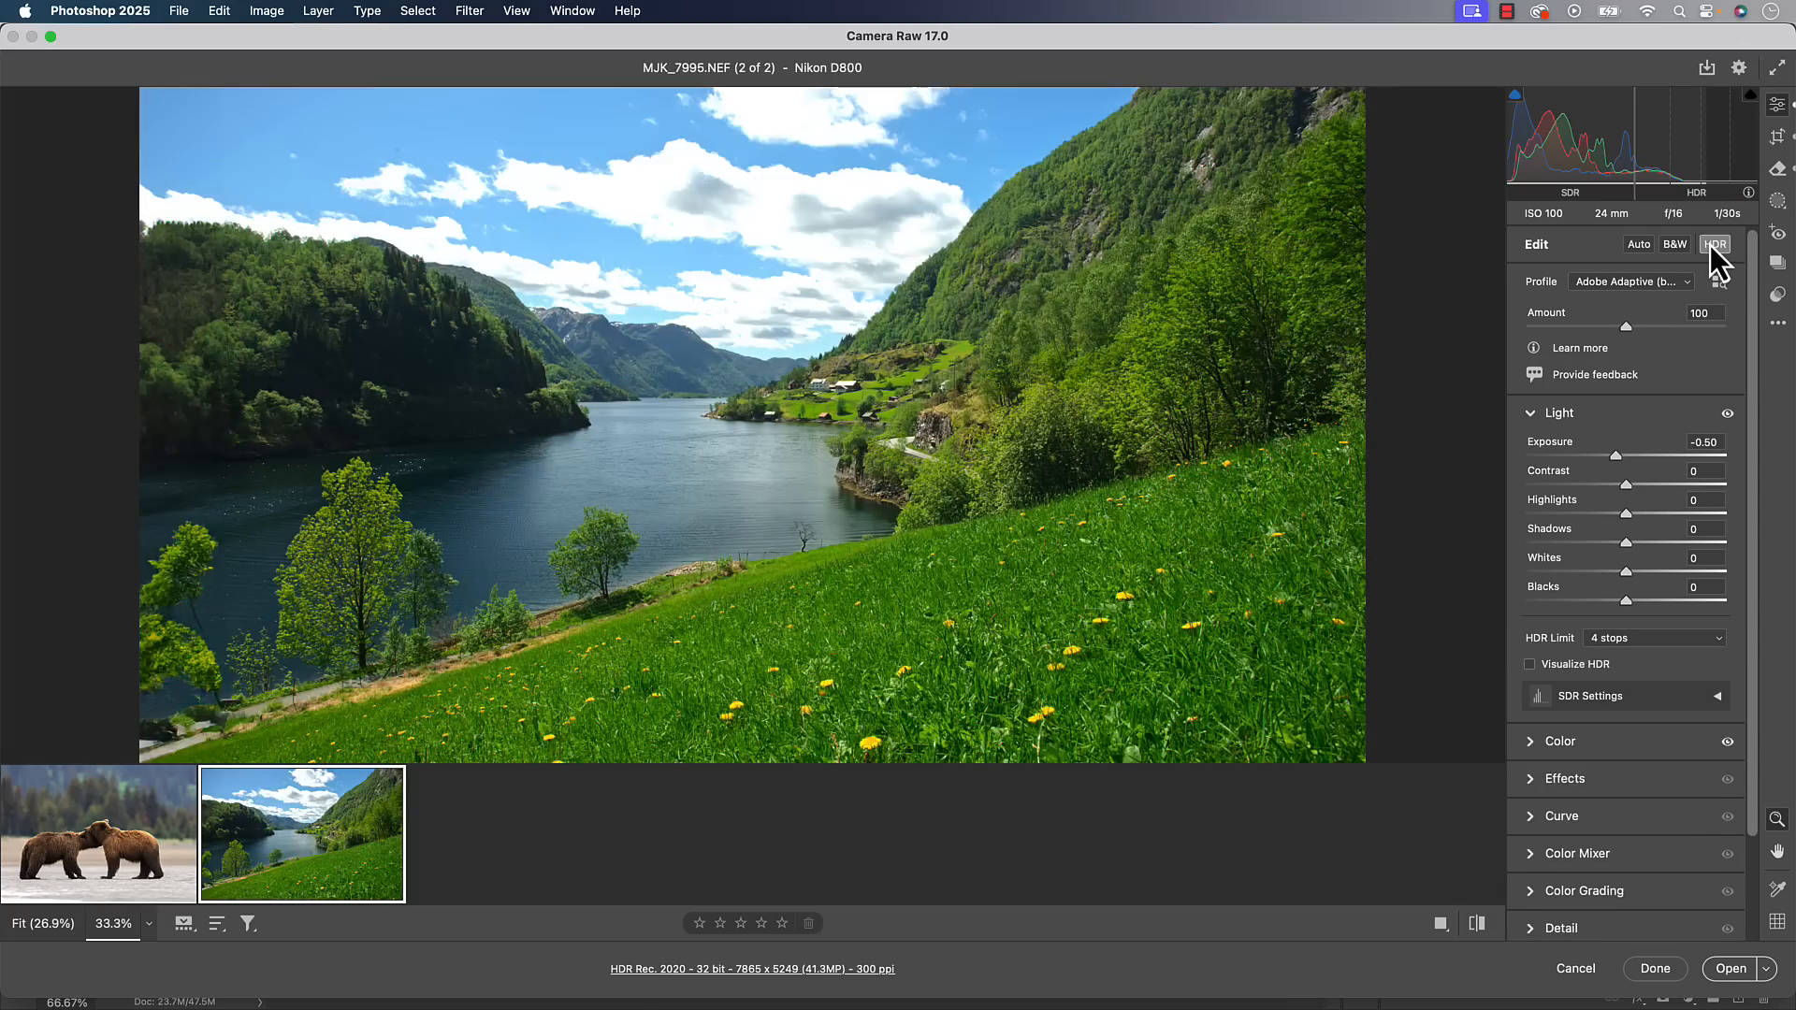
pyautogui.moveTo(1108, 611)
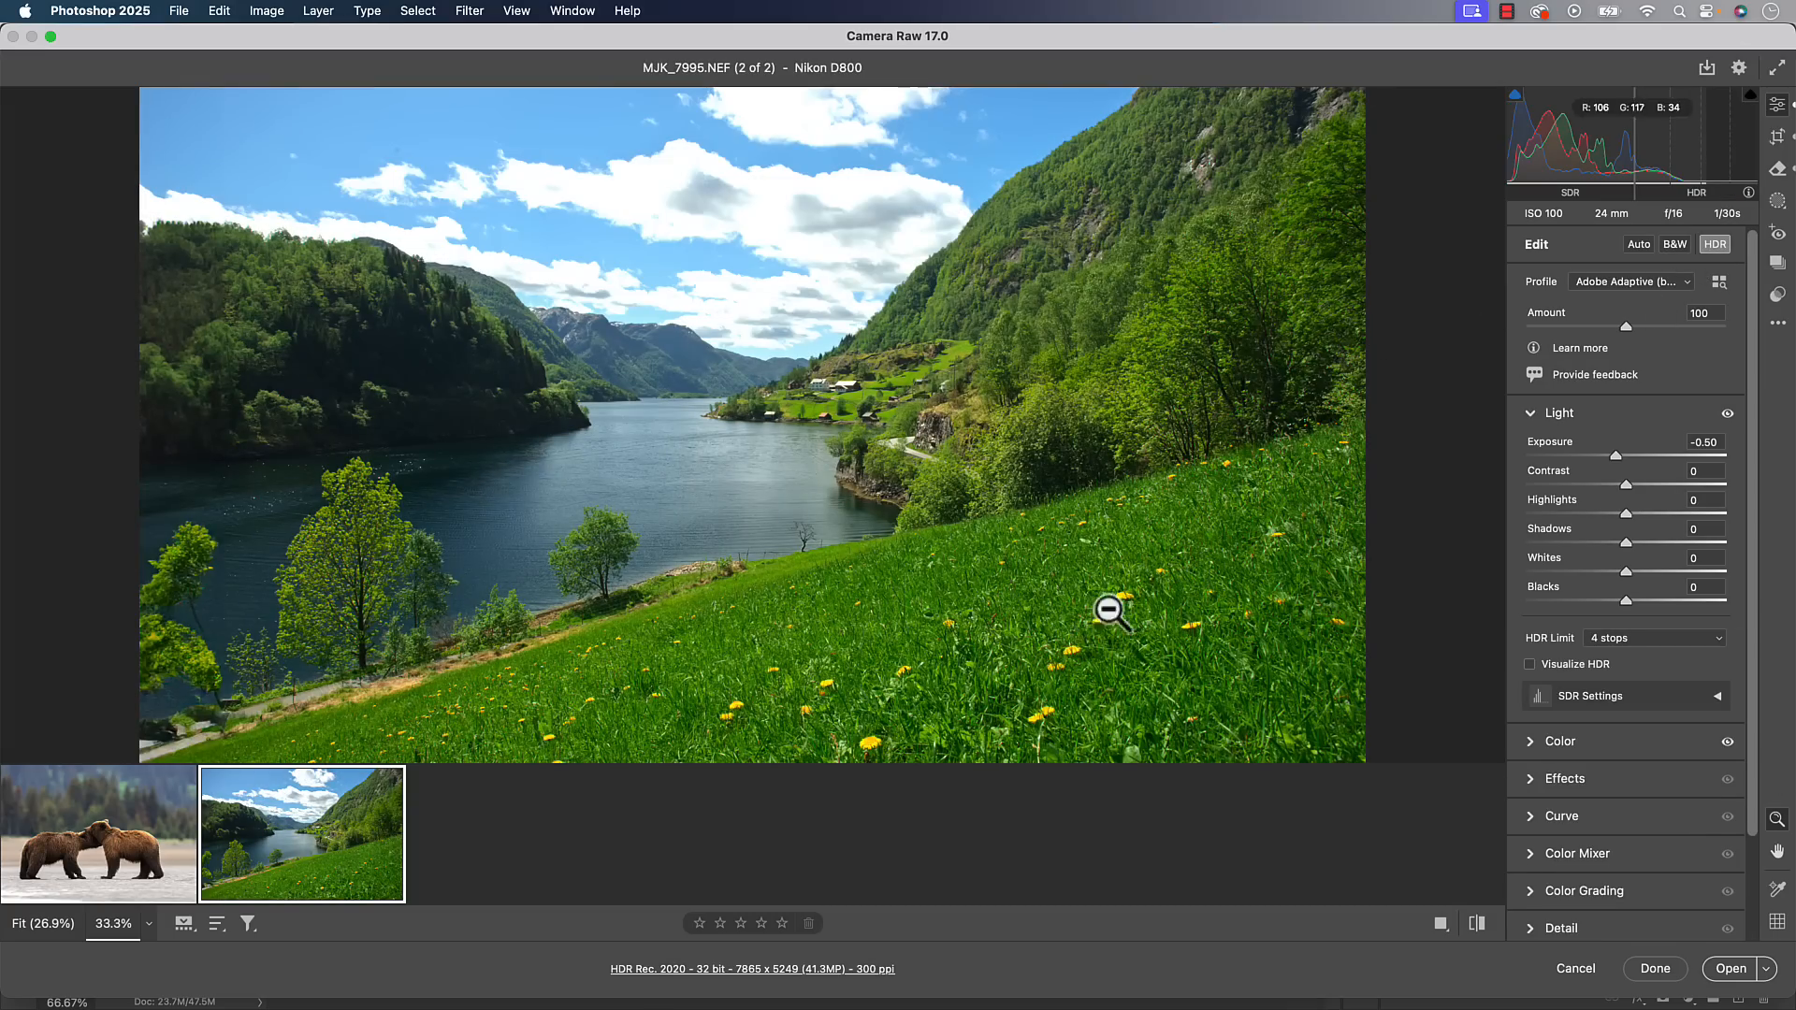
pyautogui.moveTo(1647, 455); pyautogui.dragTo(1613, 455)
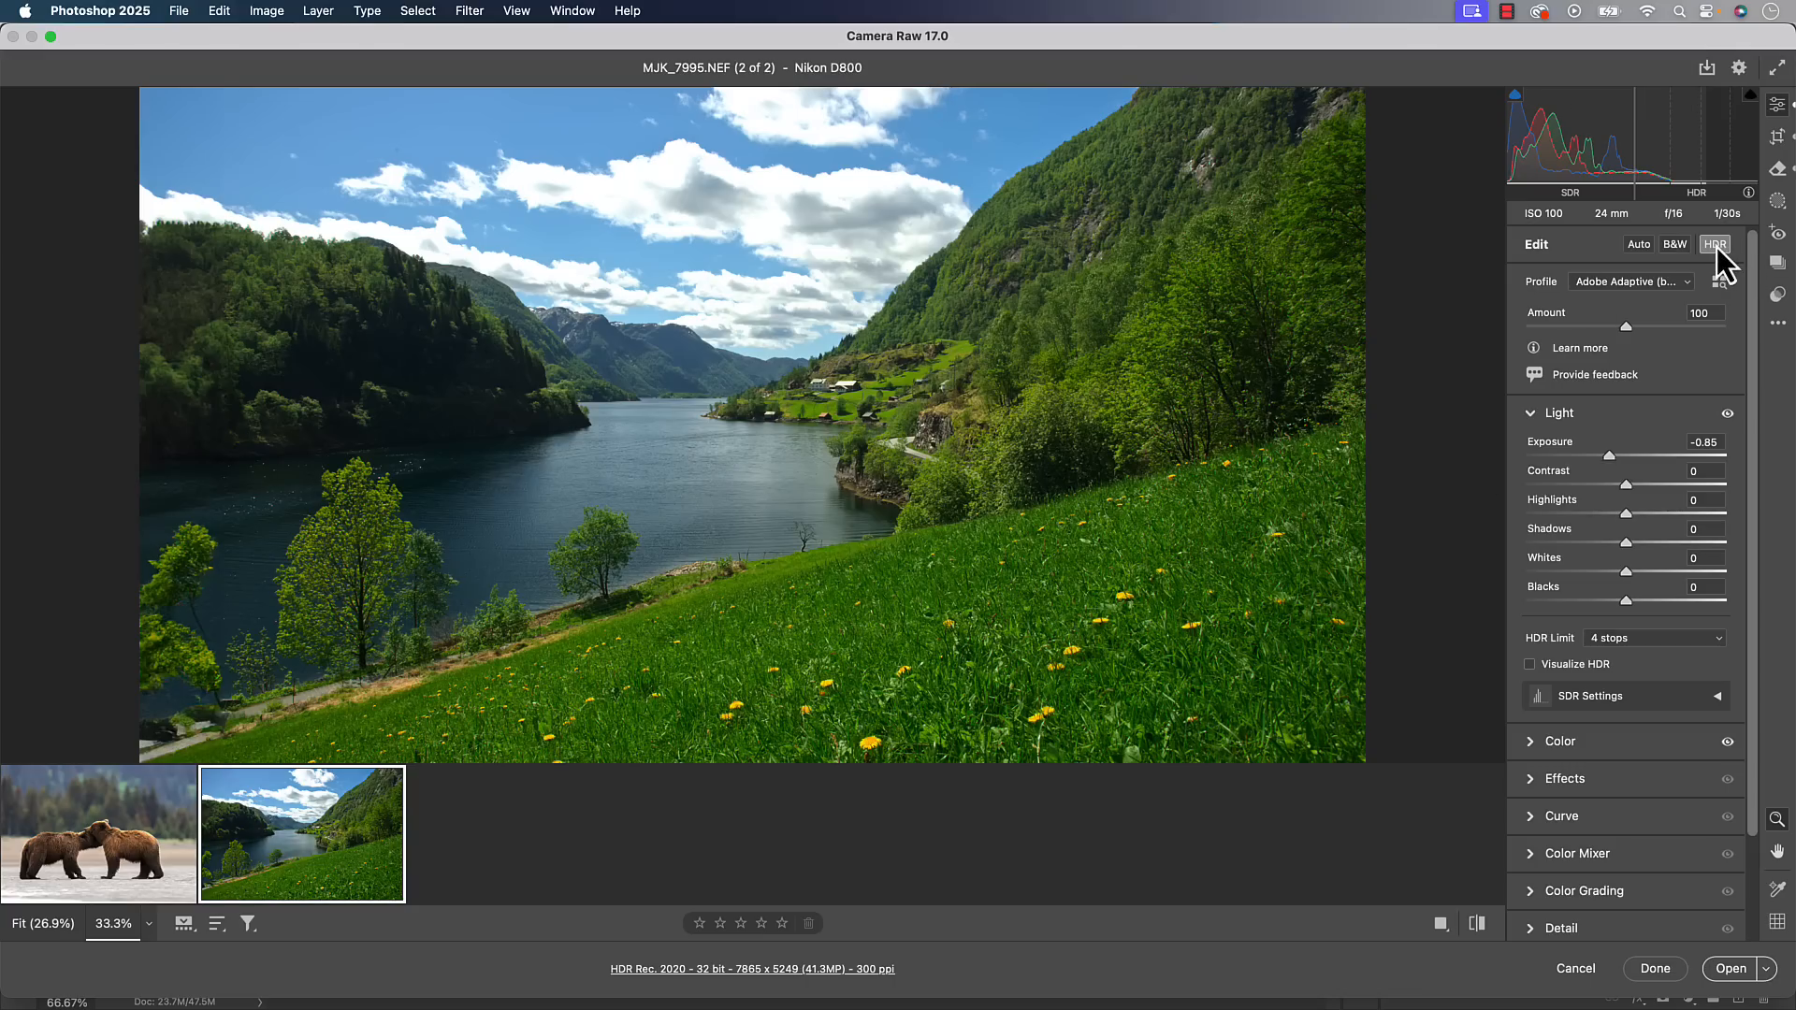
pyautogui.moveTo(1715, 244)
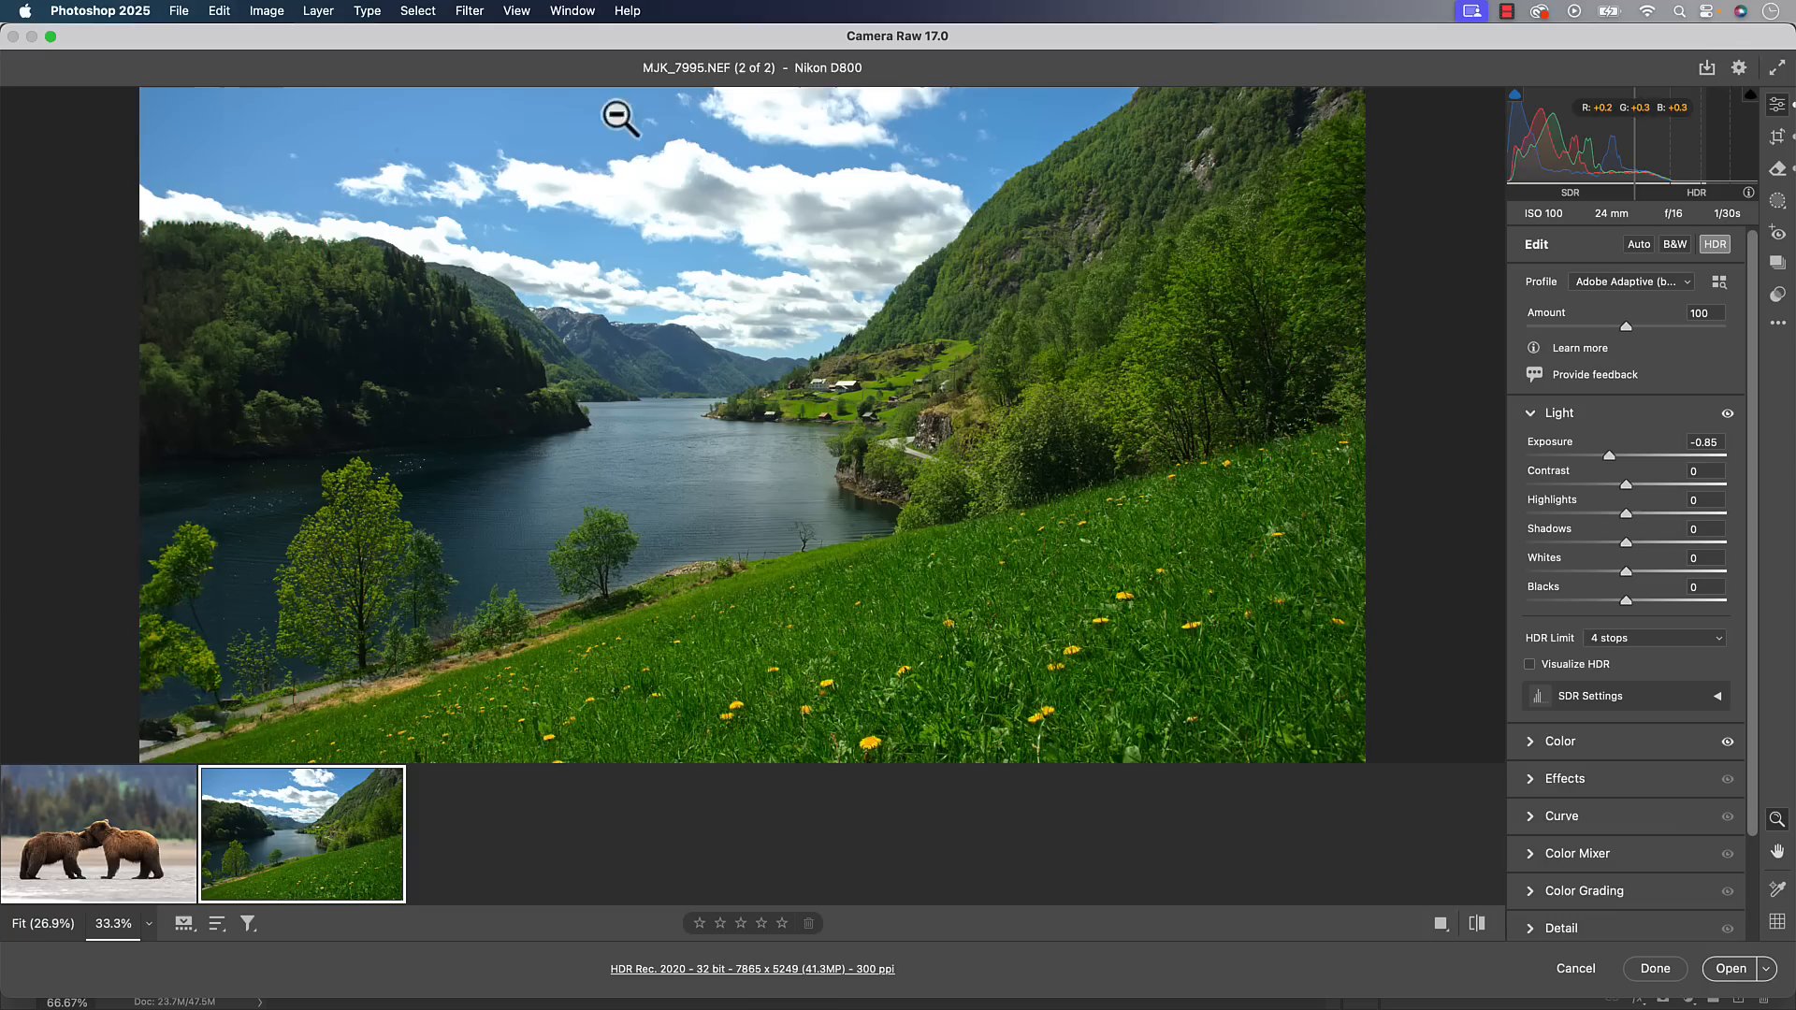
pyautogui.moveTo(285, 470)
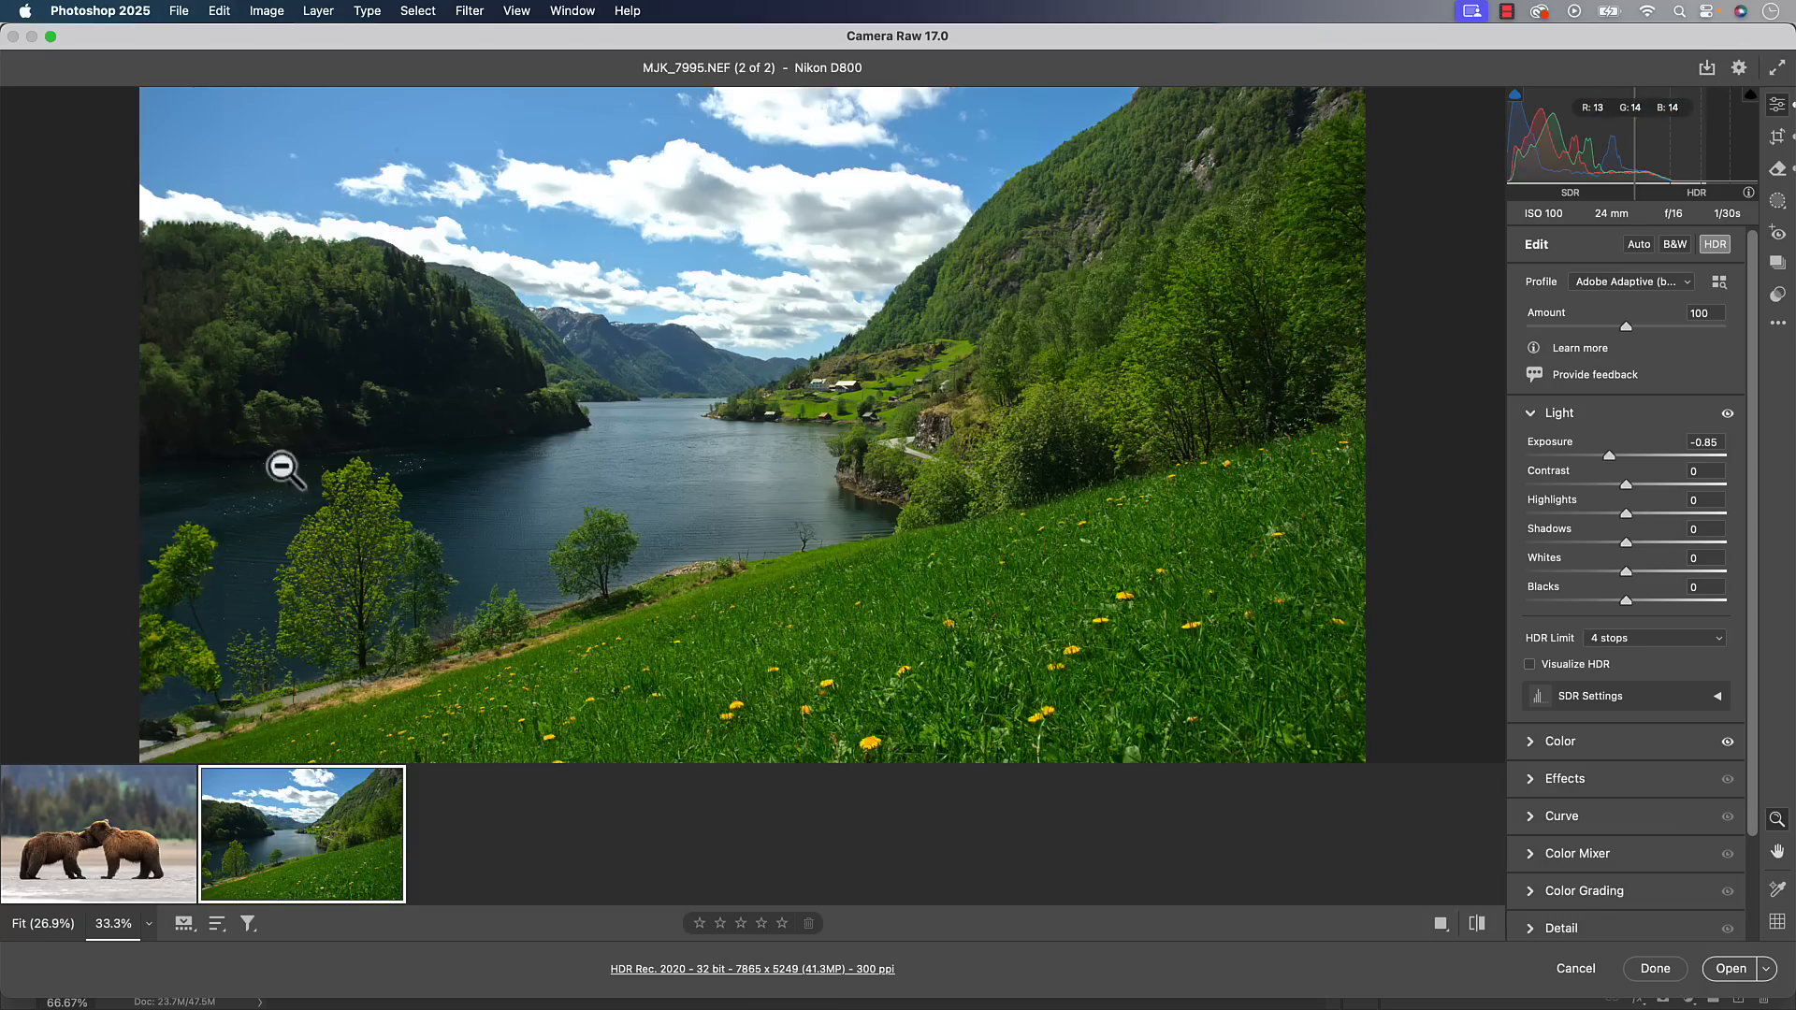
pyautogui.press('Cmd+Tab')
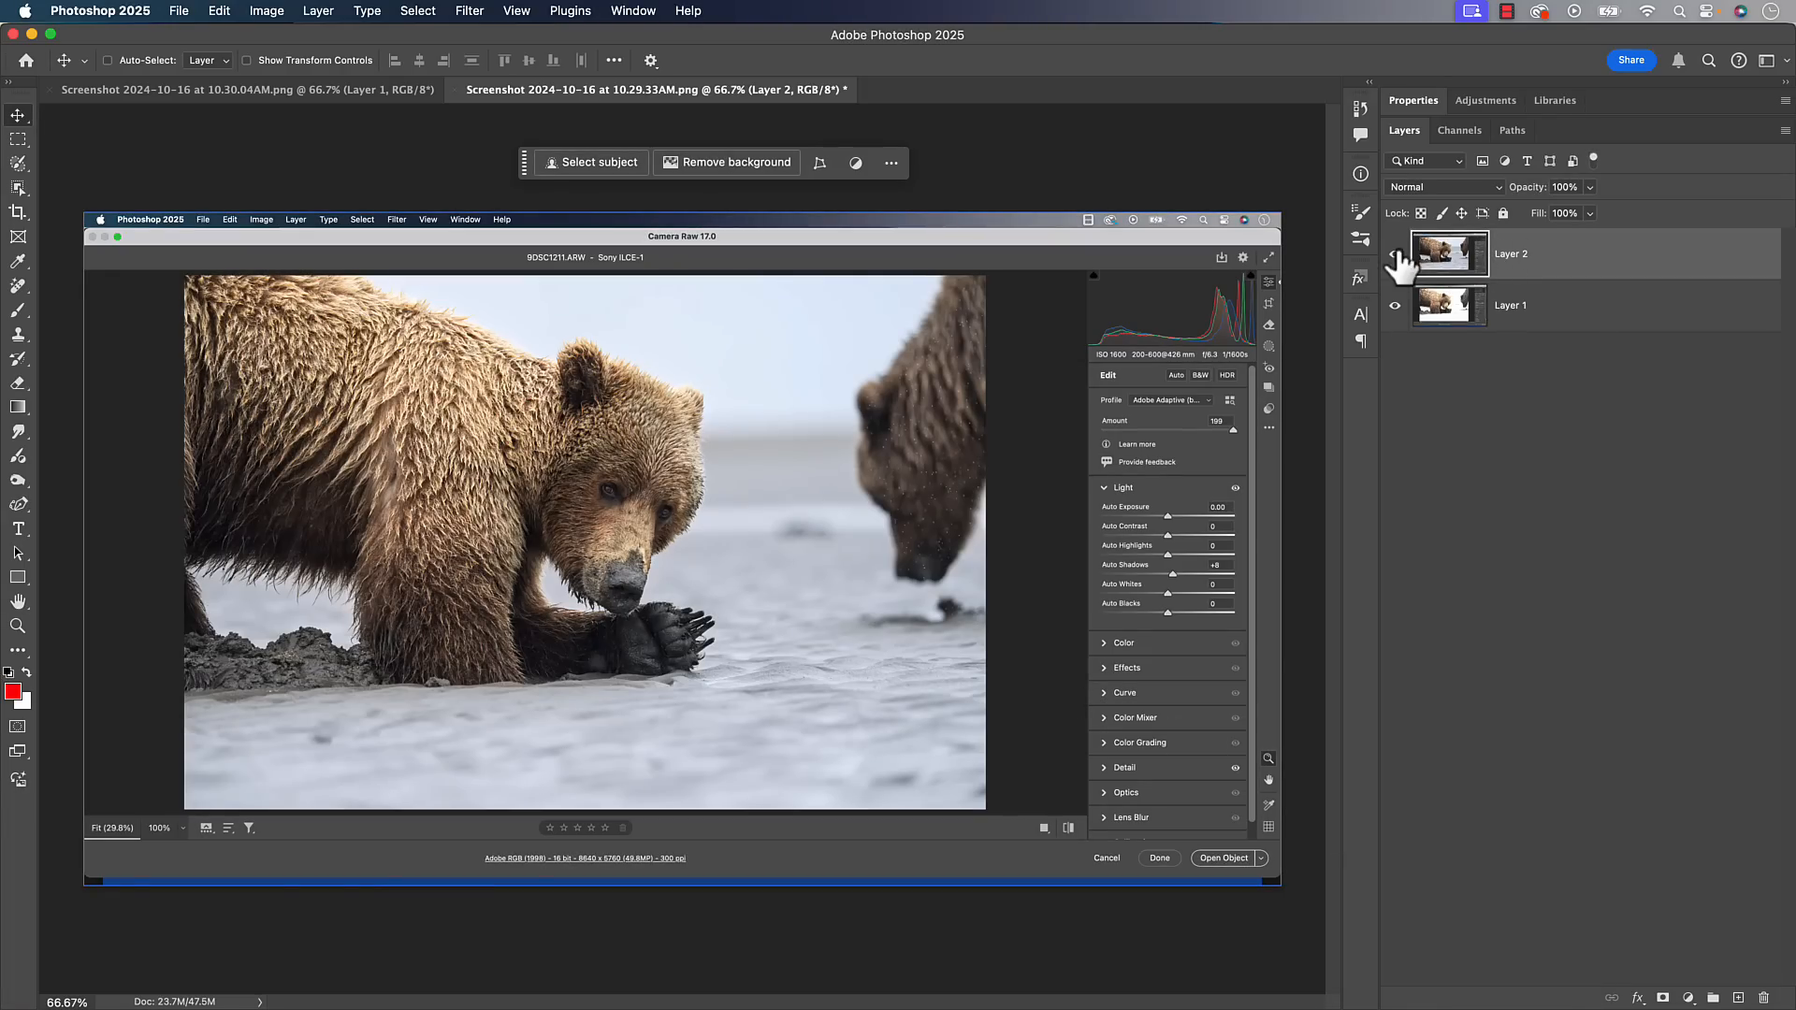
pyautogui.moveTo(1395, 265)
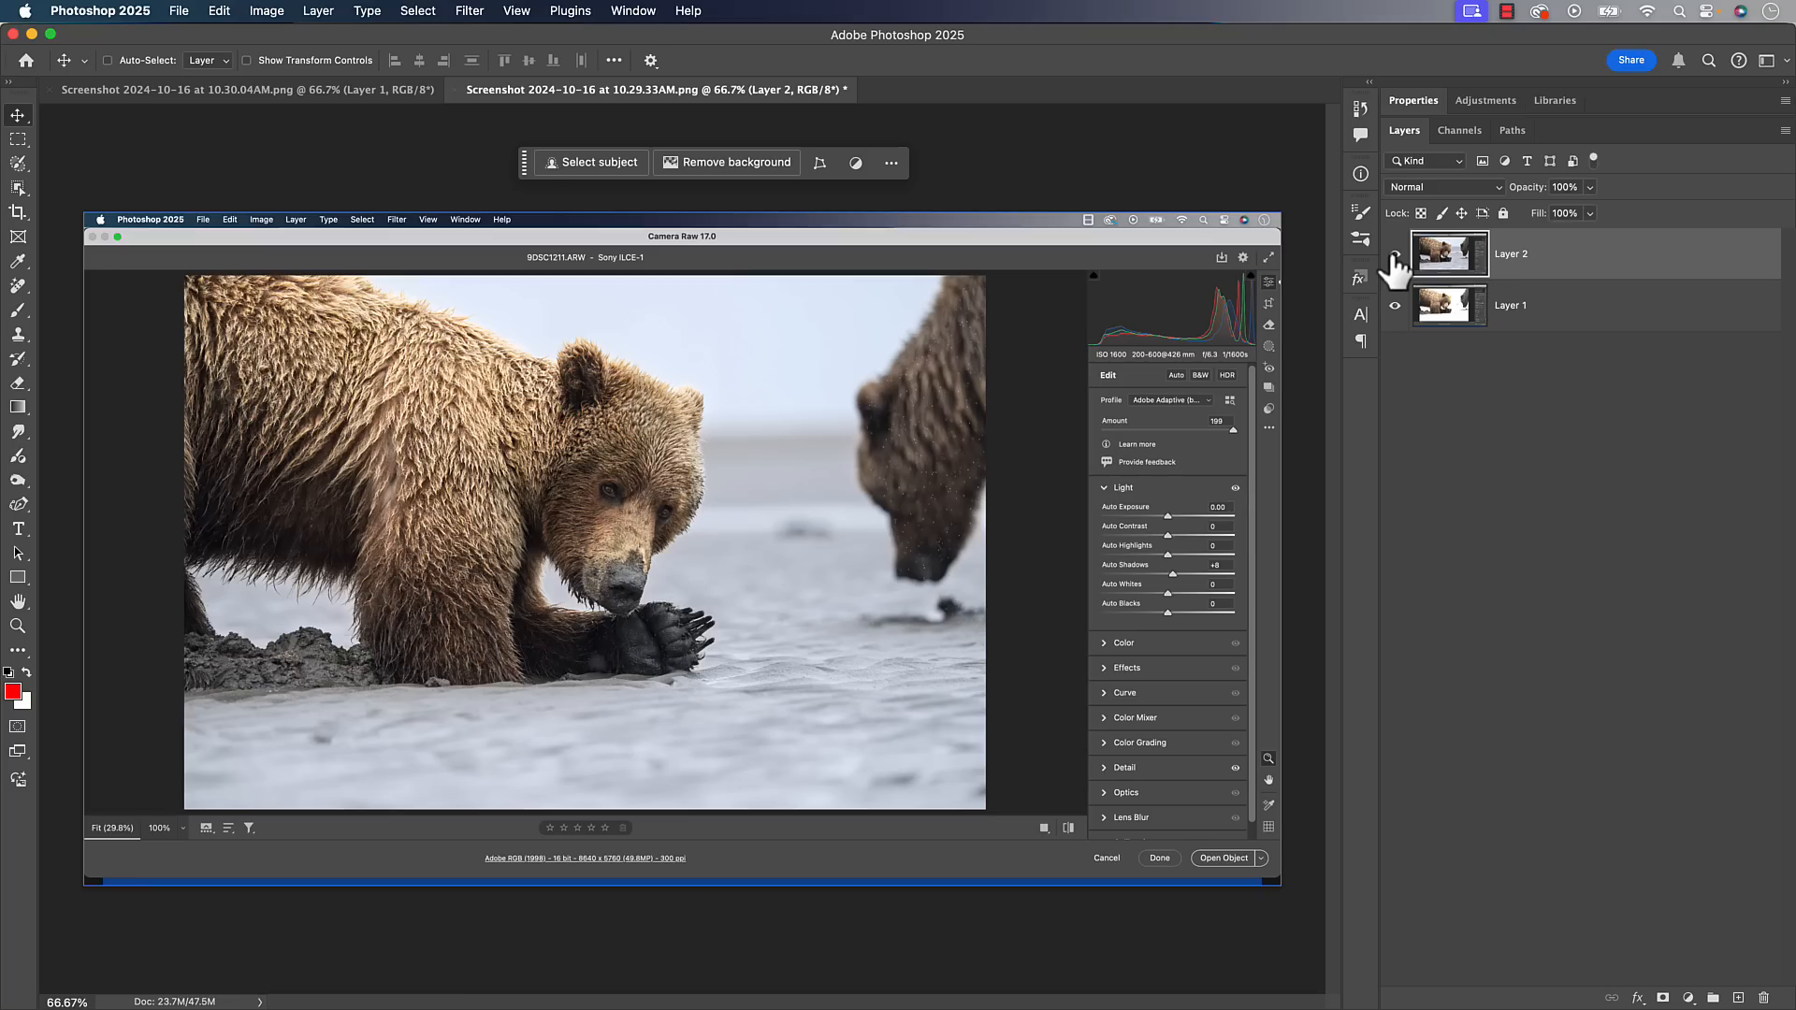
# Hide Layer 2 to reveal the HDR bear screenshot, then select Layer 1
pyautogui.click(1226, 374)
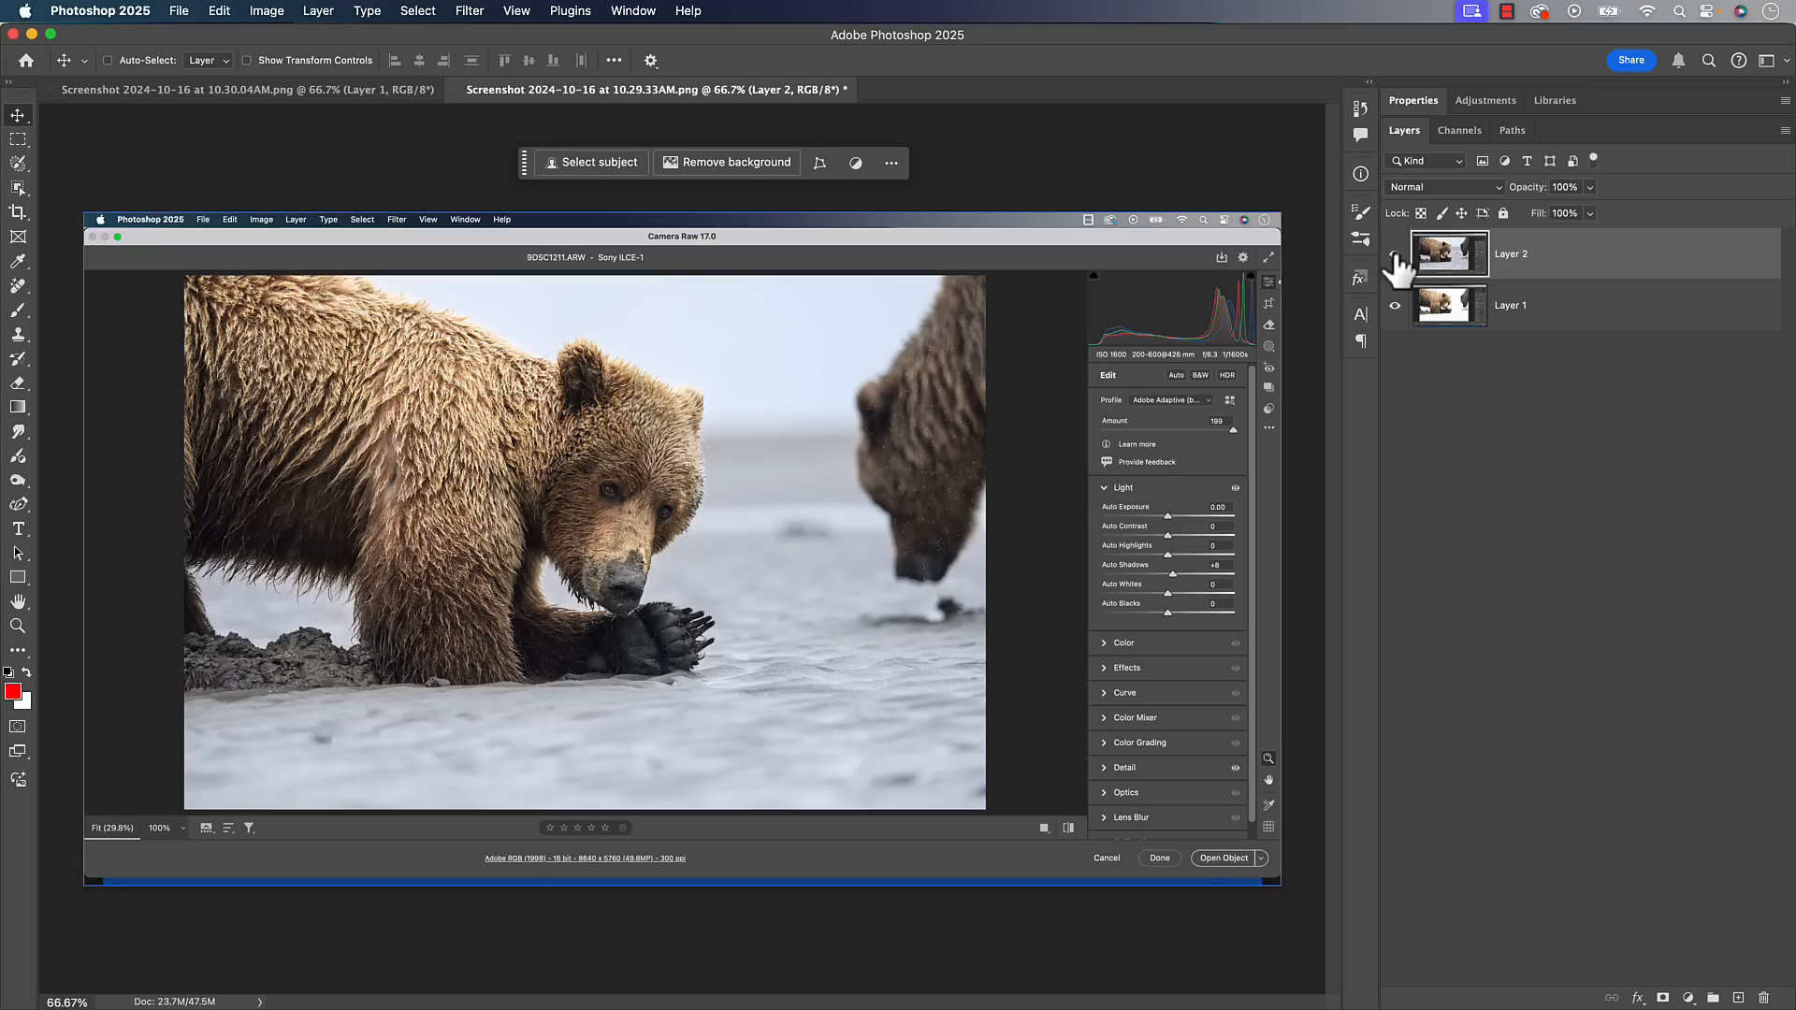
pyautogui.click(1226, 374)
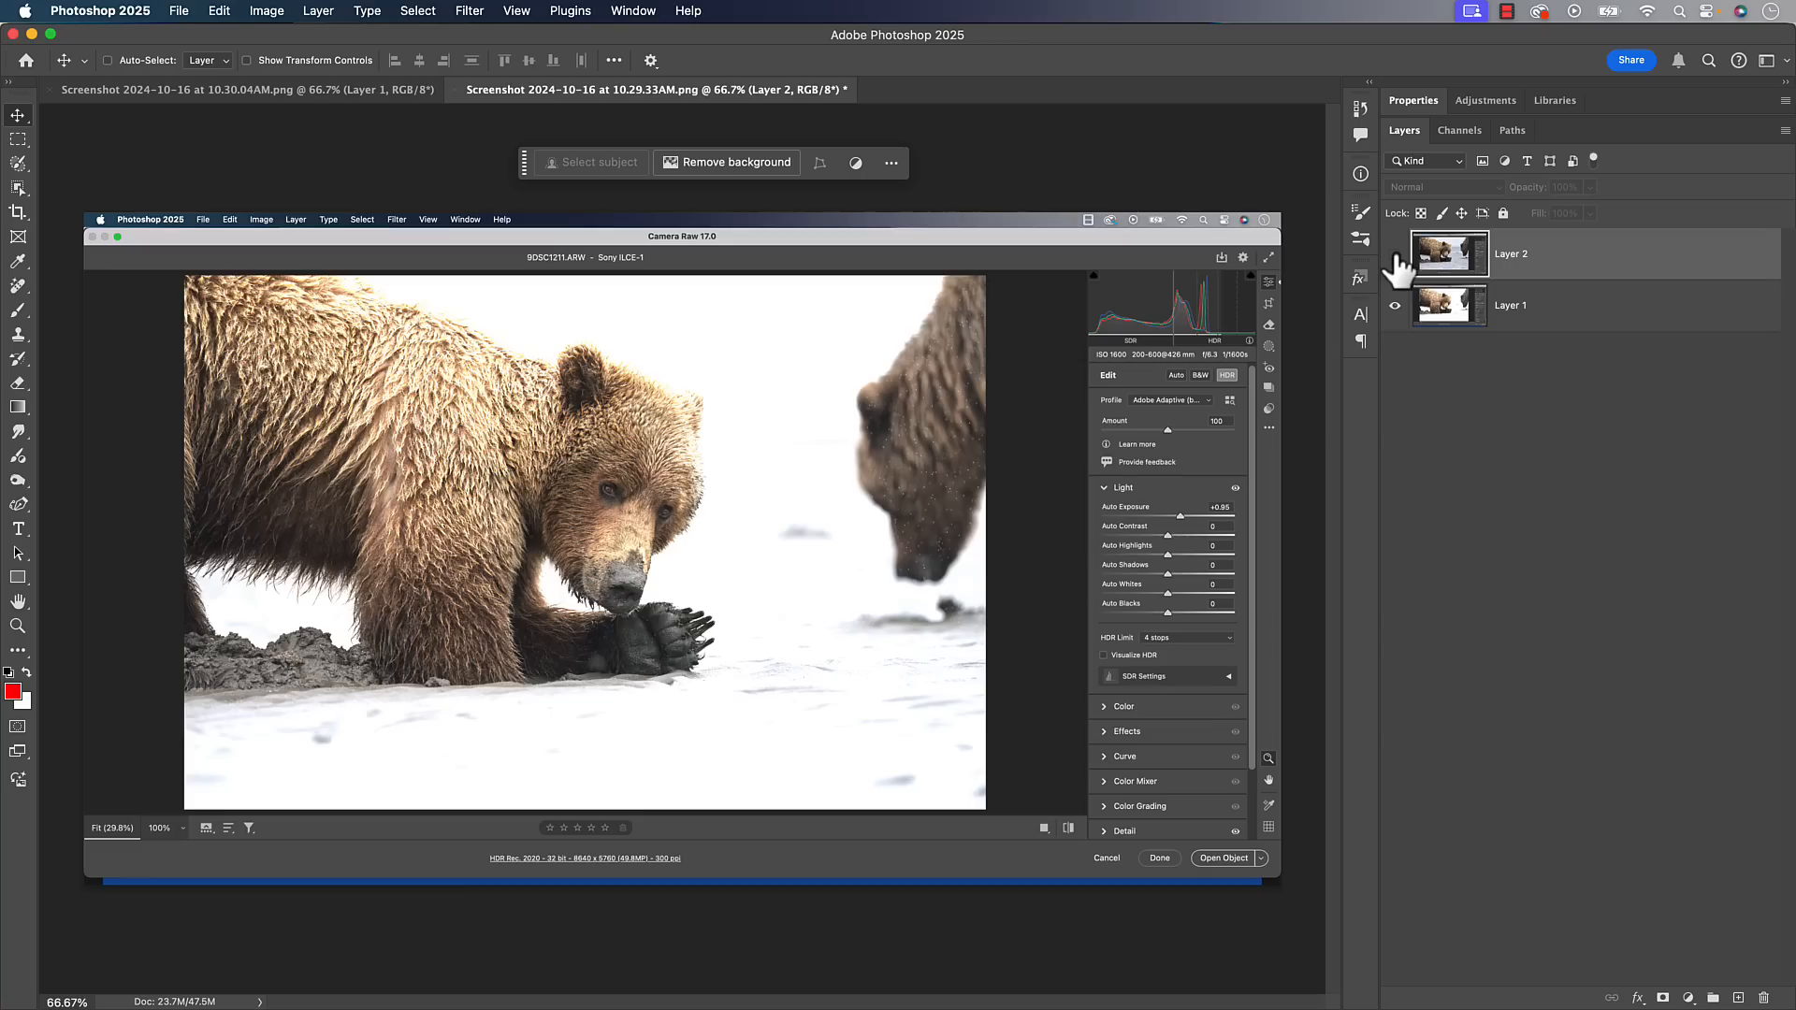
pyautogui.click(1509, 305)
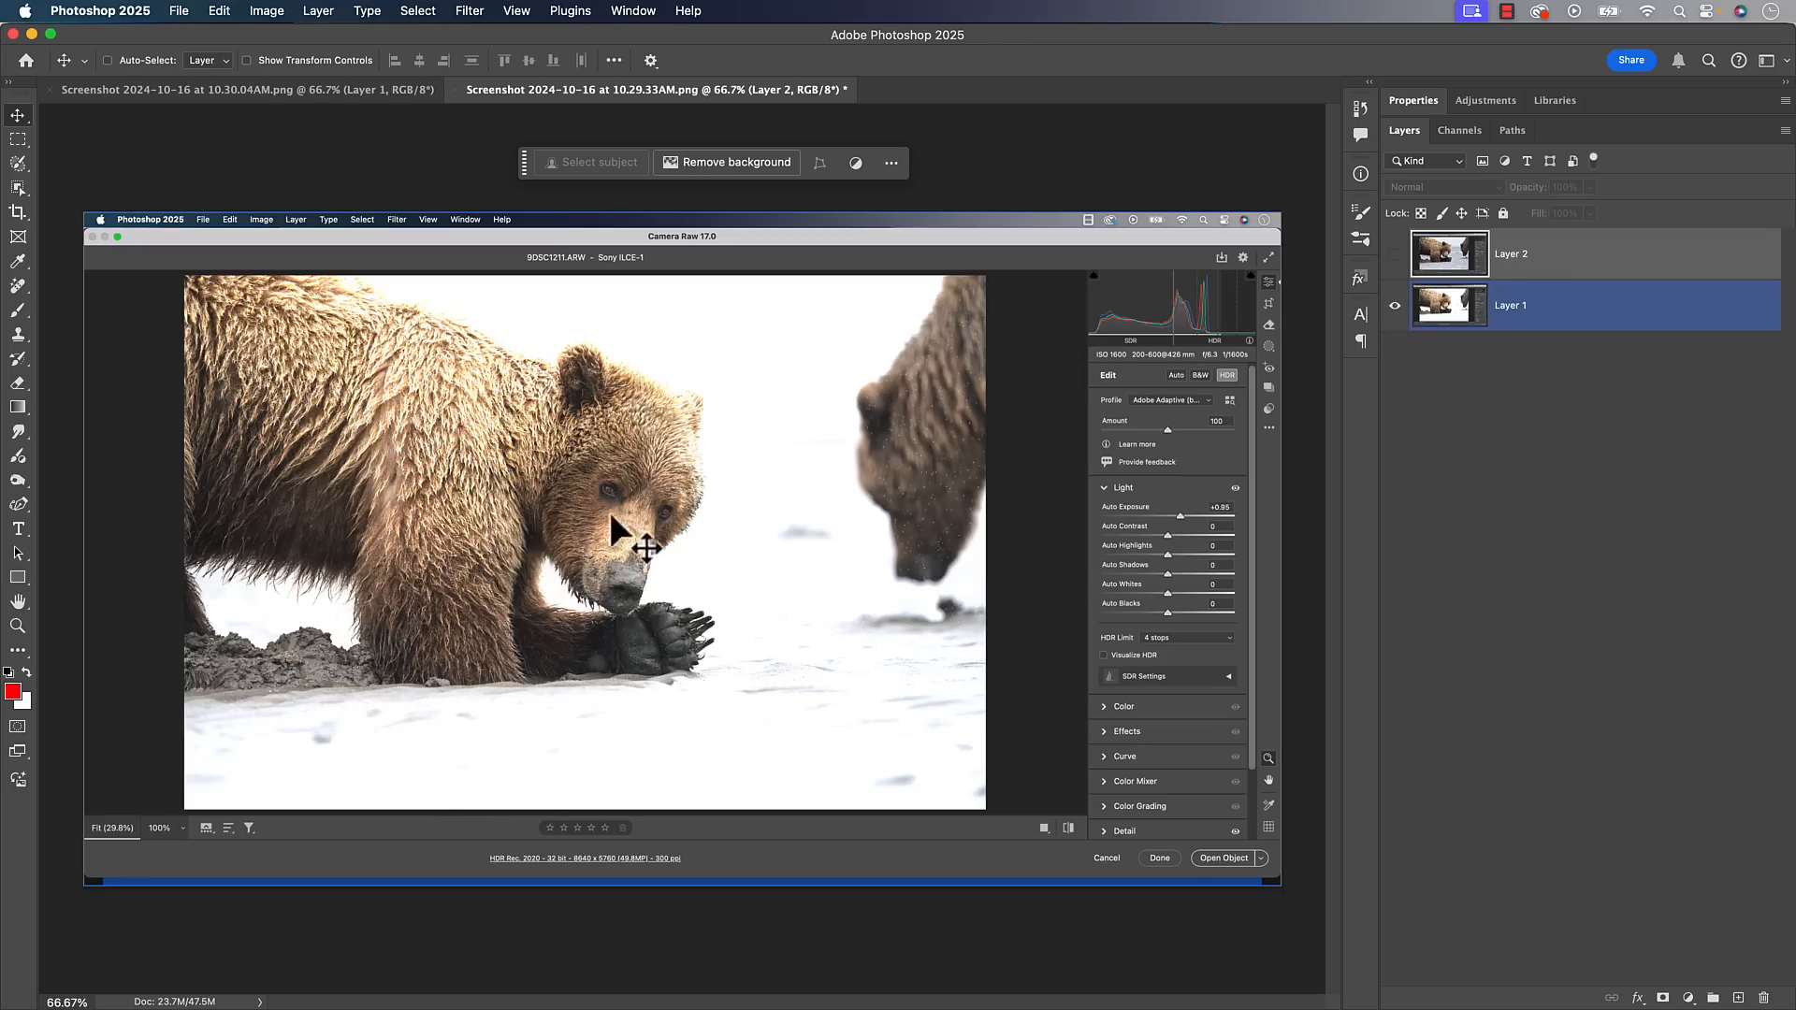
pyautogui.moveTo(756, 486)
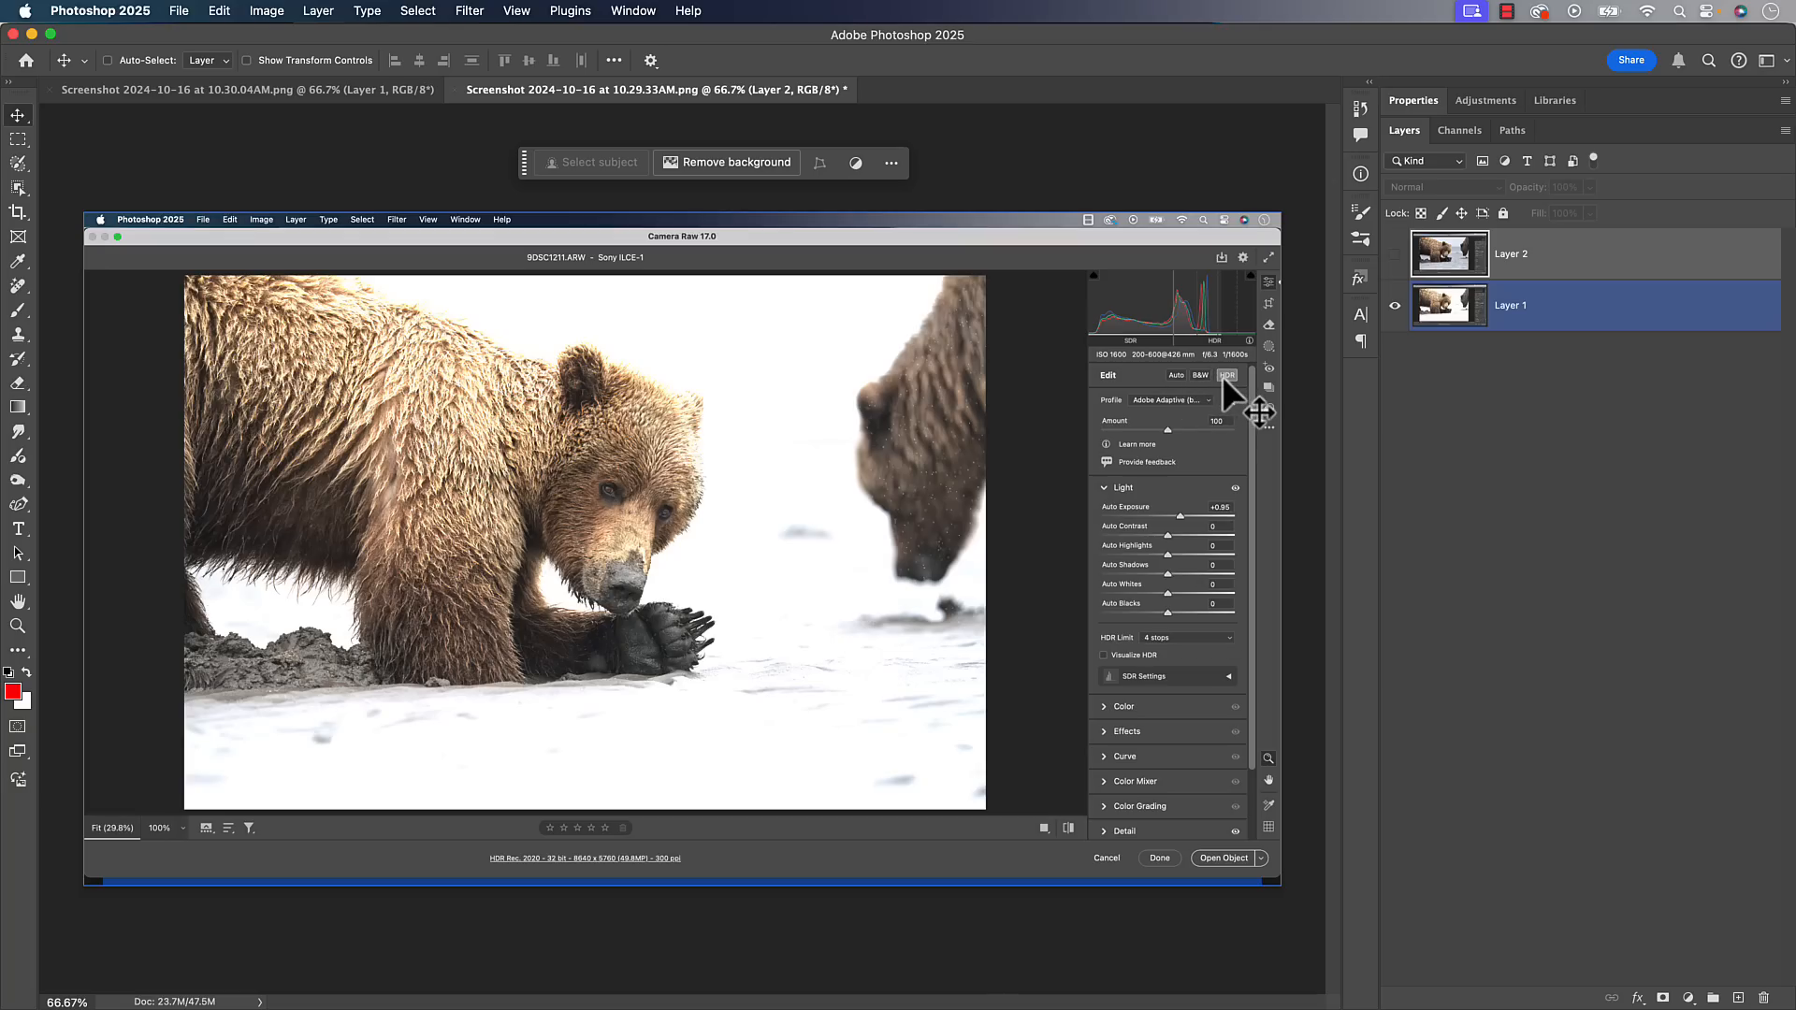
pyautogui.moveTo(510, 344)
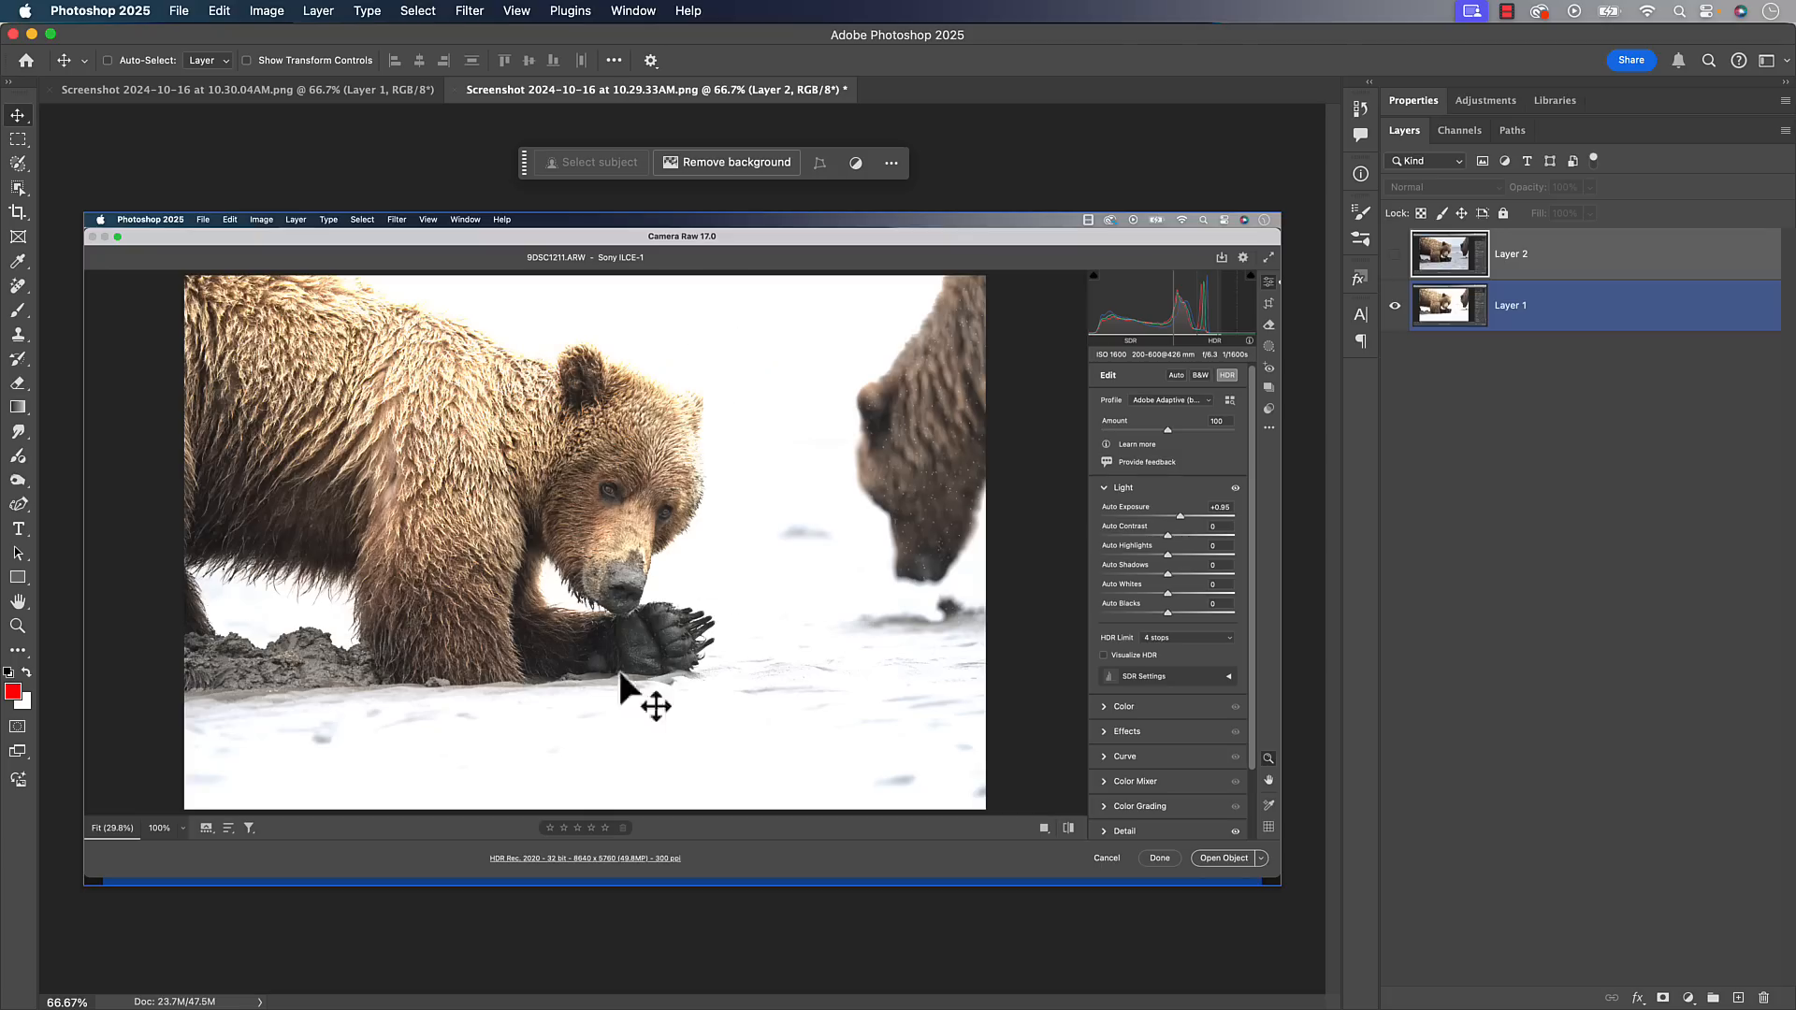
pyautogui.moveTo(690, 800)
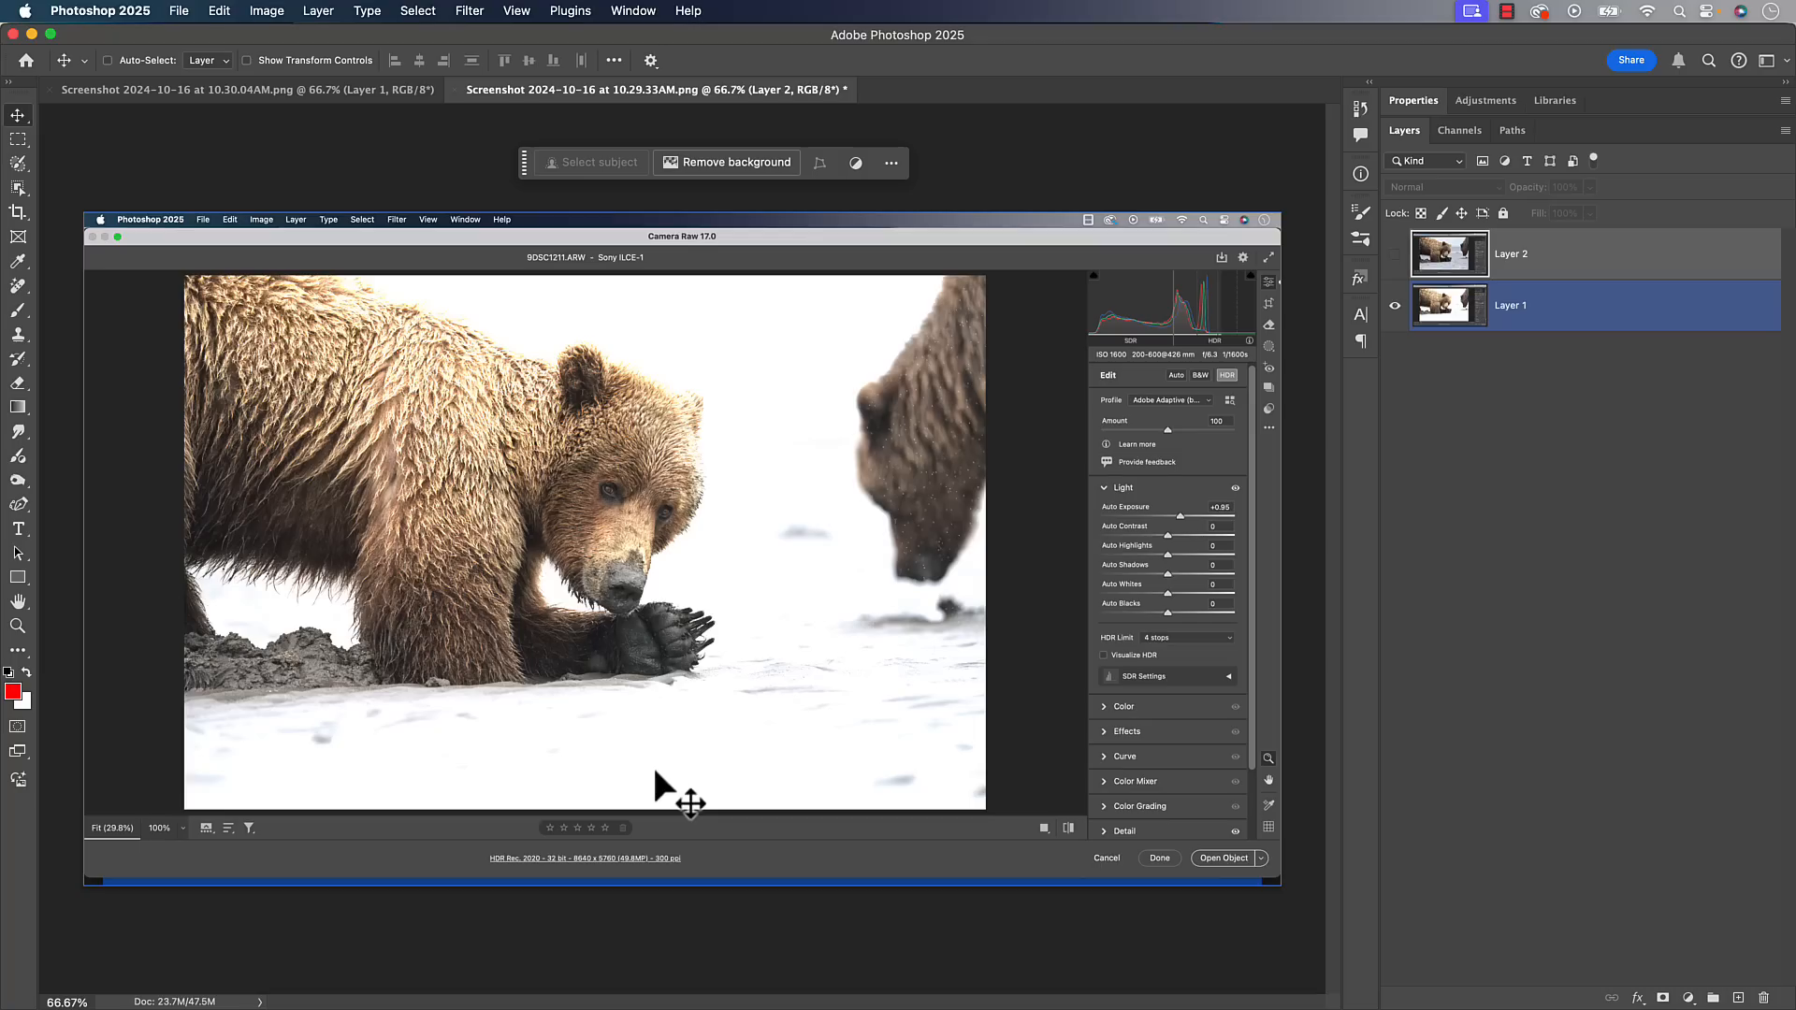
pyautogui.moveTo(802, 699)
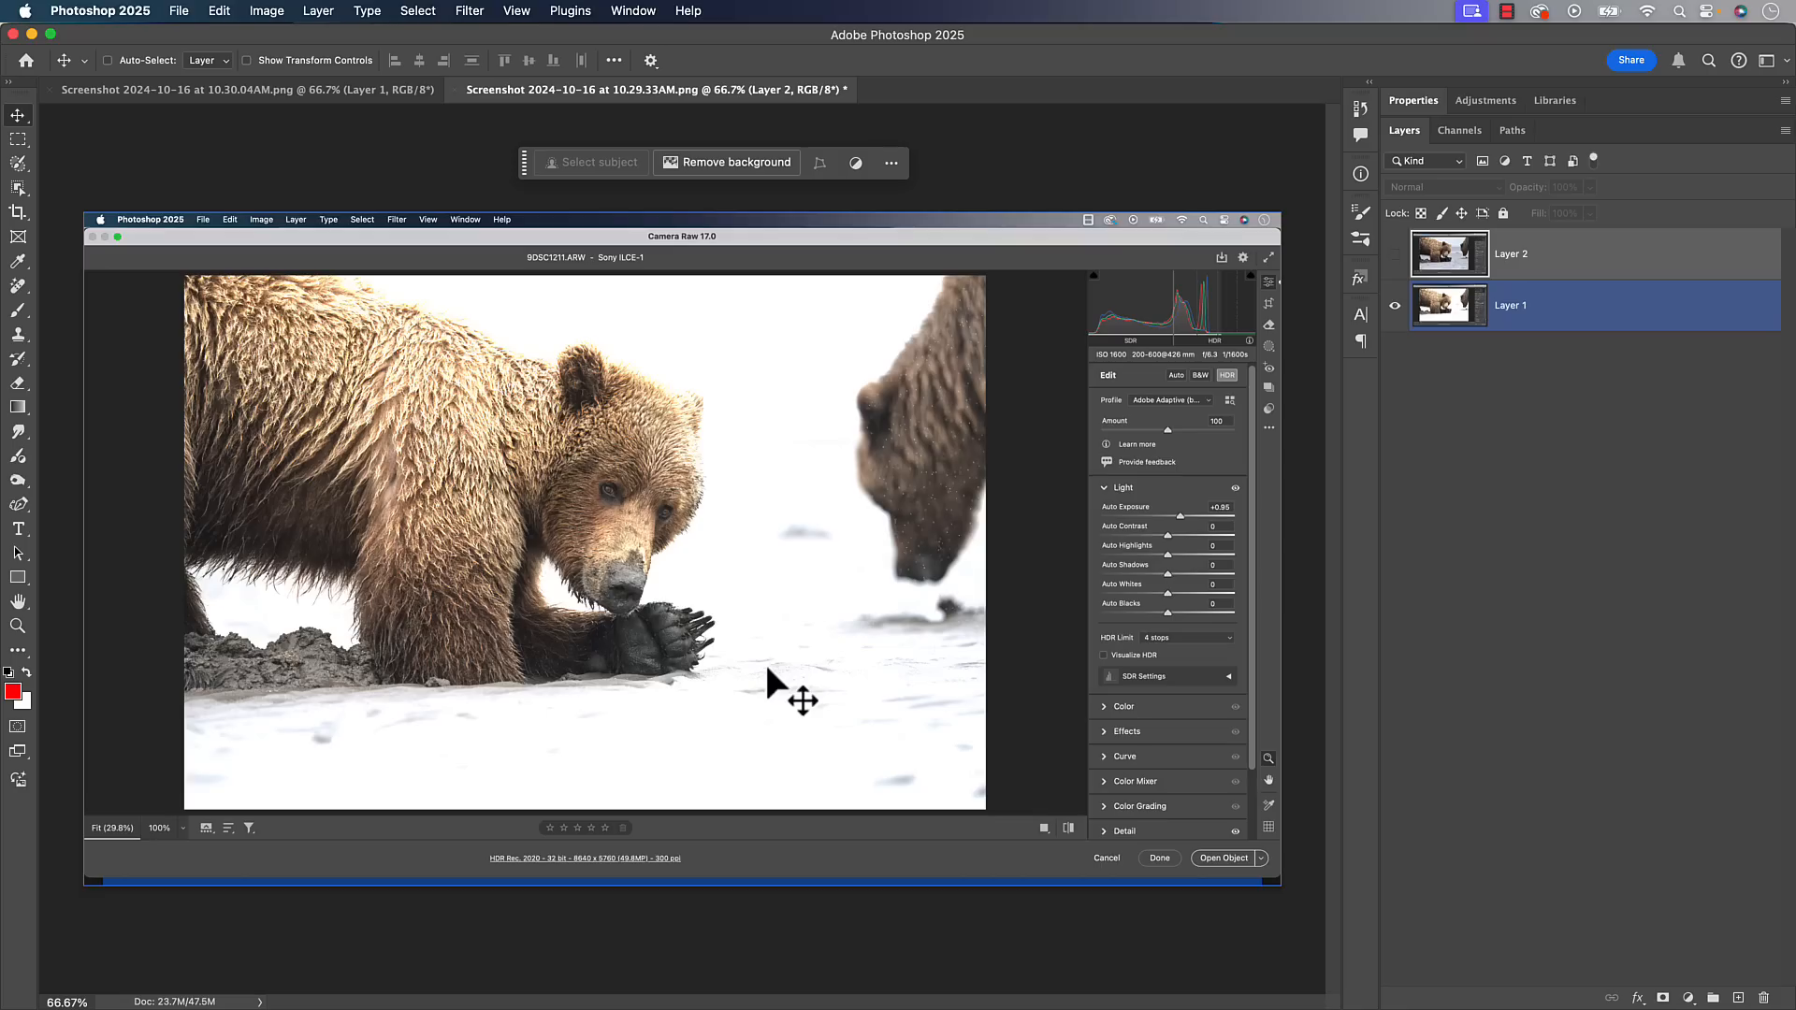